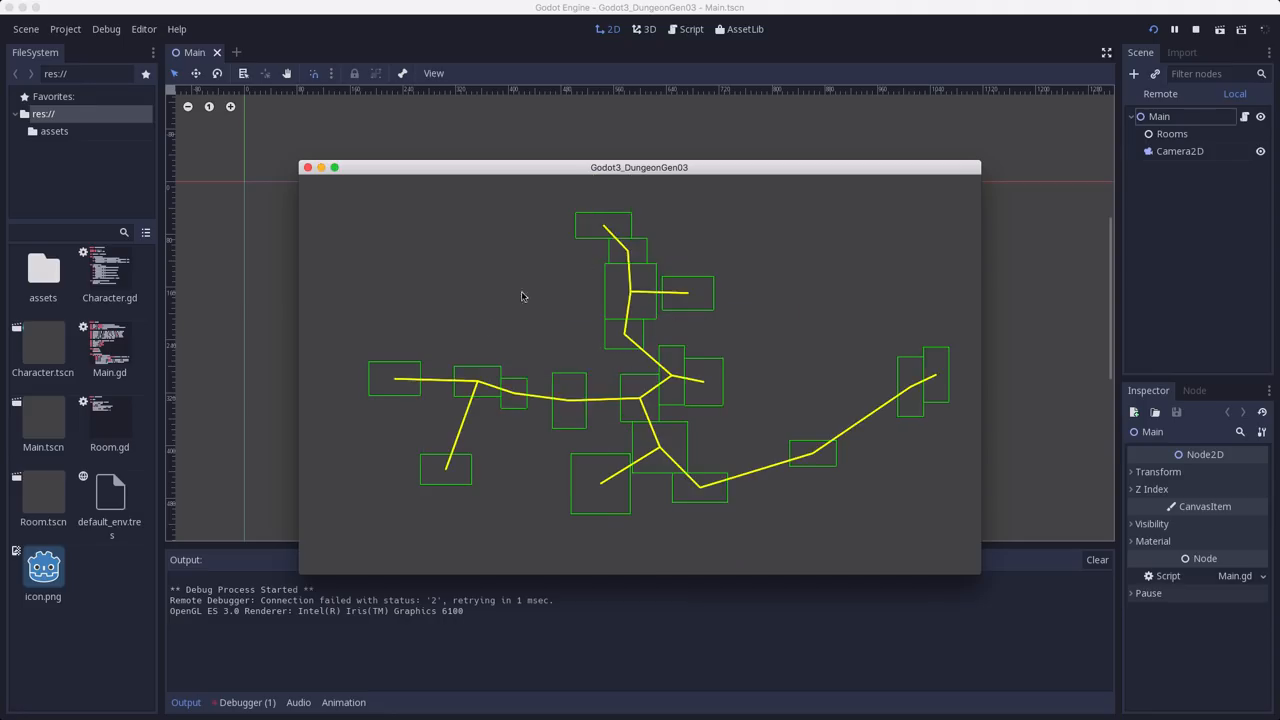
mouse_move(716, 472)
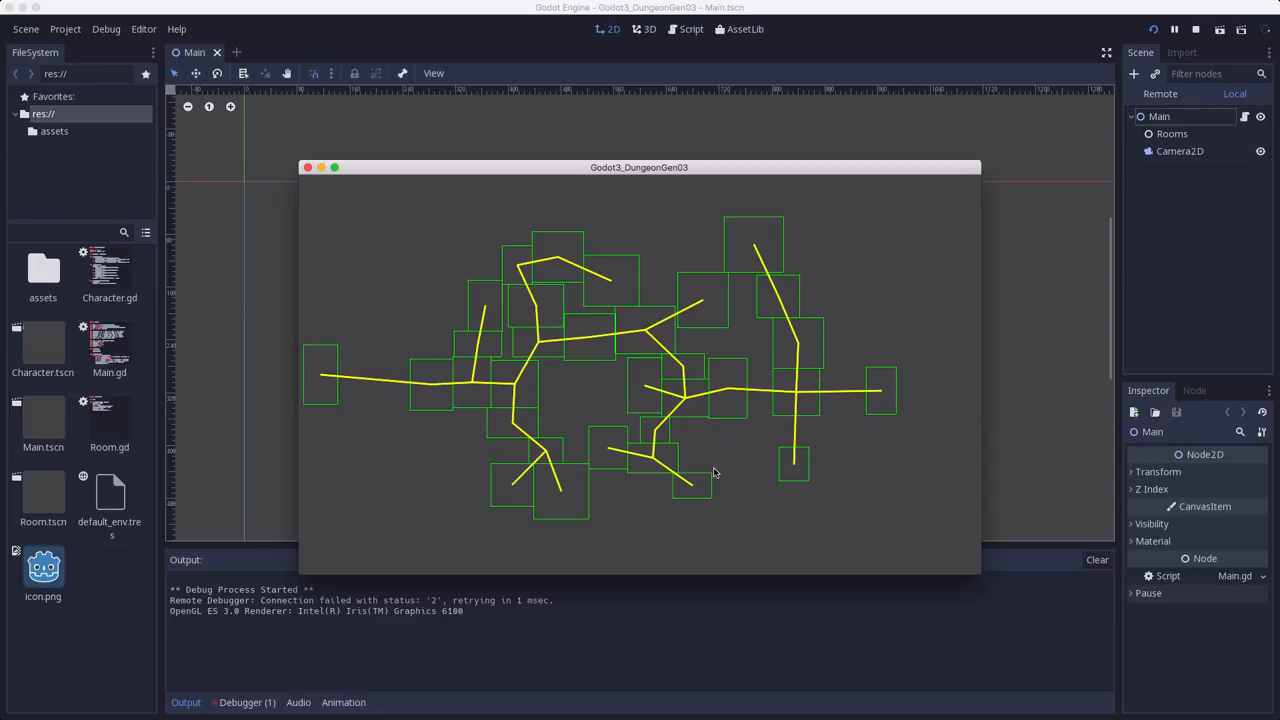
mouse_move(604, 390)
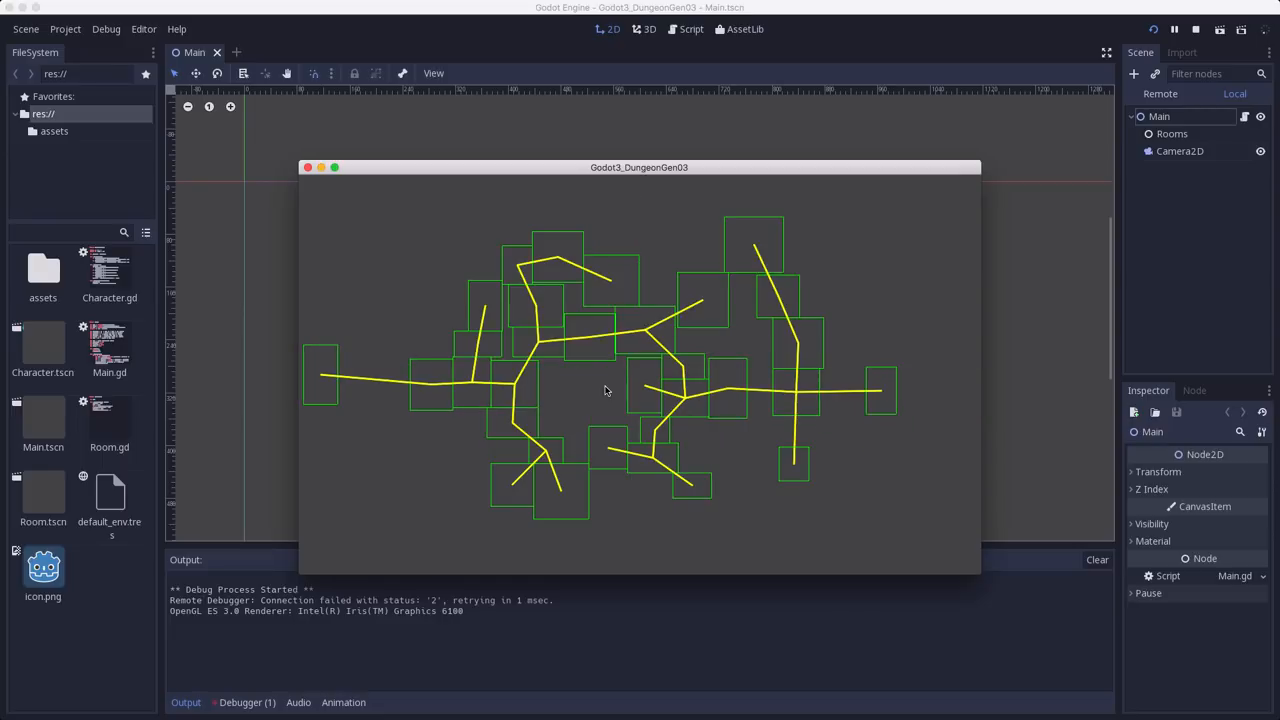
mouse_move(320, 190)
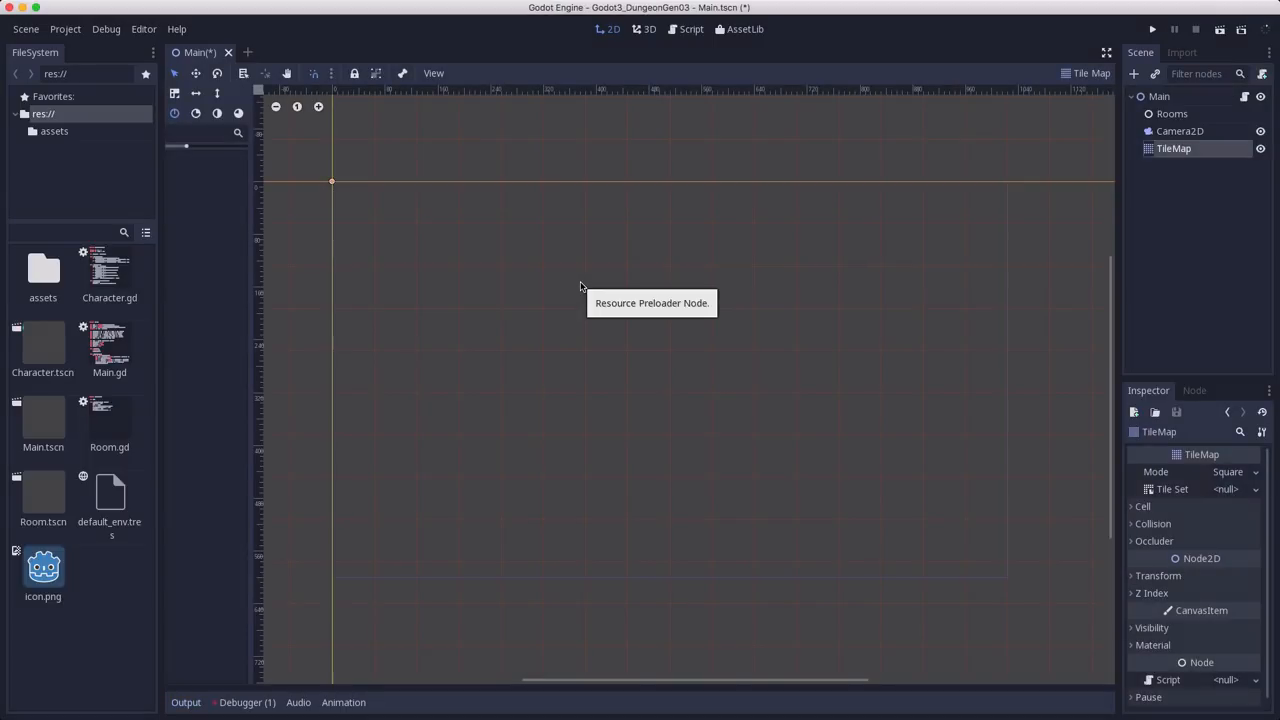
mouse_move(1190, 424)
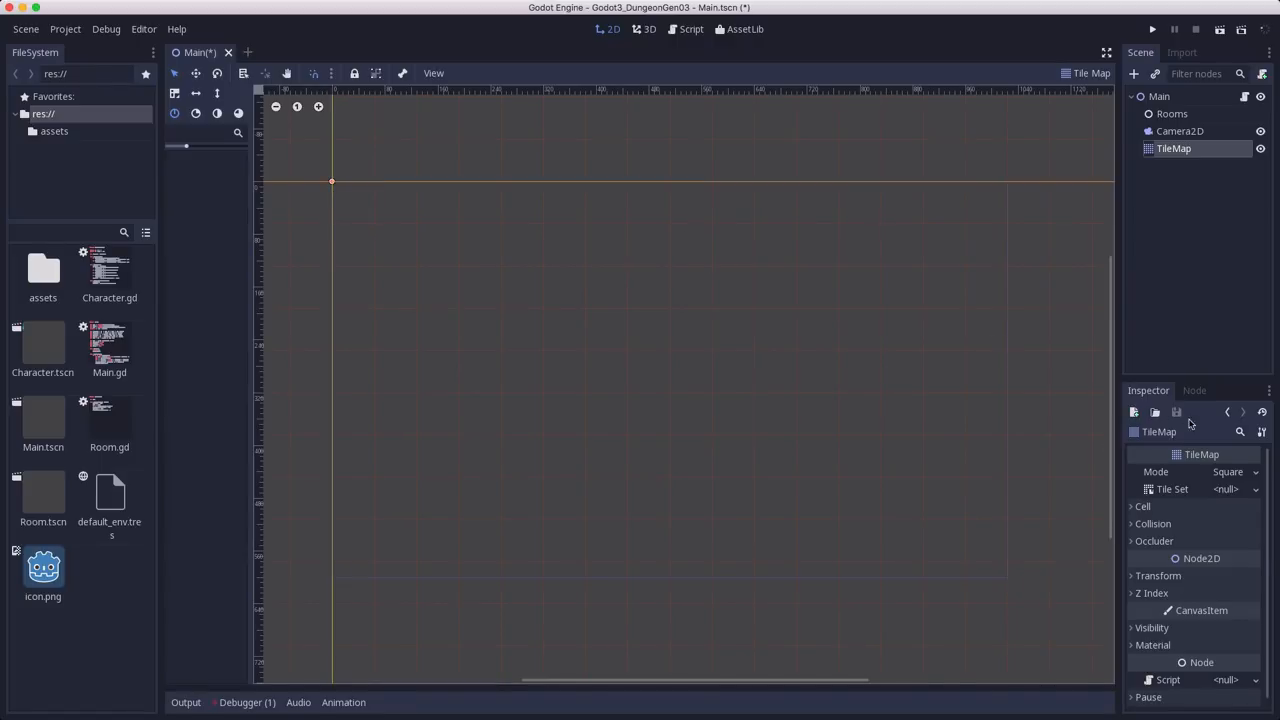
Step: Give the TileMap a 32,32 cell size and load assets/tiles.tres as its tile set
left_click(1144, 506)
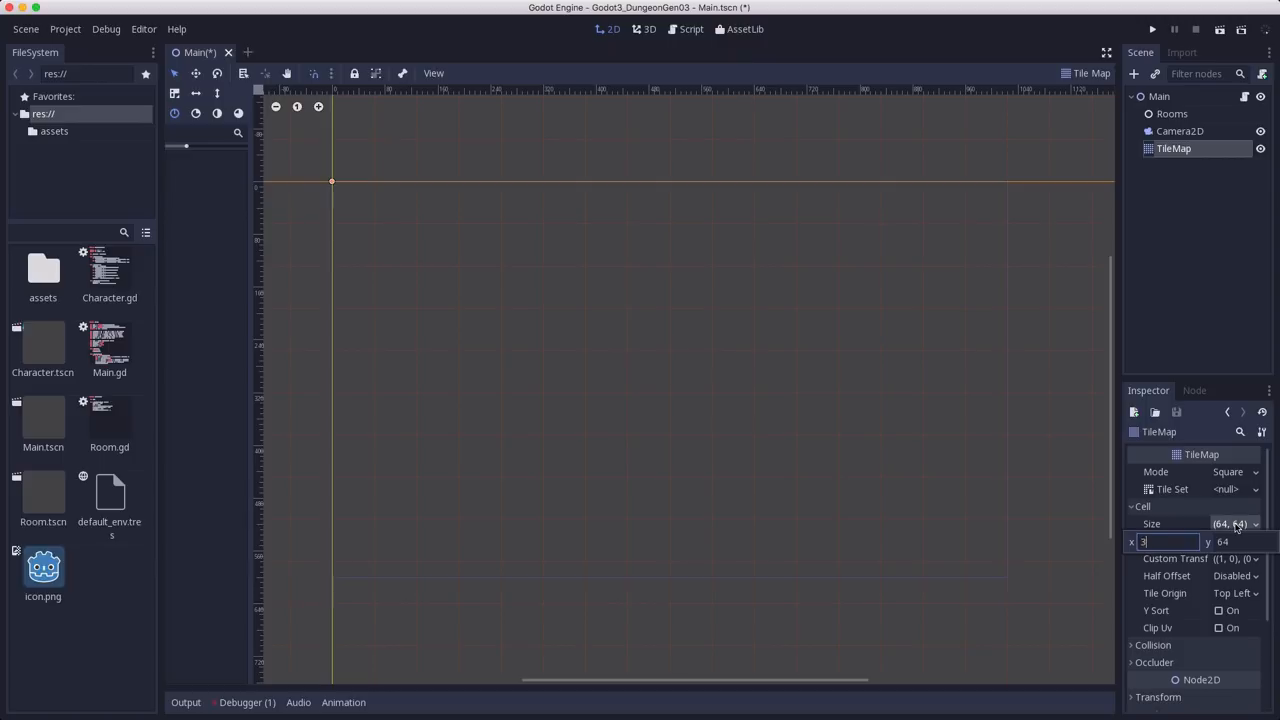
type("32")
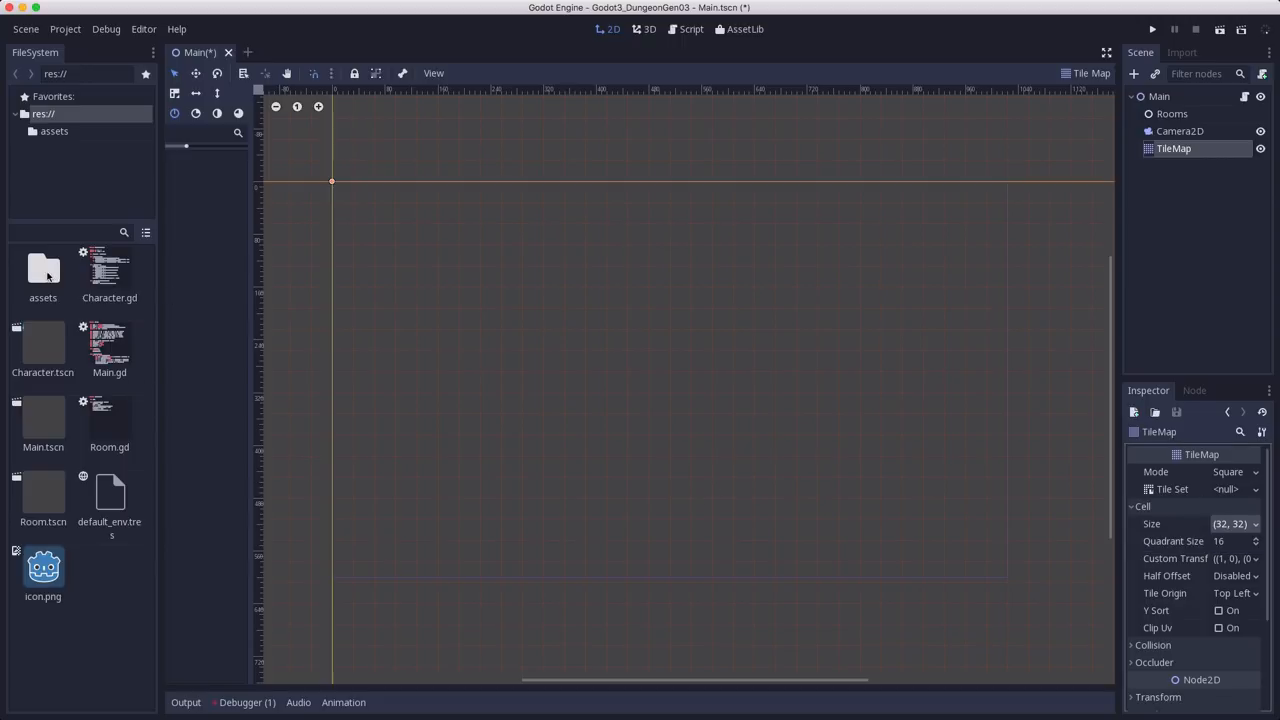
double_click(42, 270)
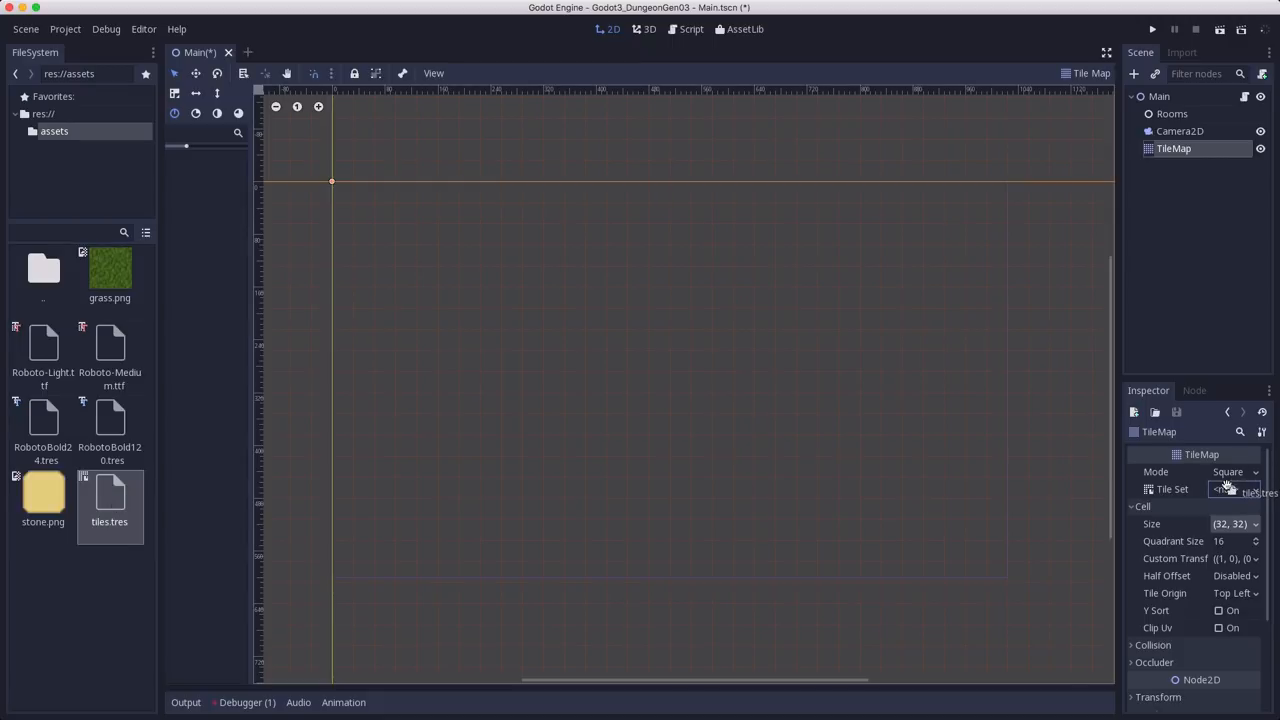
left_click(1230, 488)
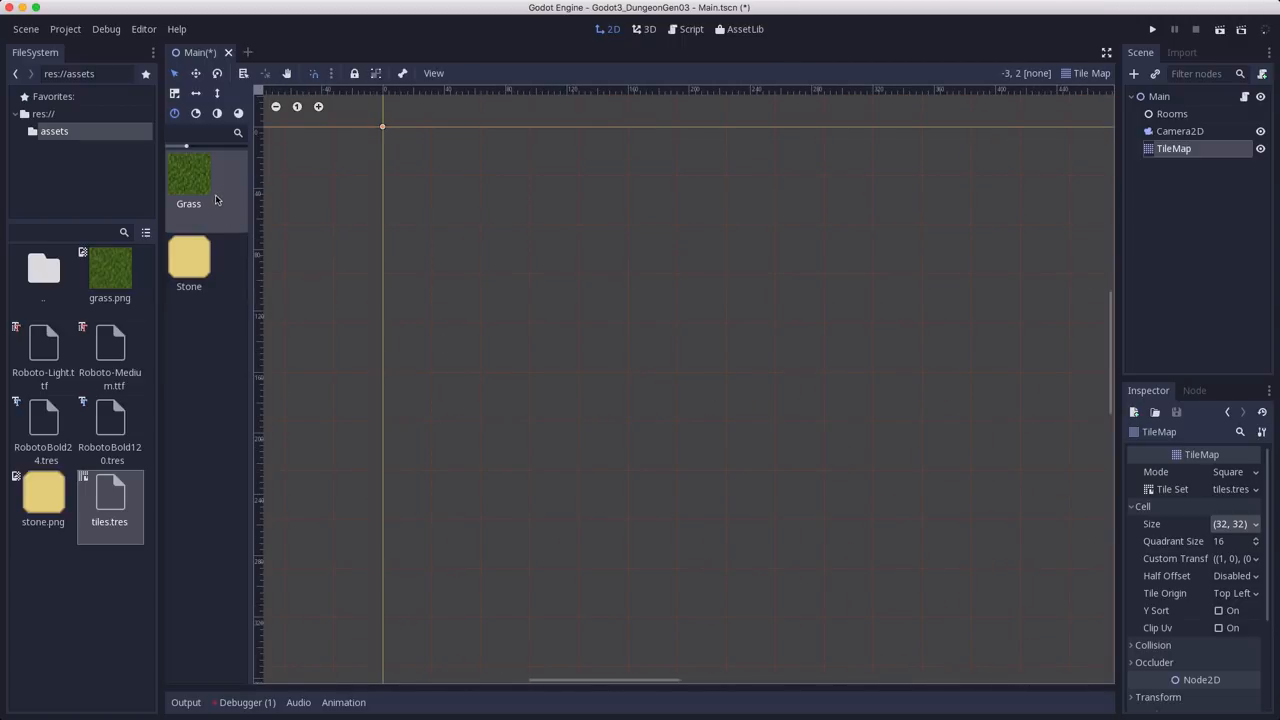
Step: Paint a grass tile, a run of stone tiles below it, and a single test grass tile
left_click(504, 250)
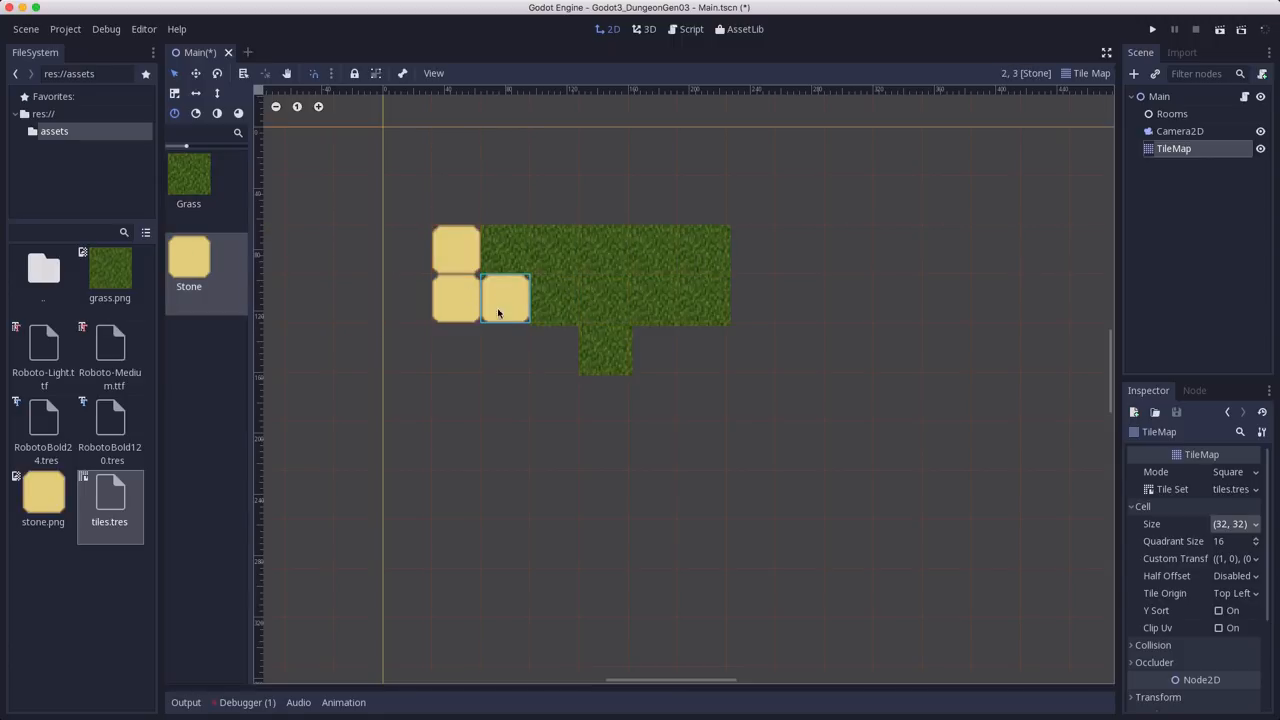
left_click_drag(504, 298, 604, 396)
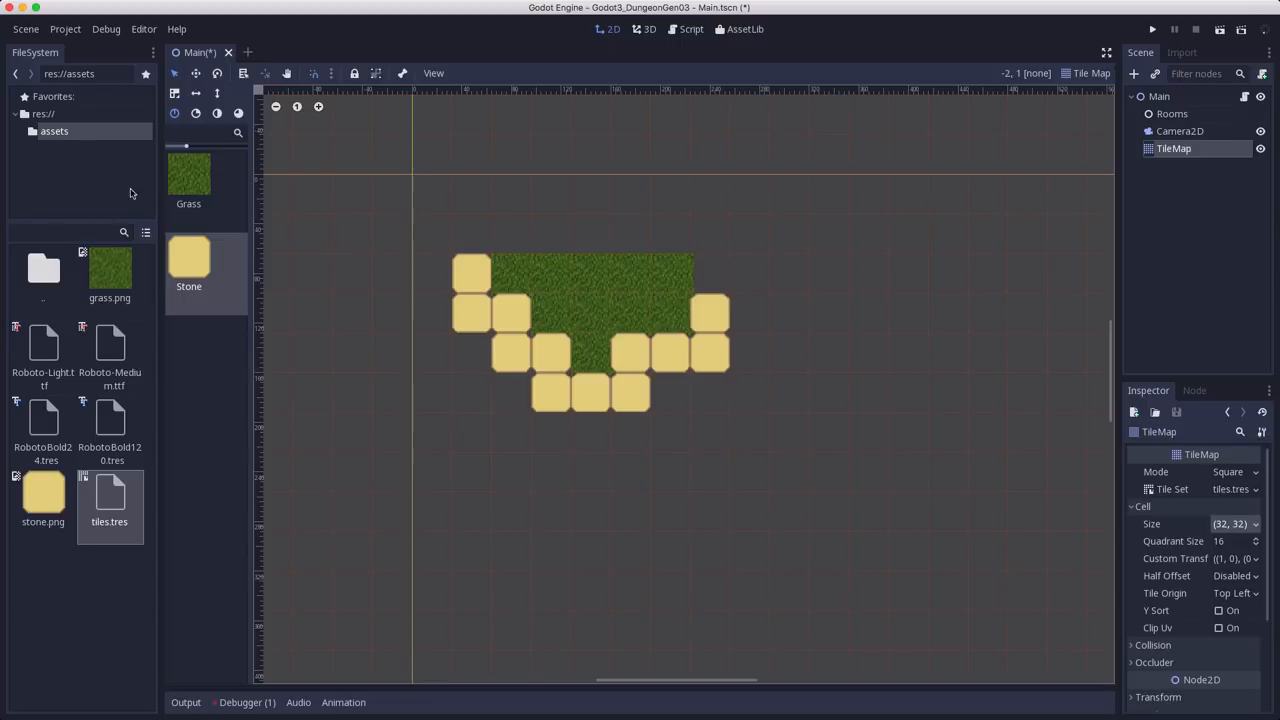
mouse_move(200, 176)
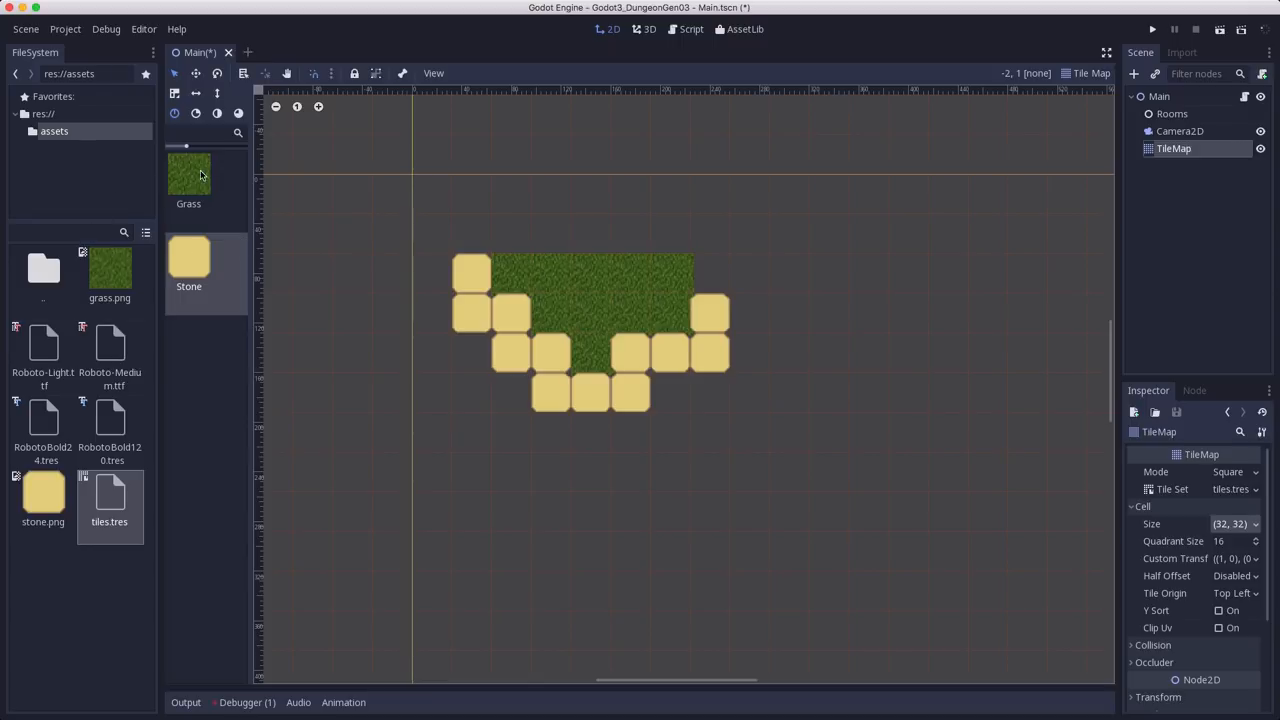
mouse_move(188, 176)
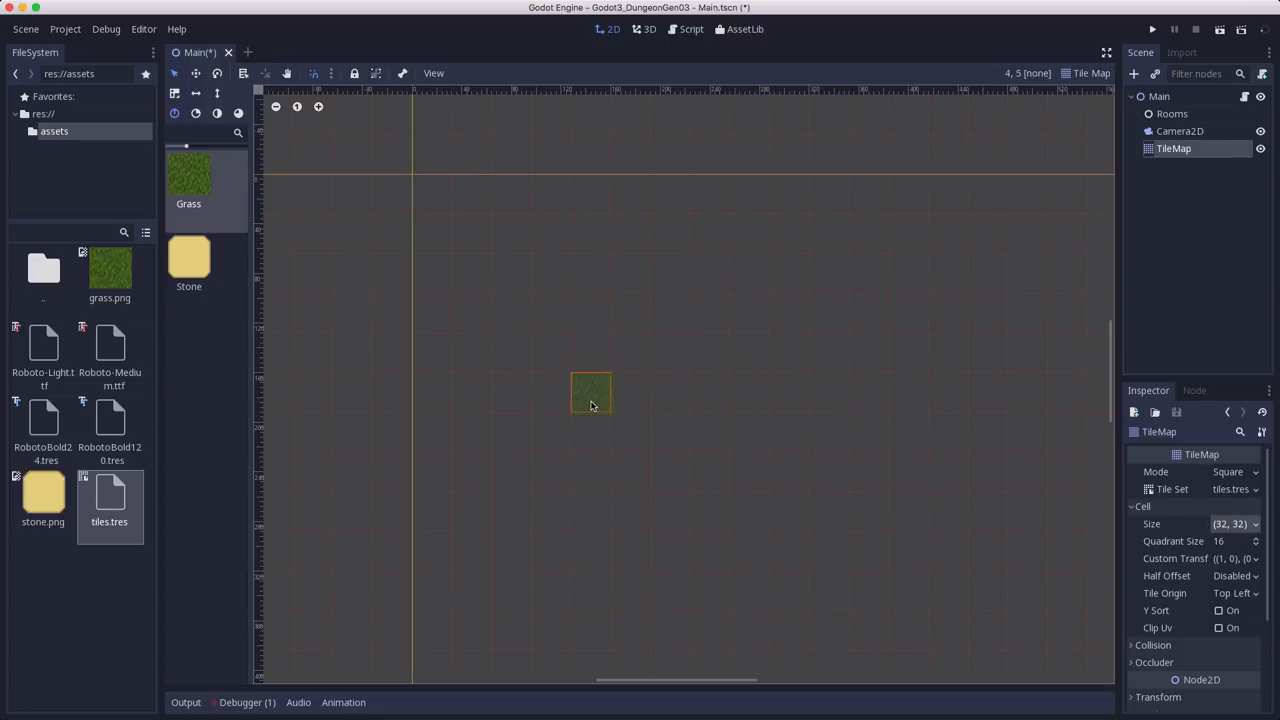
left_click(690, 28)
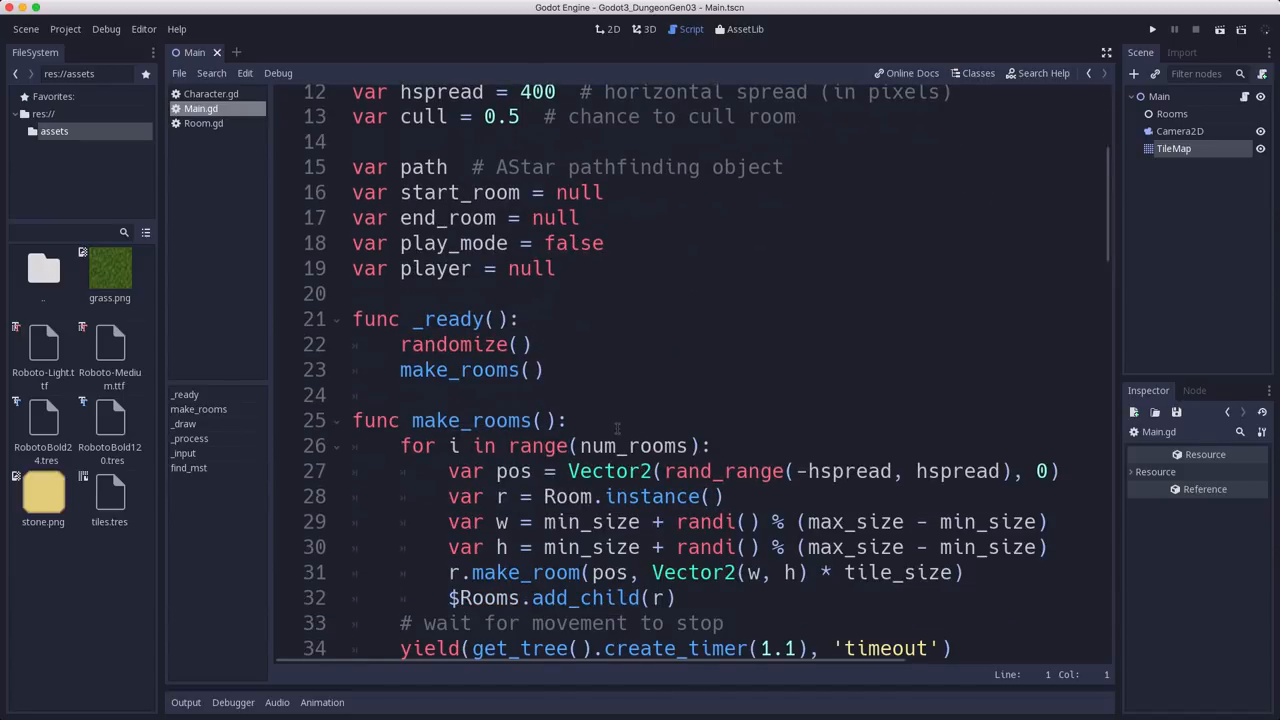
Step: In _input, call make_map() when event.is_action_pressed('ui_focus_next') is true
scroll("down", 3)
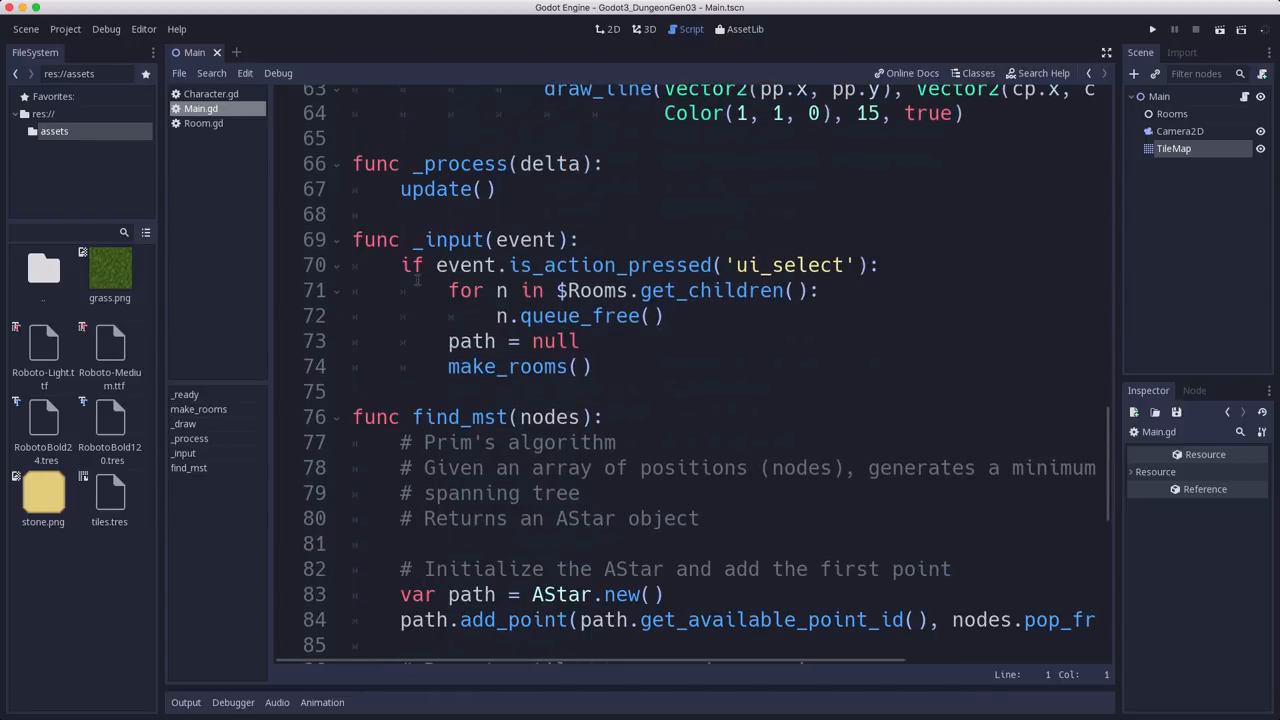
left_click(590, 366)
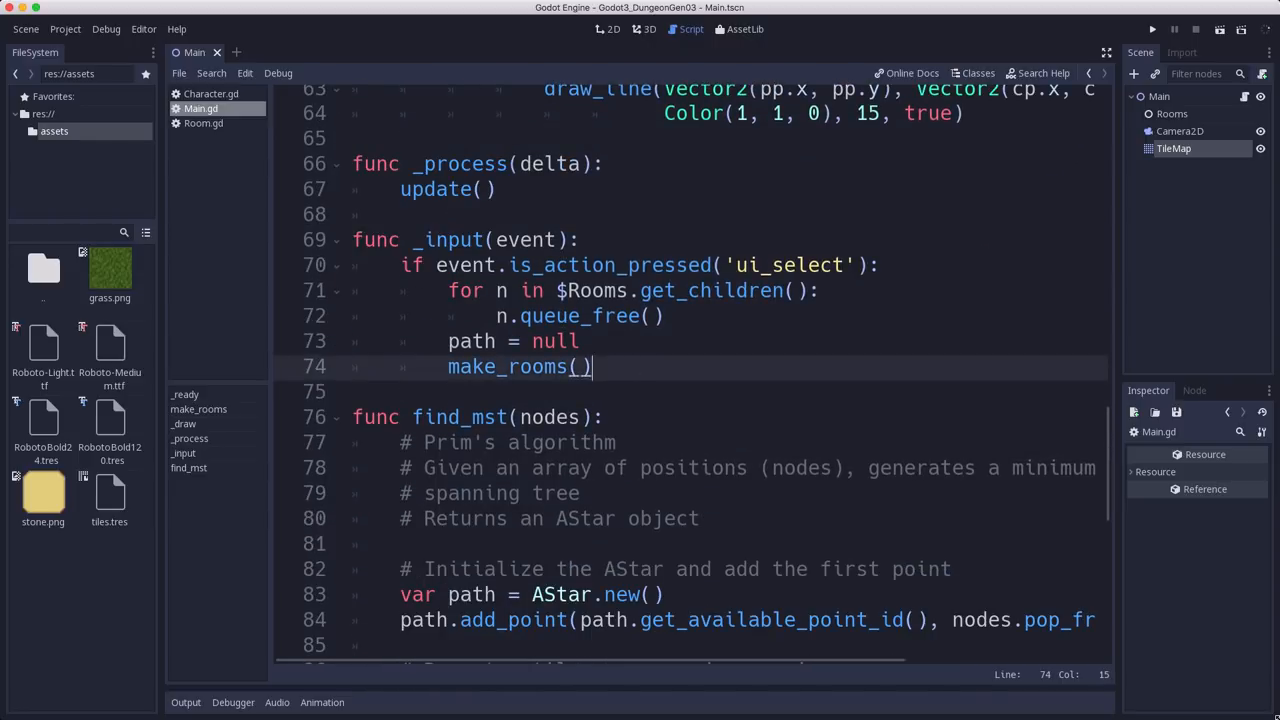
type("if event.is_action_pressed(")
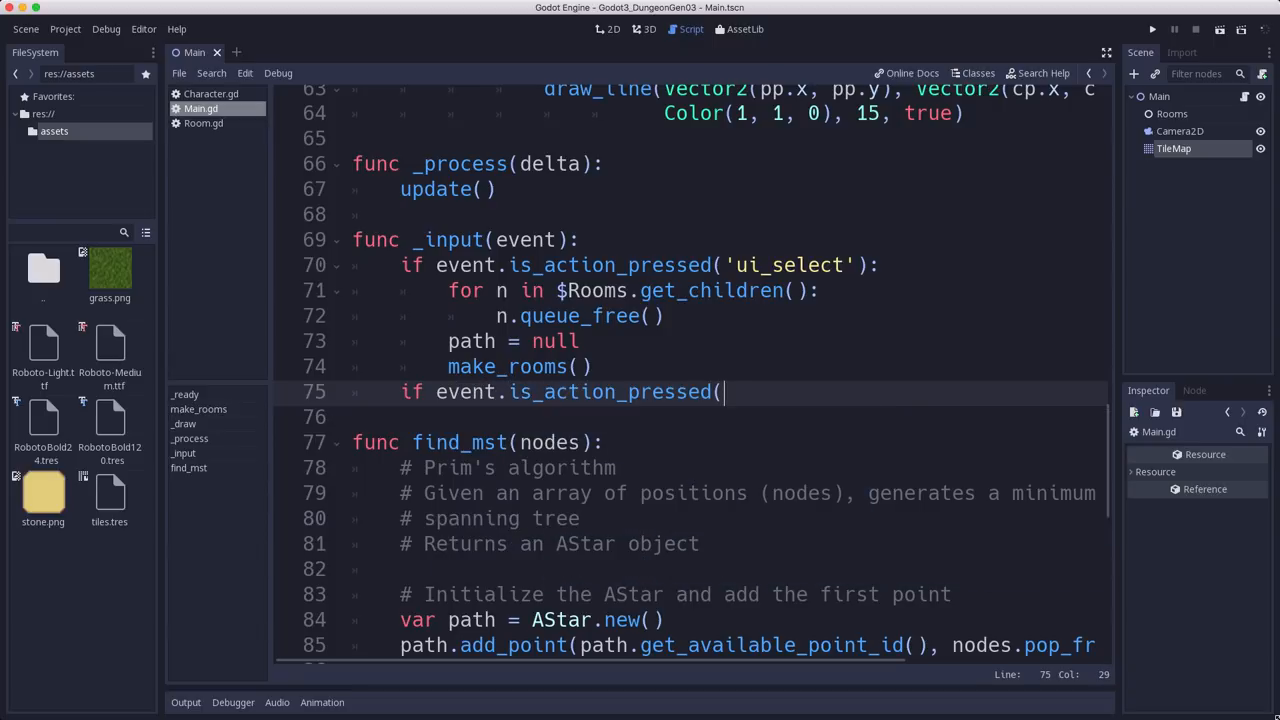
type("'ui")
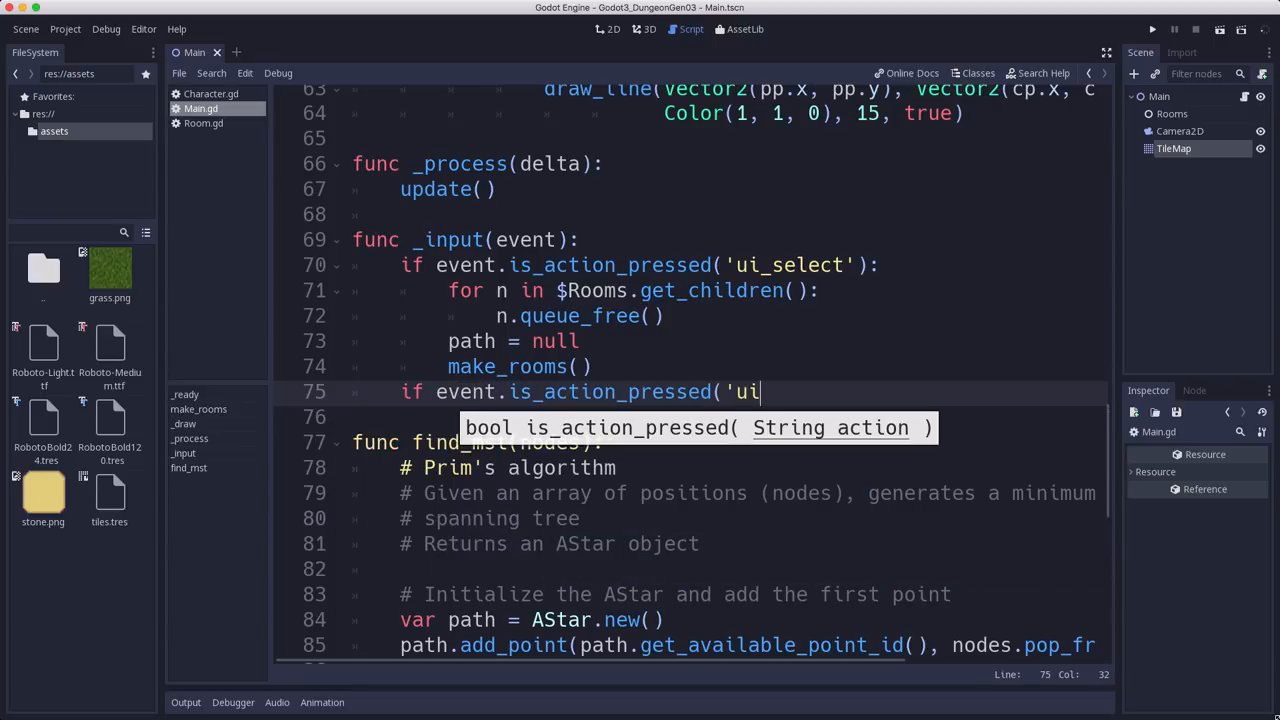
type("_")
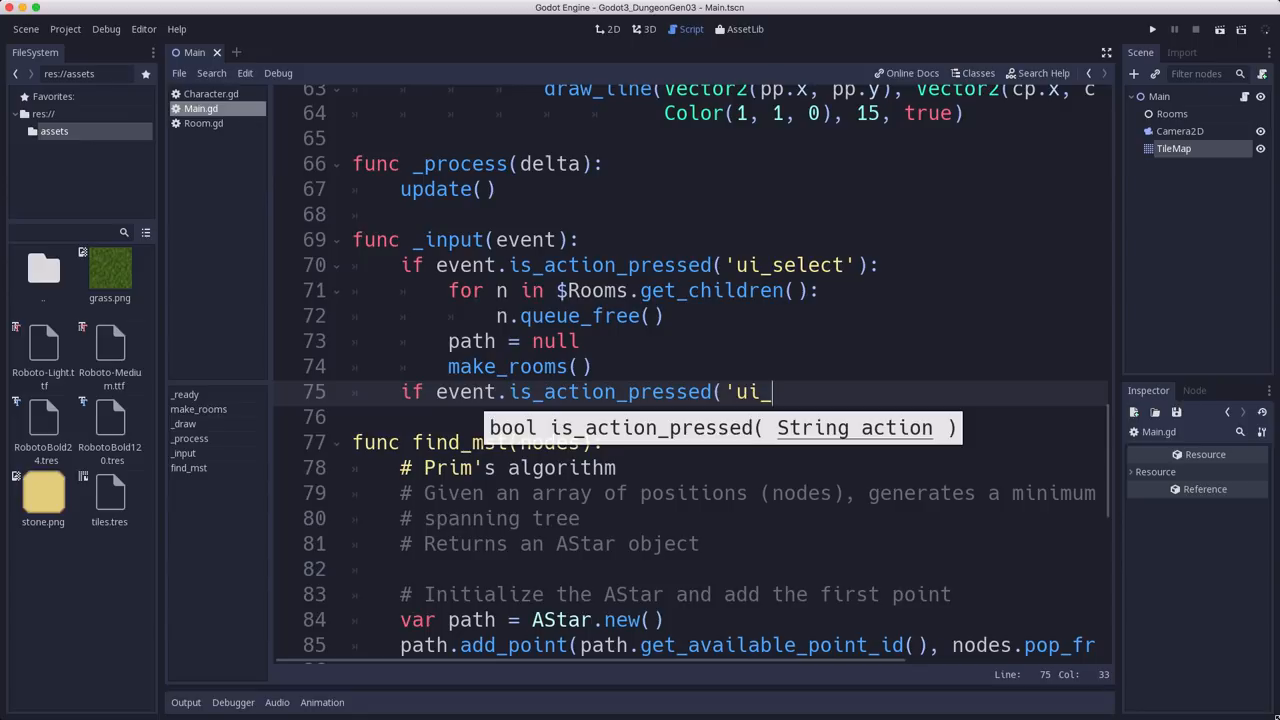
key("BackSpace")
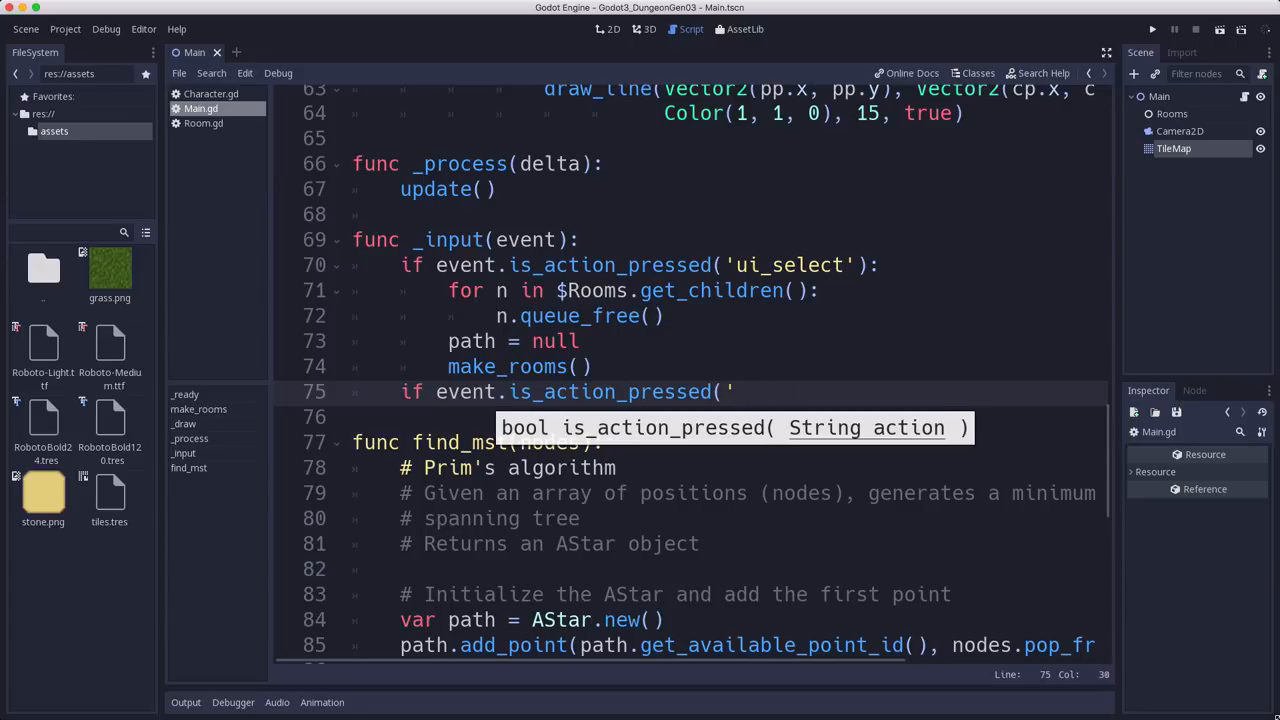
type("ui_focus_")
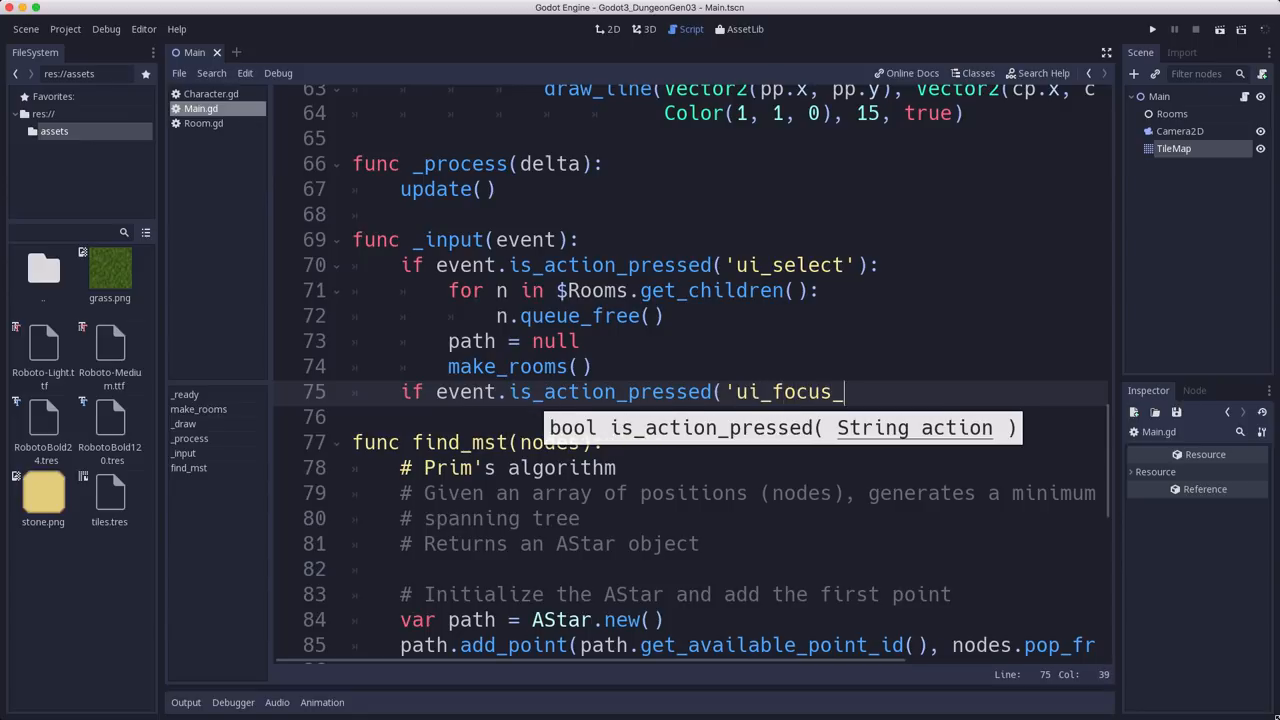
type("next'):")
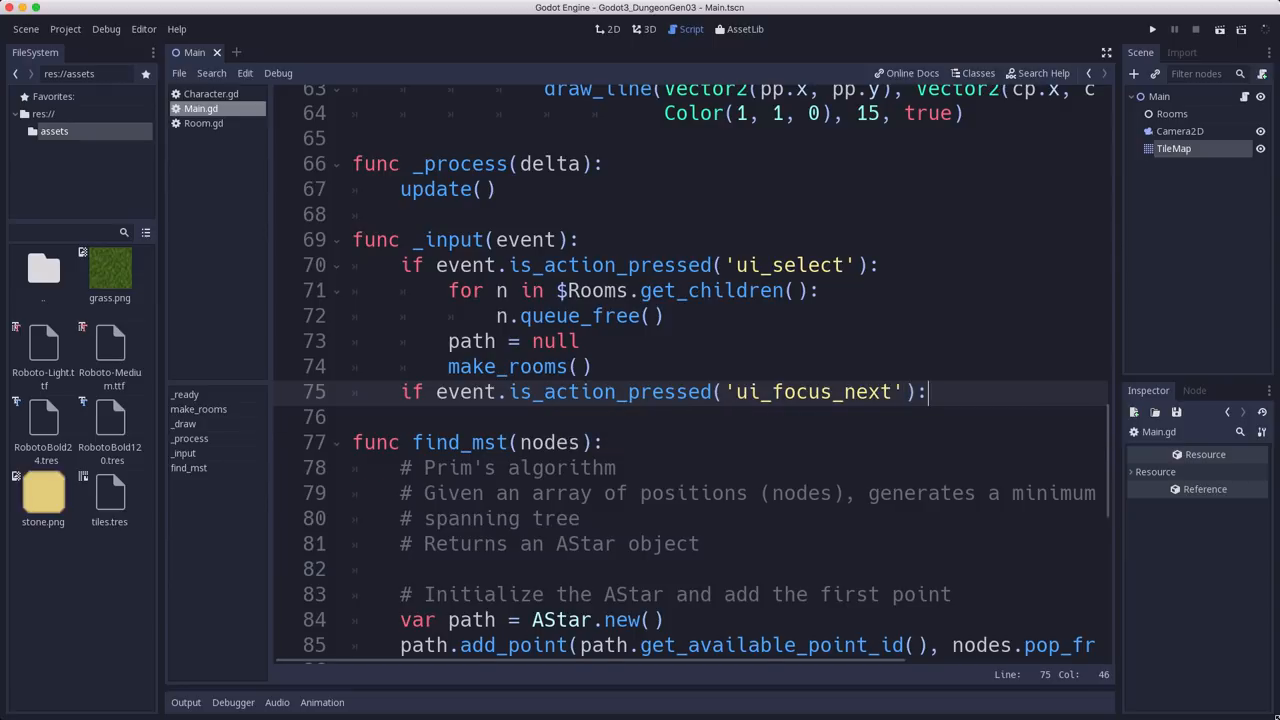
type("make_map()")
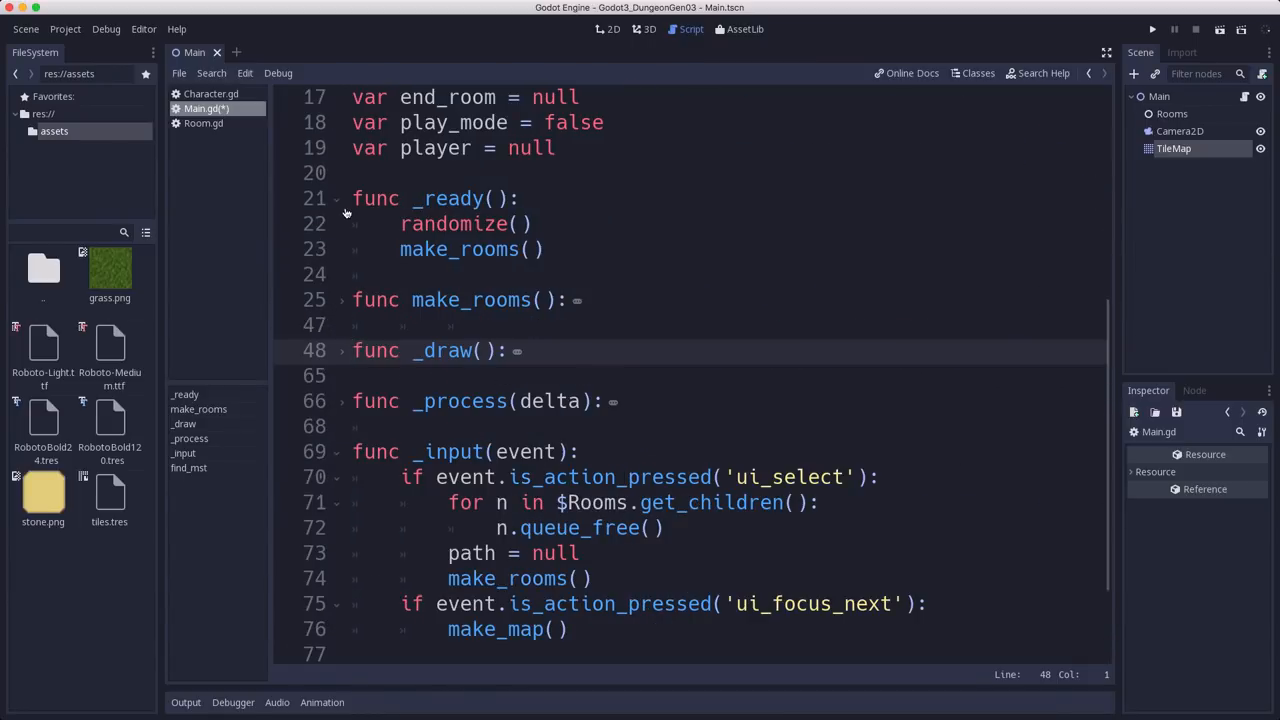
Step: Define func make_map() with a 'Create a TileMap from generated rooms and path' comment and Map.clear()
scroll("down", 3)
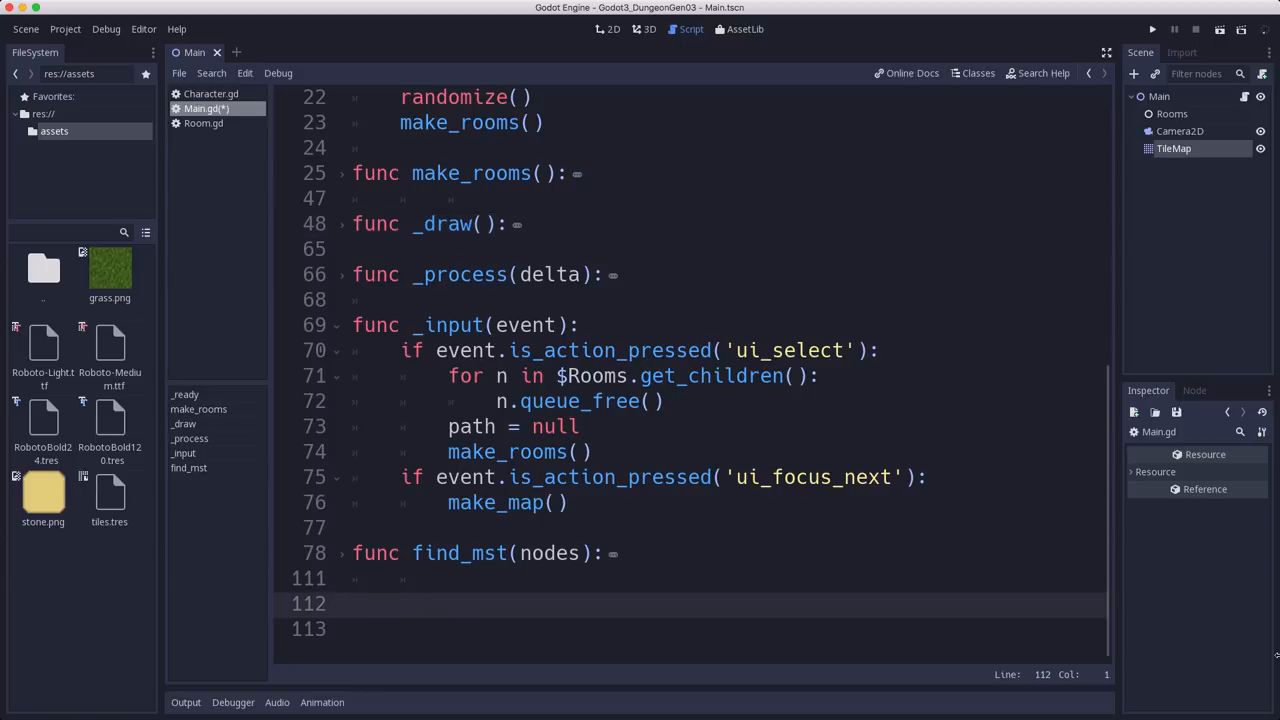
type("func ma")
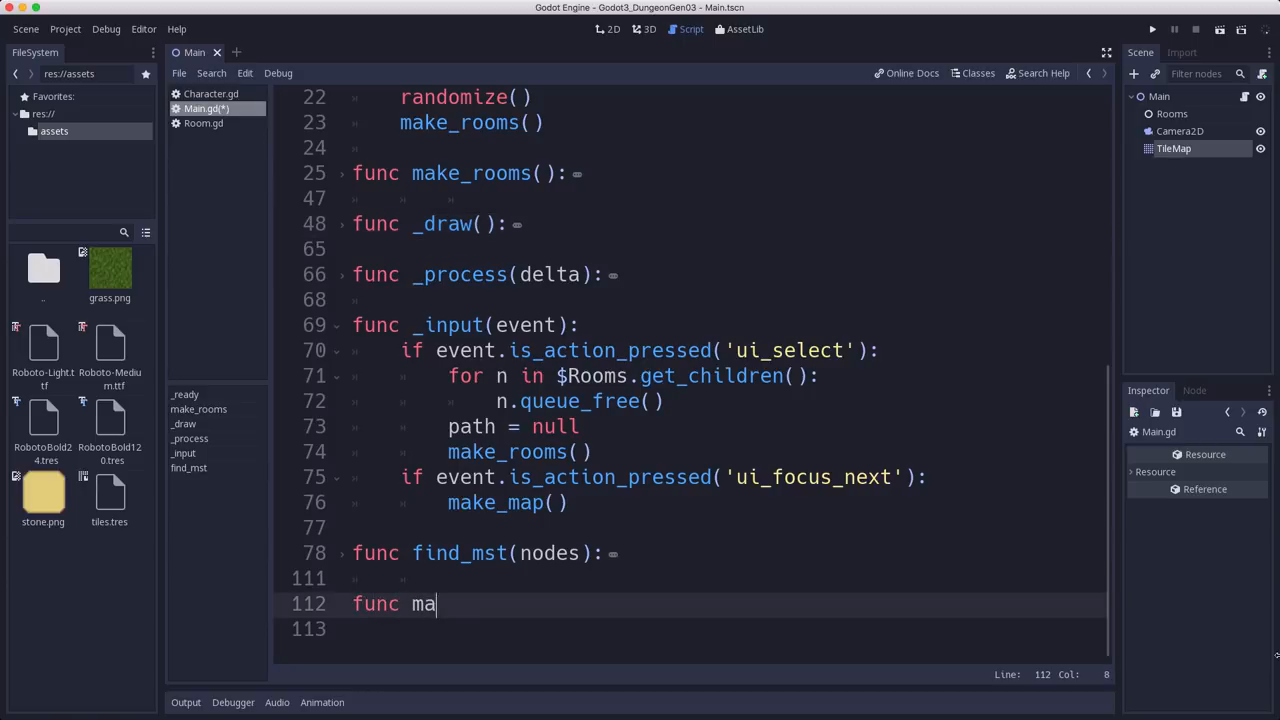
type("ke_map():")
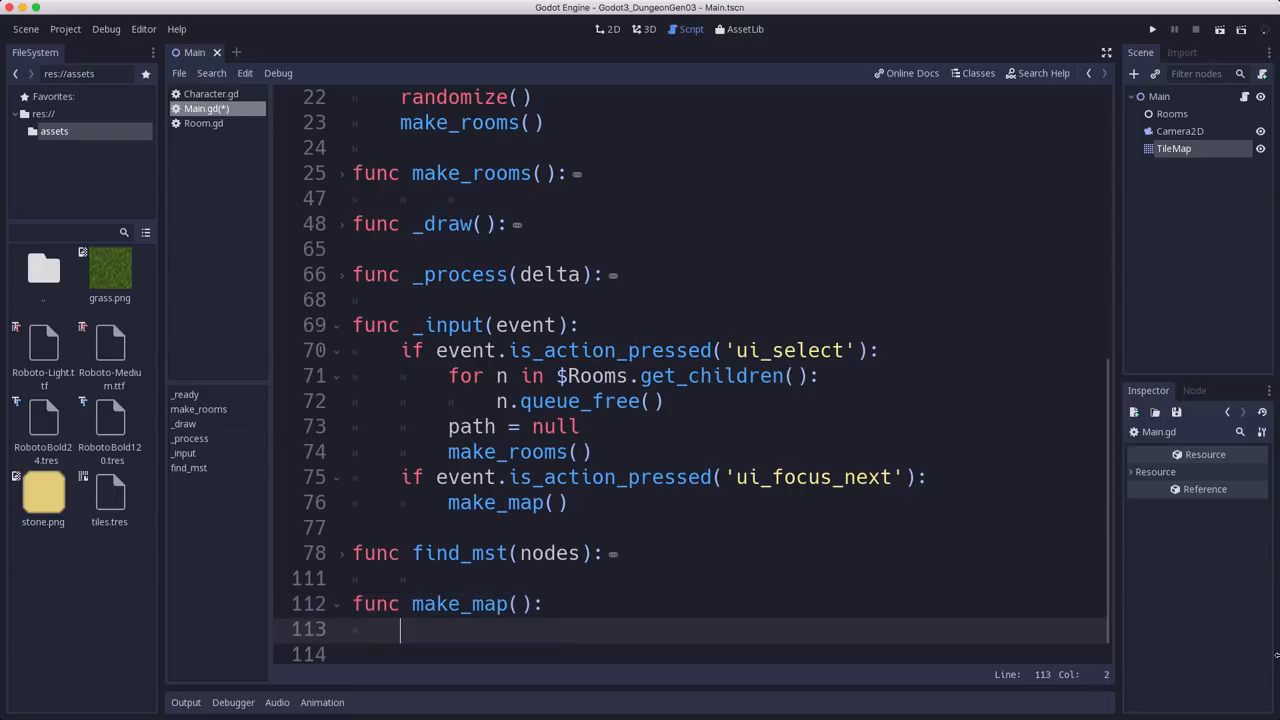
type("#")
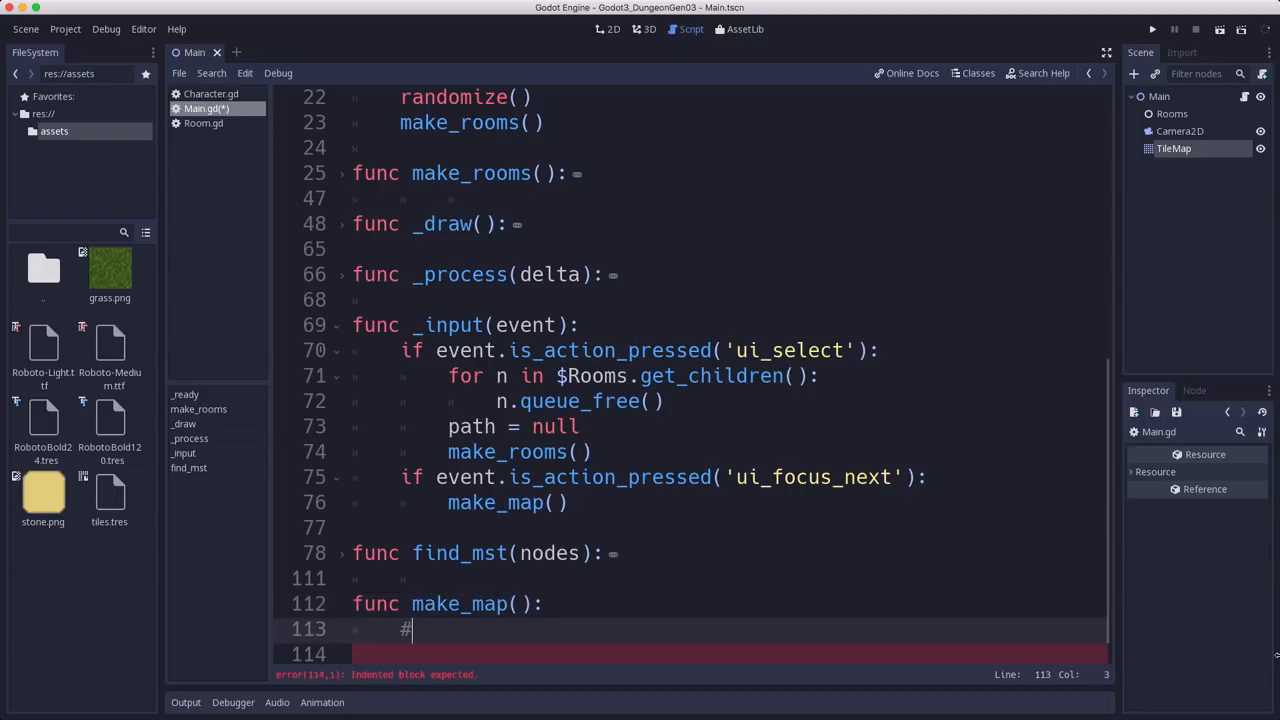
type("Create")
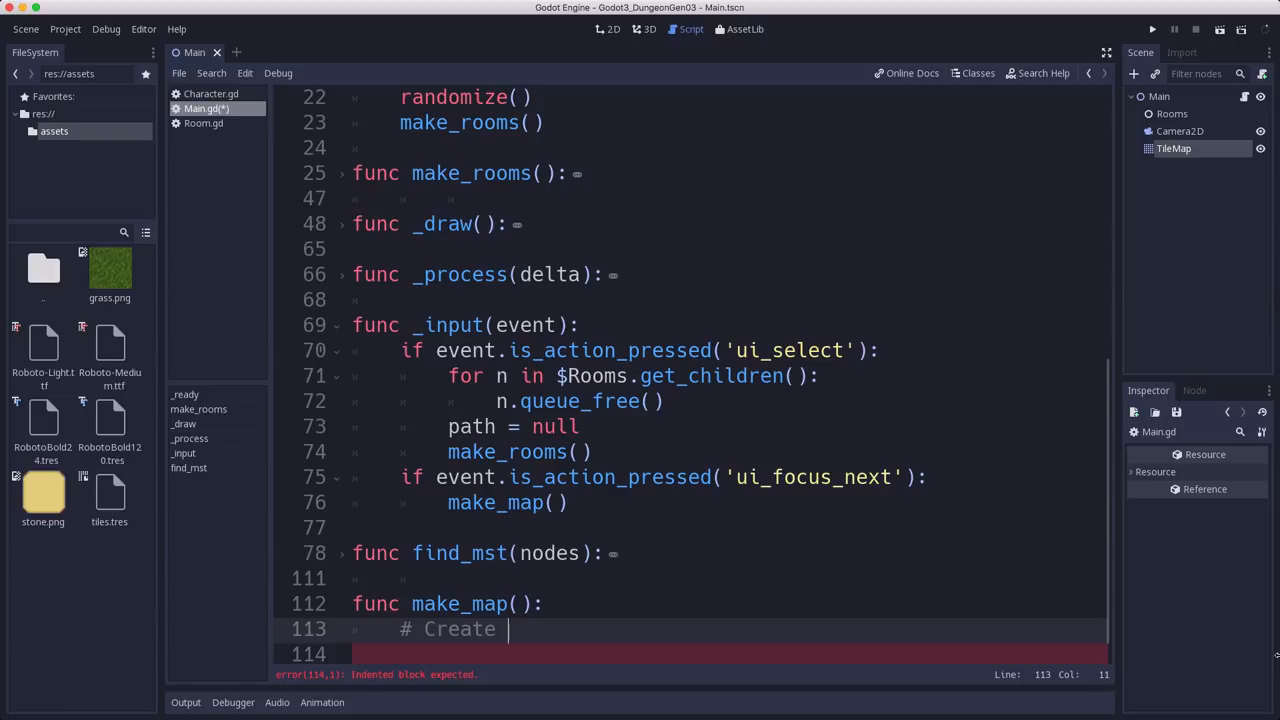
type("a TileMap from gh")
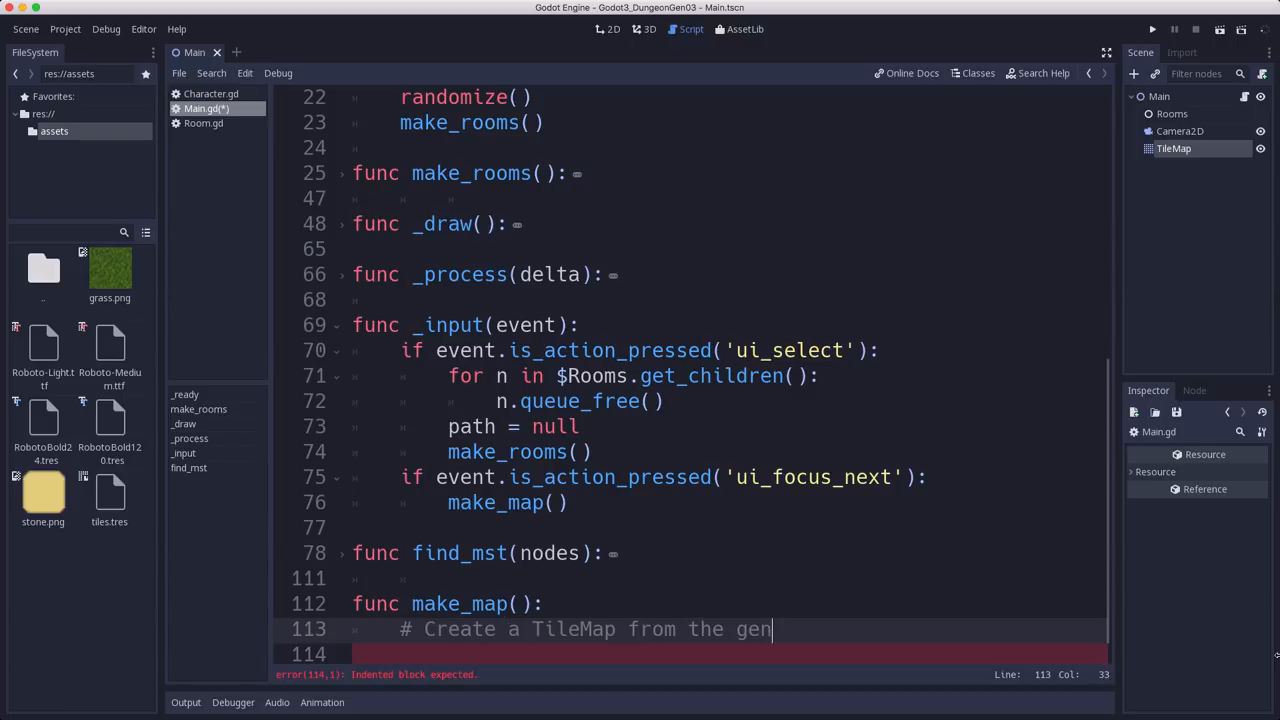
type("erated rooms and path")
left_click(730, 654)
type("Map.")
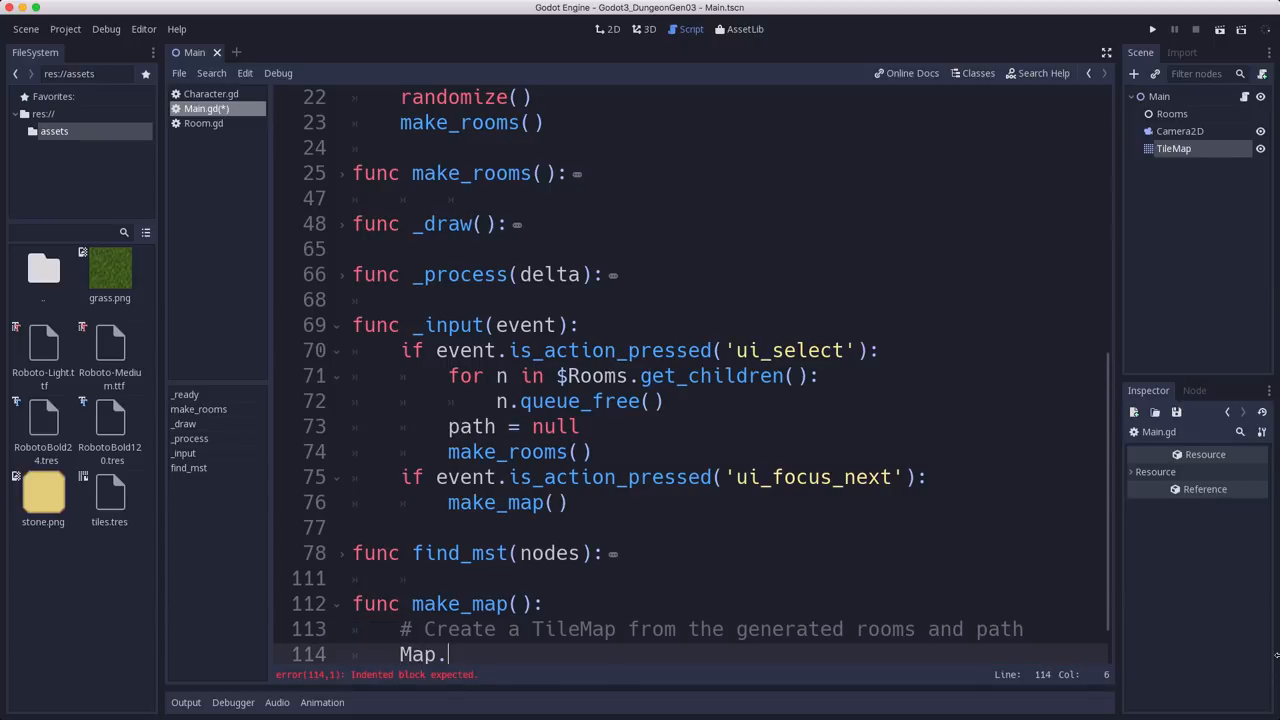
type("clear()")
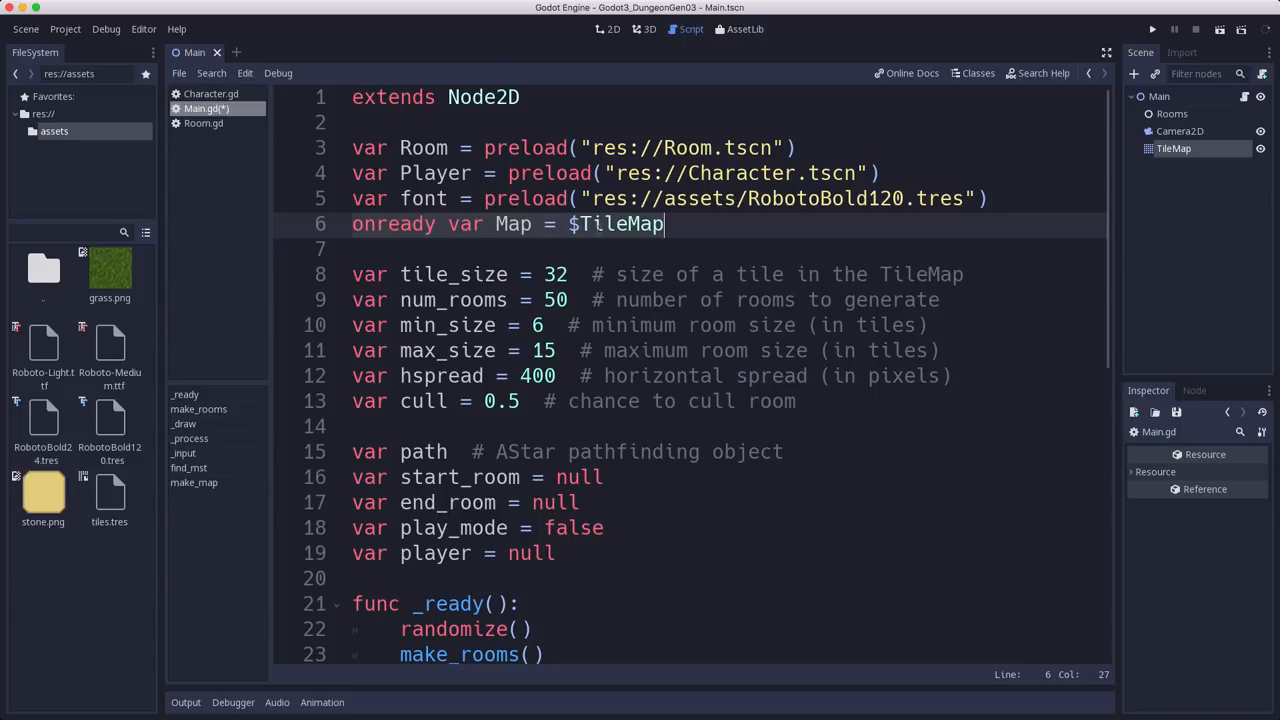
scroll("down", 3)
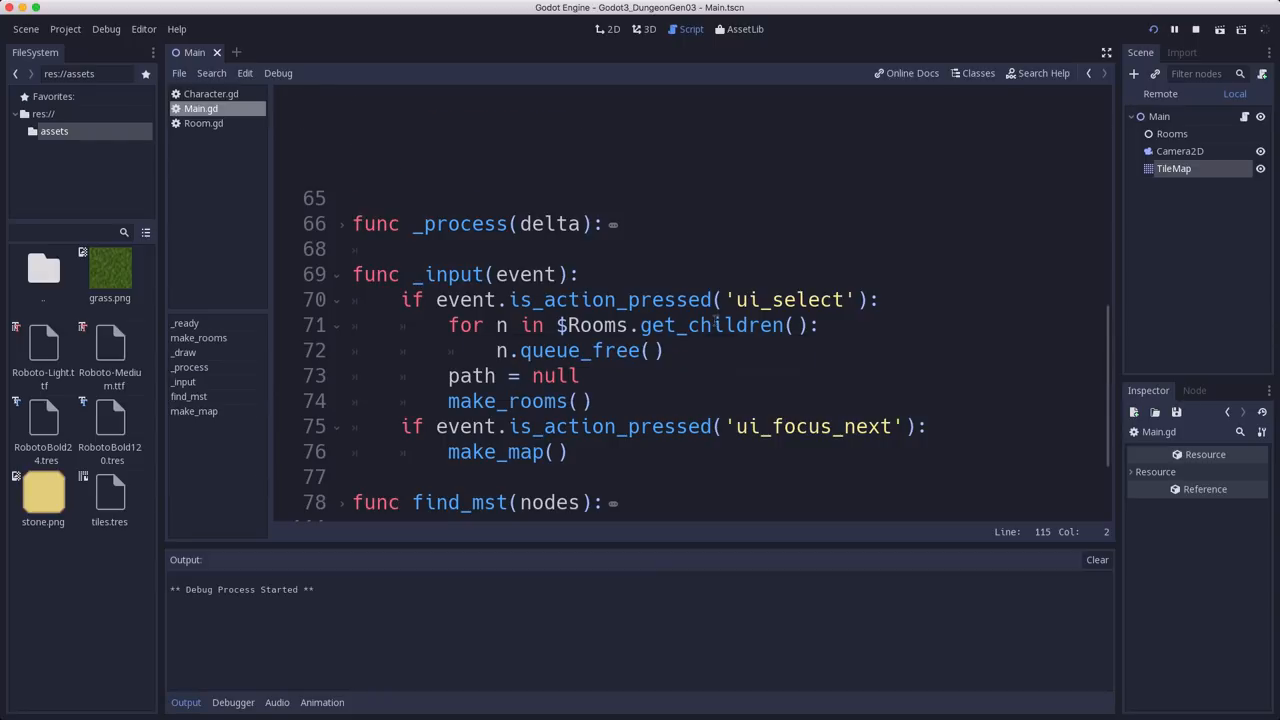
Step: Run the project to preview the room outlines and connecting path lines
left_click(1174, 30)
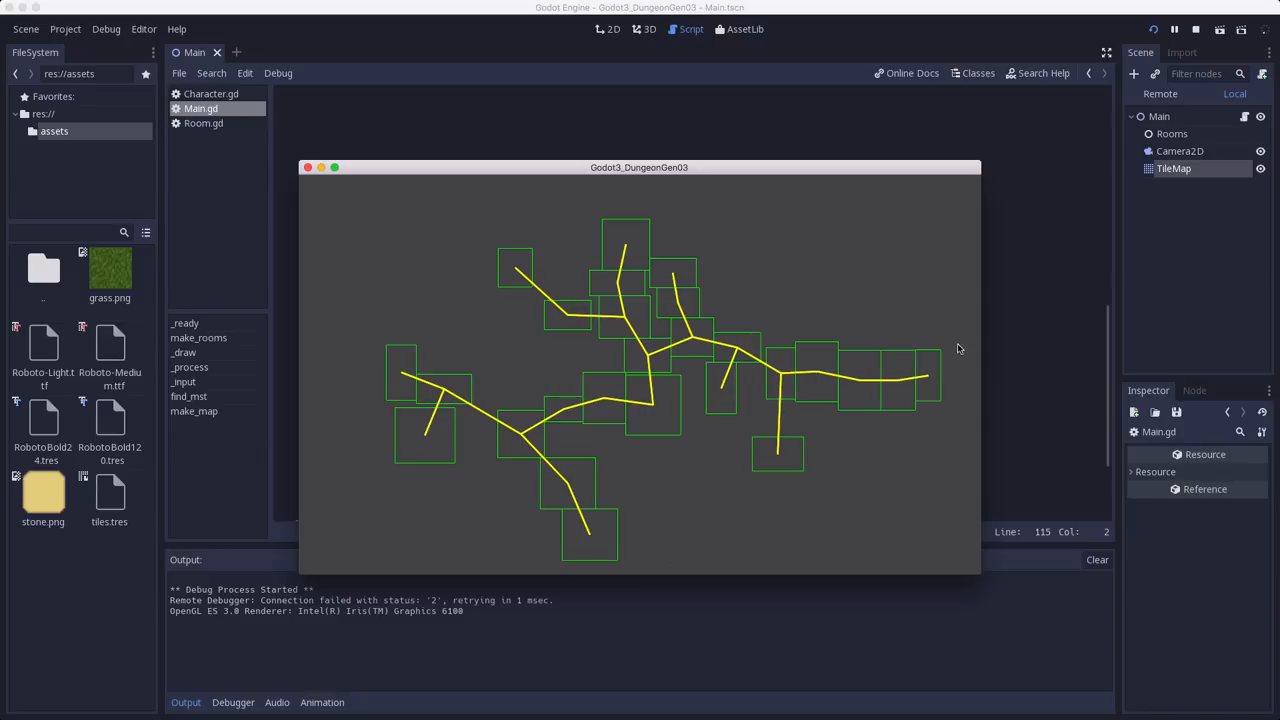
mouse_move(348, 468)
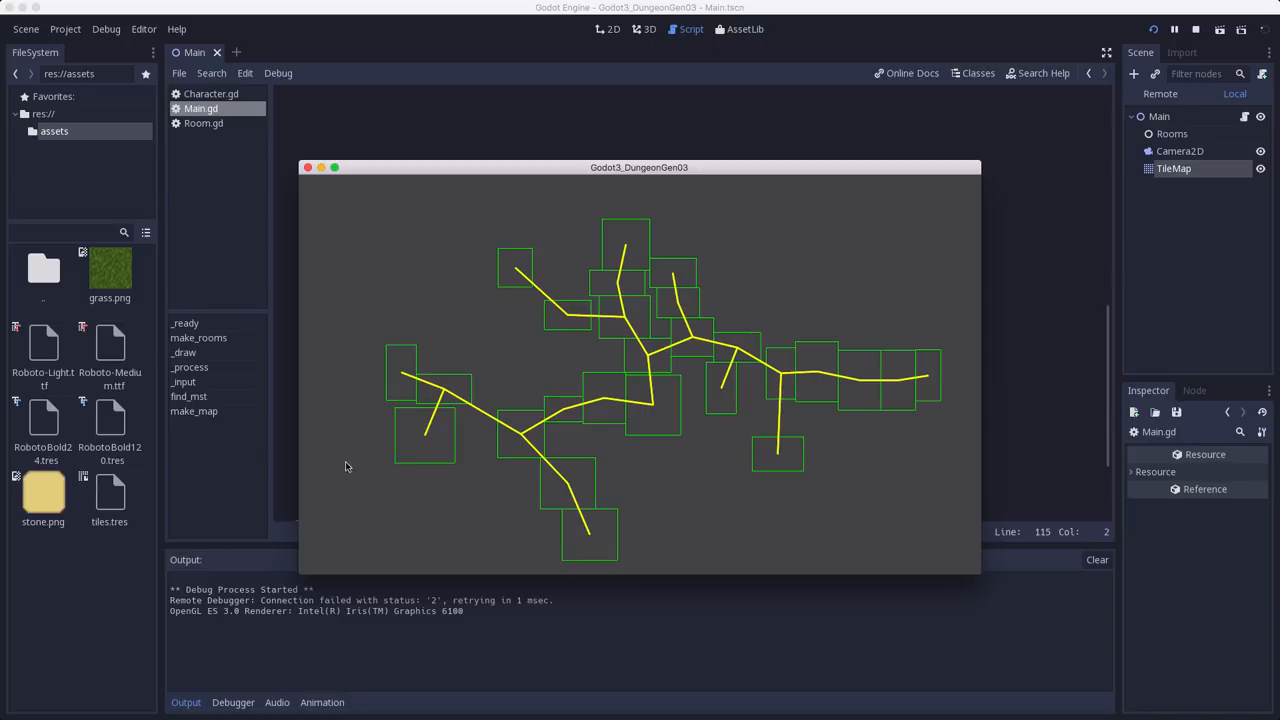
mouse_move(862, 476)
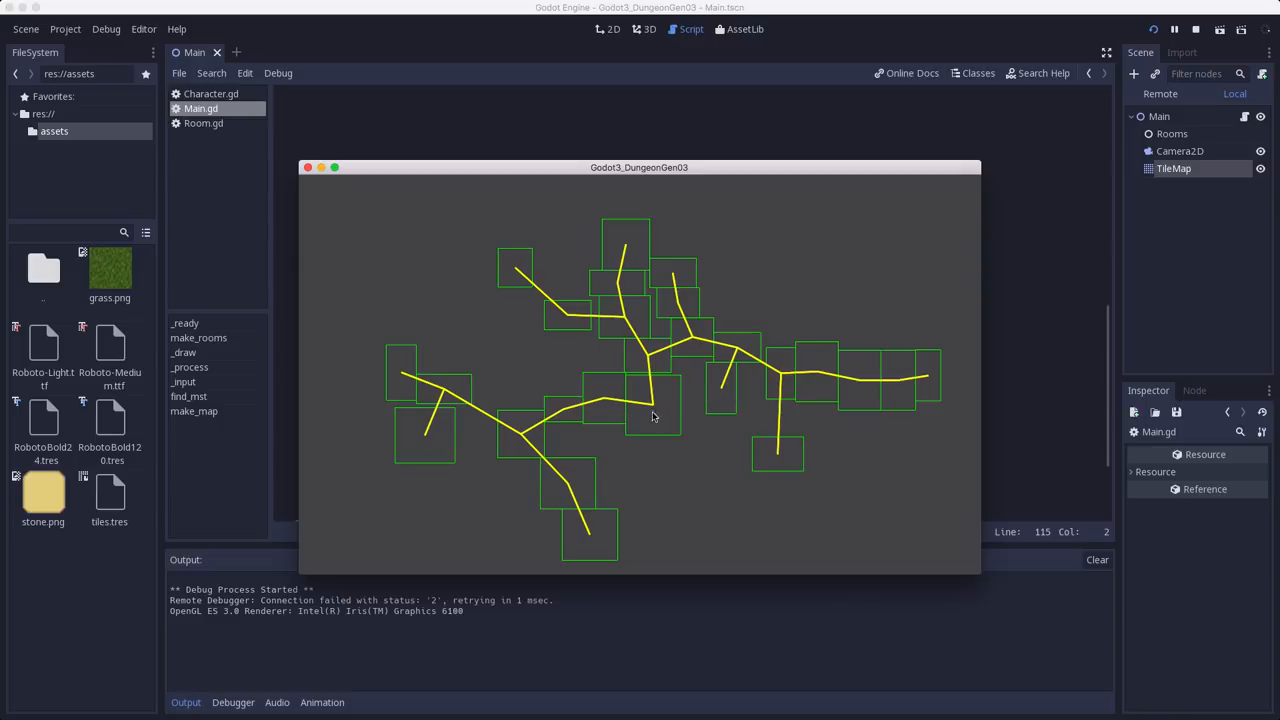
mouse_move(544, 504)
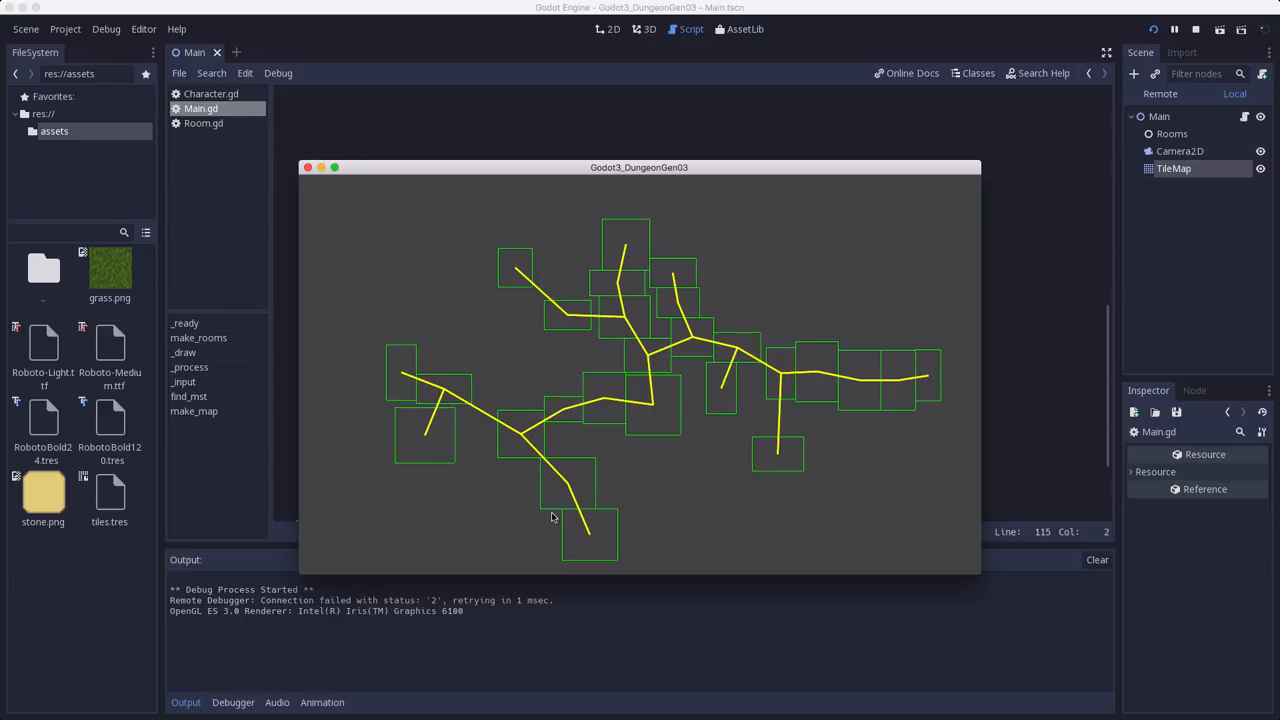
mouse_move(464, 376)
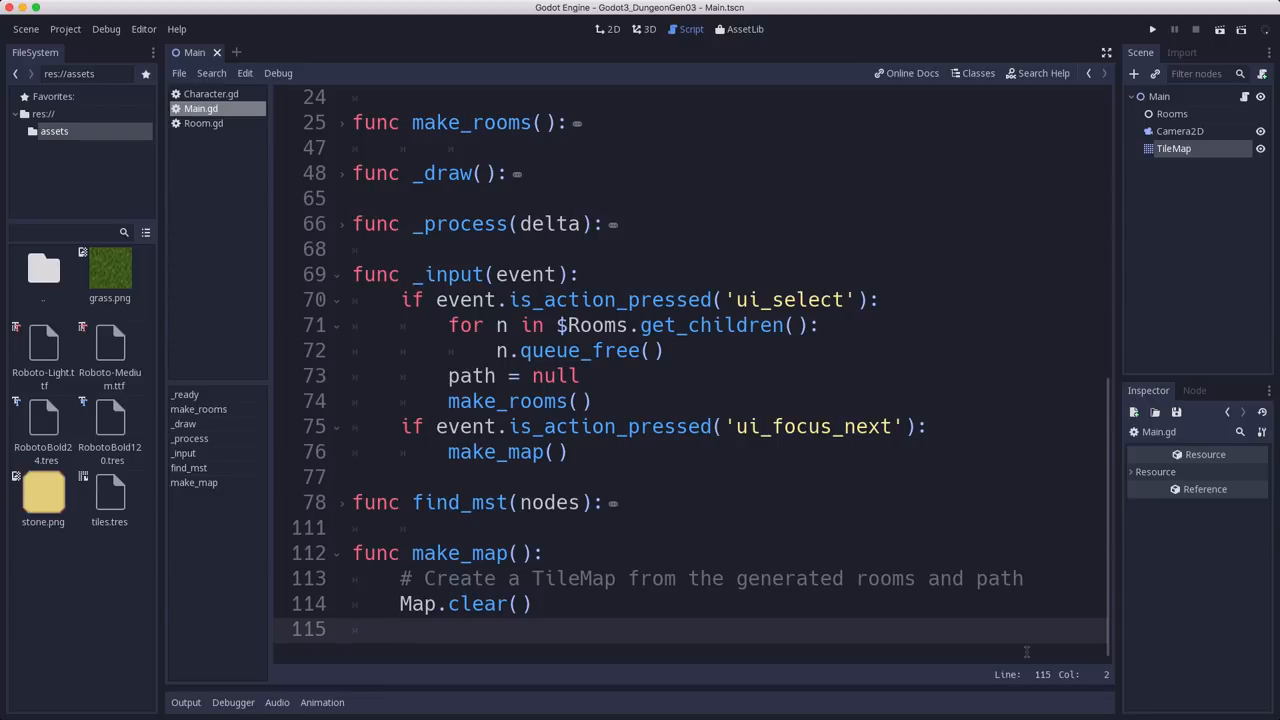
Step: Add a 'Fill TileMap with walls' comment, declare var full_rect = Rect2(), and loop over $Rooms.get_children()
type("#$")
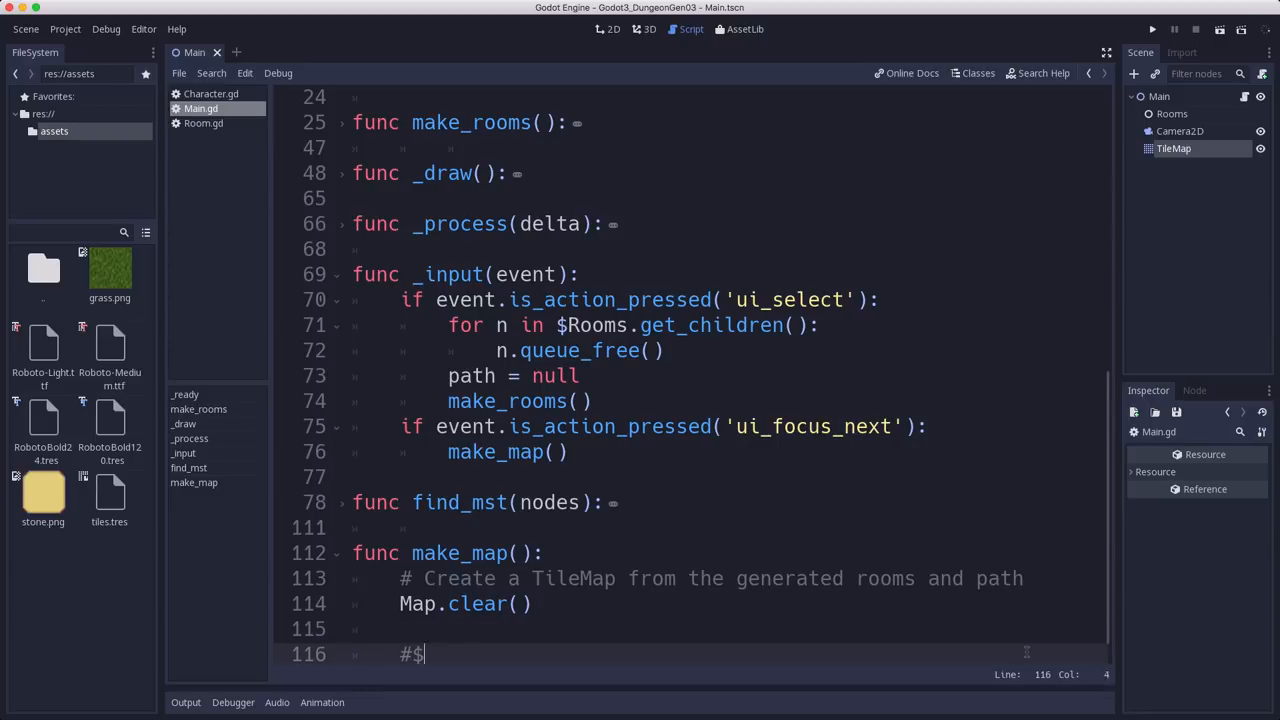
type("Fill TileMap")
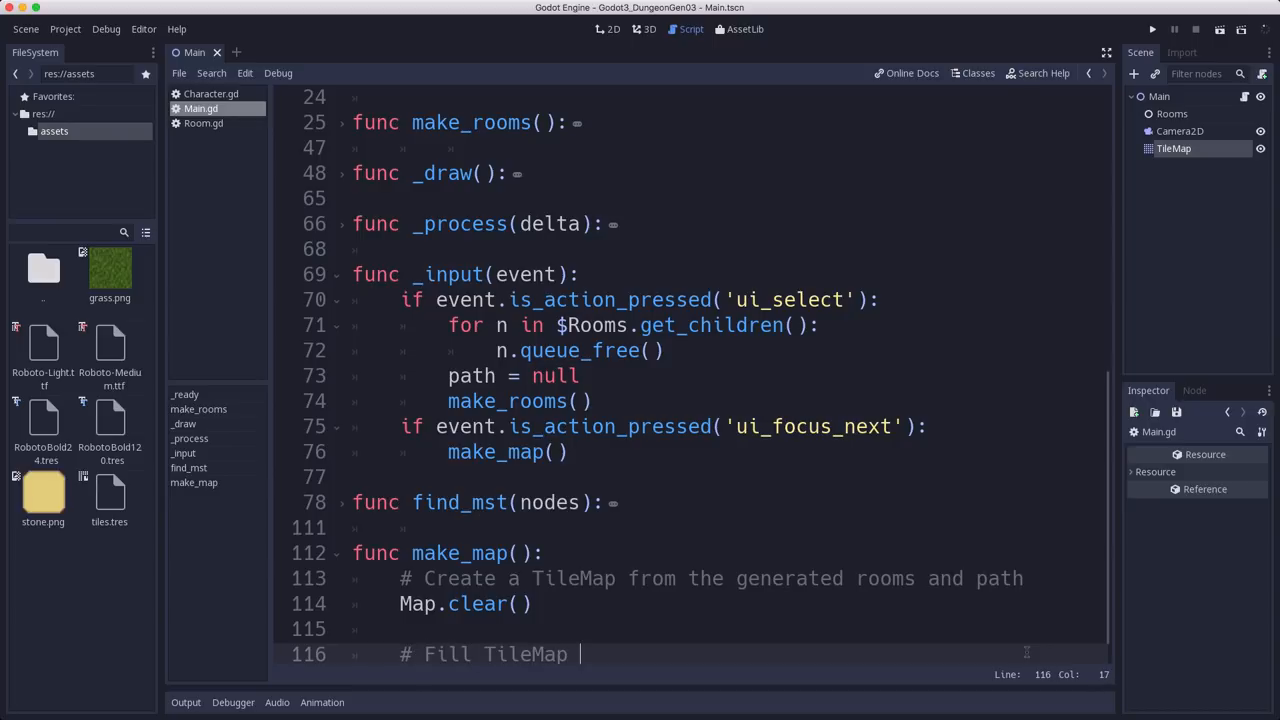
type("with walls")
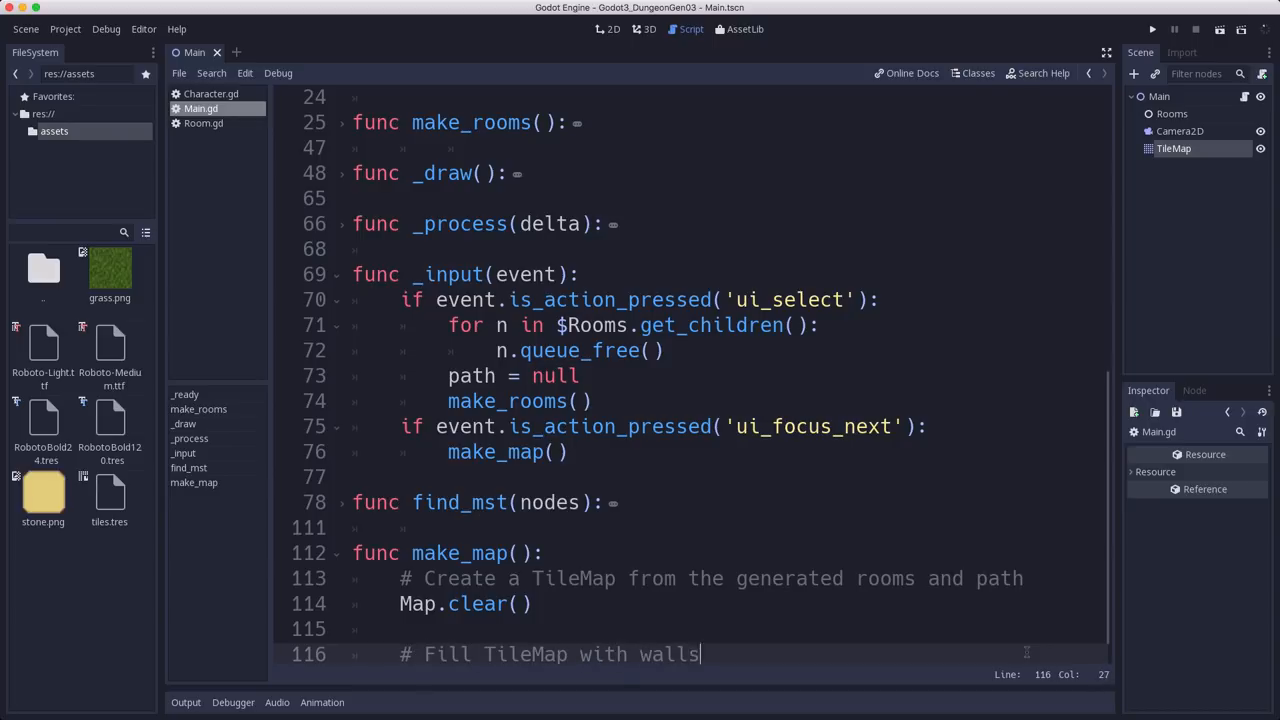
type("an")
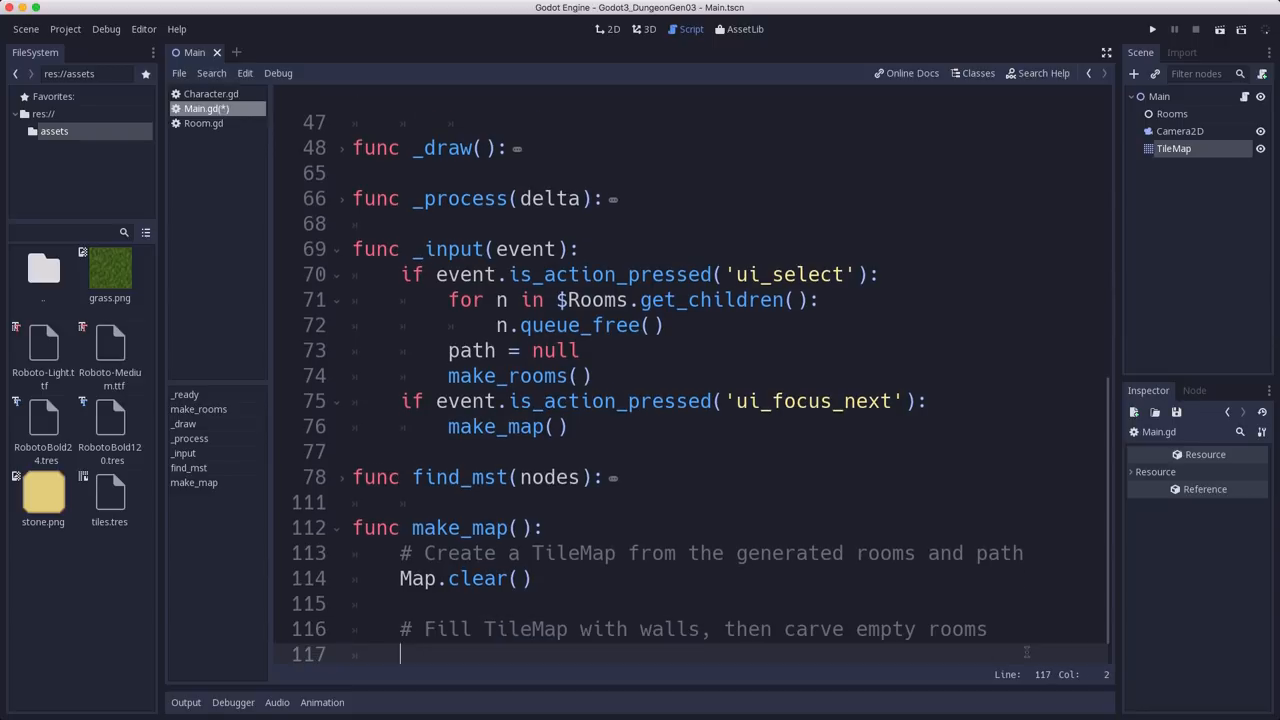
type("var full")
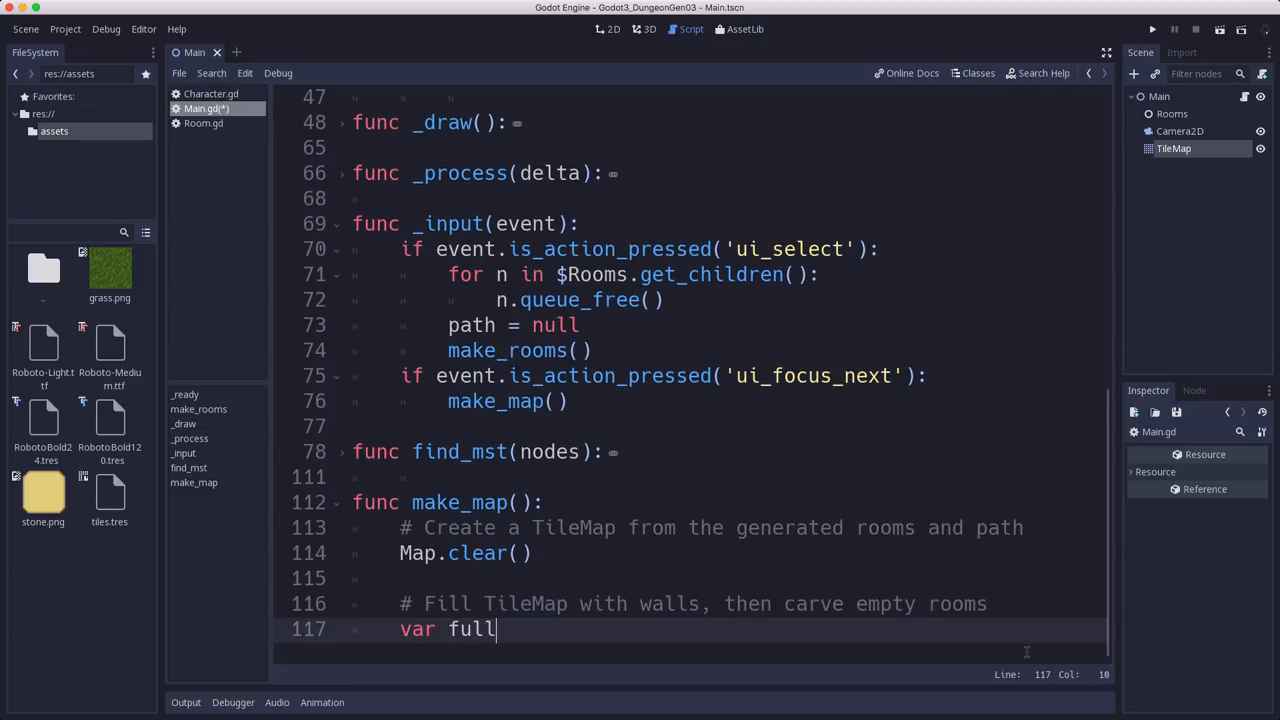
type("_rect")
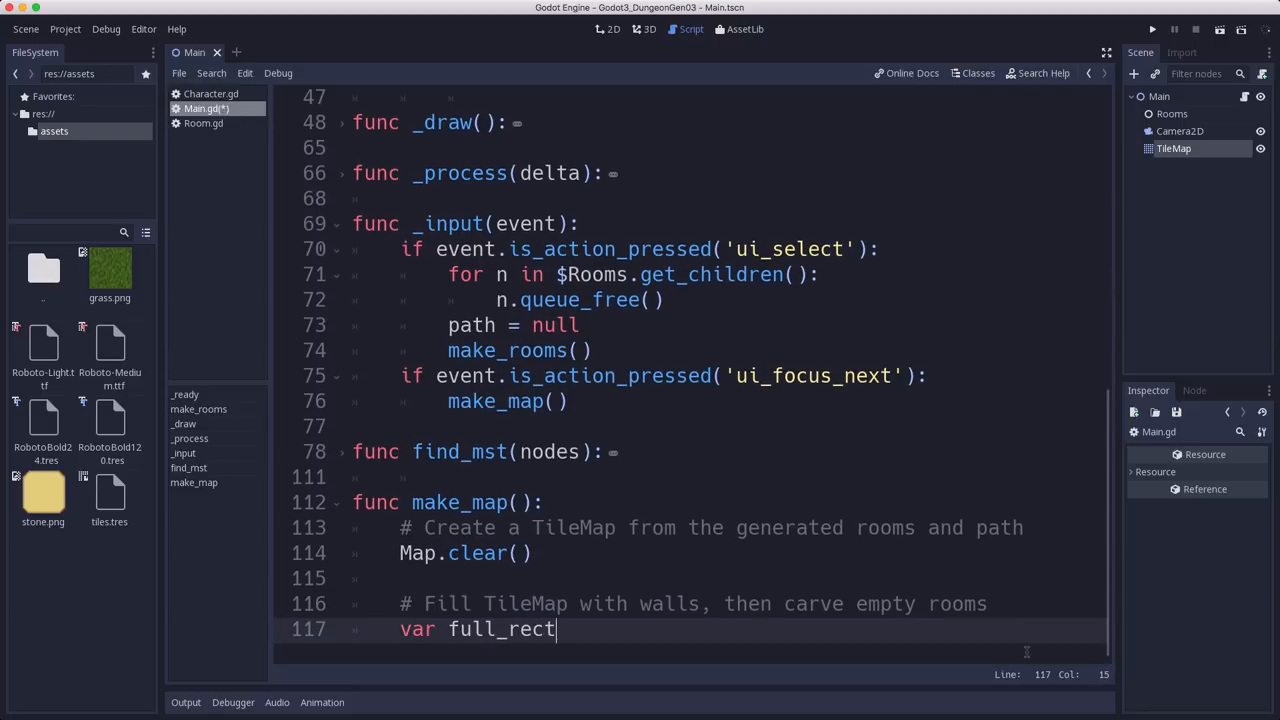
type("= Rect2()")
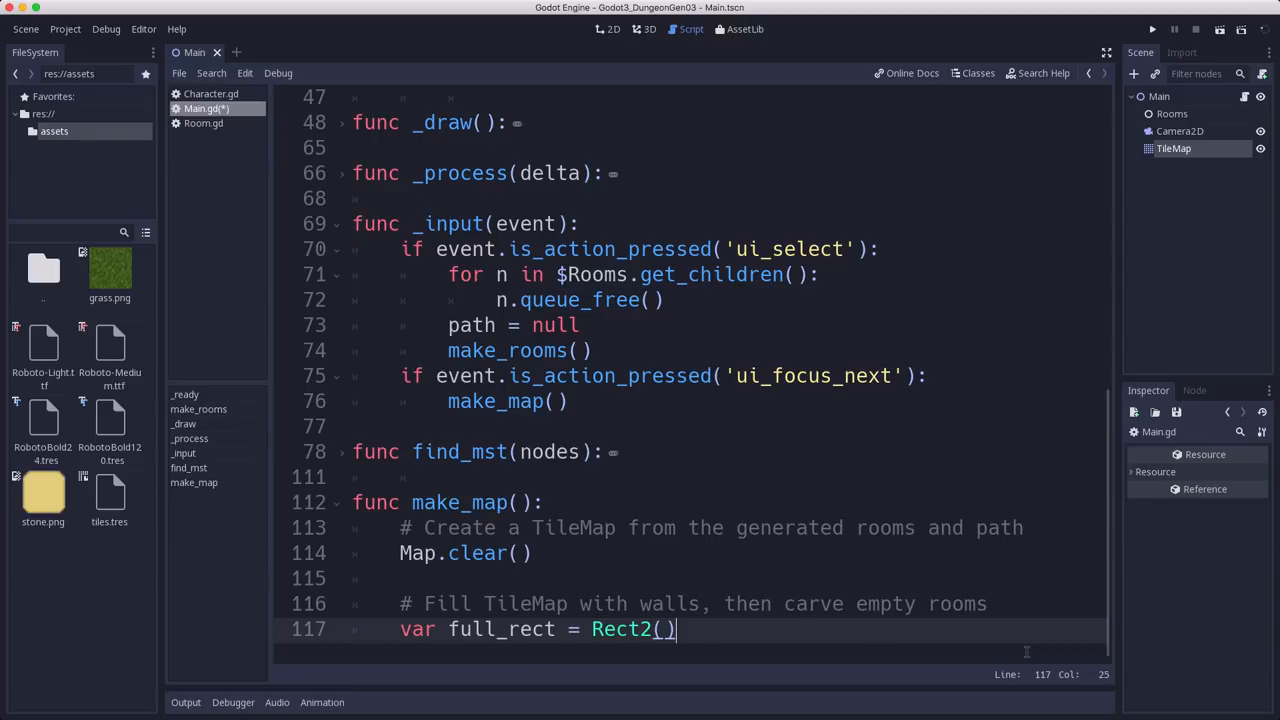
key("enter")
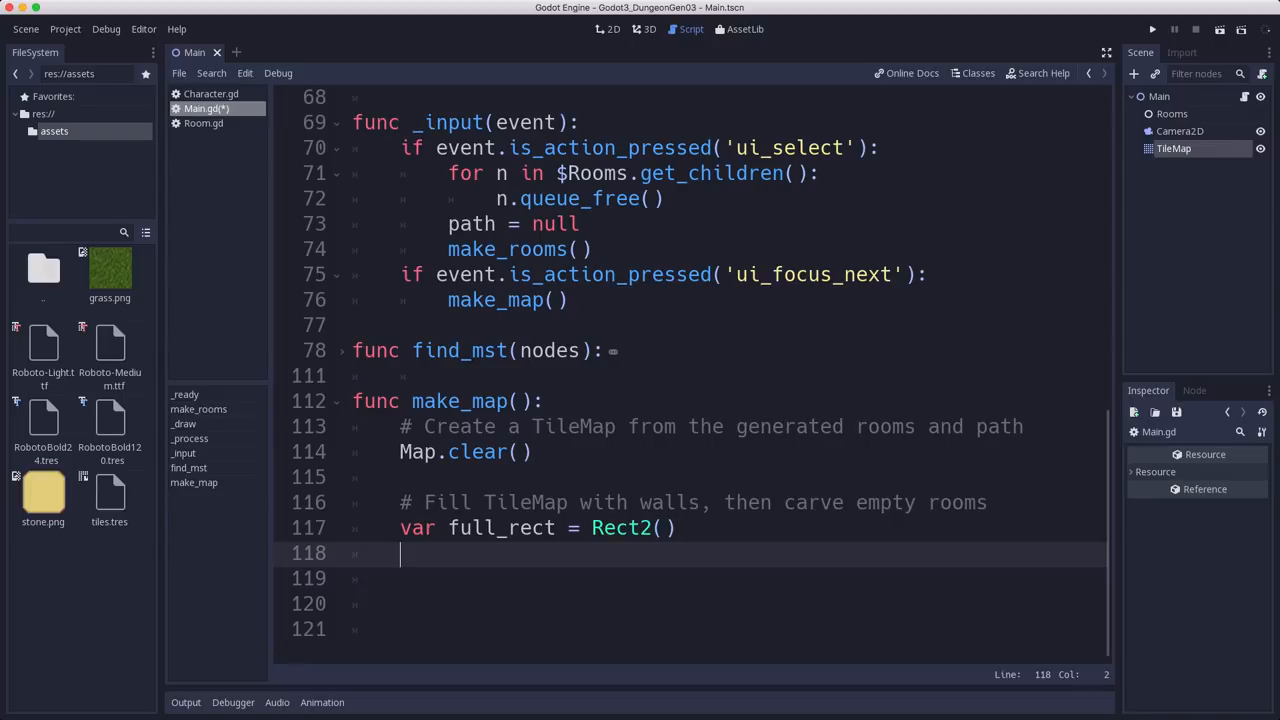
type("for room in")
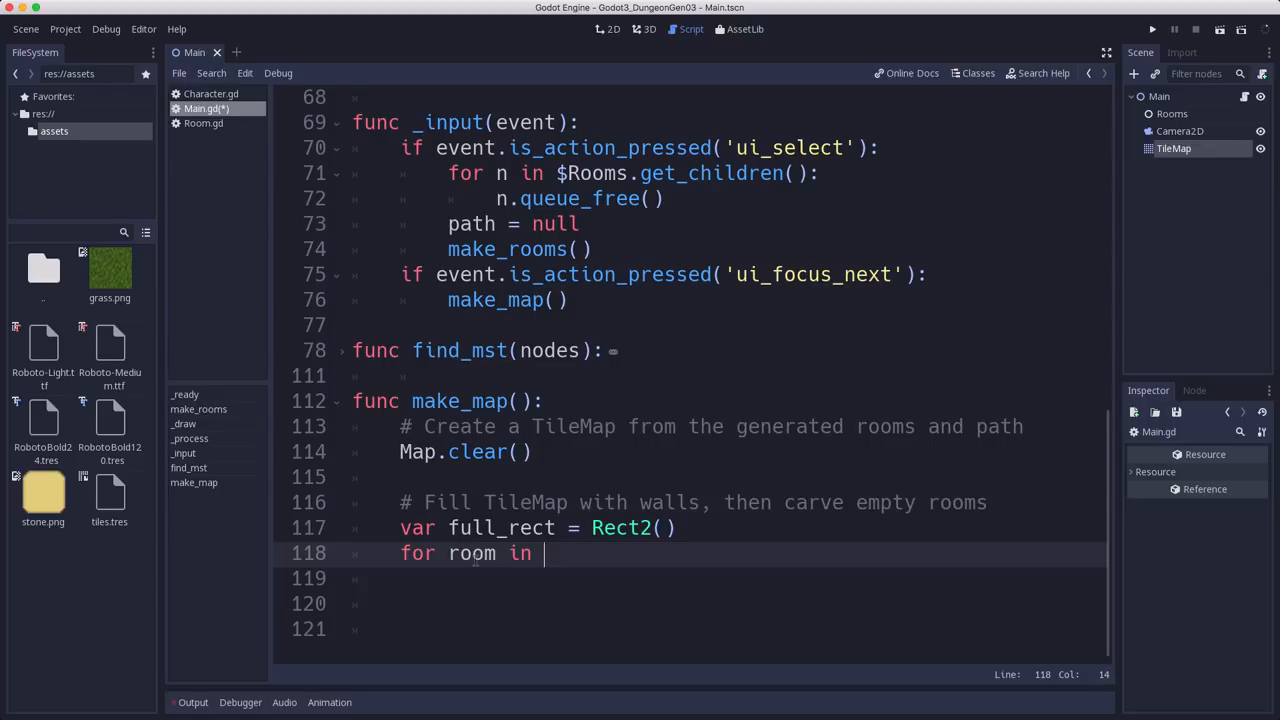
type("$Rooms.get_children():")
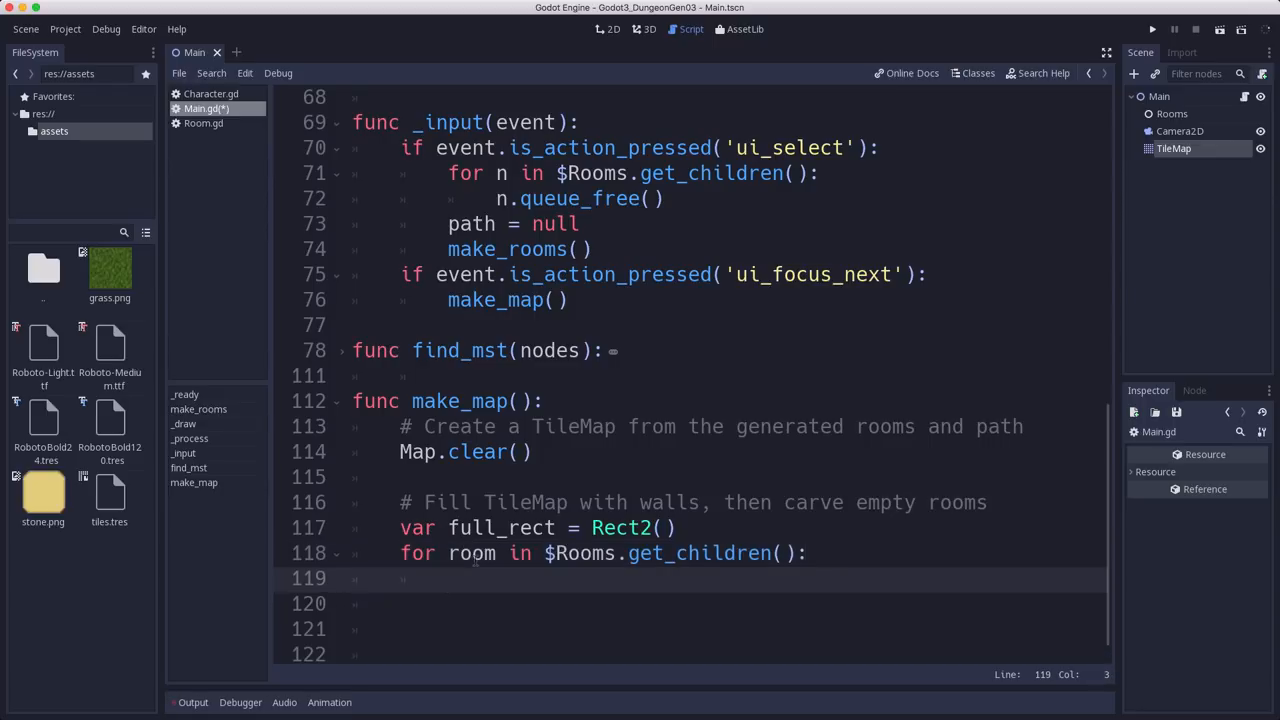
Step: Build var r = Rect2(room.position - room.size, CollisionShape2D shape.extents * 2) for each room
type("var r =")
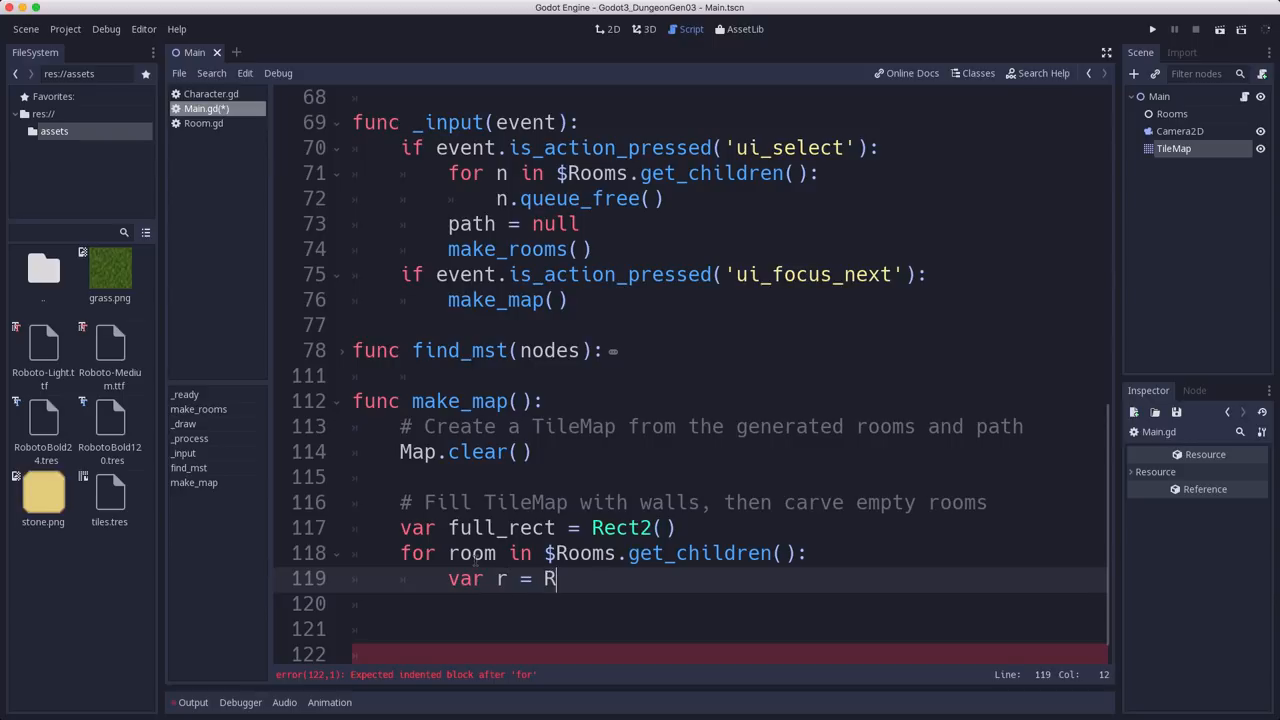
type("Rect2(")
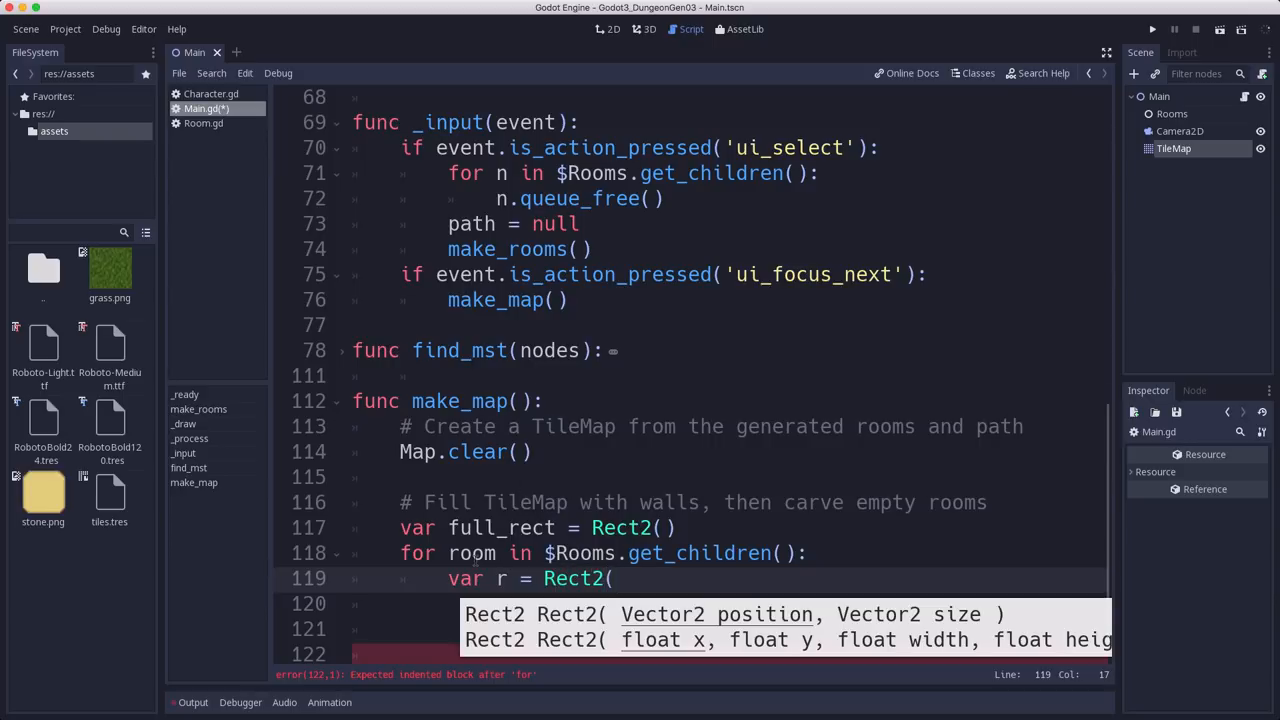
type("room.")
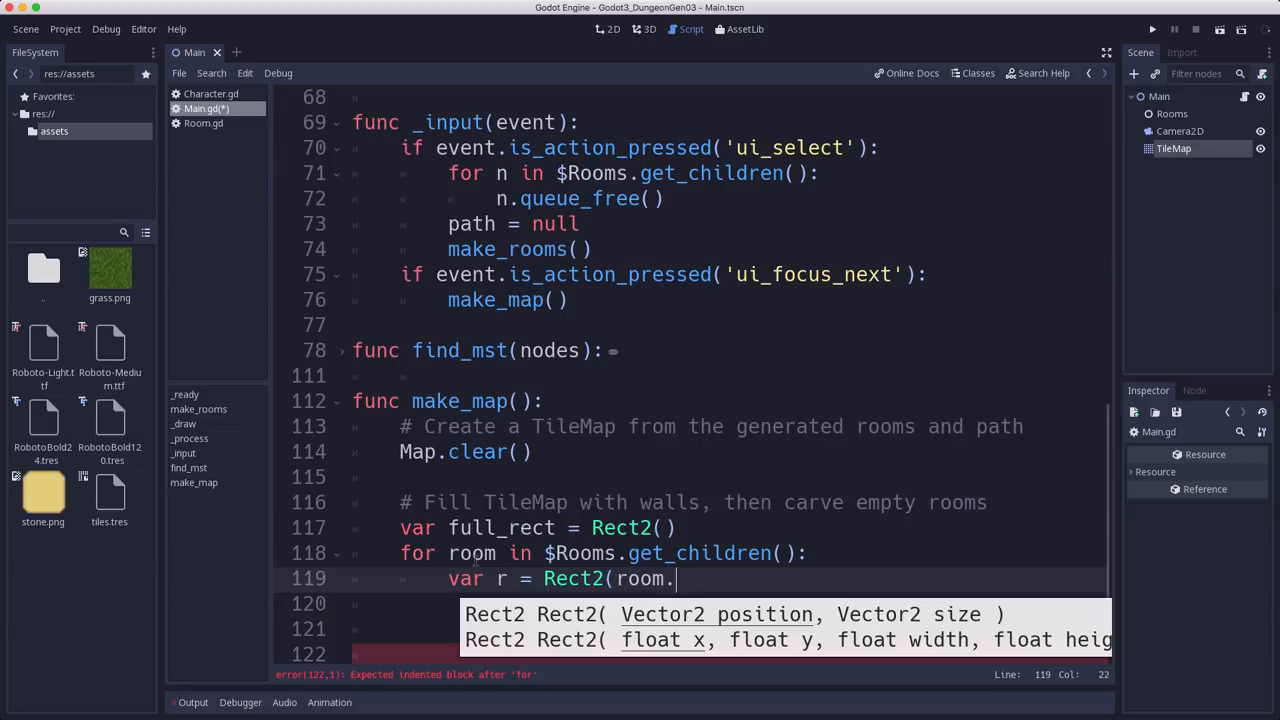
type("position")
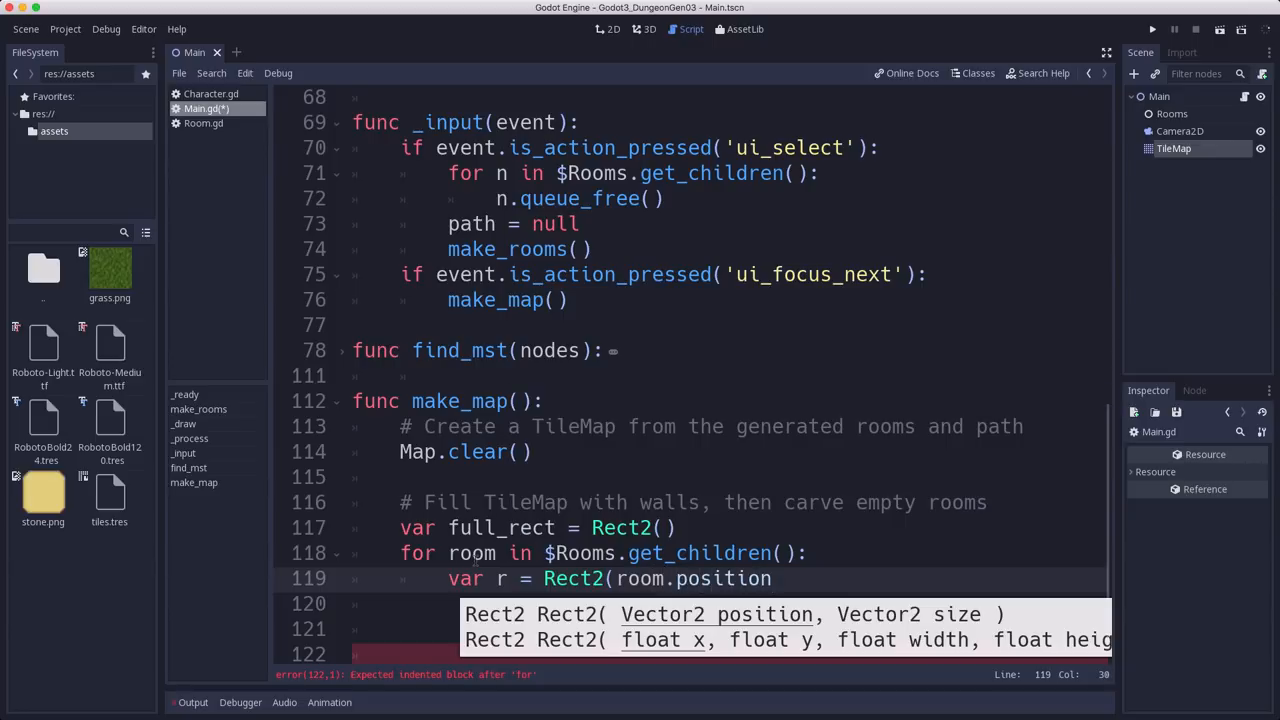
type("-room")
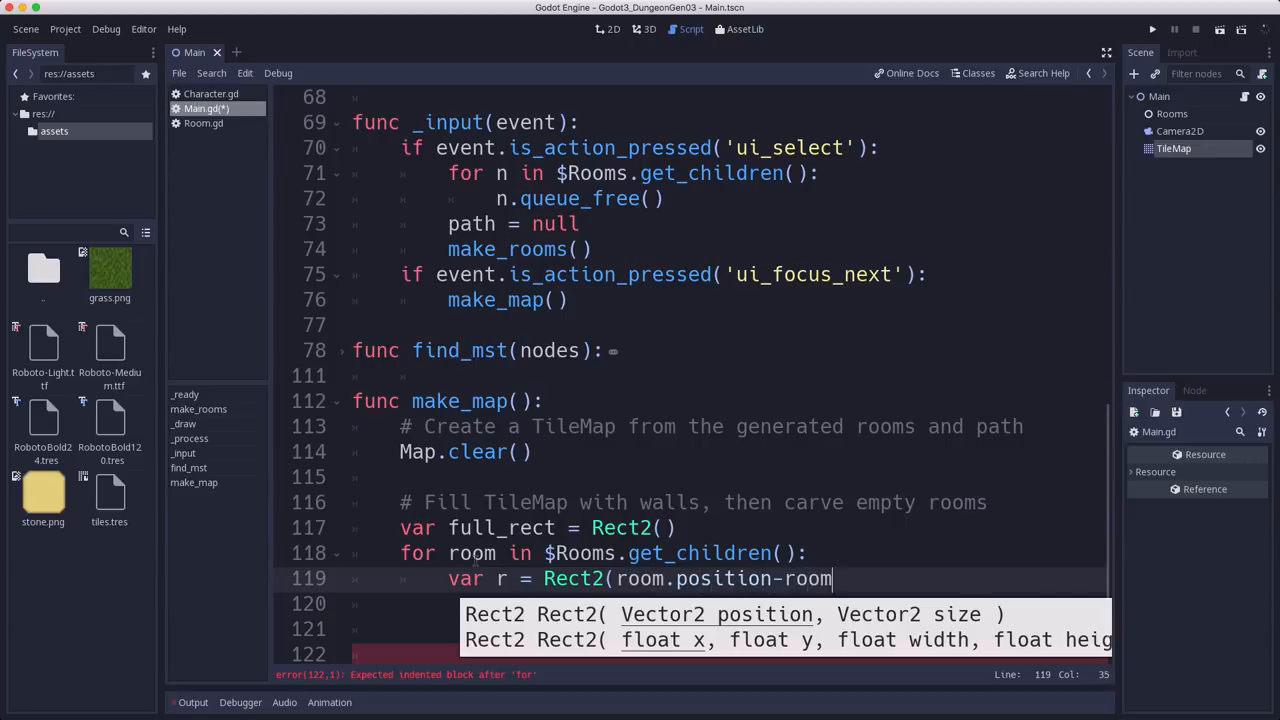
type(".size")
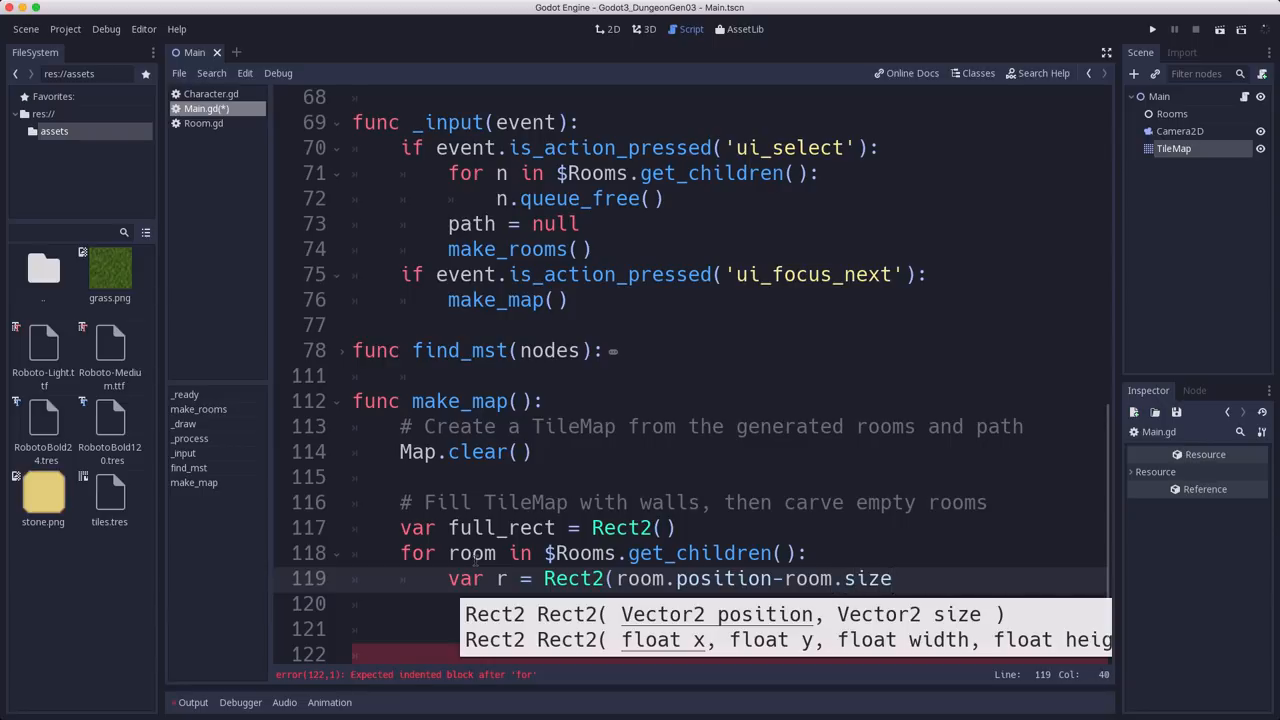
left_click(888, 578)
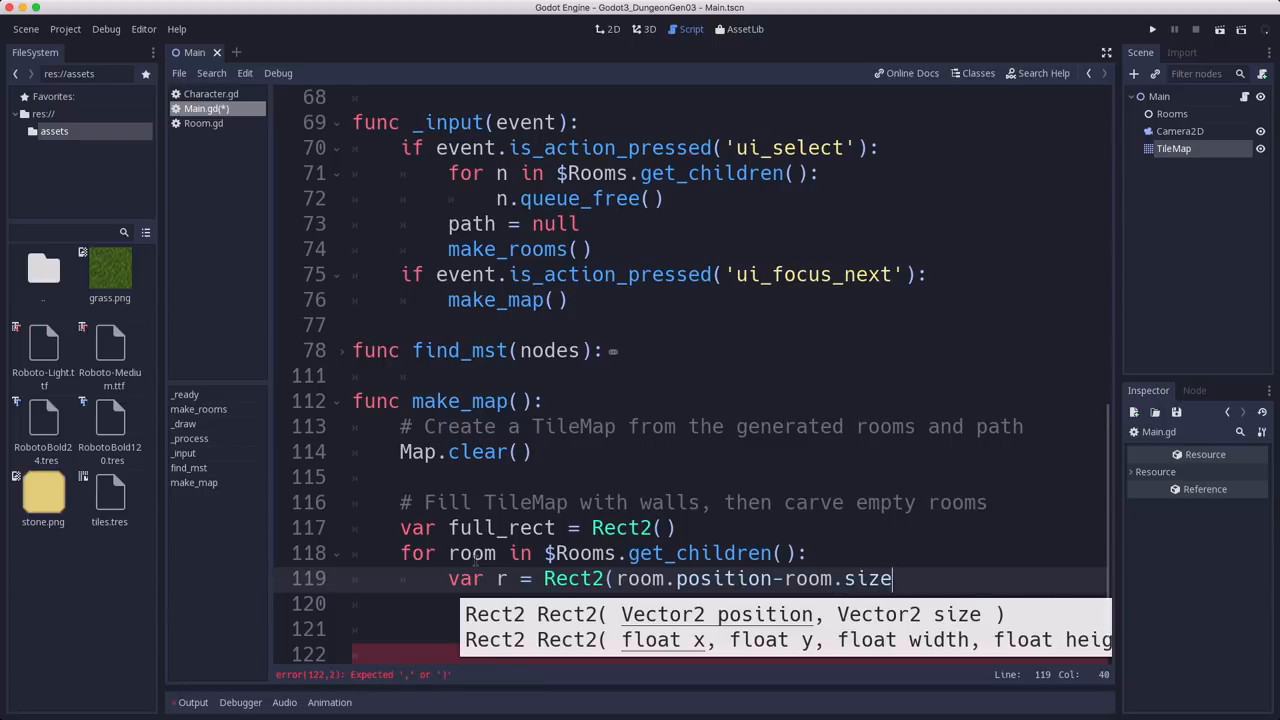
type(",")
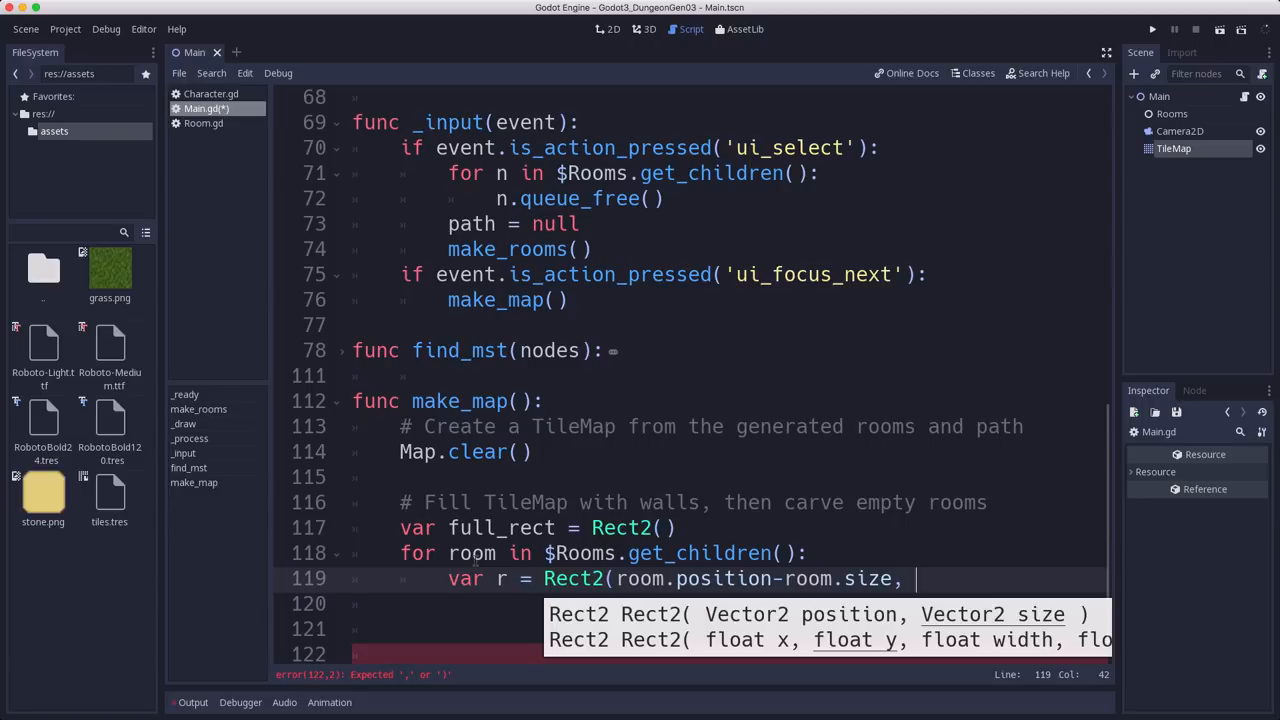
type("room")
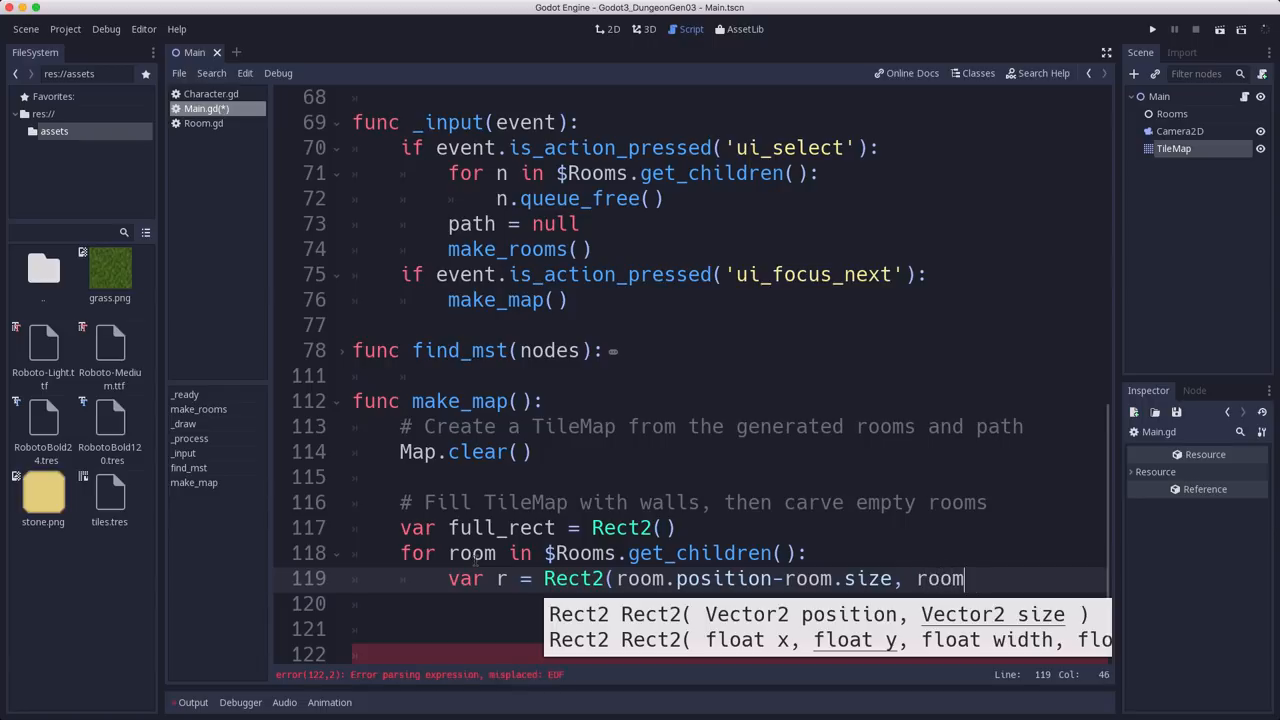
key("backspace")
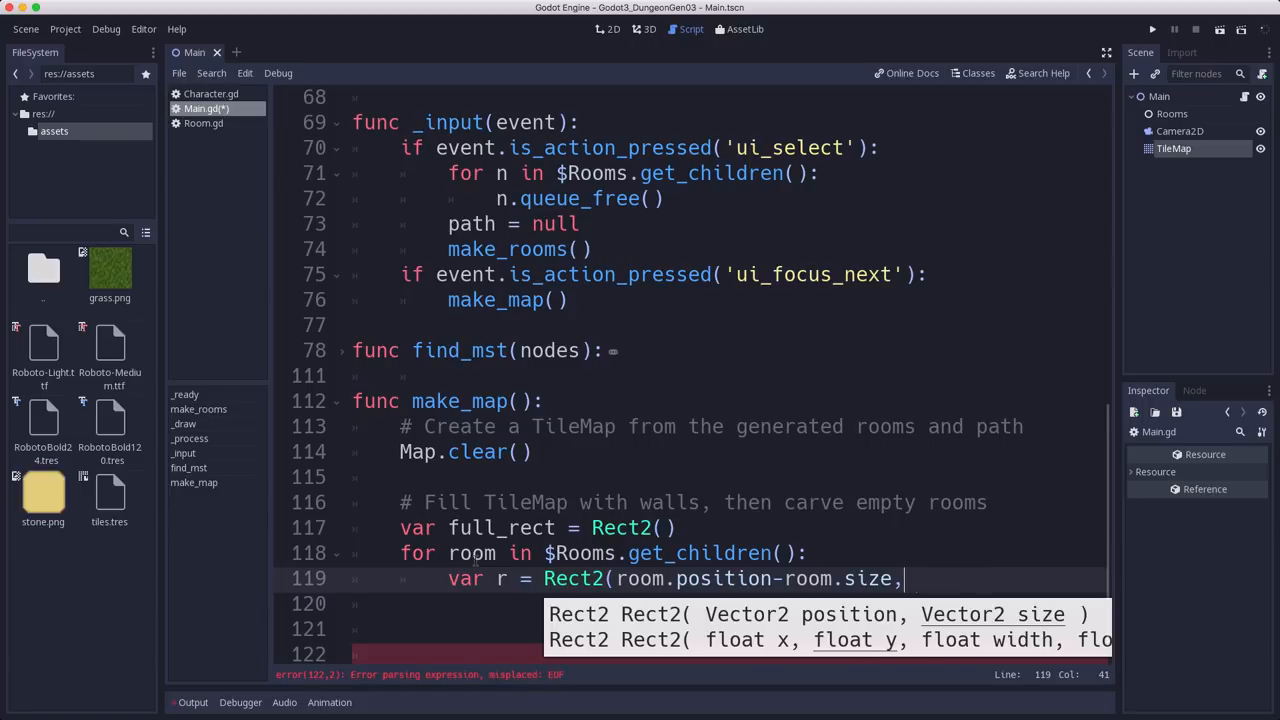
type("roo")
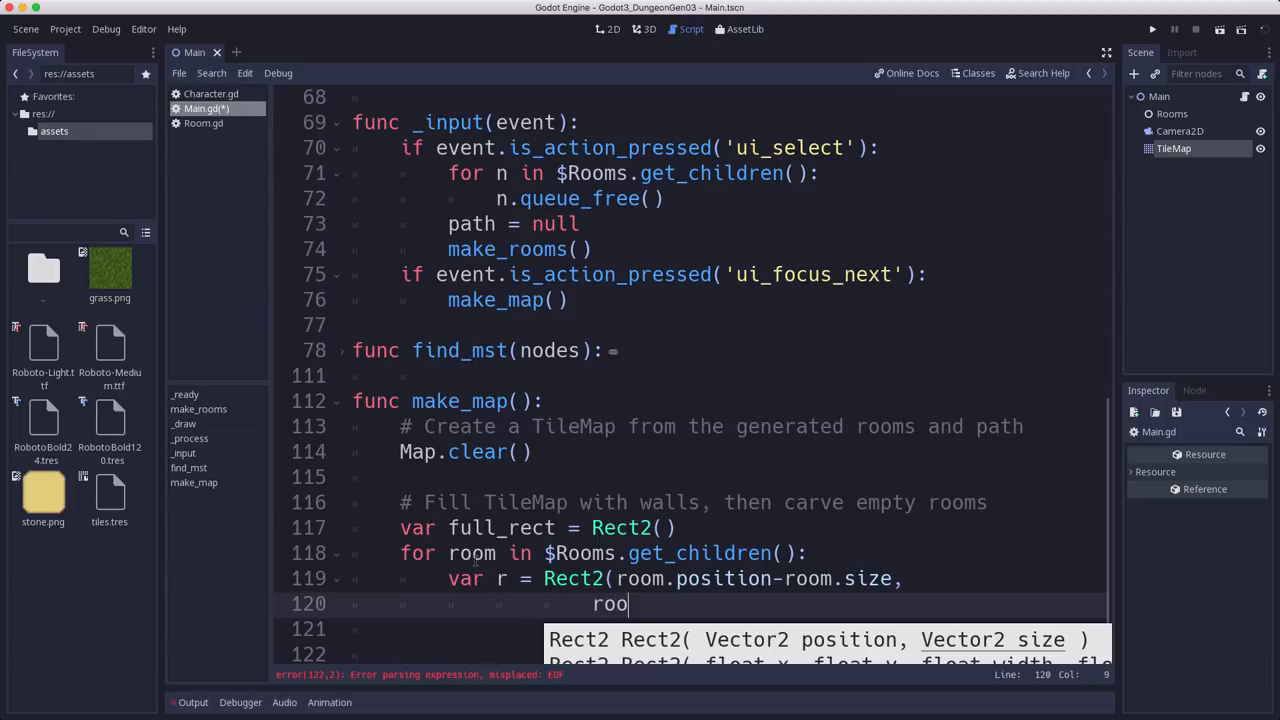
type("m.get_node")
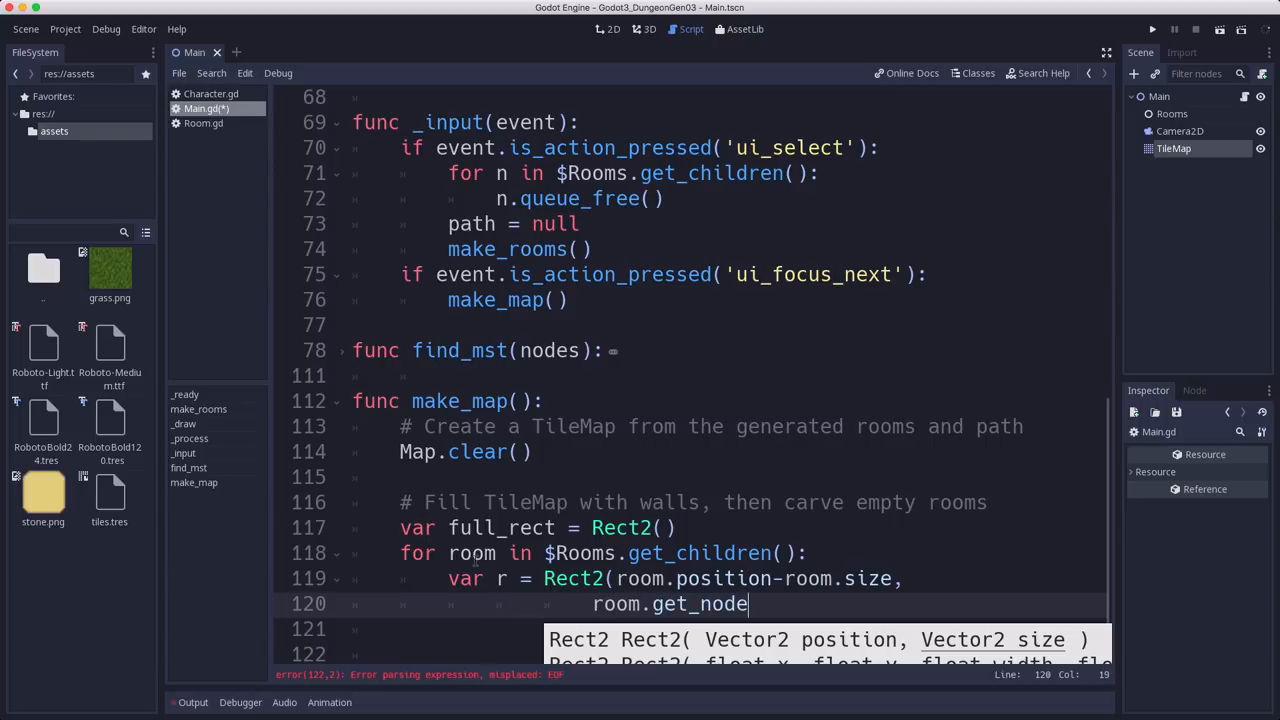
type("(\"Coll")
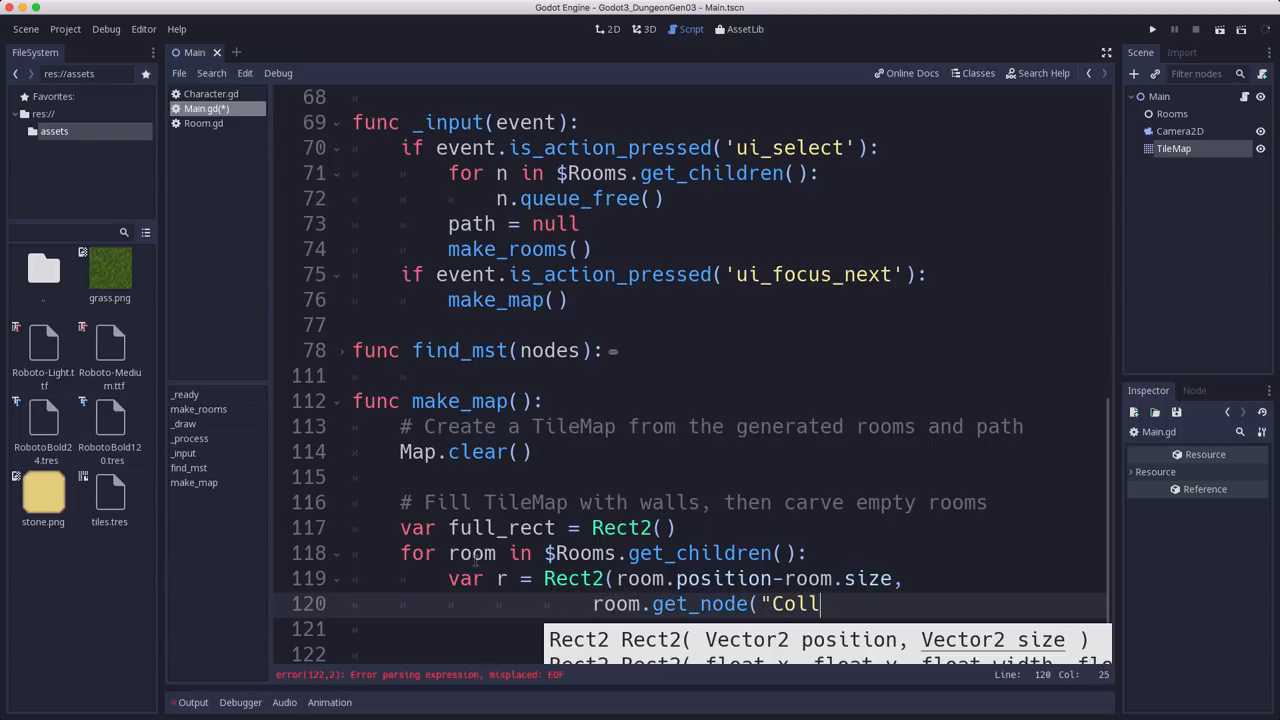
type("isionShape2D")
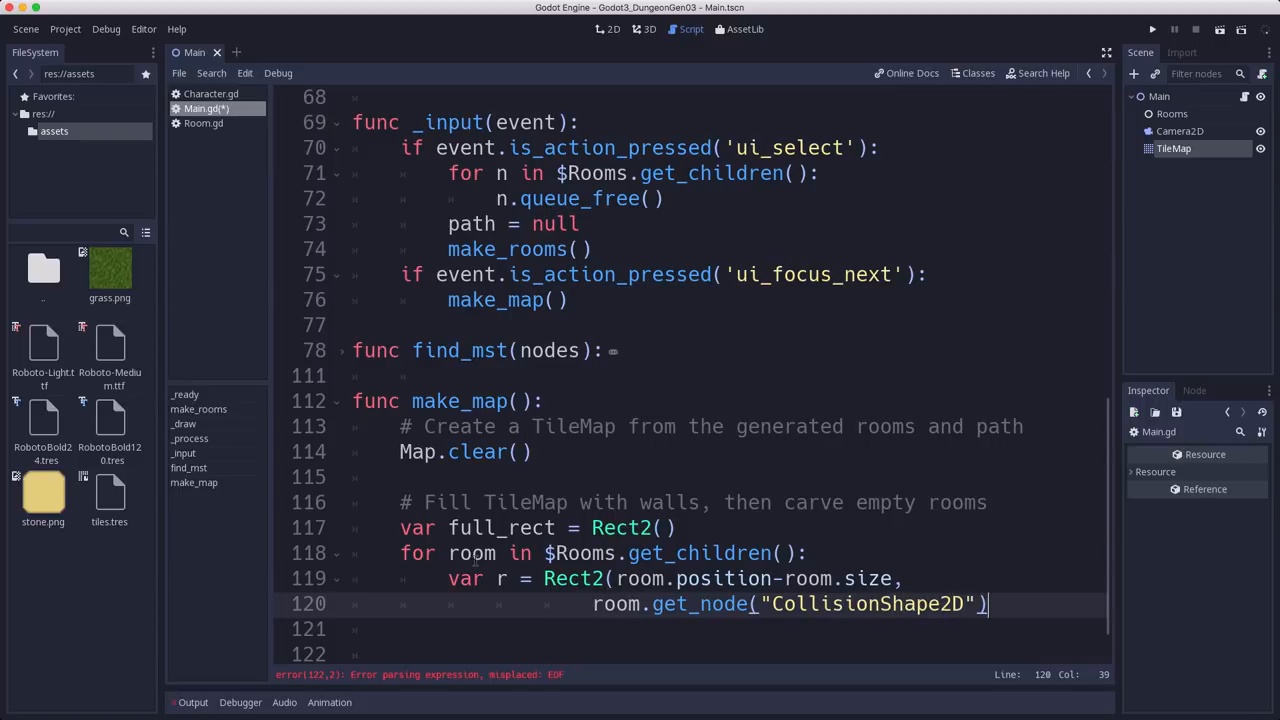
type(".shape")
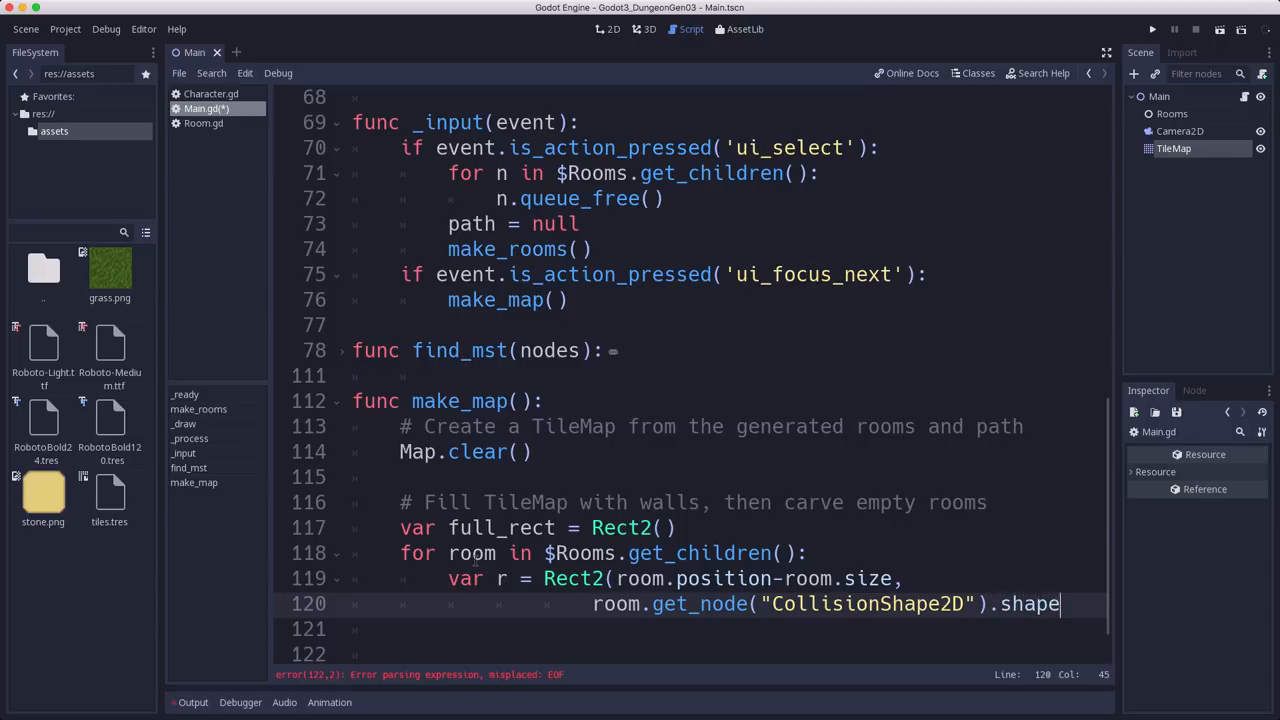
type(".extents")
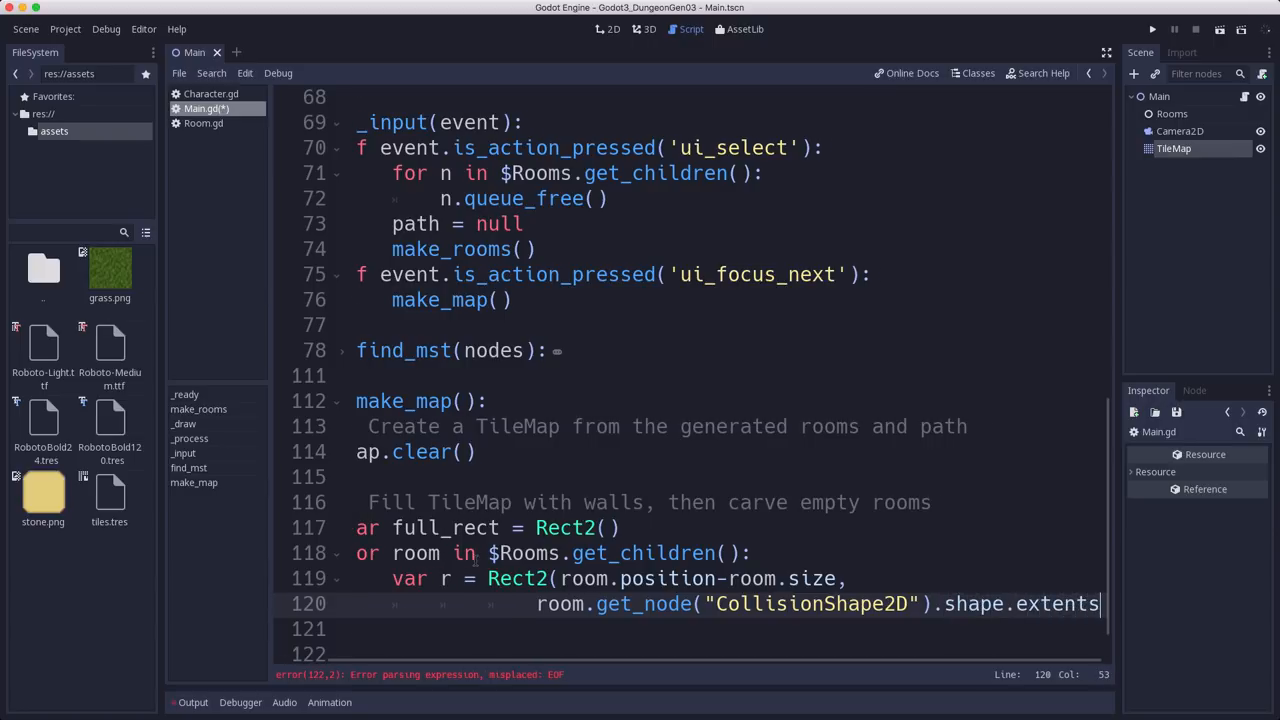
type("*2")
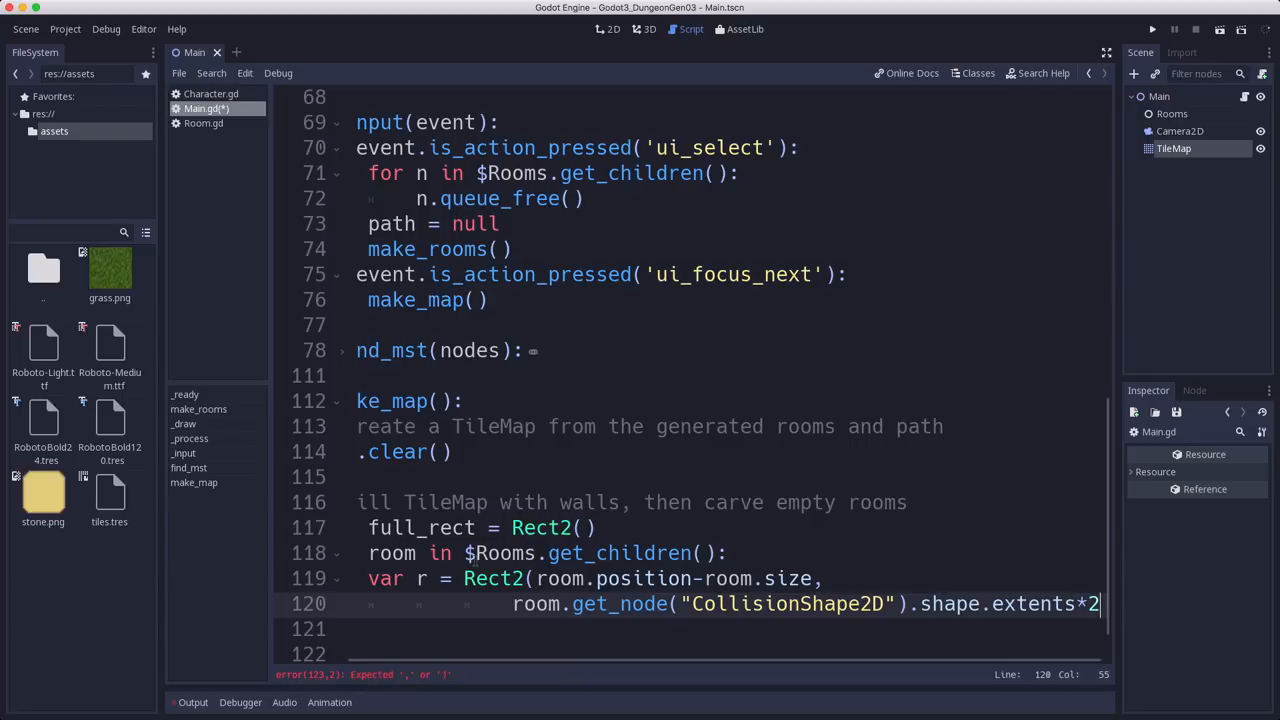
type(")")
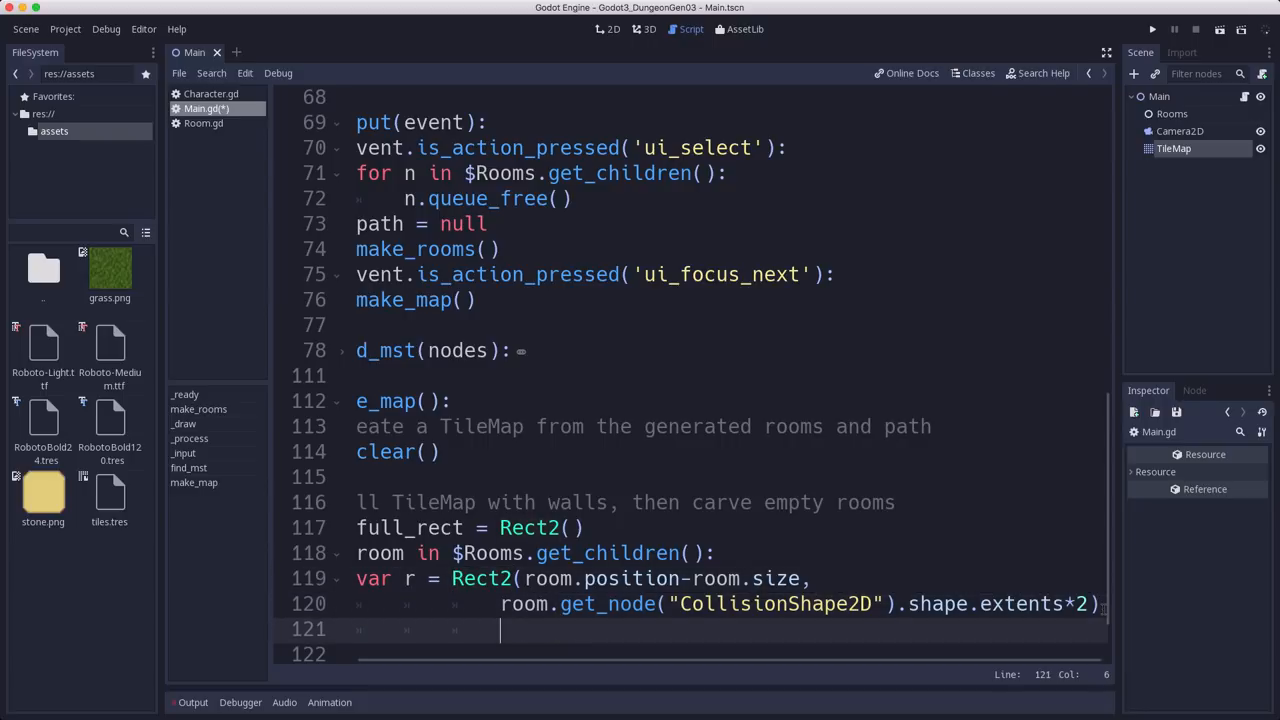
Step: Merge each room rectangle into full_rect with full_rect.merge(r)
key("Backspace")
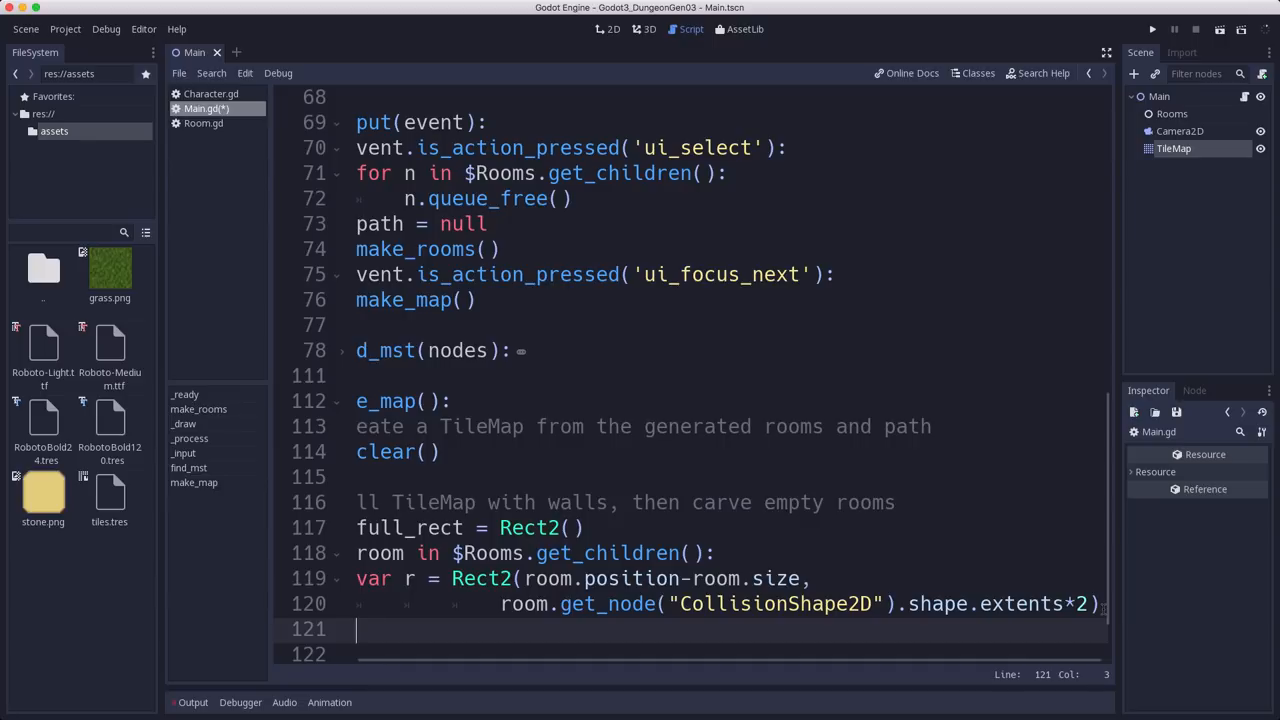
type("full_rect = full_rect.mert")
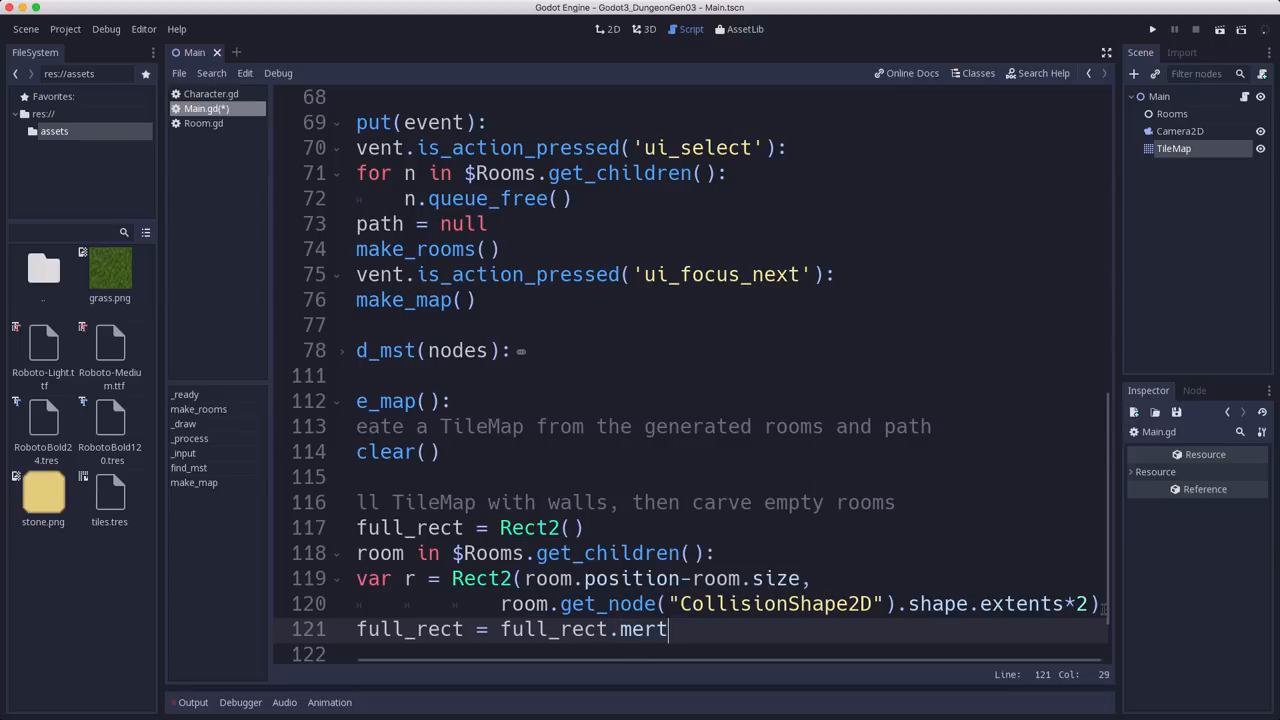
type("ge(r)")
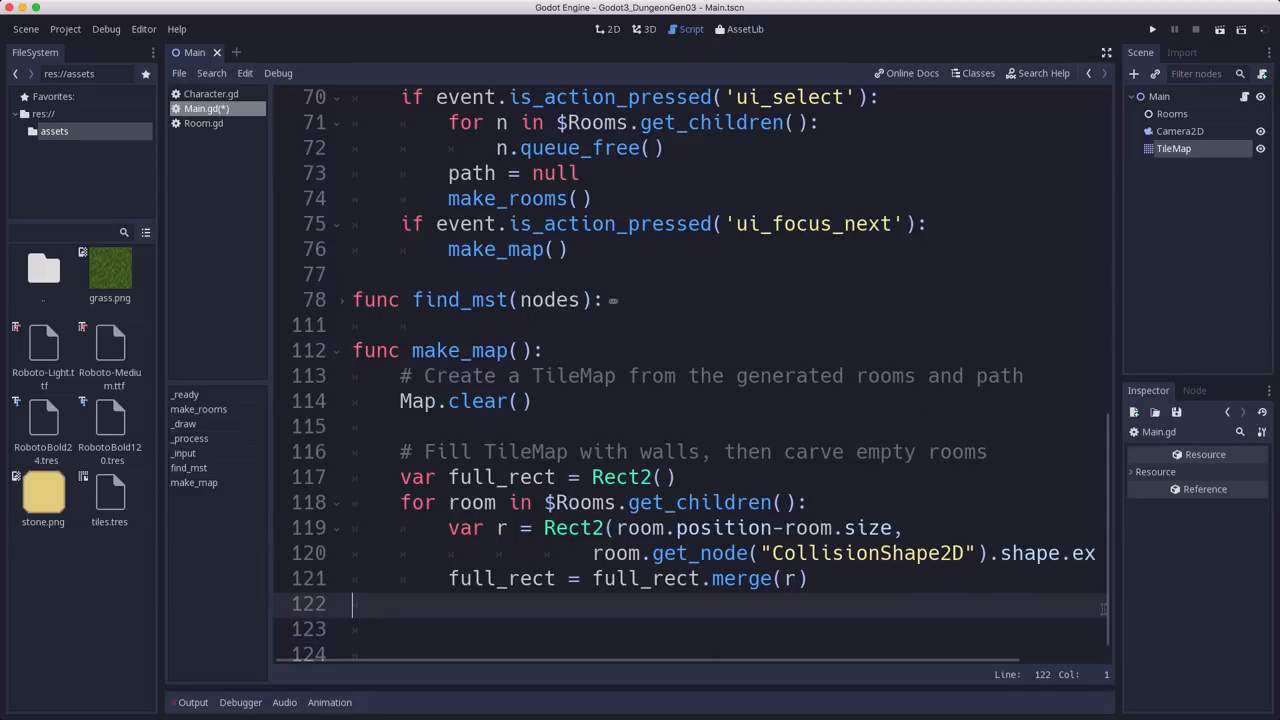
Step: Declare var topleft = Map.world_to_map(full_rect.position)
type("var top")
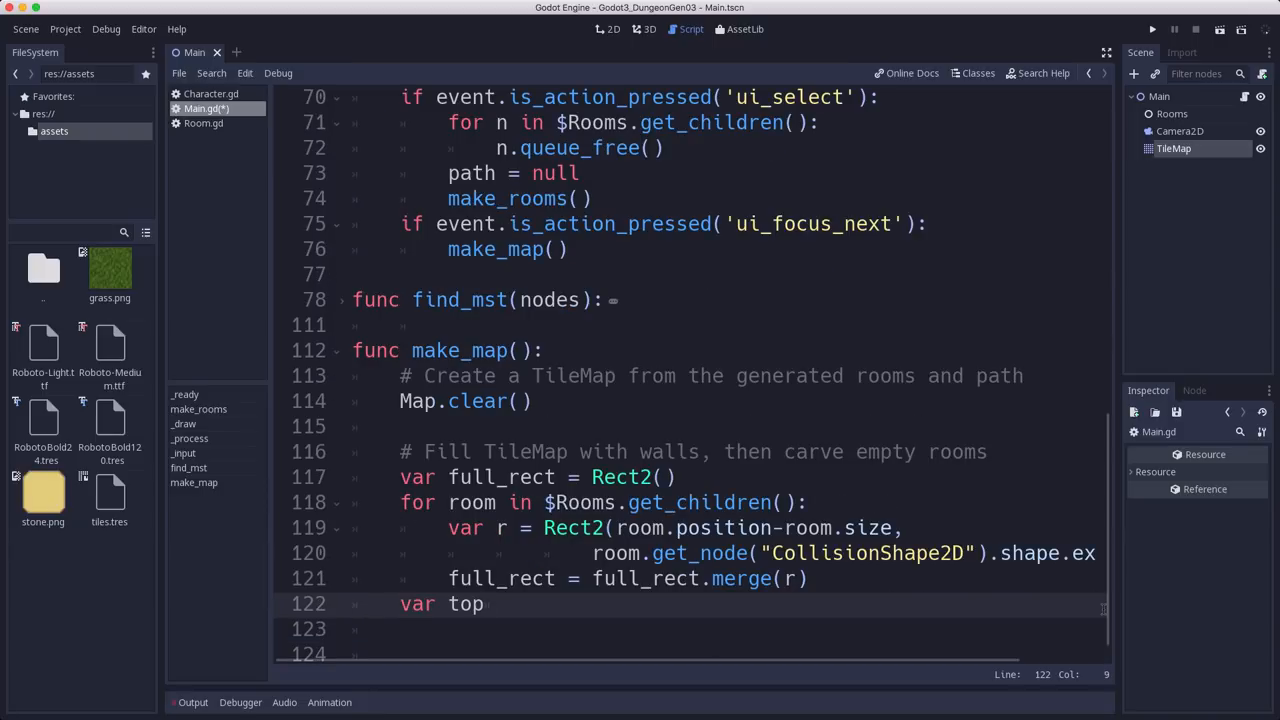
type("left = Map.world_to_map(")
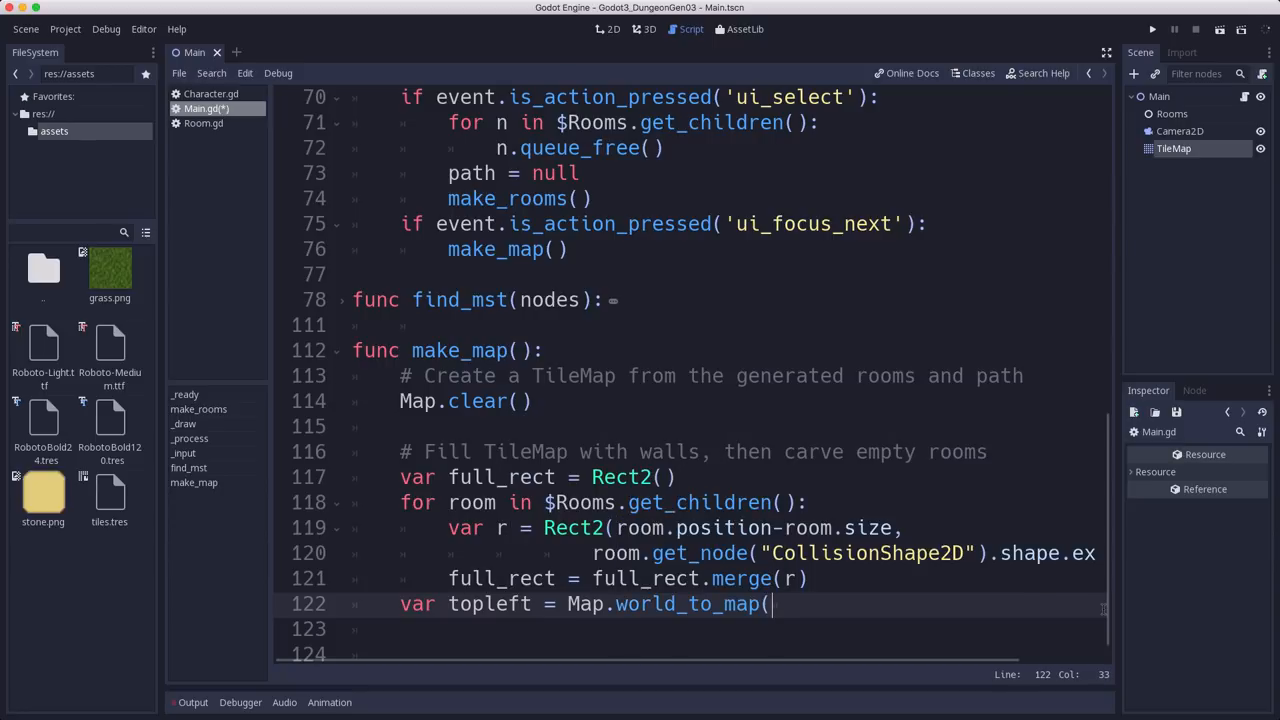
type("full_")
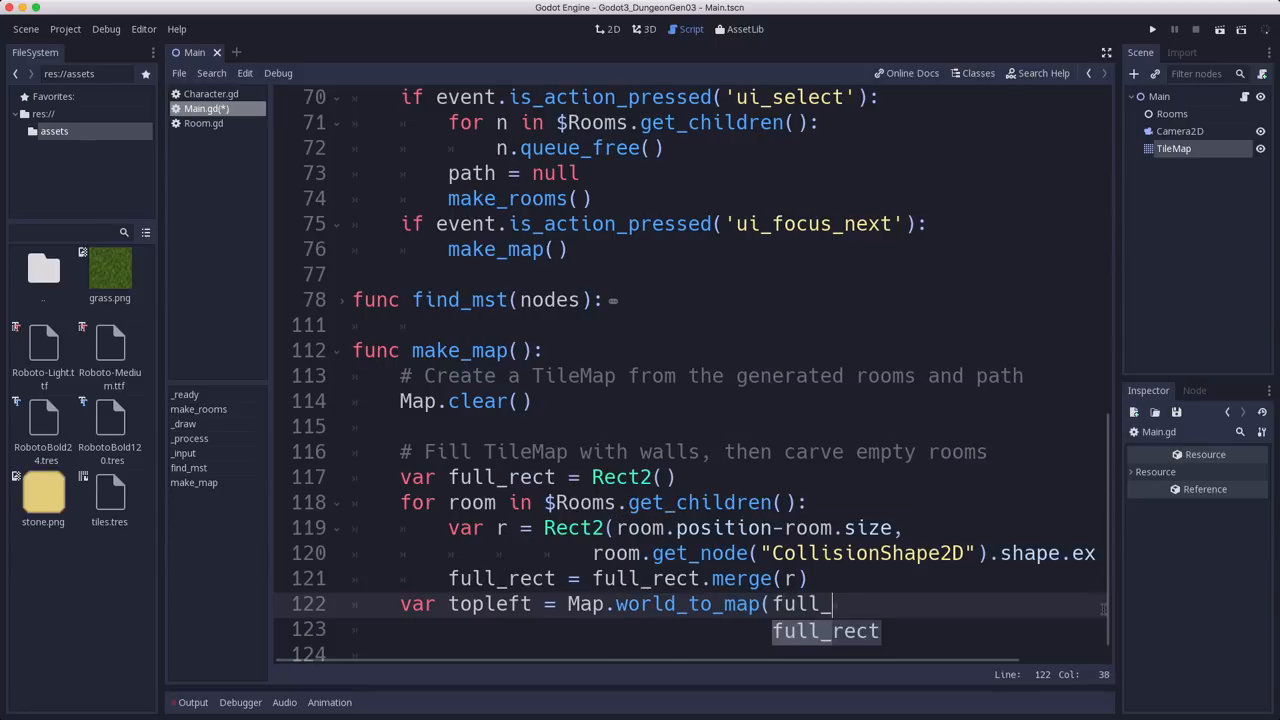
key("Tab")
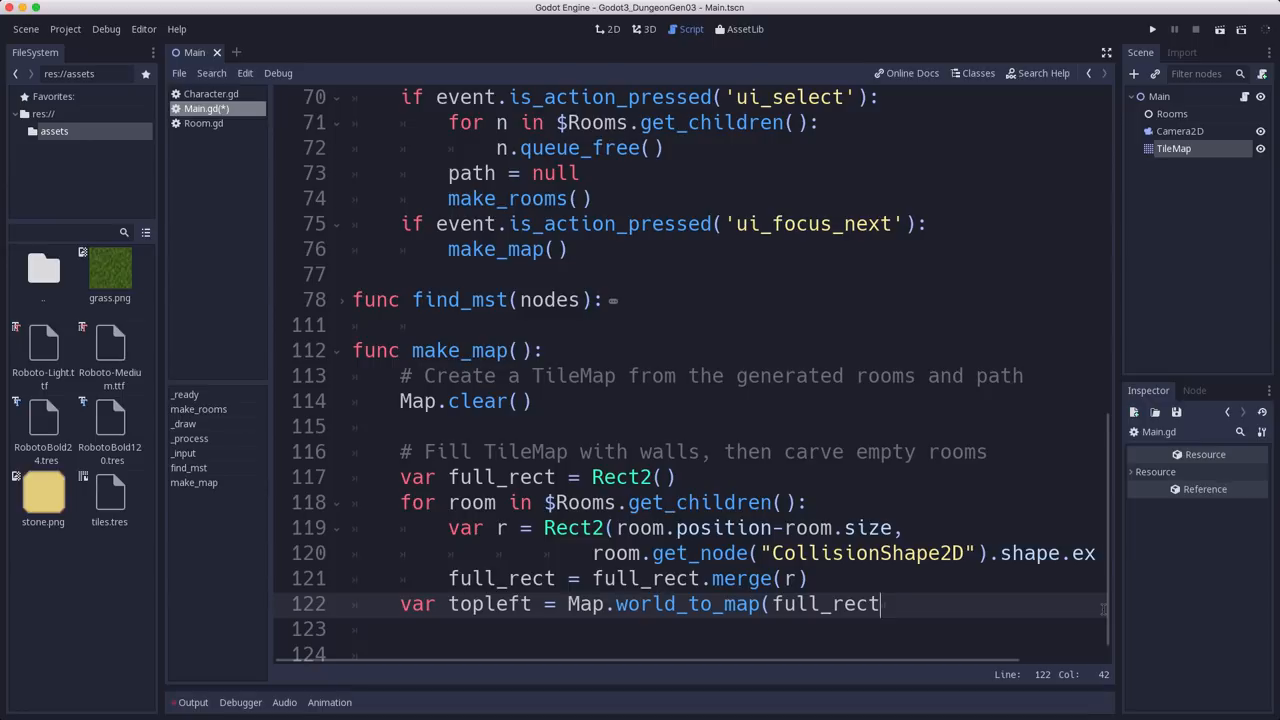
type(".position)")
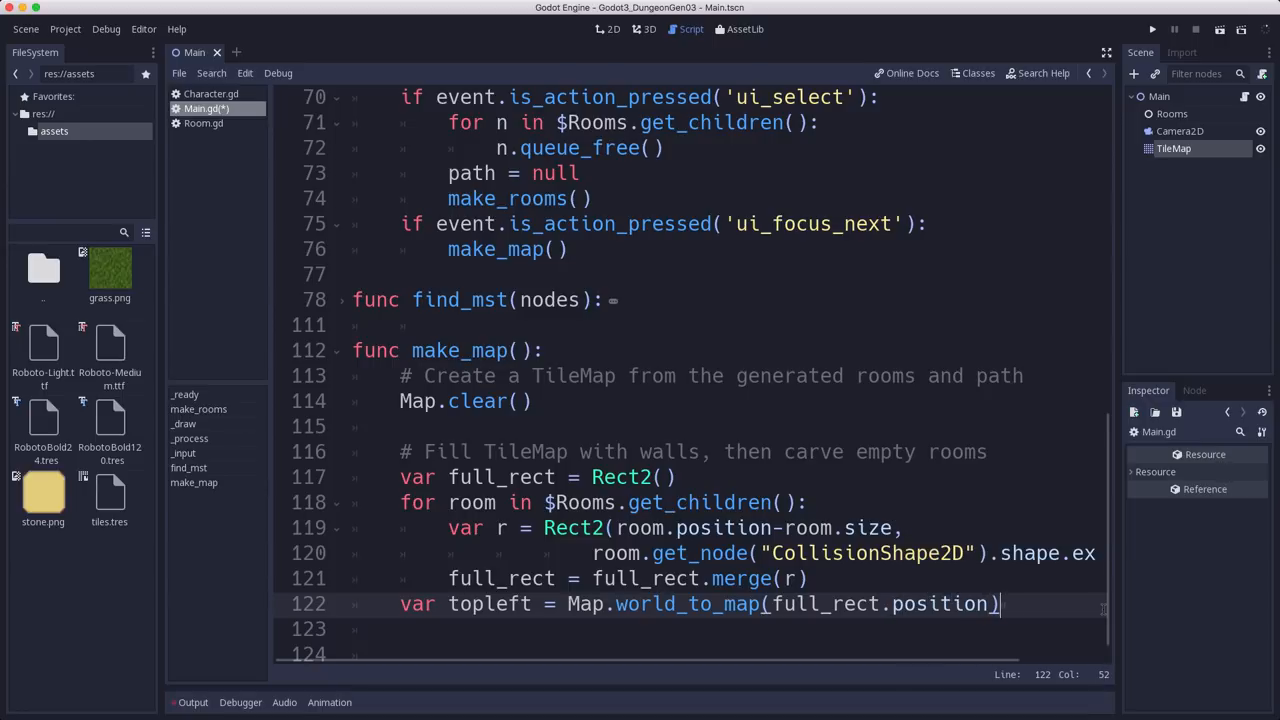
key("enter")
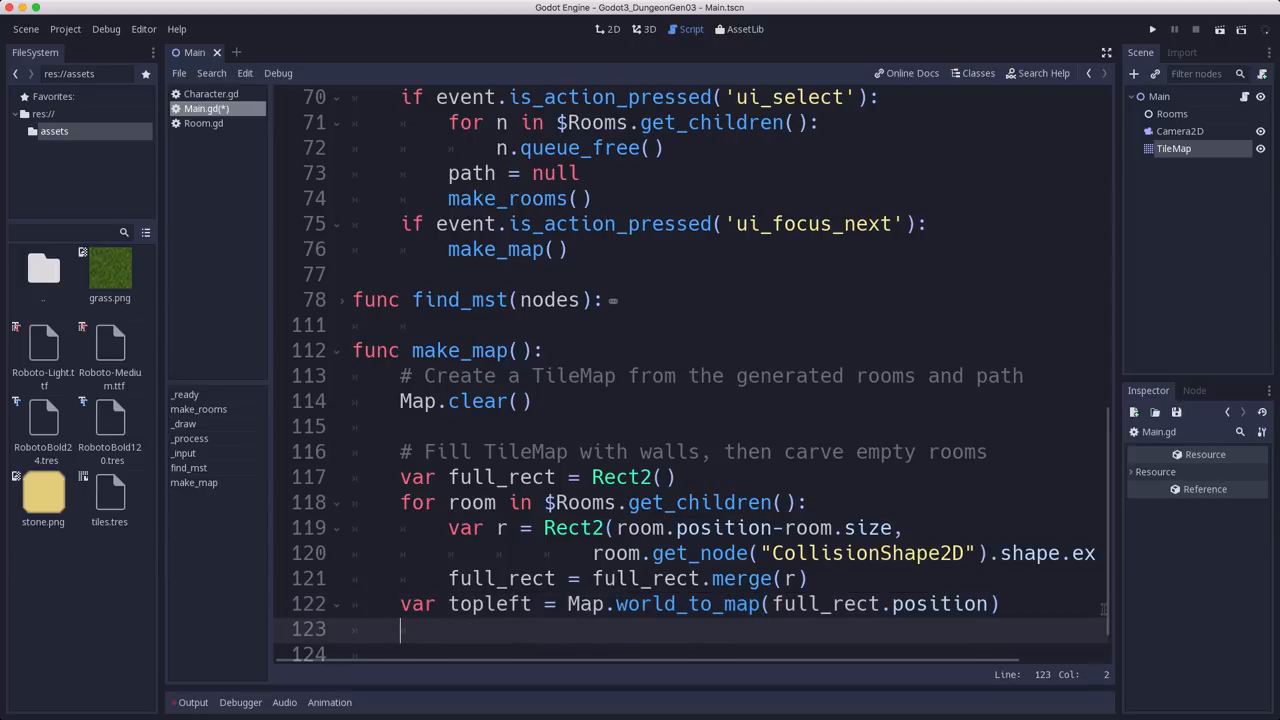
Step: Declare var bottomright = Map.world_to_map(full_rect.end) and begin the for x loop
type("var bott")
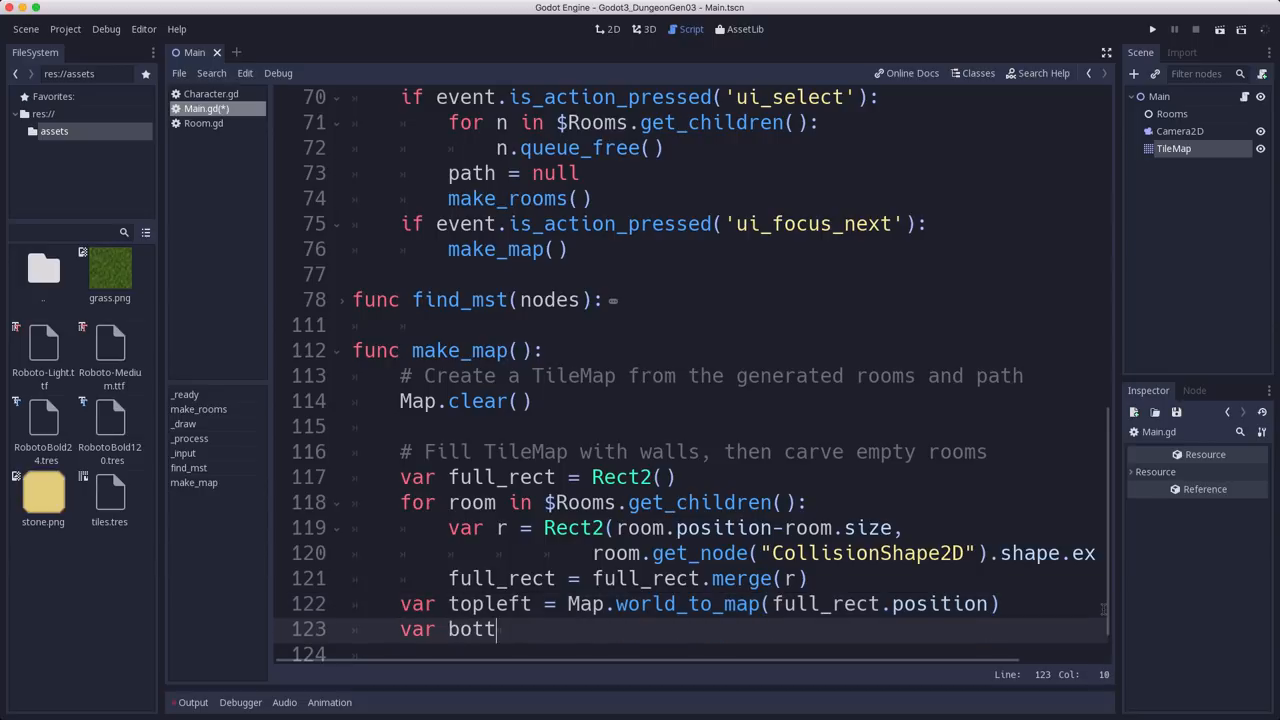
type("omright = Map.")
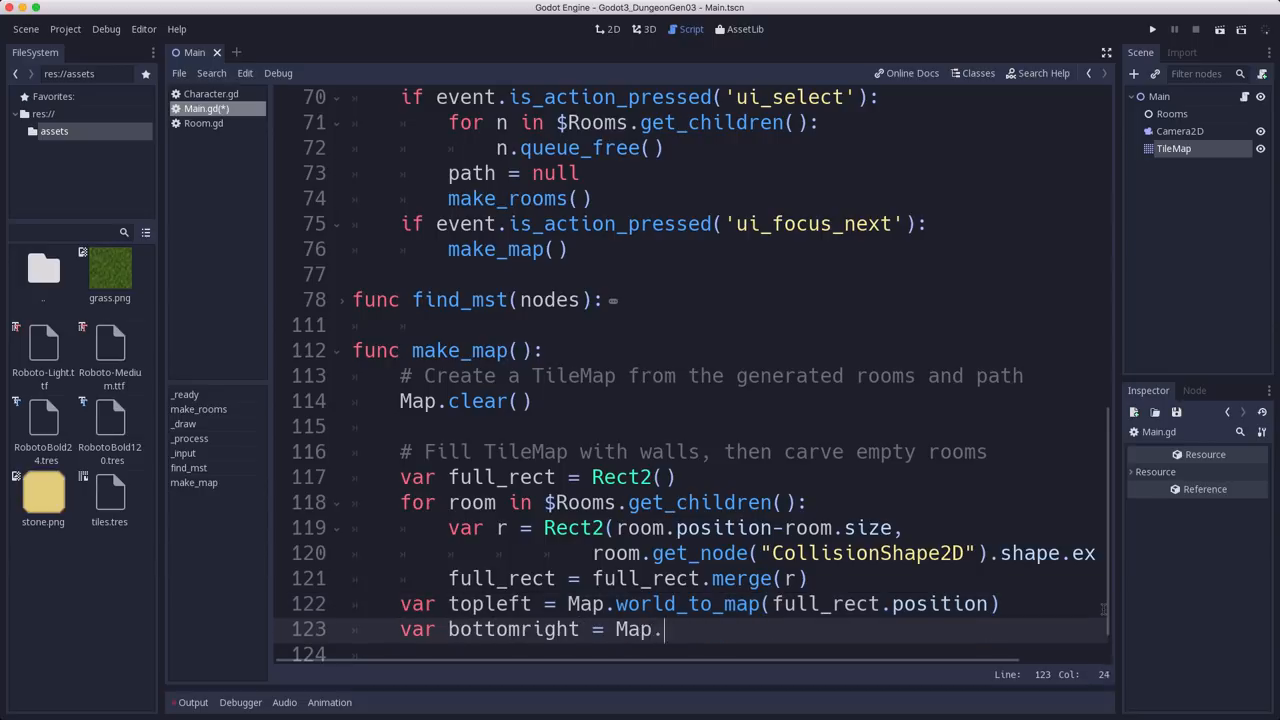
type("world_to_map(")
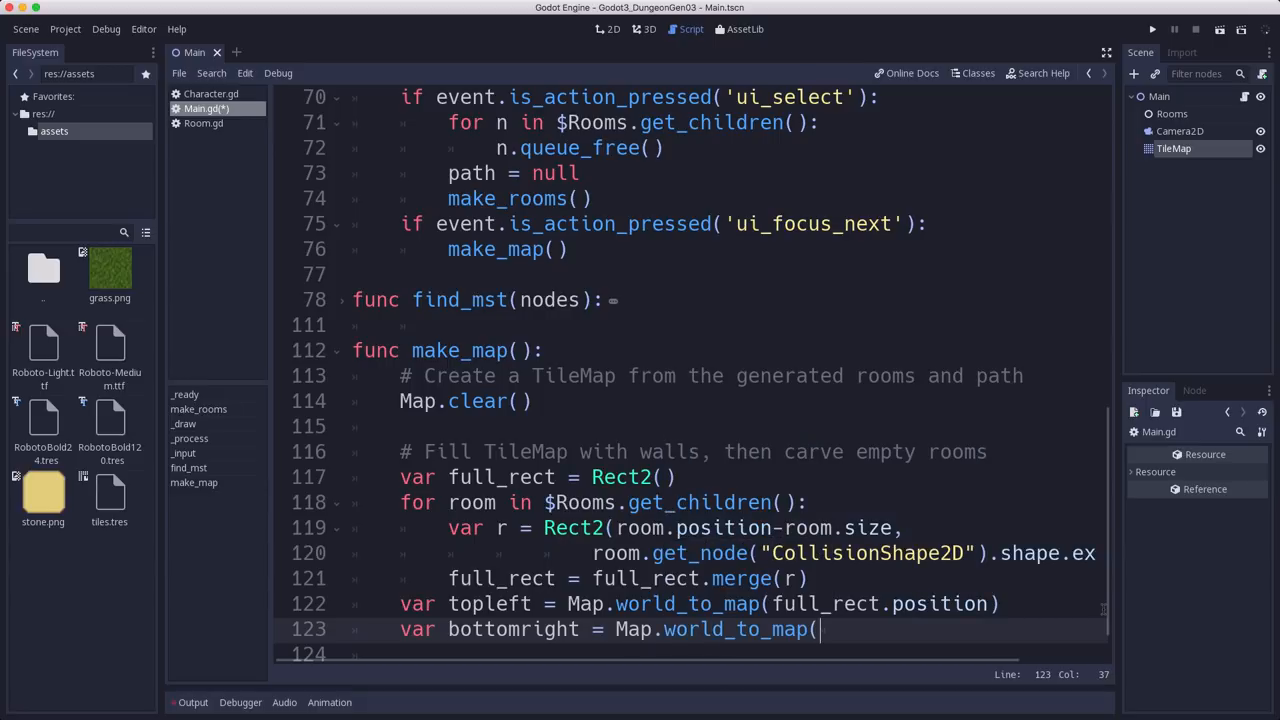
type("full_")
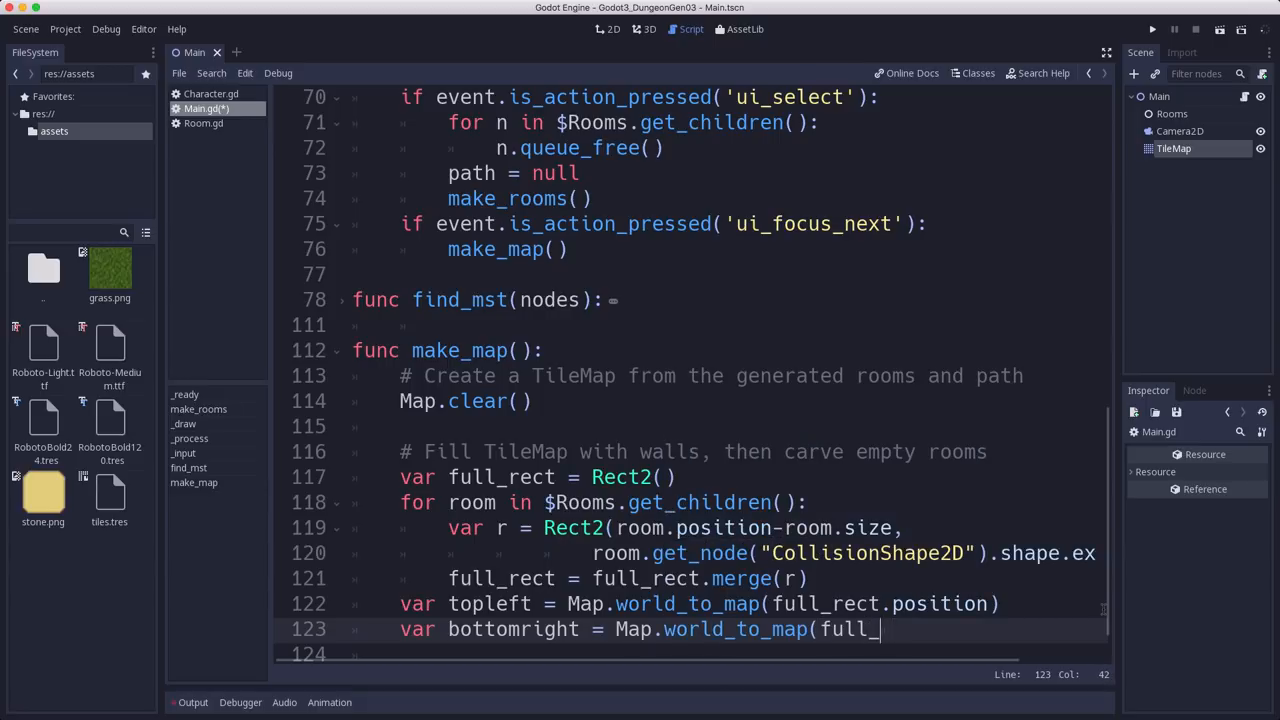
type("rect.end)")
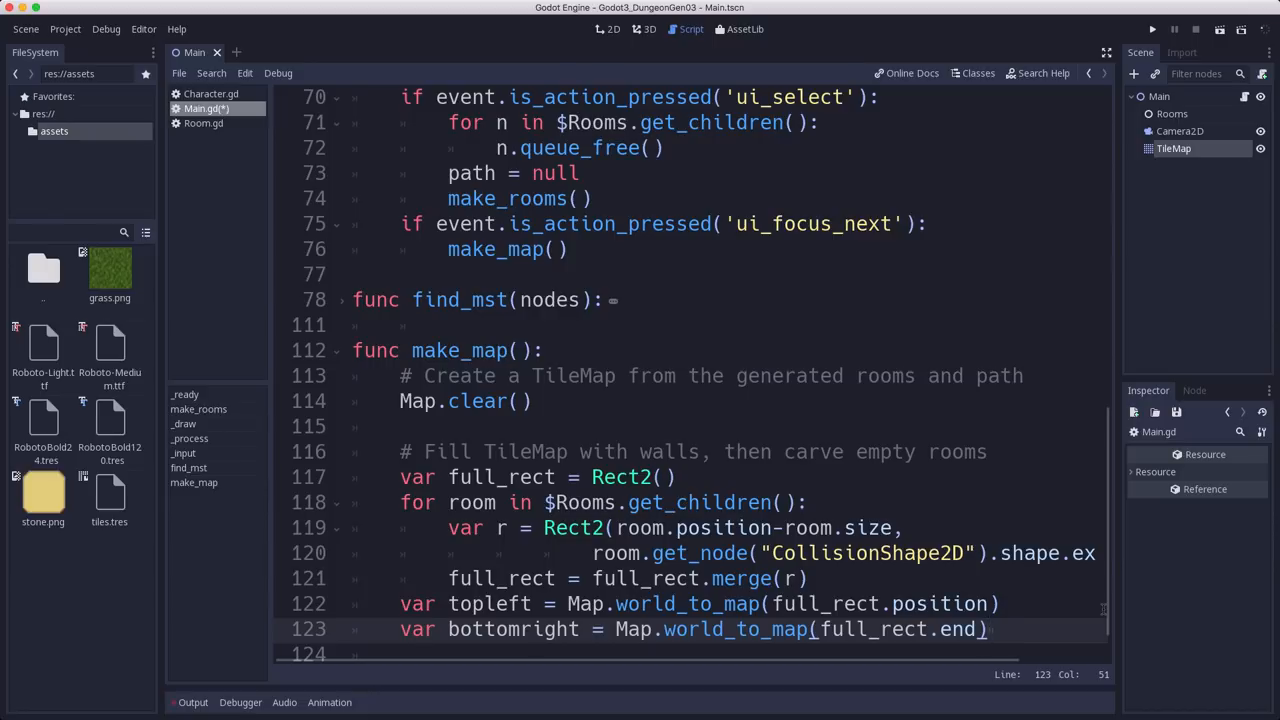
type("for x")
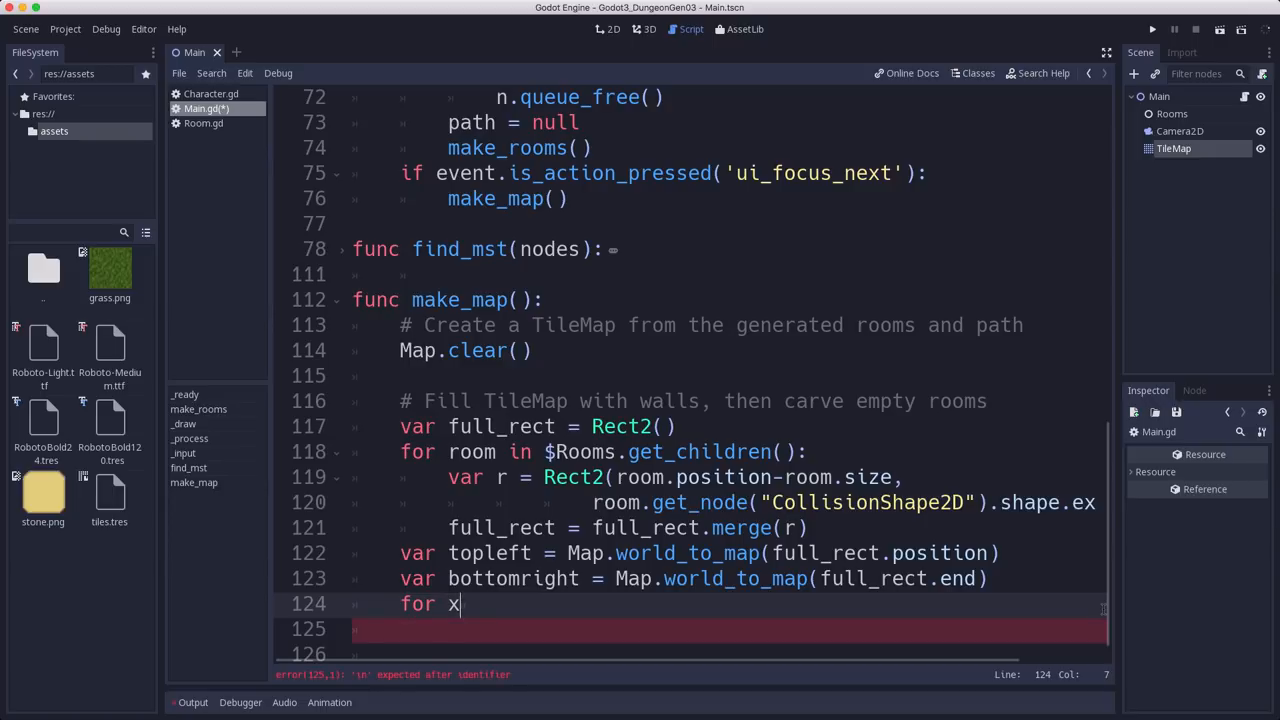
Step: Loop x and y over range(topleft, bottomright) calling Map.set_cell(x, y, 1), then run the scene
type("in")
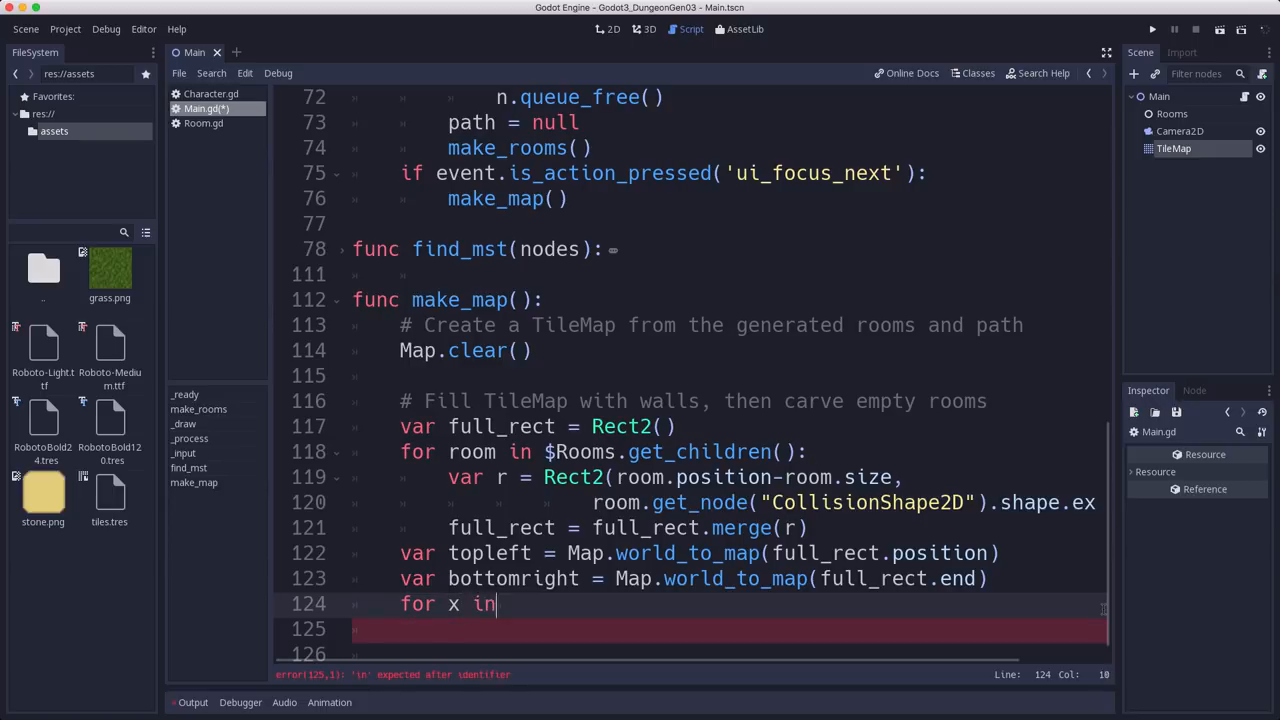
type("range(")
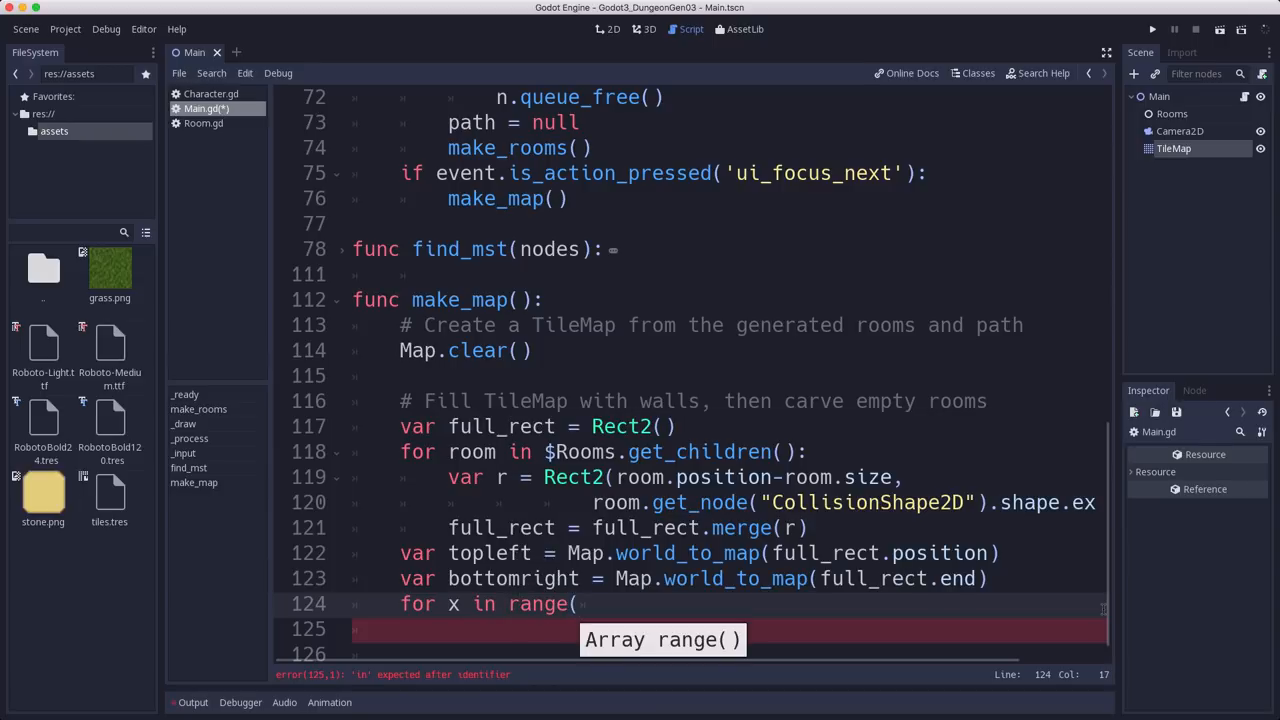
type("topleft.x,")
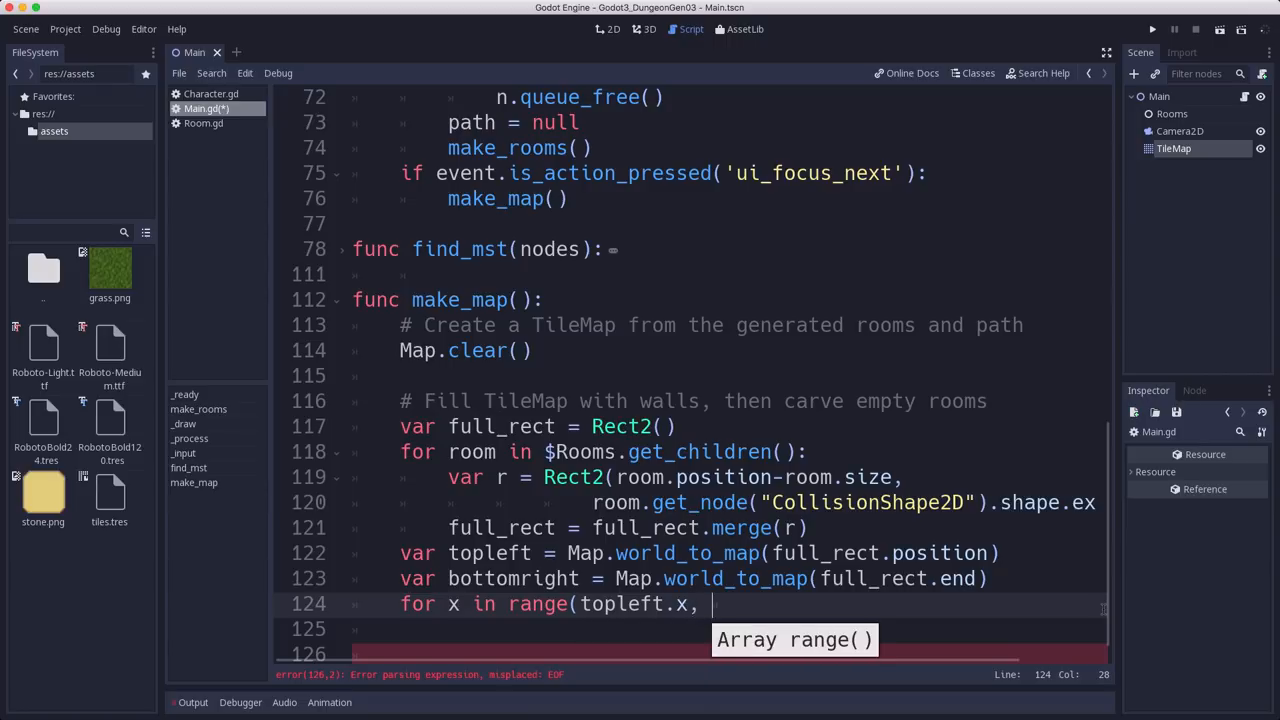
type("bottomright.")
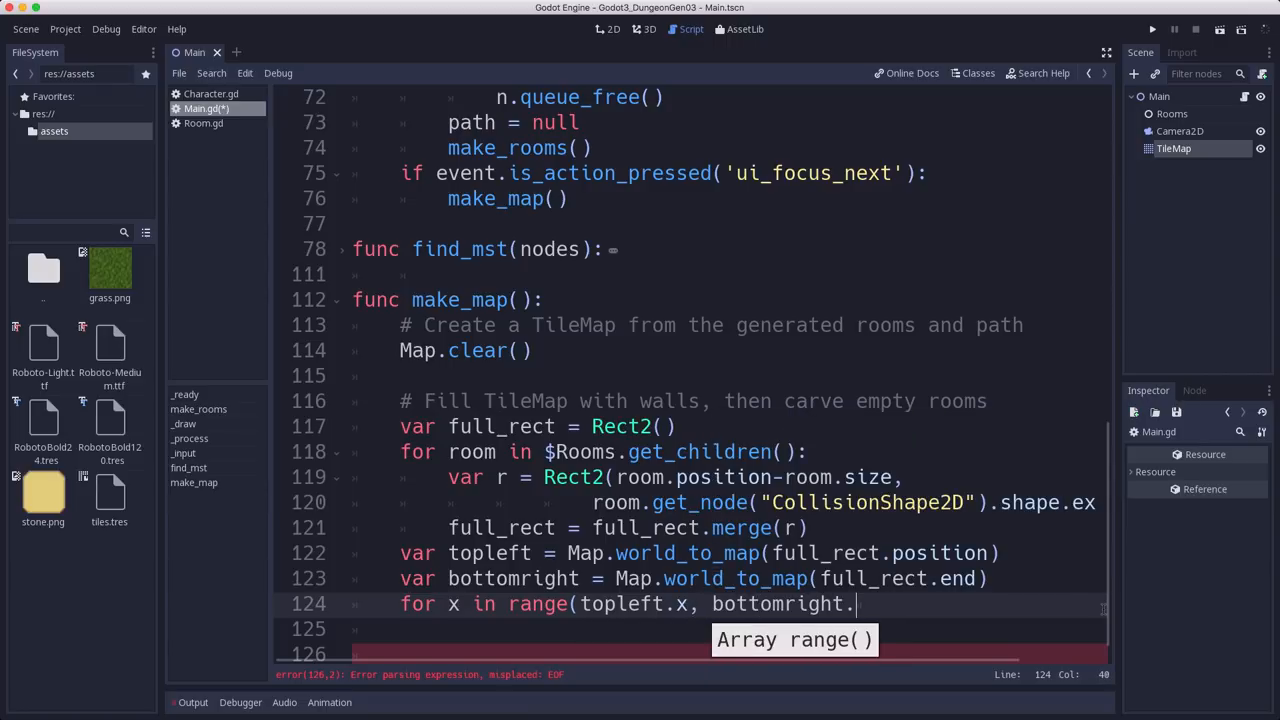
type("x):")
left_click(726, 628)
type("for y")
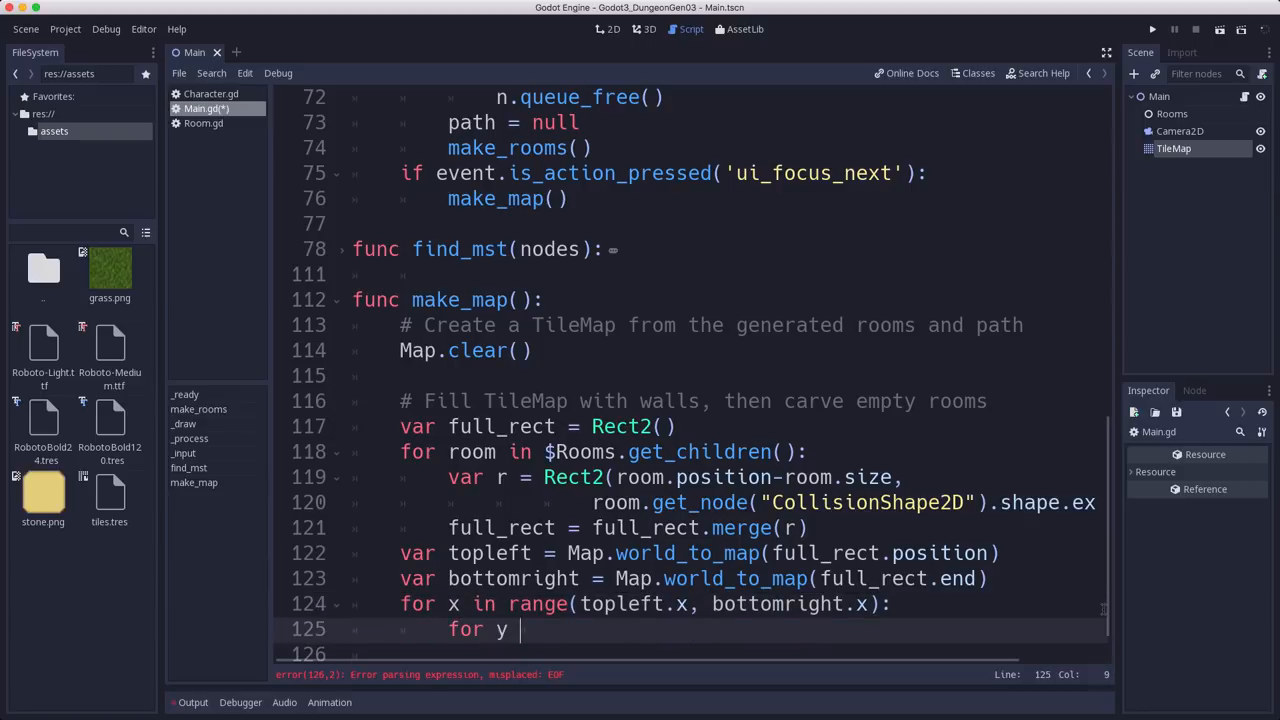
type("topleft.y, bottomright.y):")
left_click(726, 654)
type("Map.set_cell(")
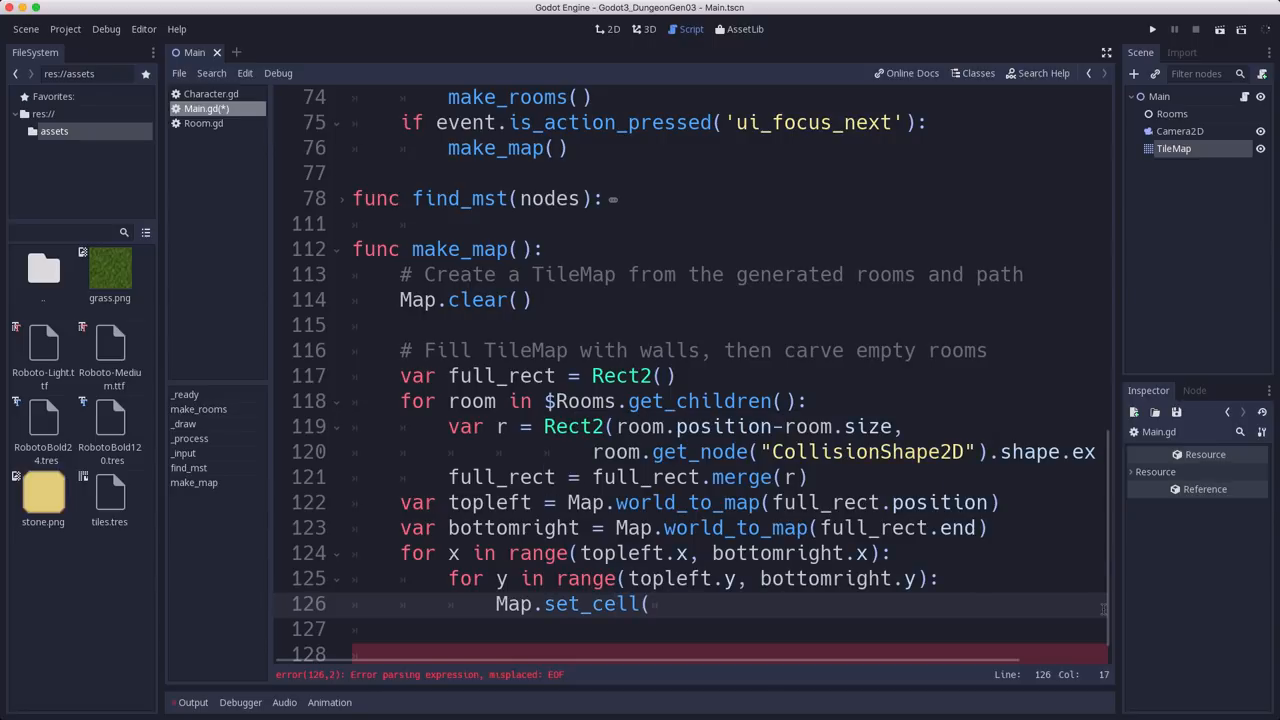
type("x, y, 1")
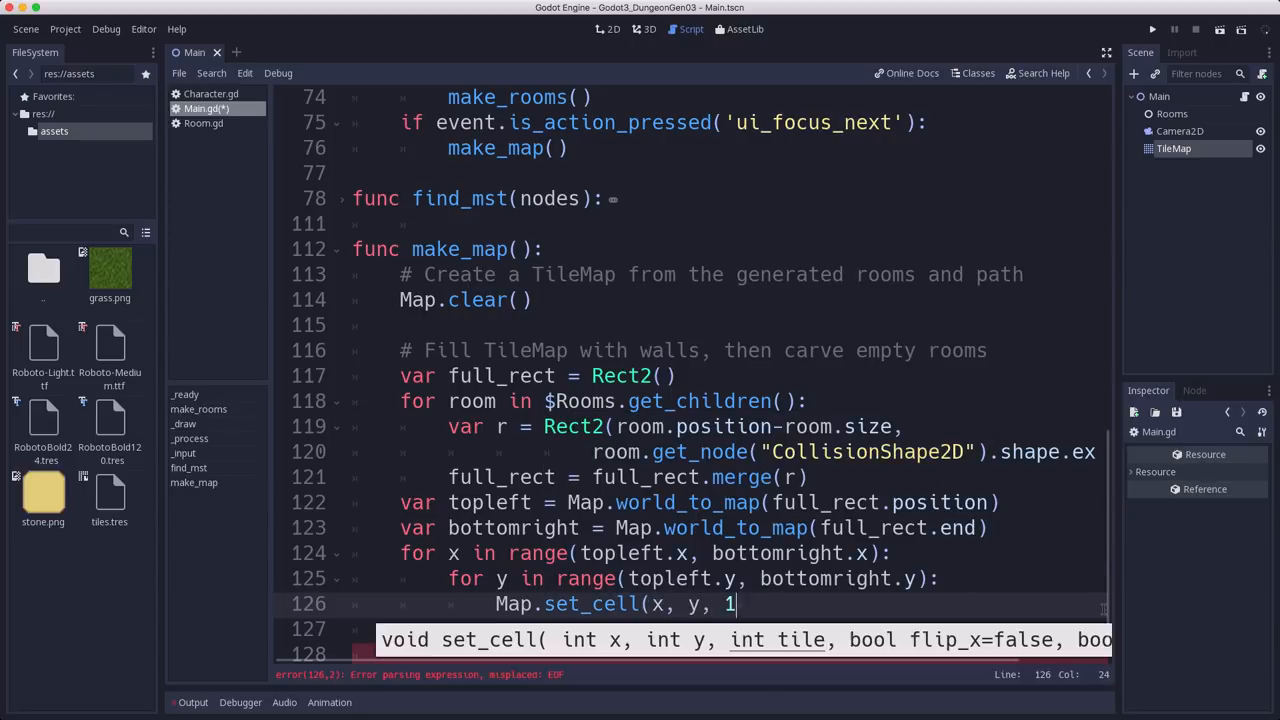
type(")")
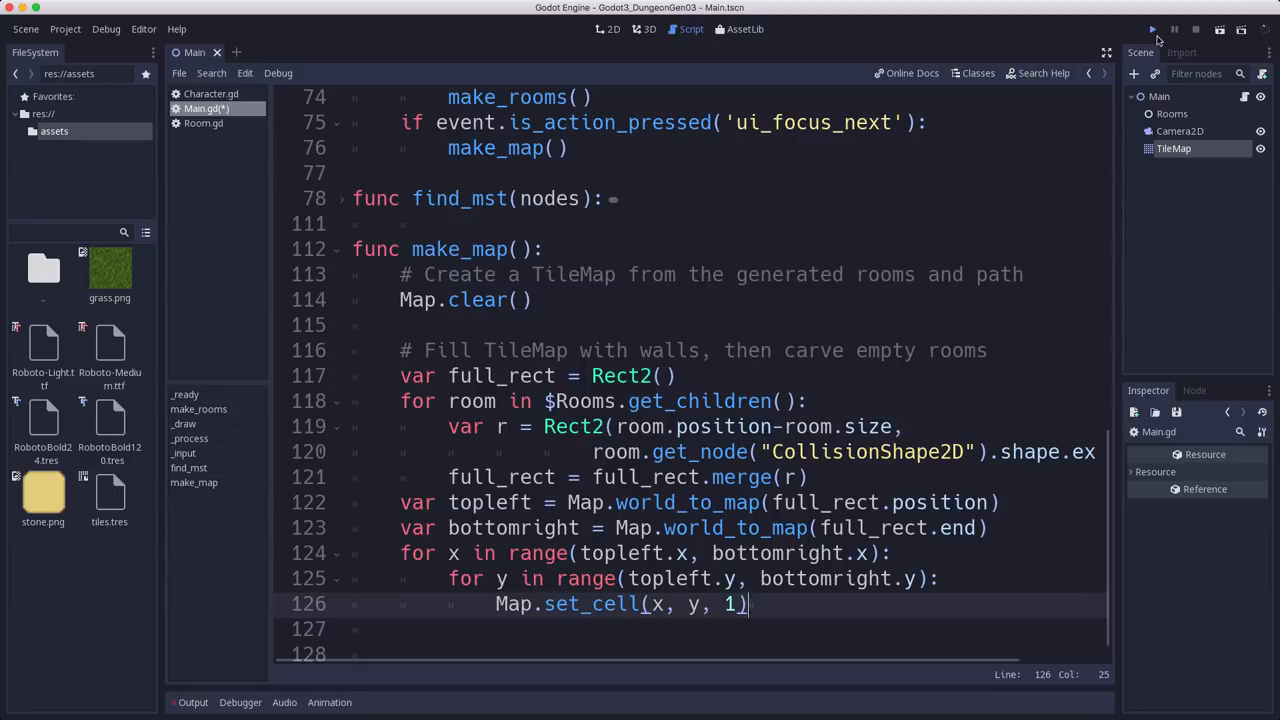
left_click(1152, 30)
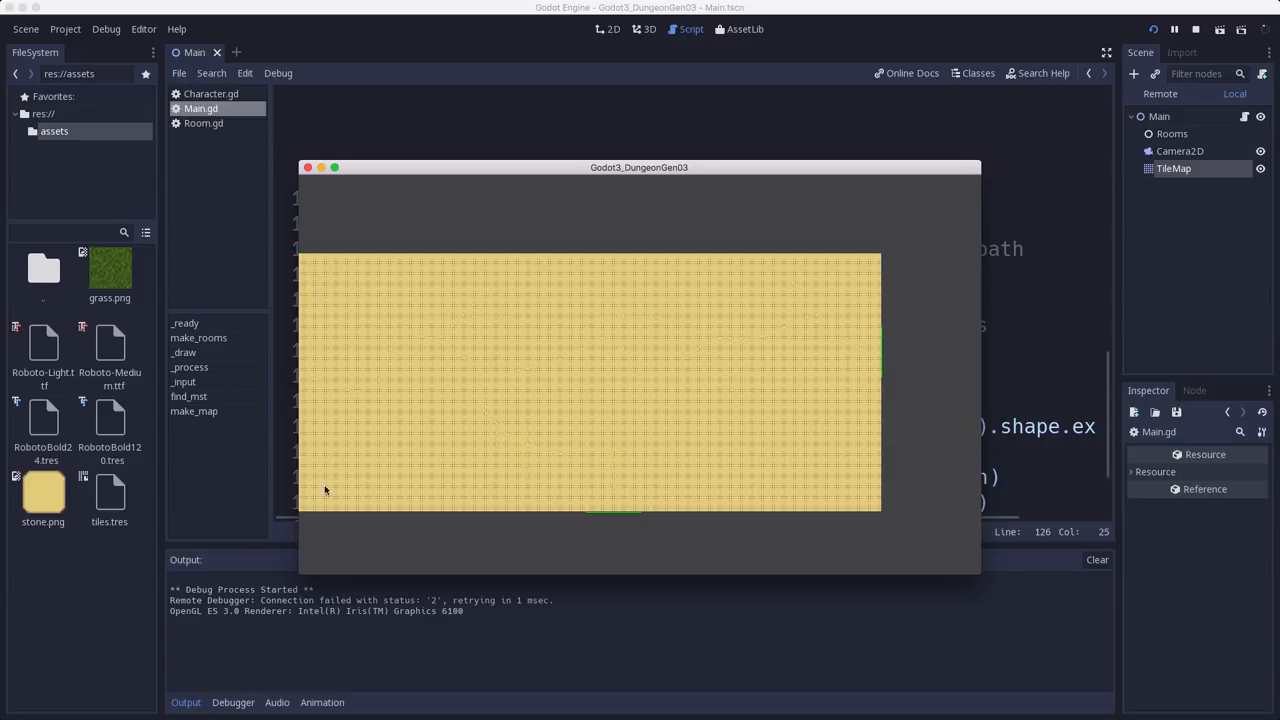
mouse_move(592, 284)
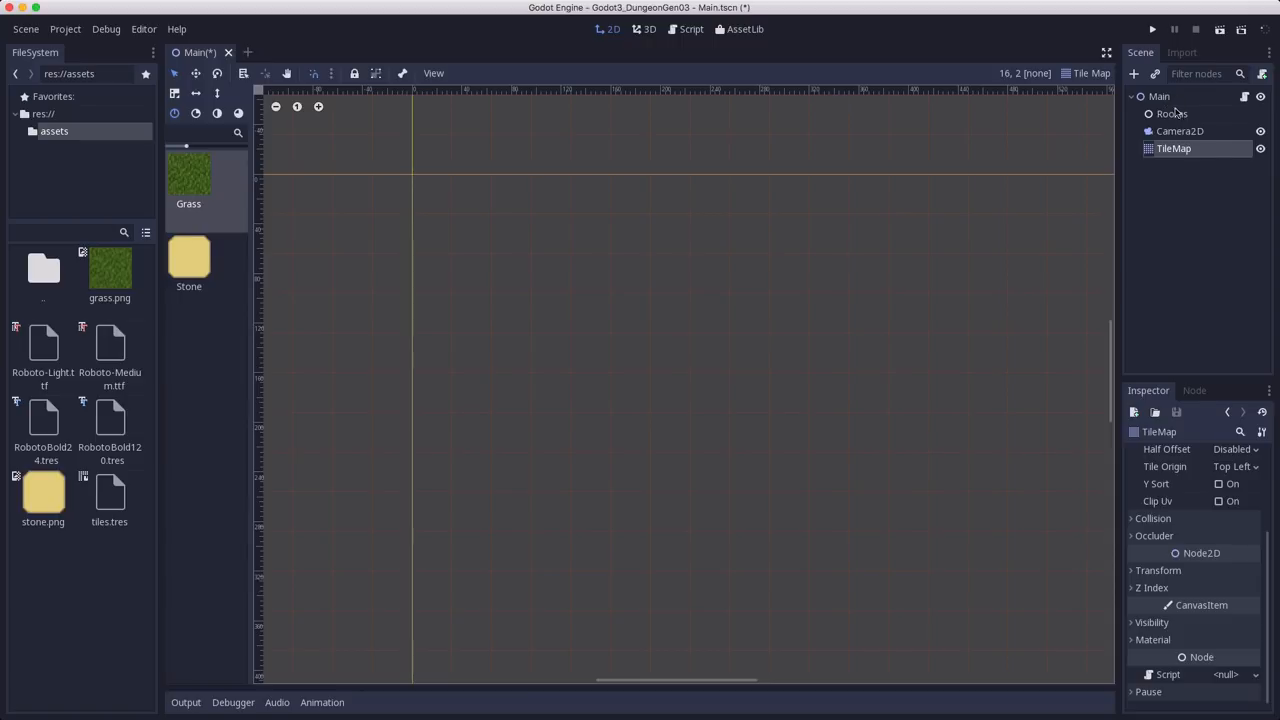
mouse_move(1224, 404)
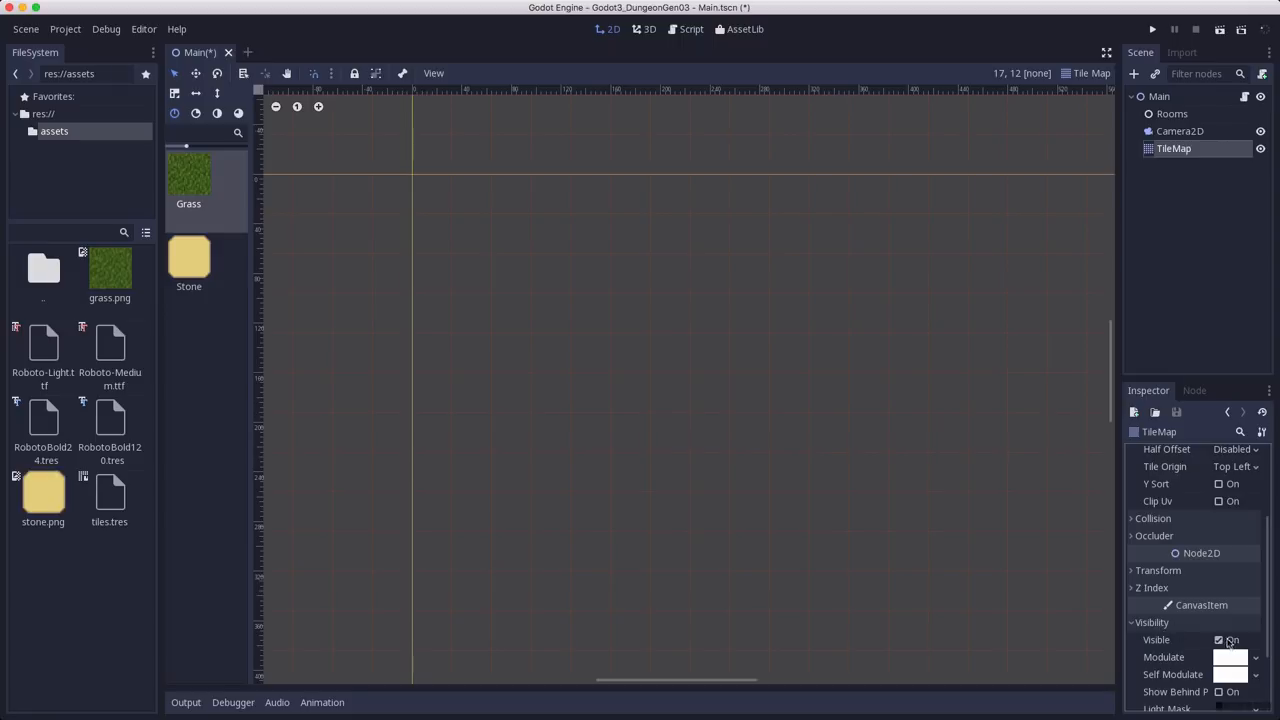
Step: Scroll the TileMap's Inspector down to the Visibility section for Show Behind Parent
scroll("down", 3)
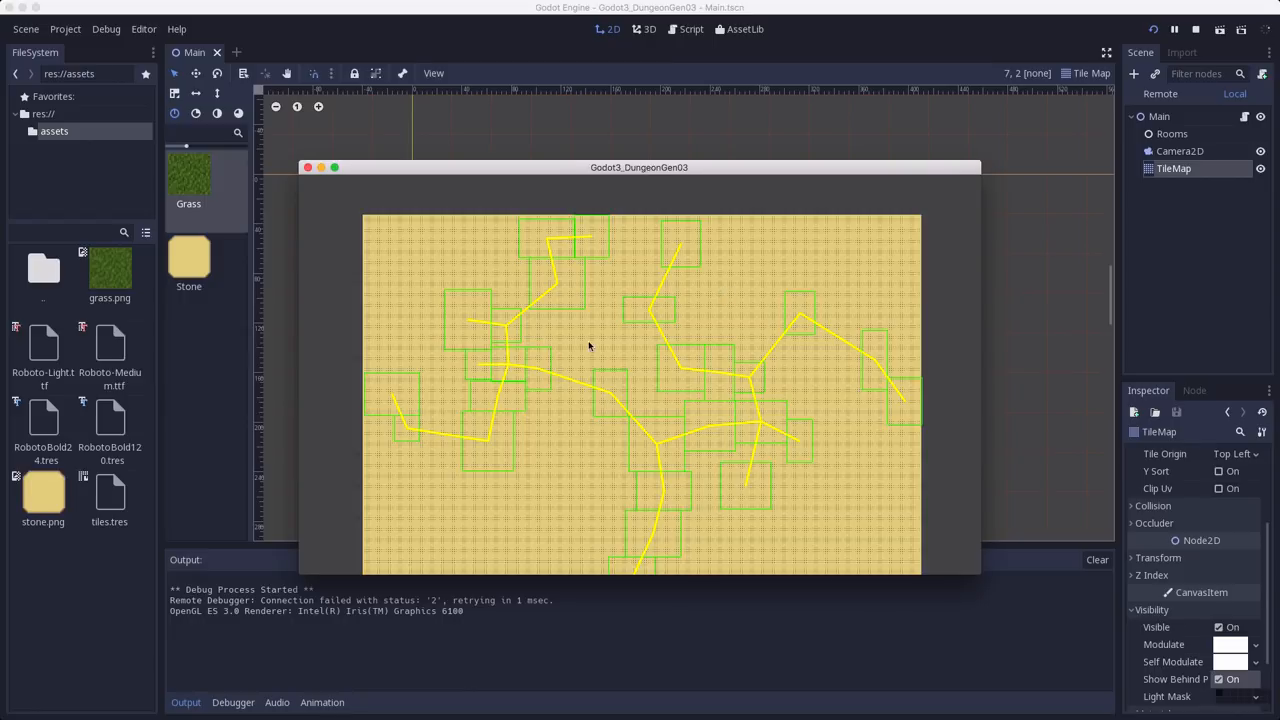
mouse_move(294, 404)
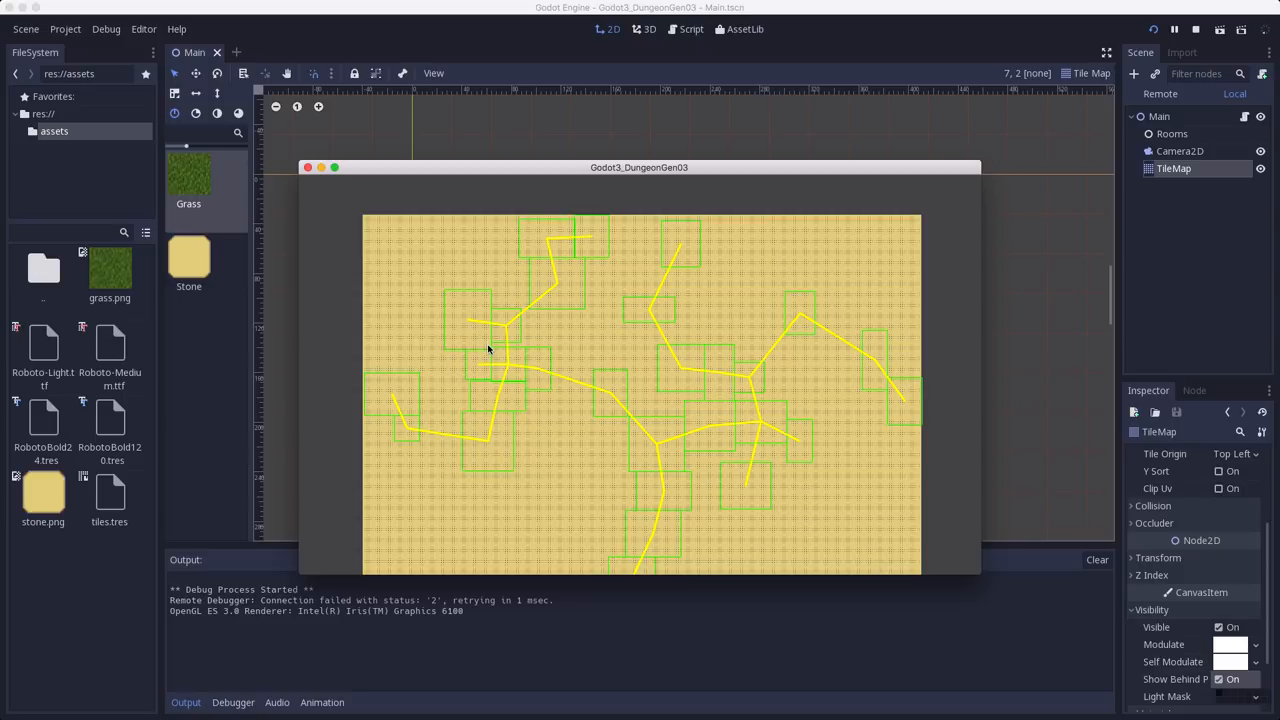
mouse_move(380, 280)
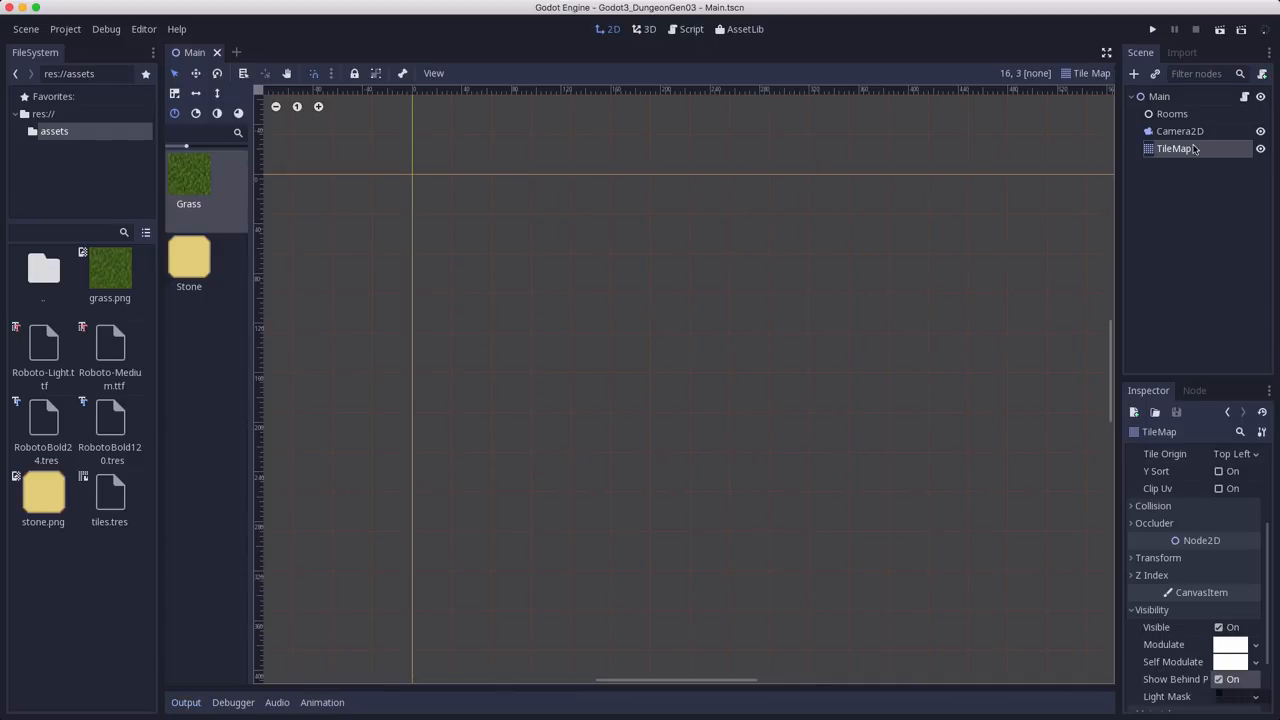
mouse_move(1188, 150)
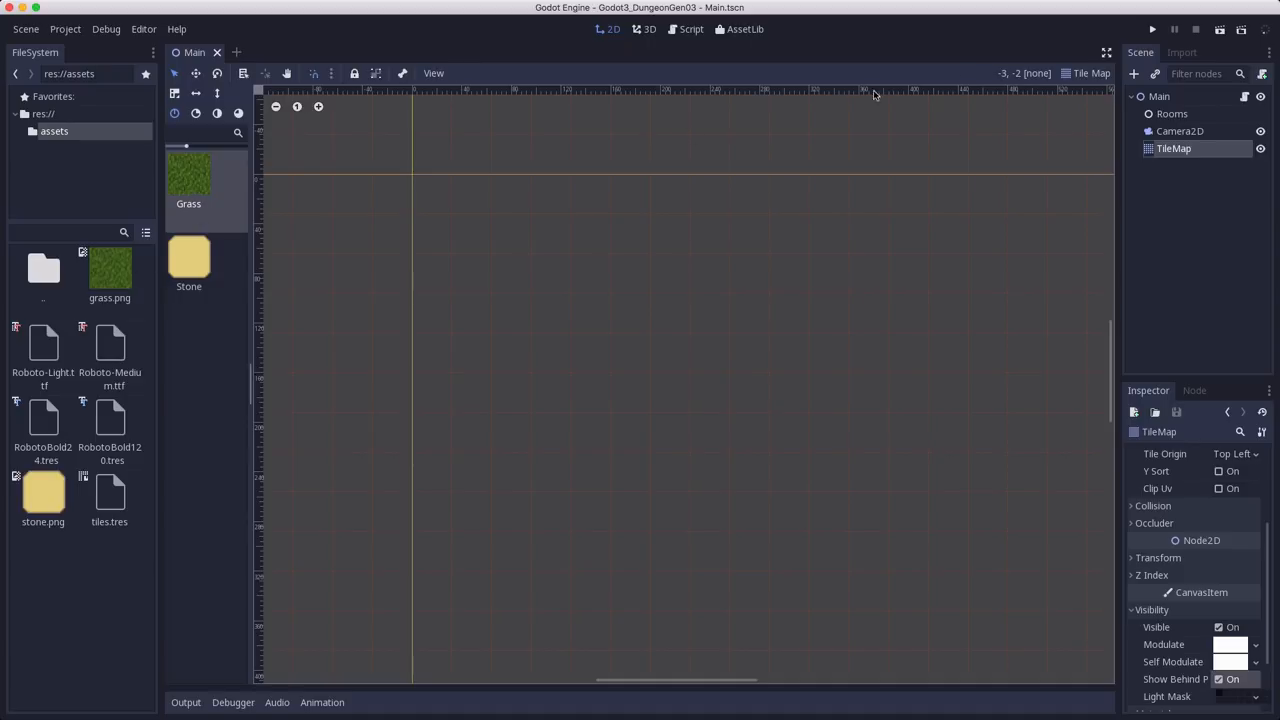
Step: Add a '# Carve rooms' comment and a for room in $Rooms.get_children() loop in make_map
left_click(692, 28)
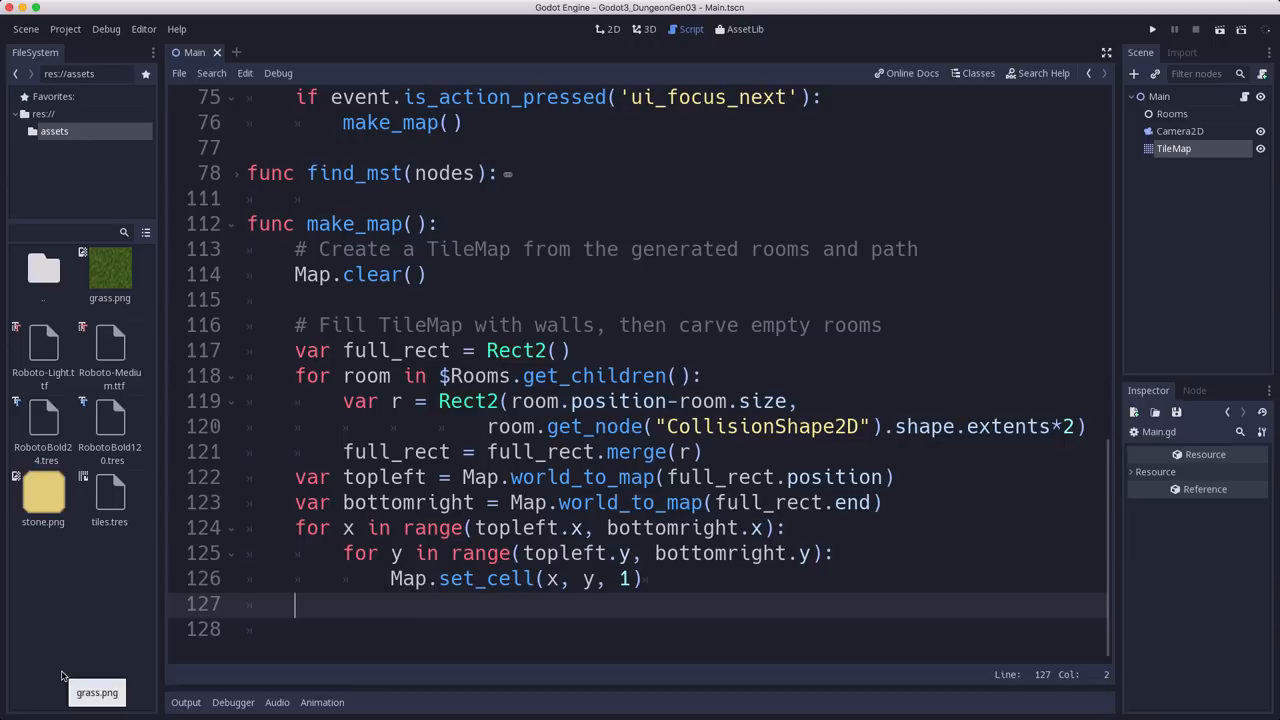
type("# Carve")
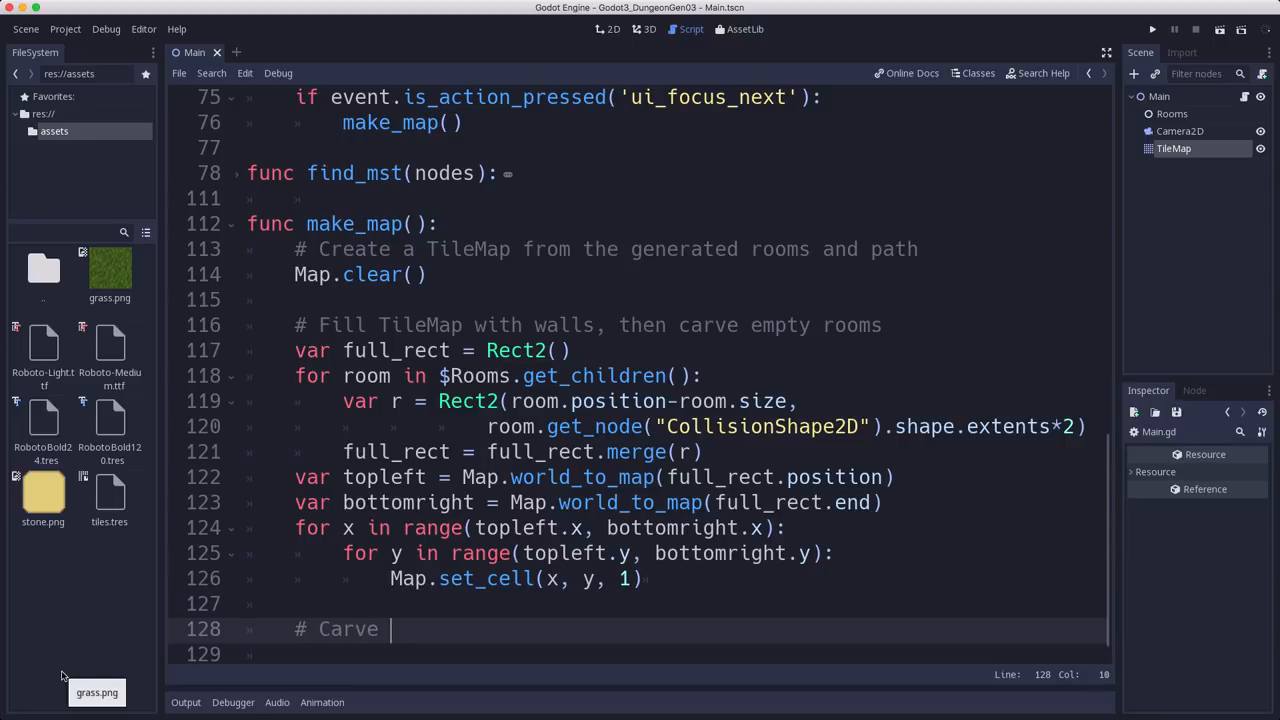
type("roo")
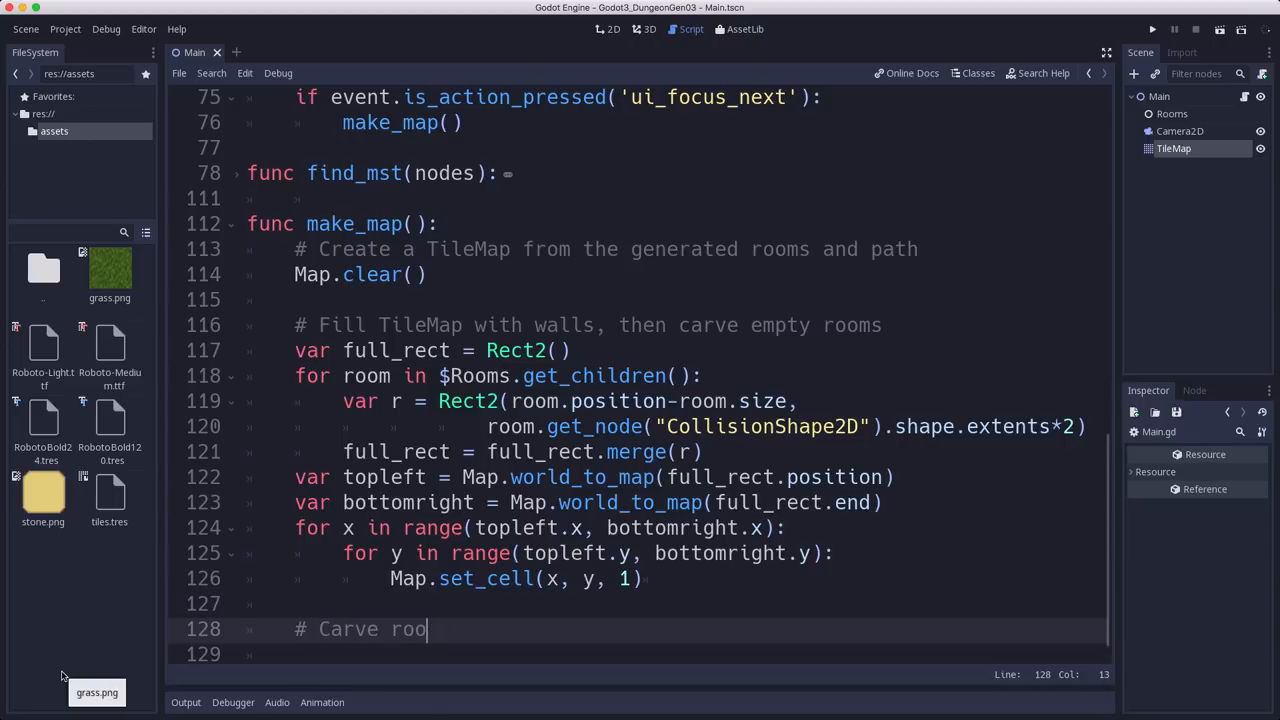
type("ms")
left_click(644, 654)
type("for ")
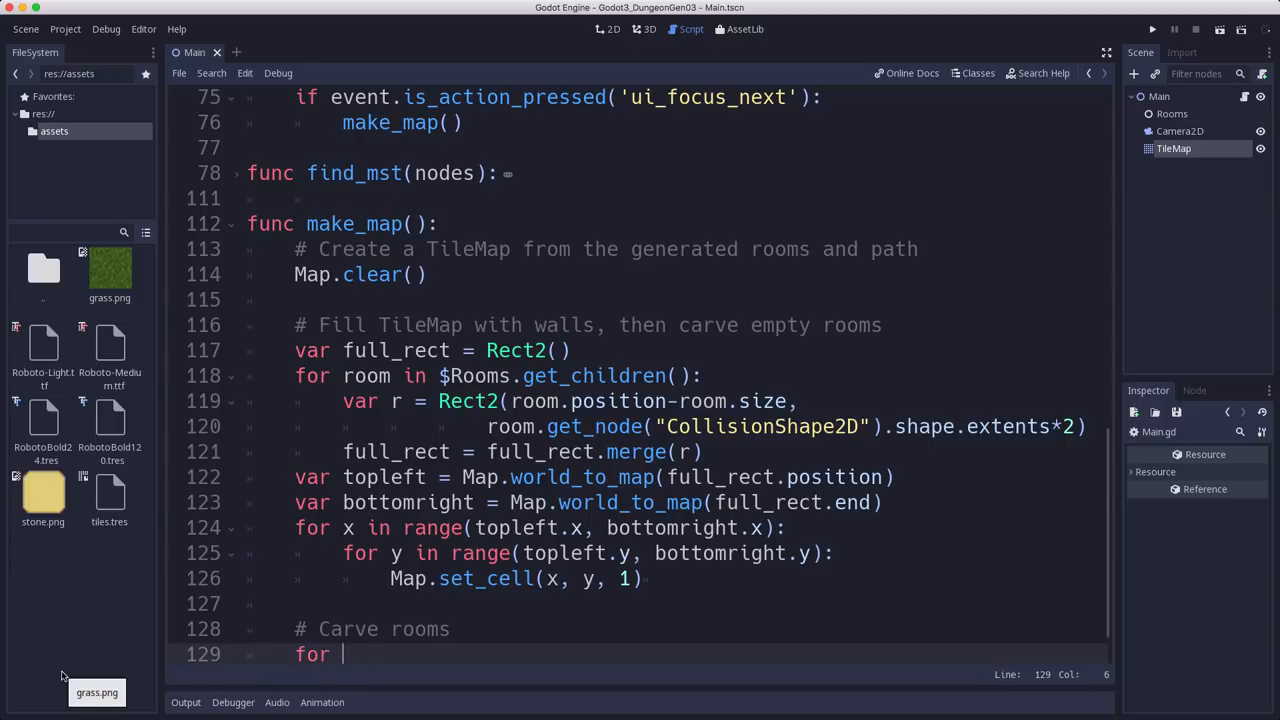
type("room in")
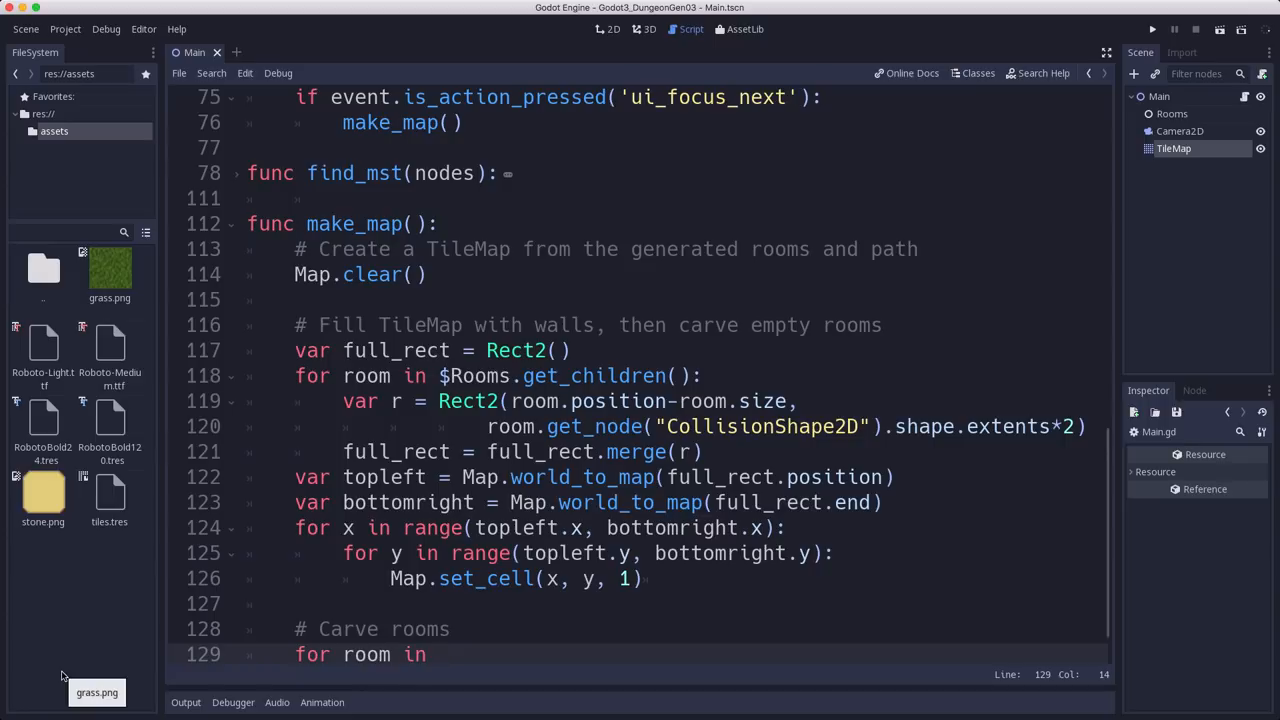
type("$Rooms.")
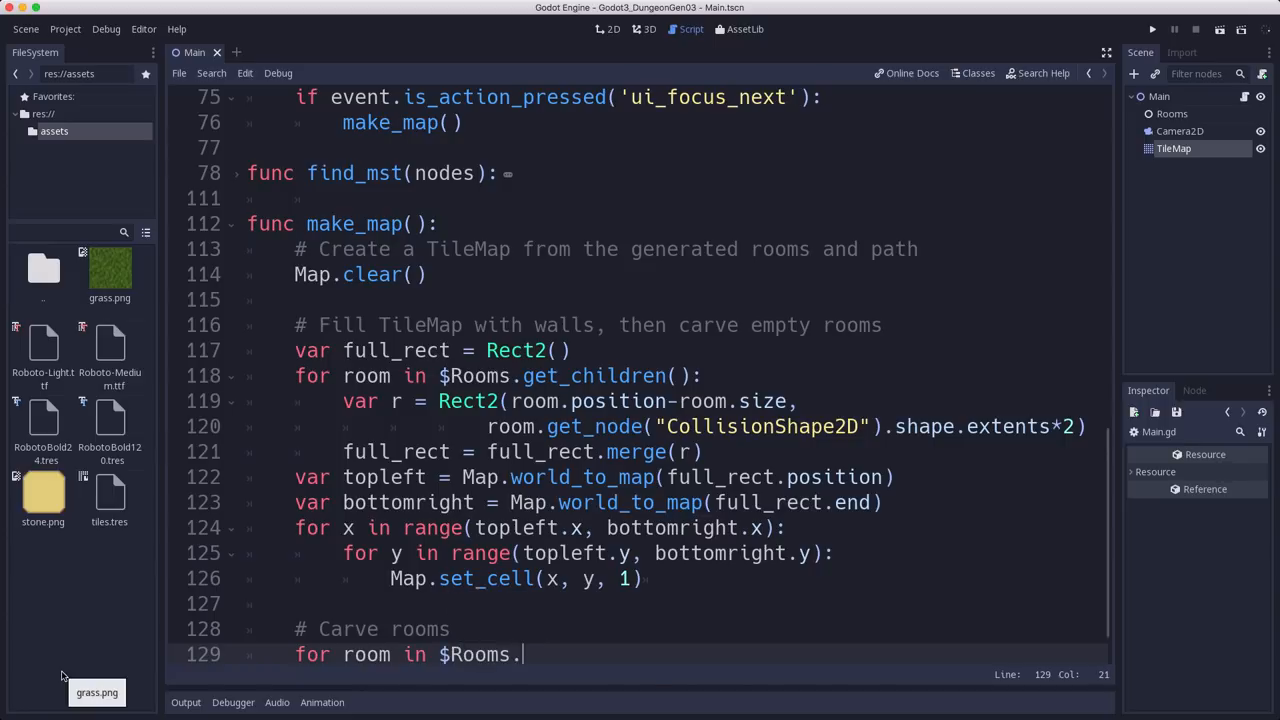
type("getchildren():")
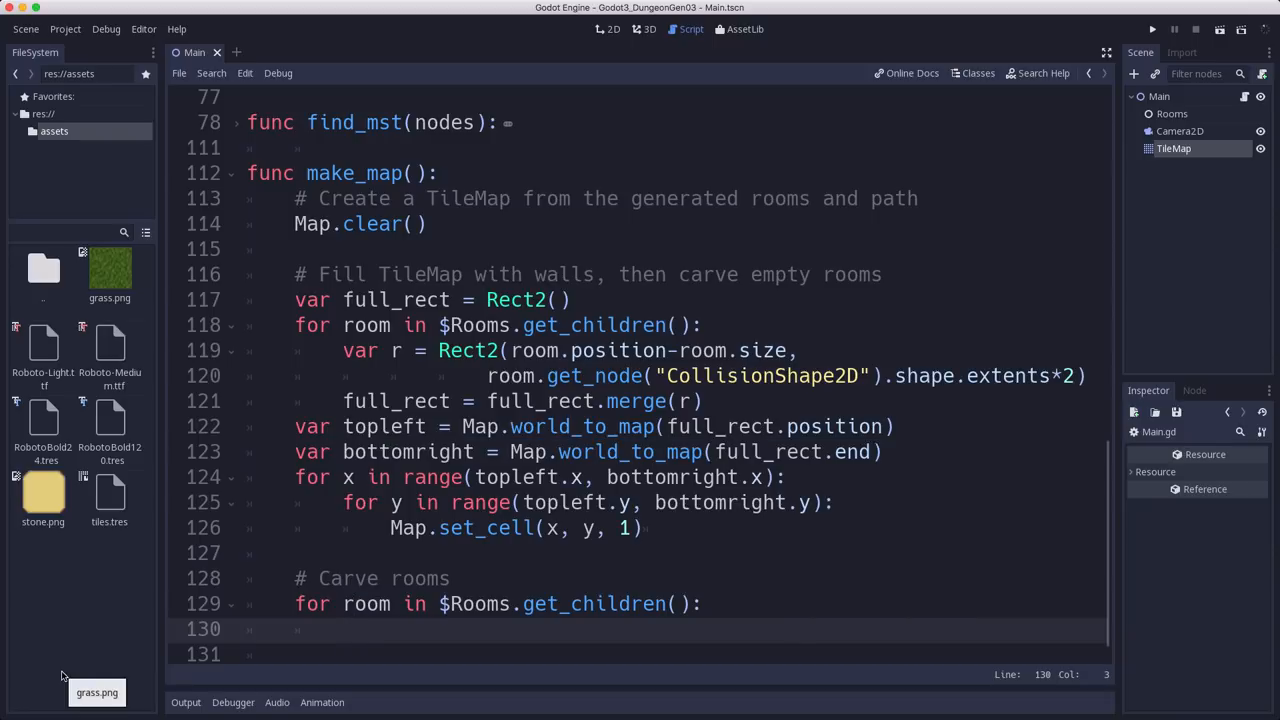
Step: Compute var s = (room.size / tile_size).floor() and var pos = Map.world_to_map(room.position)
type("var")
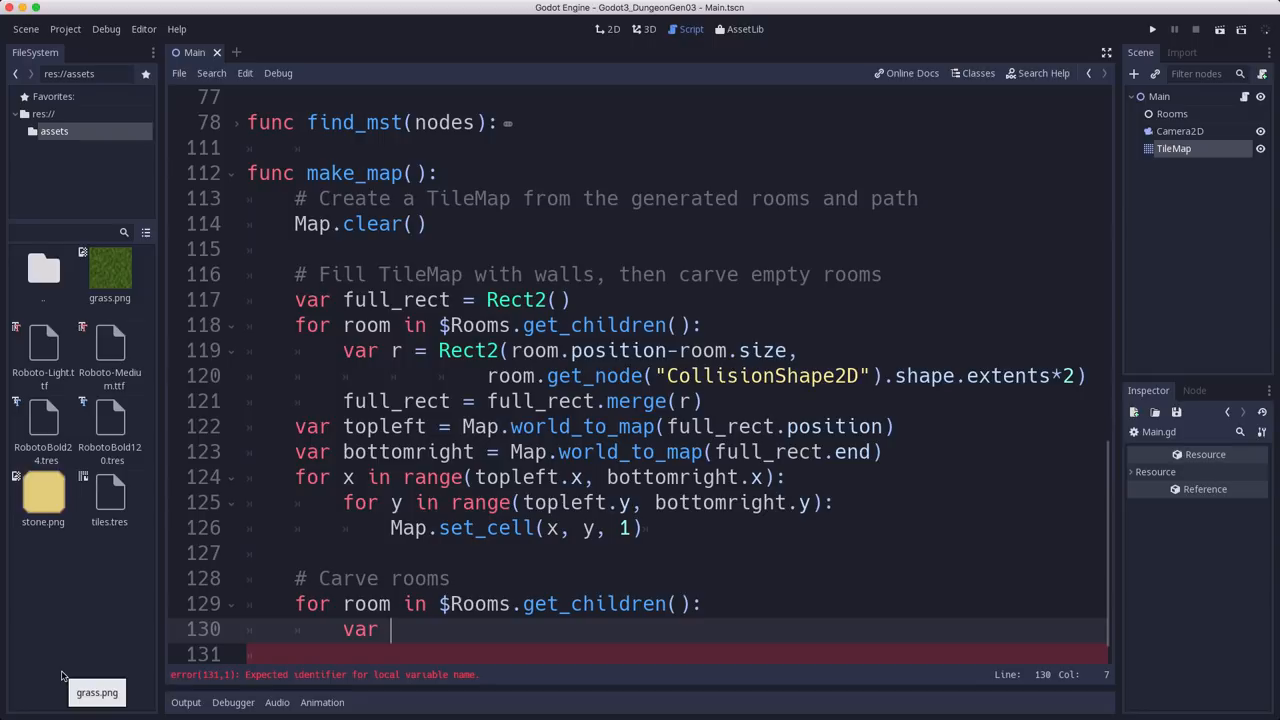
type("s =")
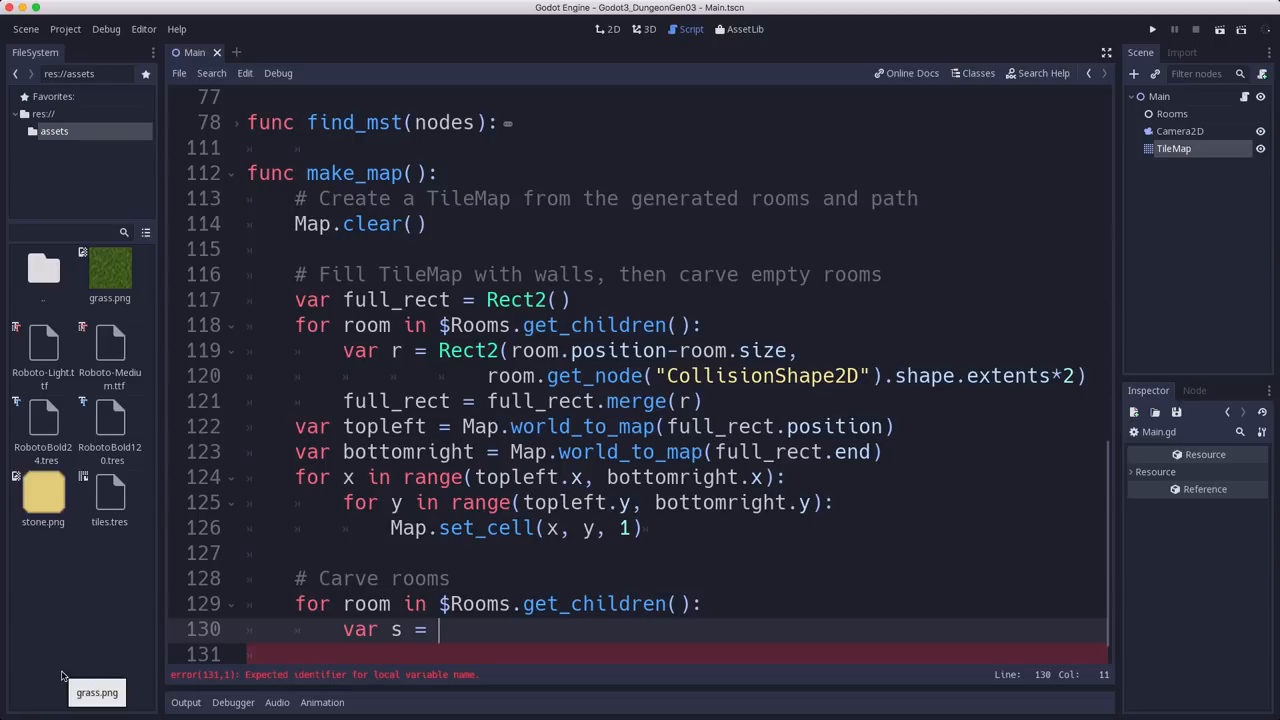
type("(room.s")
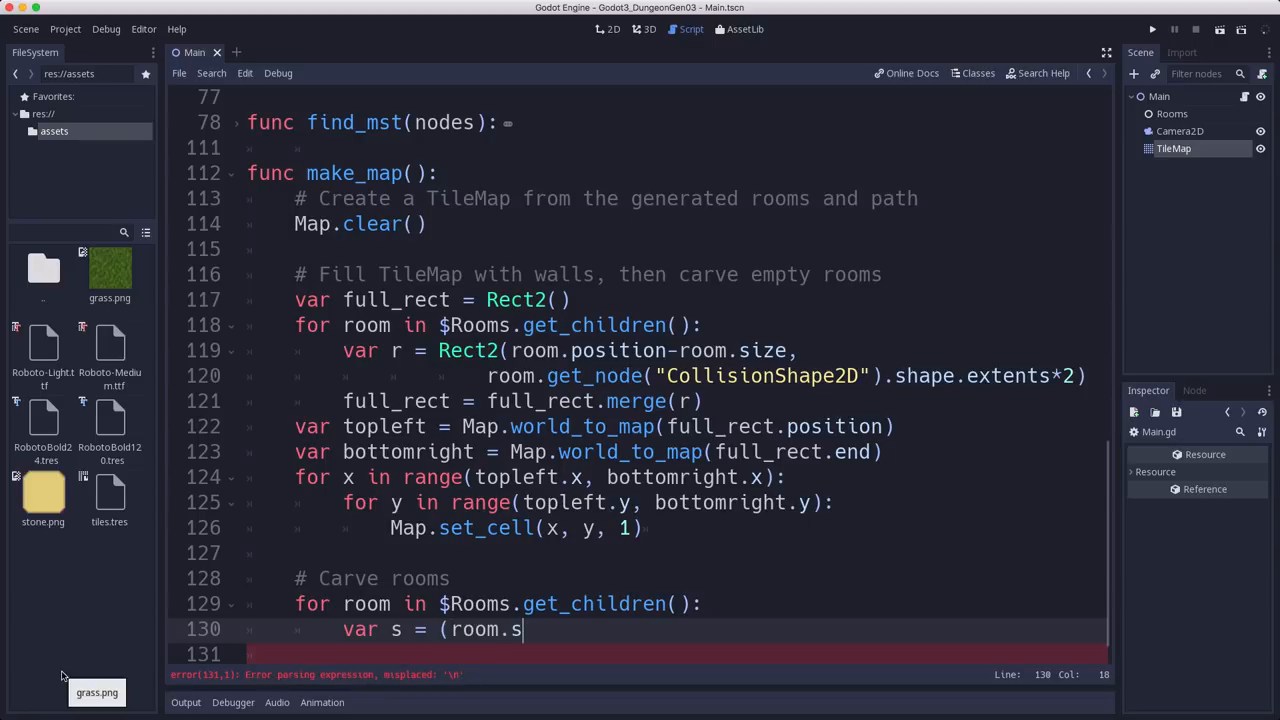
type("ize /")
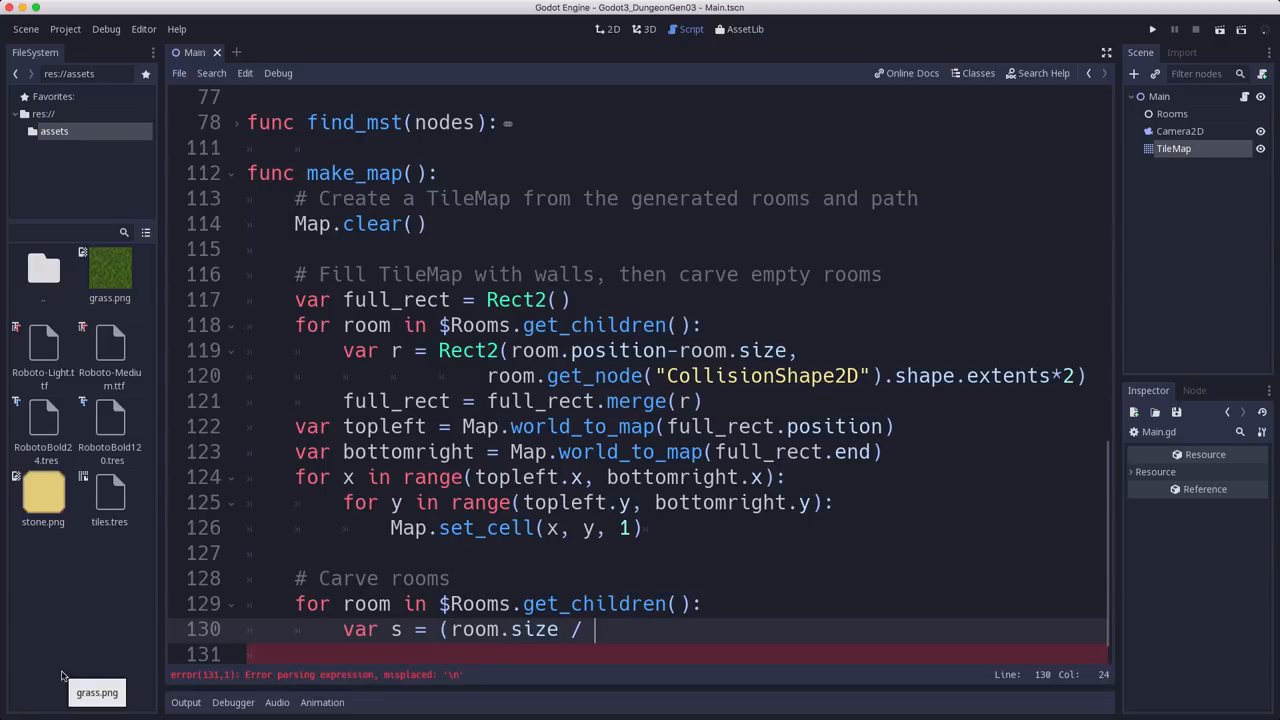
type("tile_size")
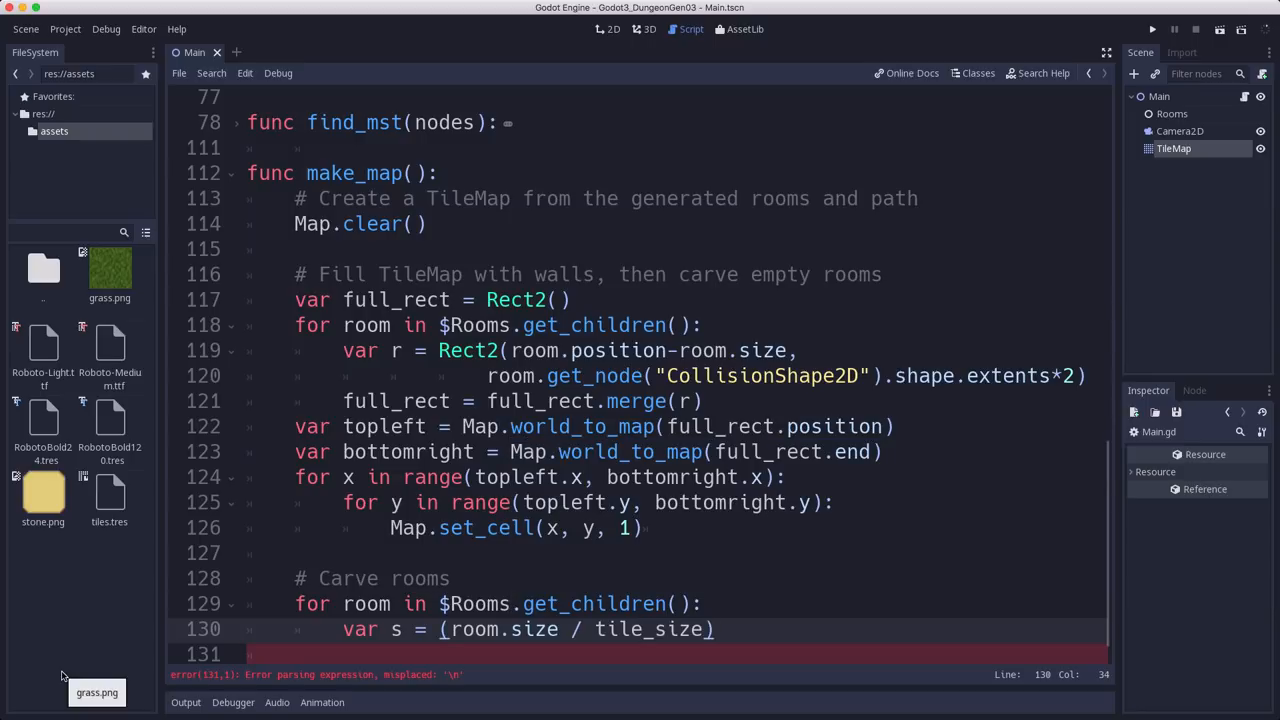
type(".flo")
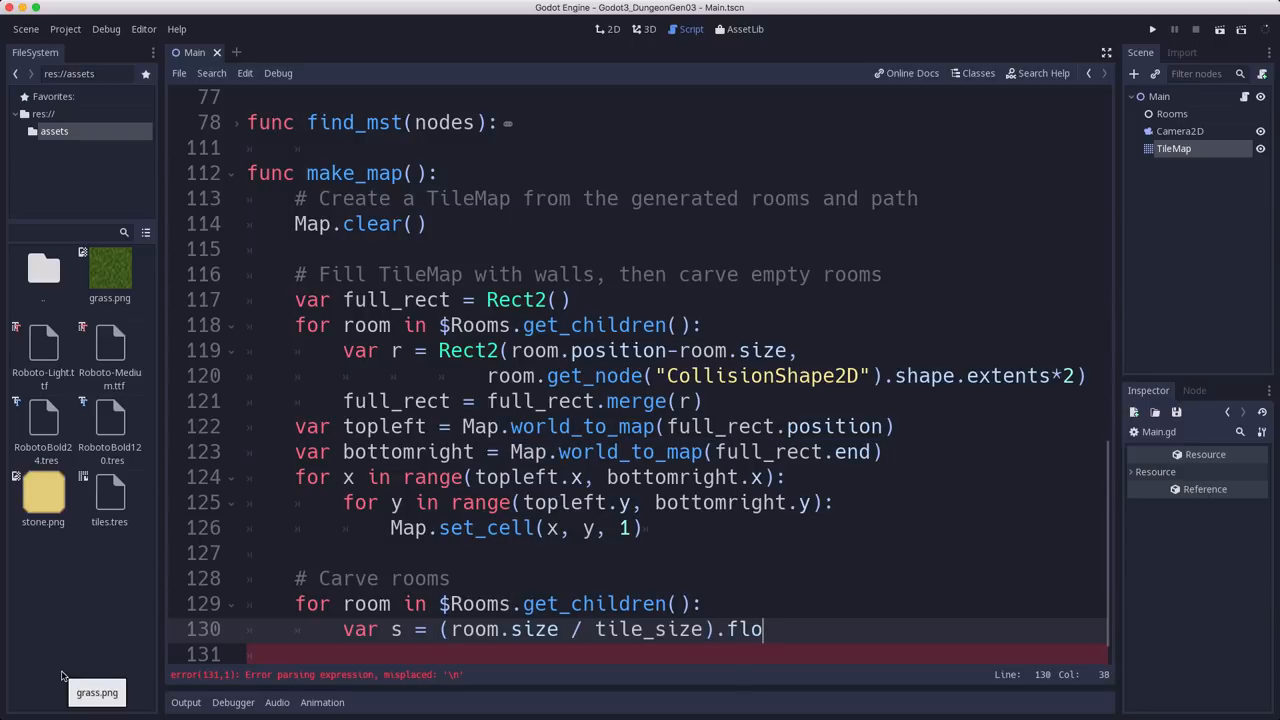
type("or()")
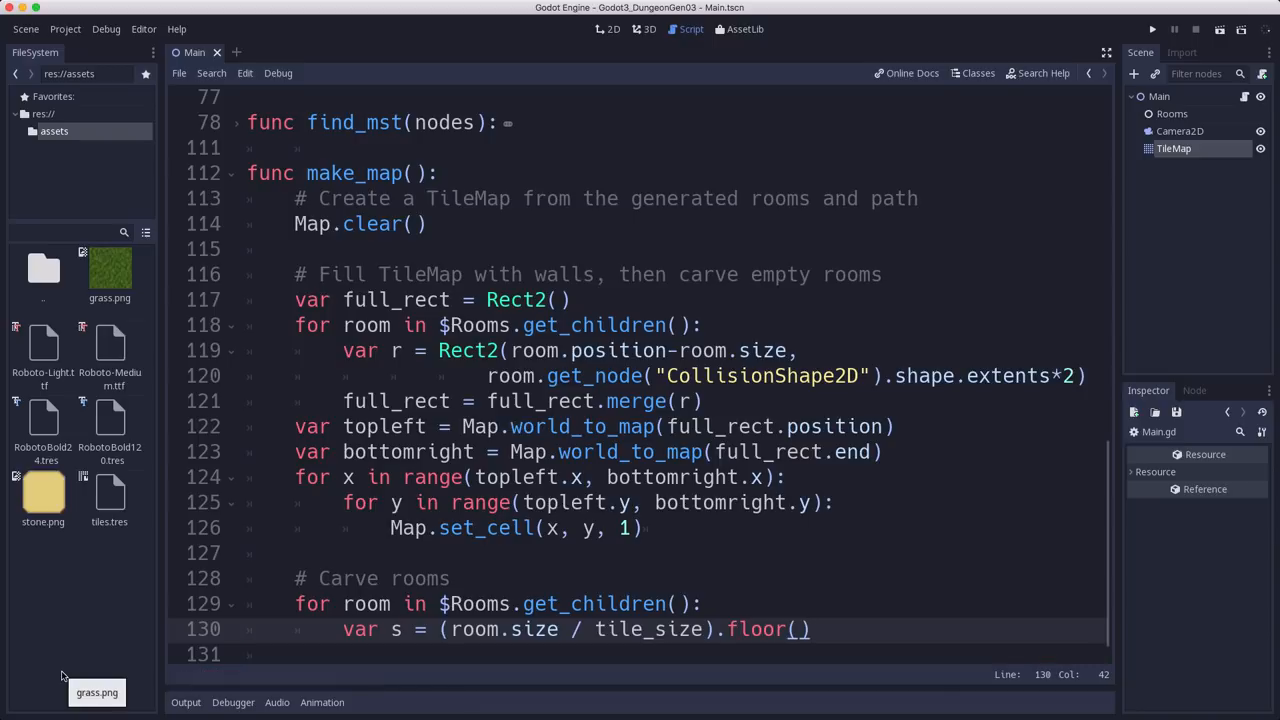
type("var pos =")
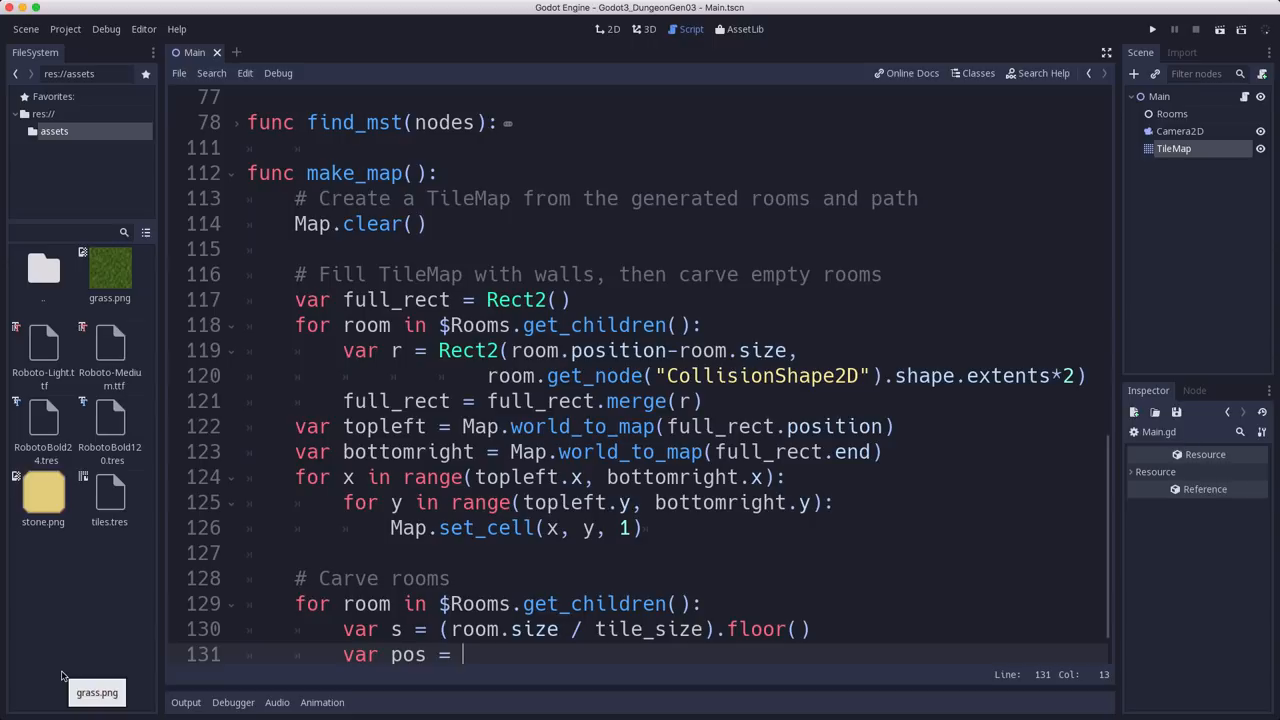
type("Map.world_to_map(")
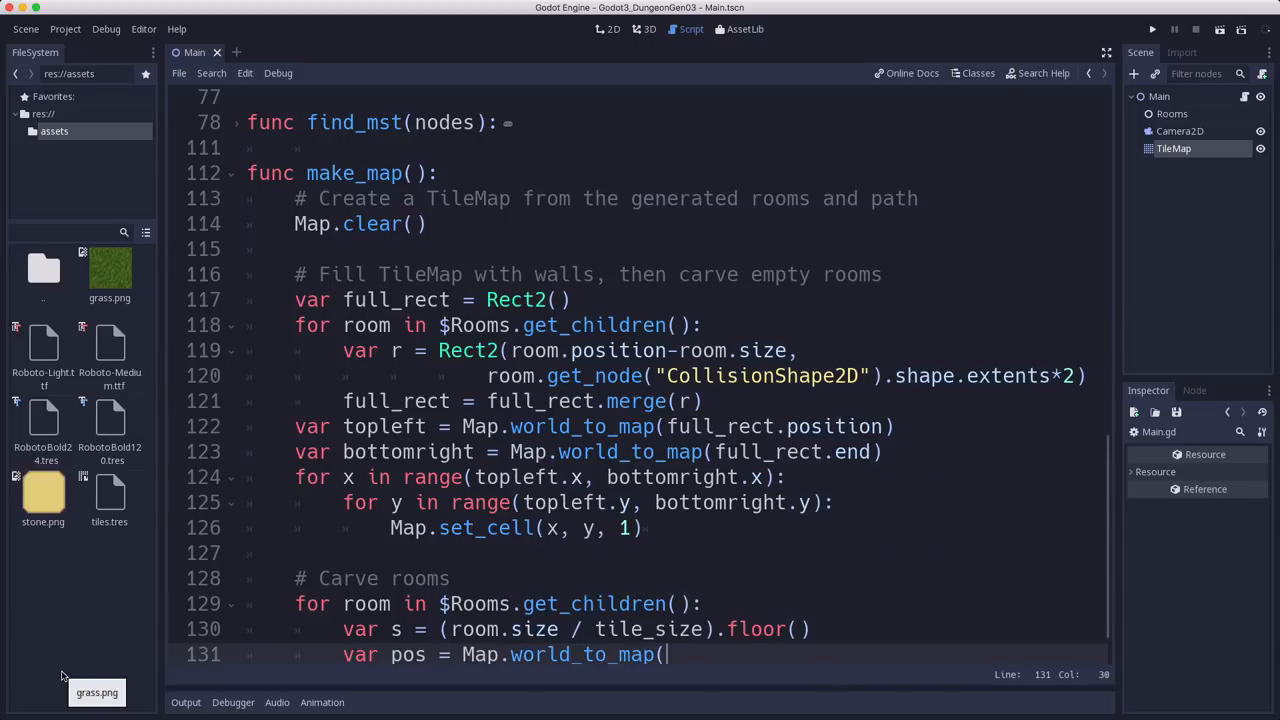
type("room.position")
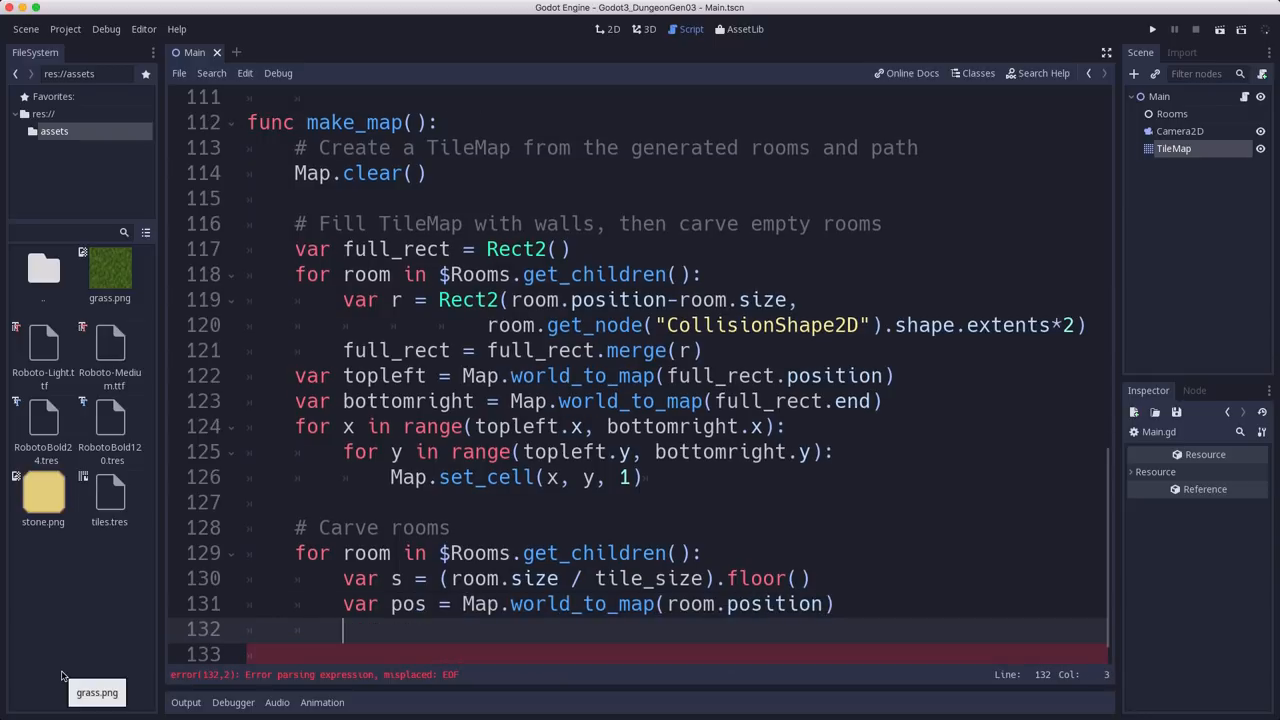
Step: Compute var ul = (room.position / tile_size).floor() - s as the room's upper-left corner
type("var ul =")
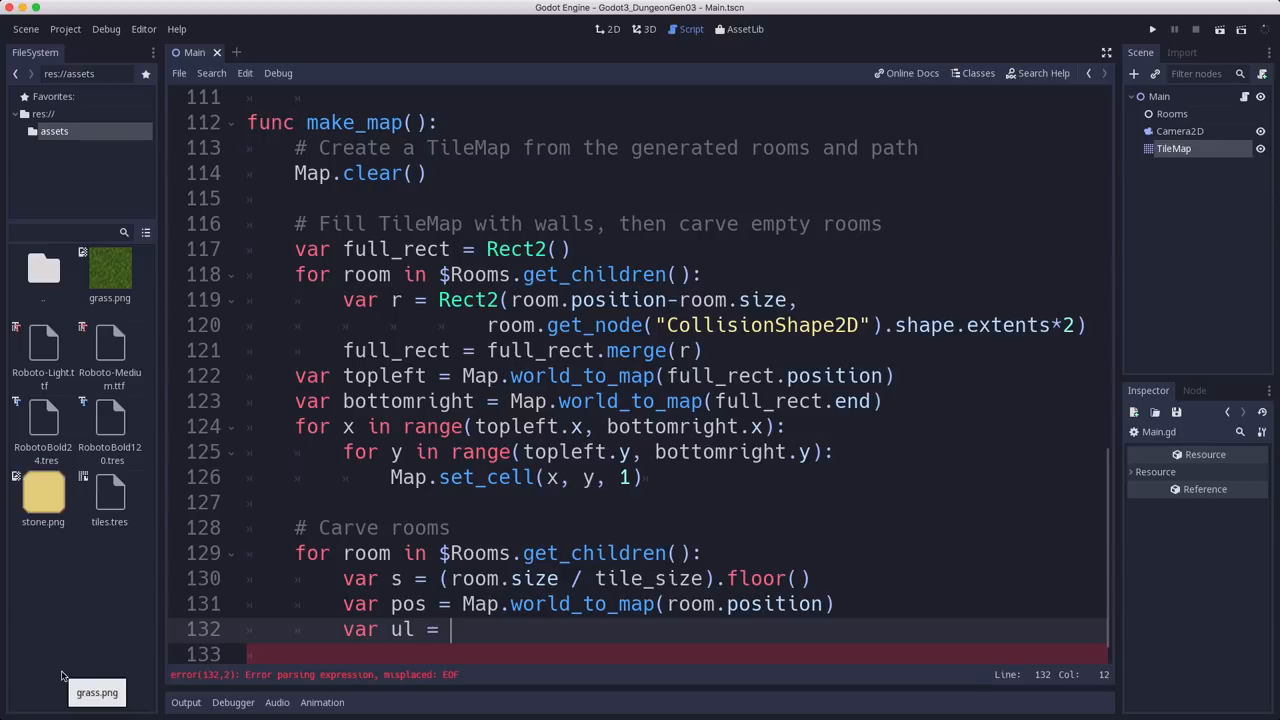
type("(room.")
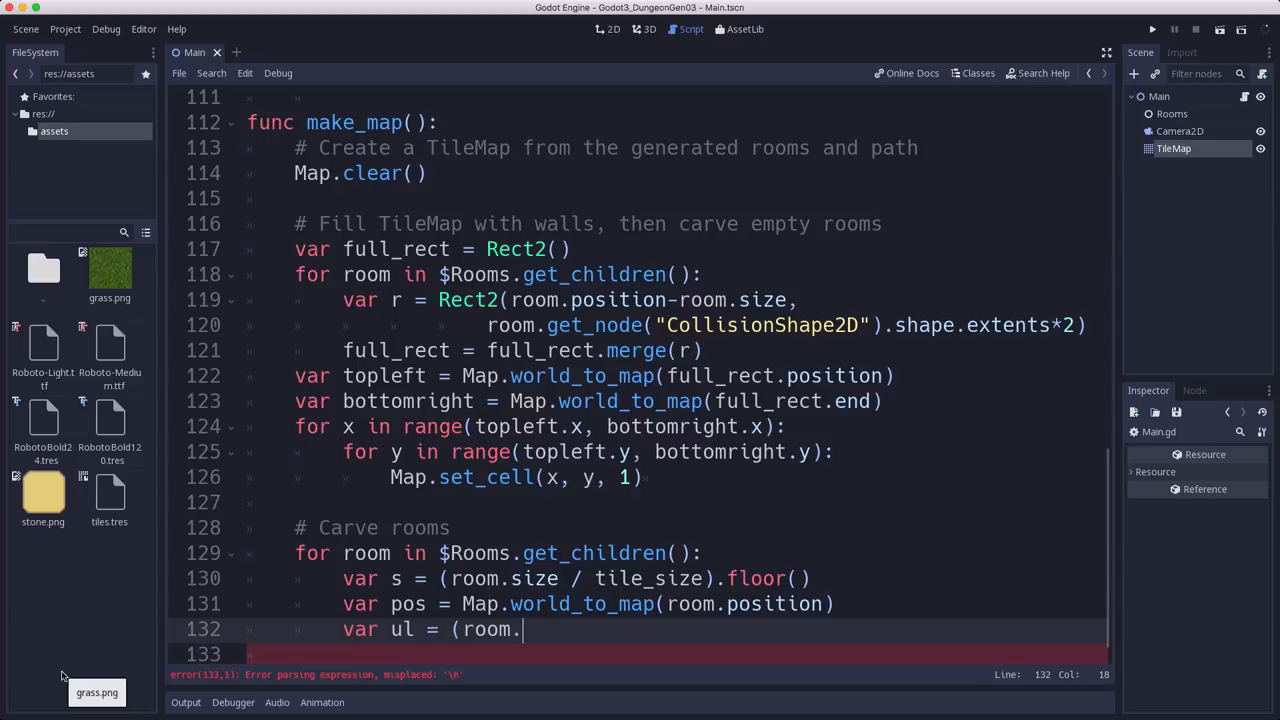
type("posi")
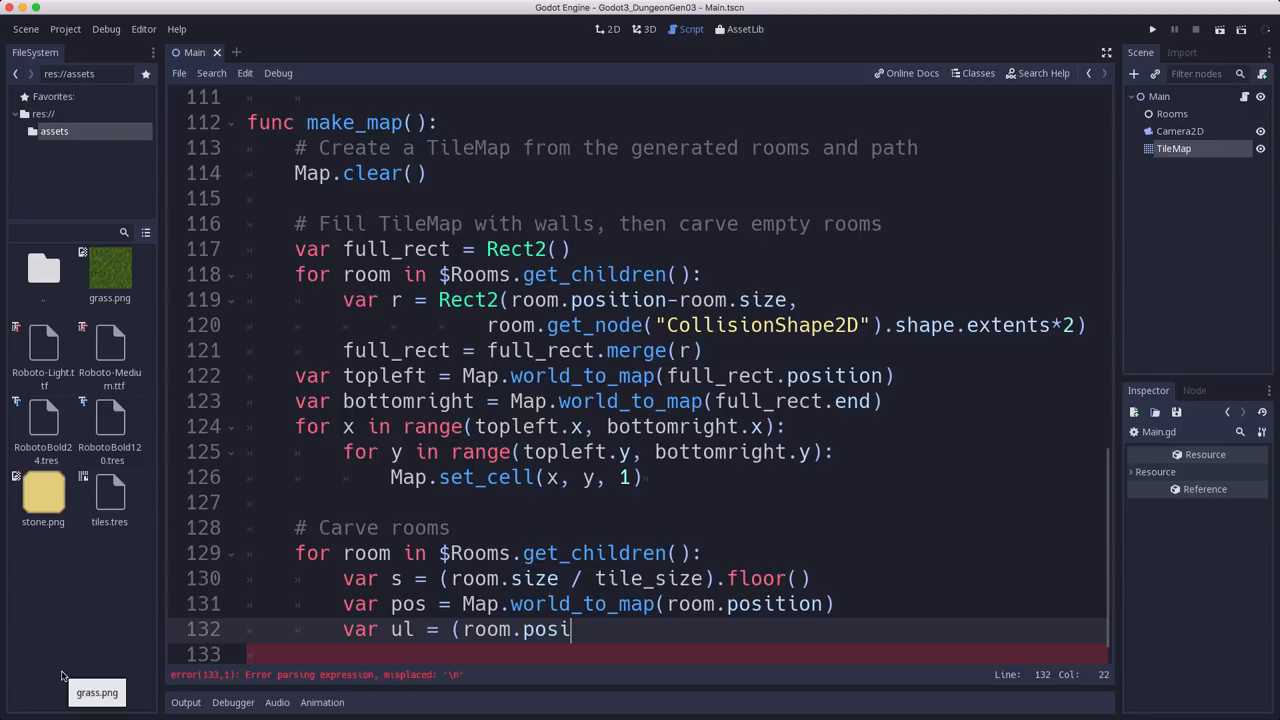
type("tion/")
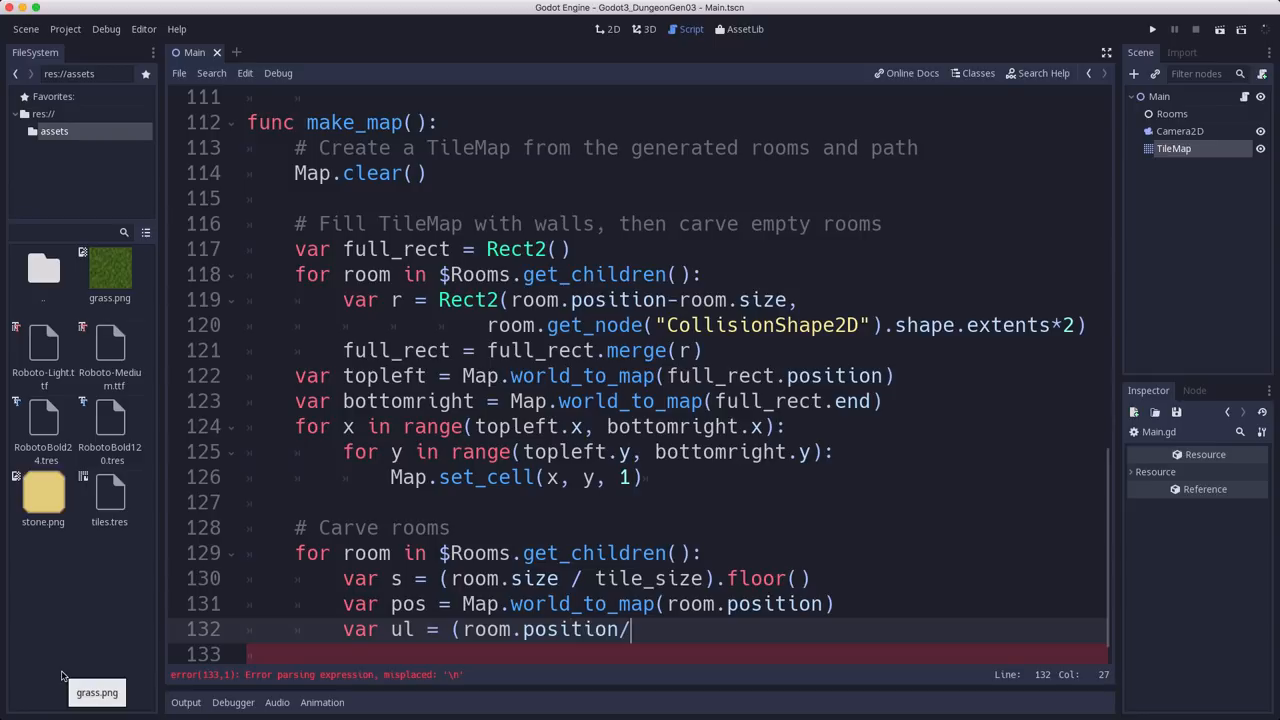
type("T")
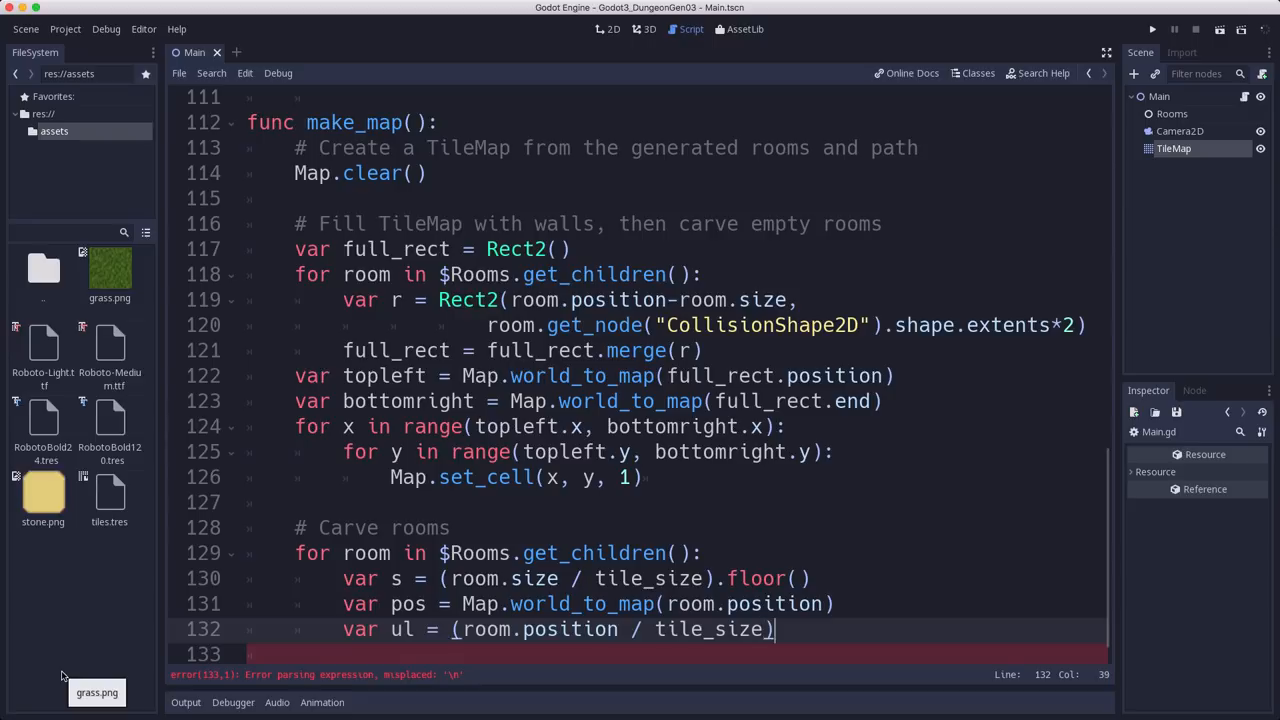
type(".f")
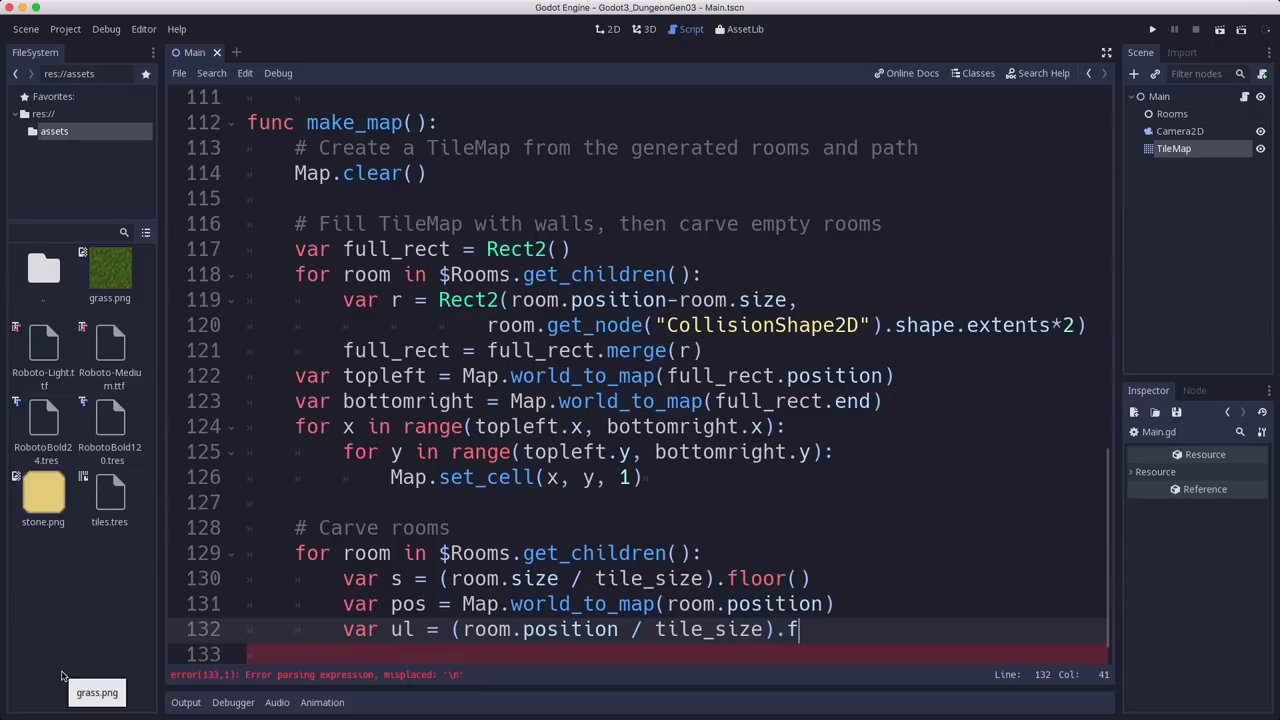
type("loor() -")
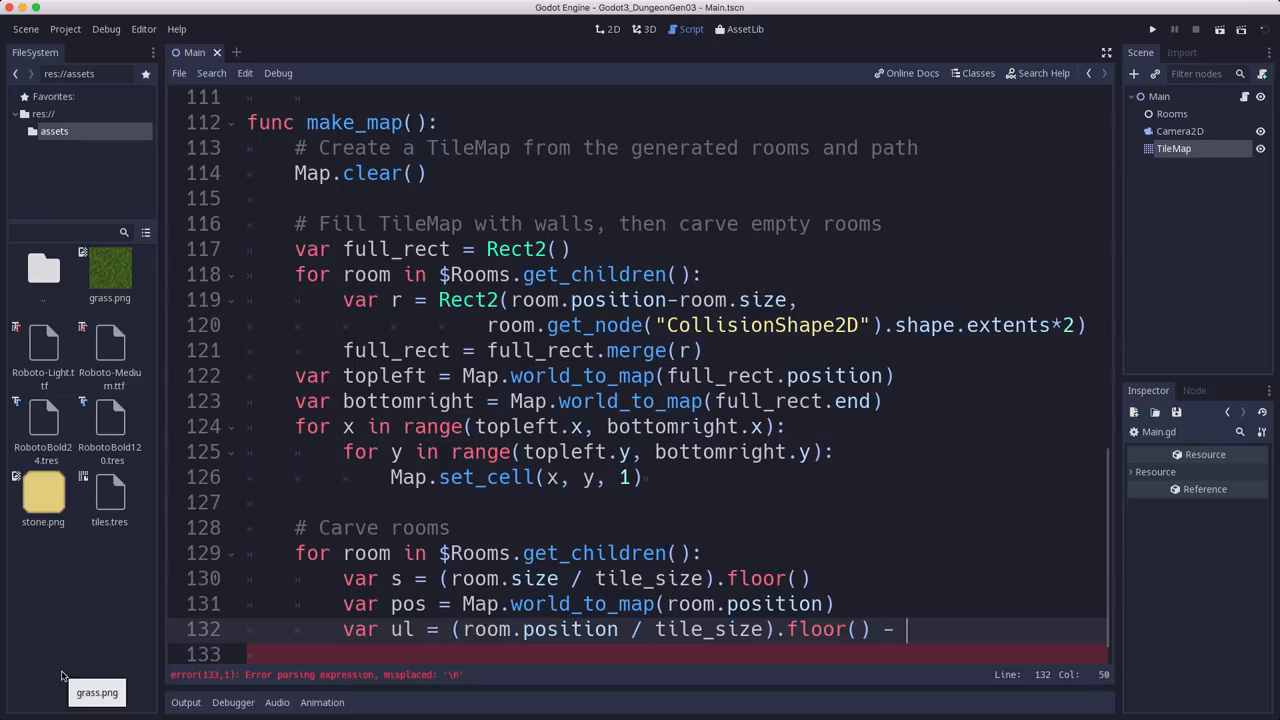
type("s")
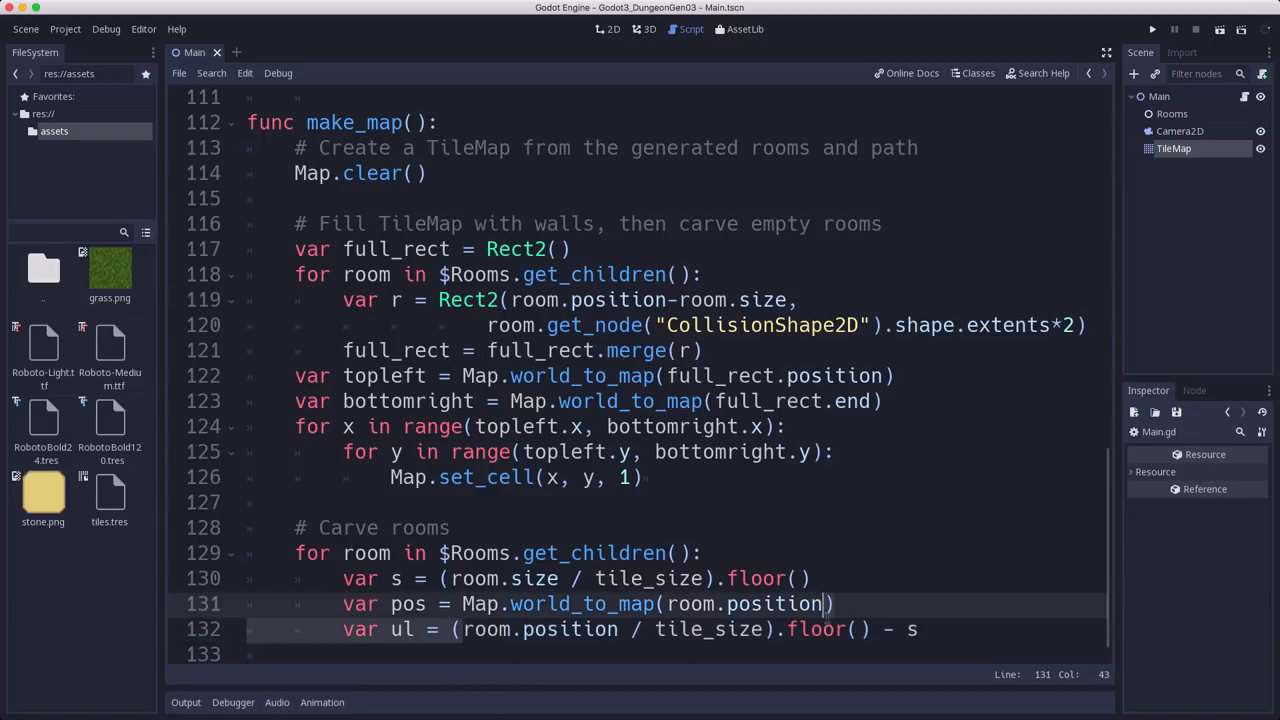
left_click(918, 628)
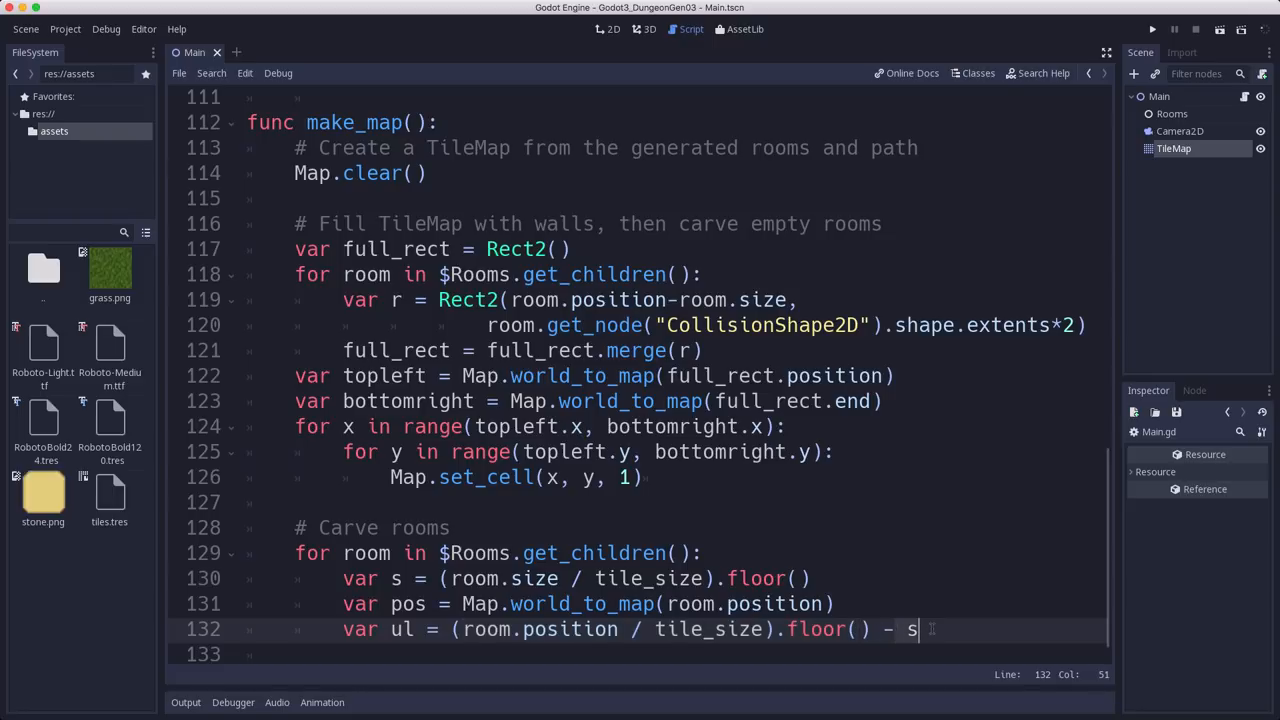
mouse_move(738, 518)
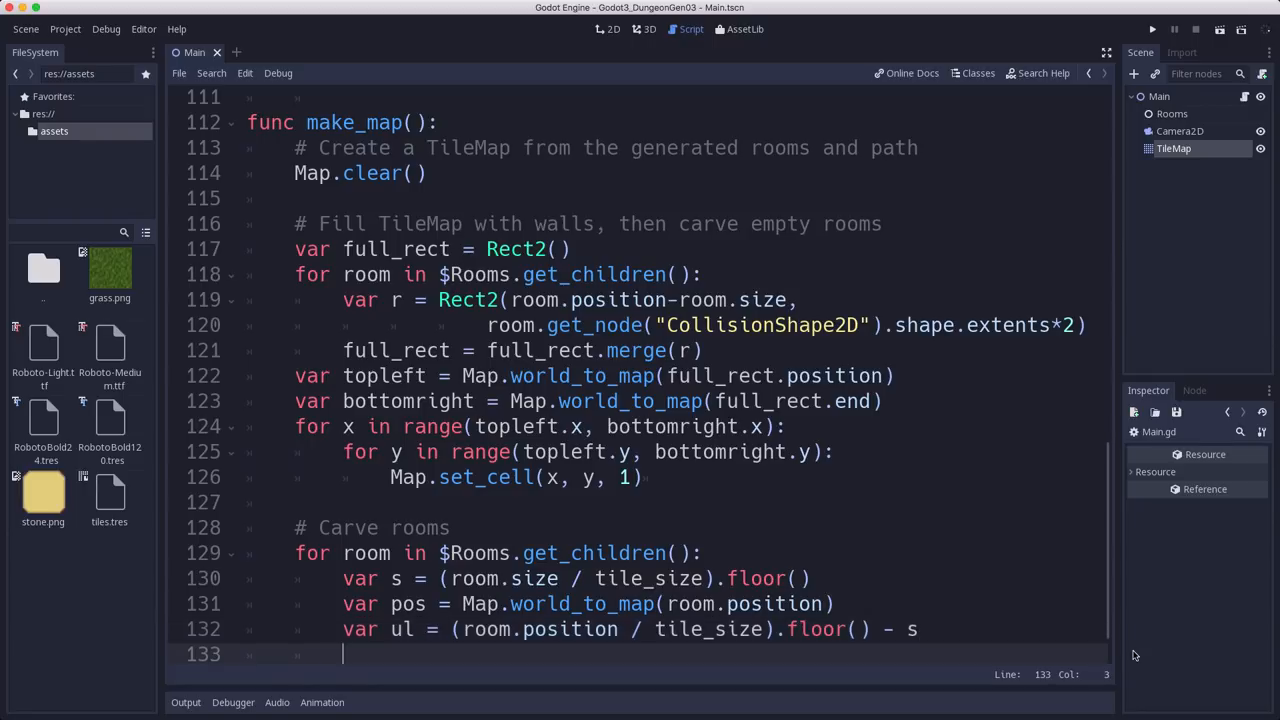
Step: Add nested loops for x in range(2, s.x * 2 - 1) and y in range(2, s.y * 2 - 1)
type("for x in")
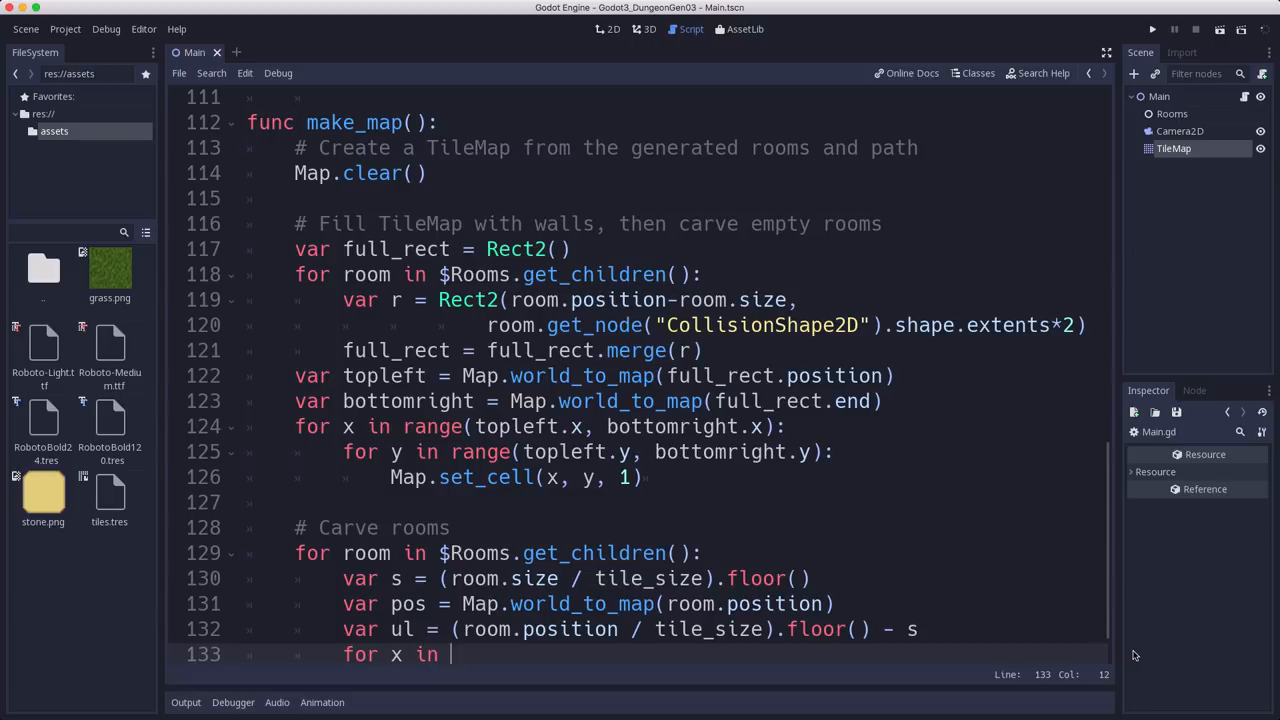
type("range(2, s.x * 2 - 1")
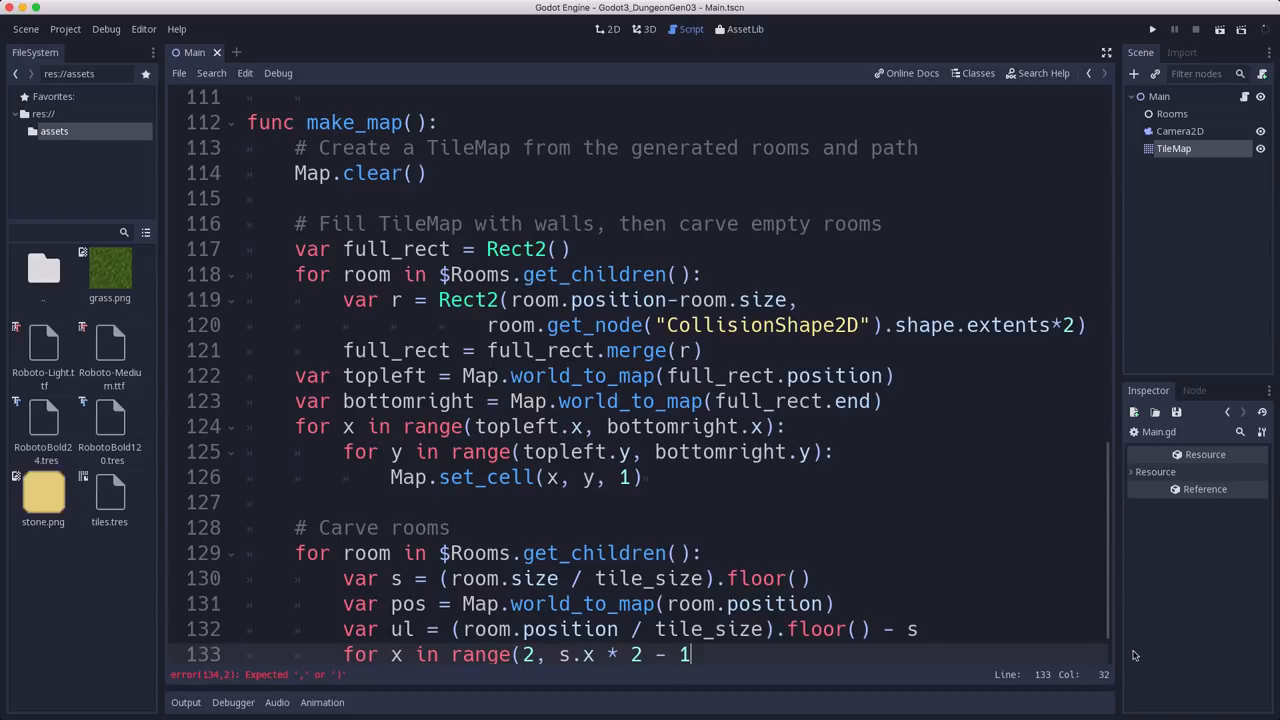
type("):")
type("for y in range(2")
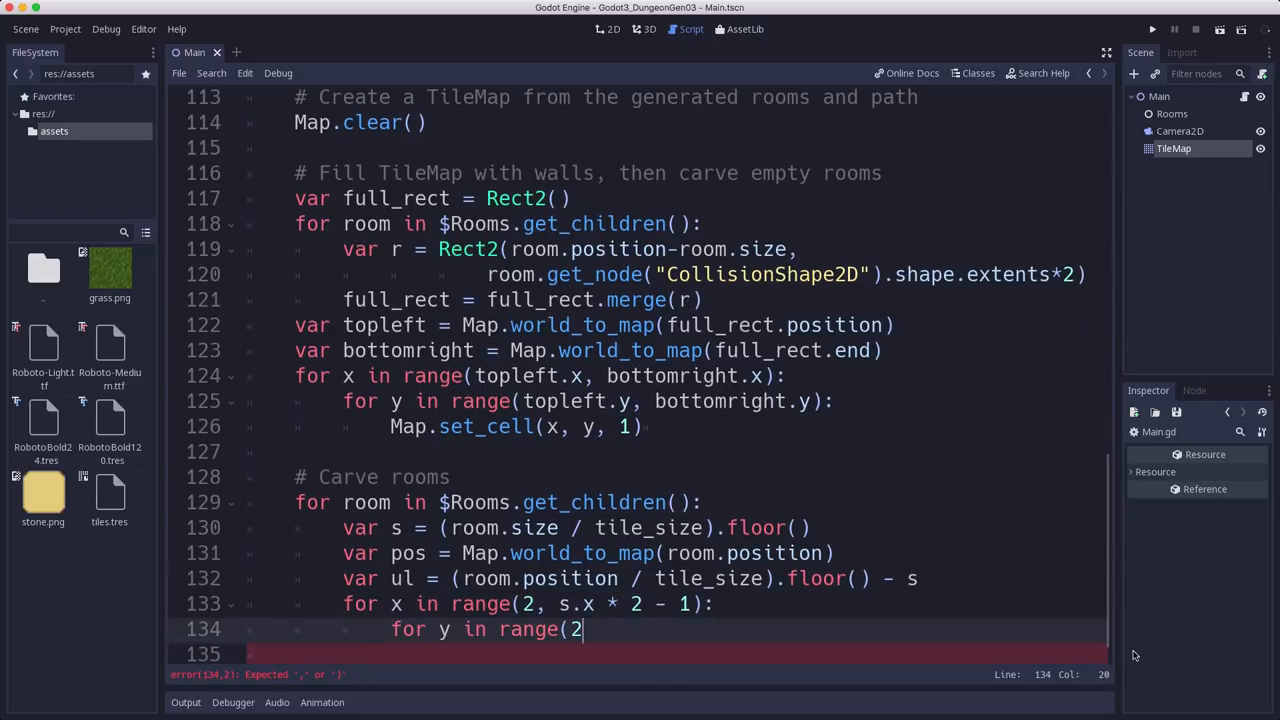
type(", s.y *")
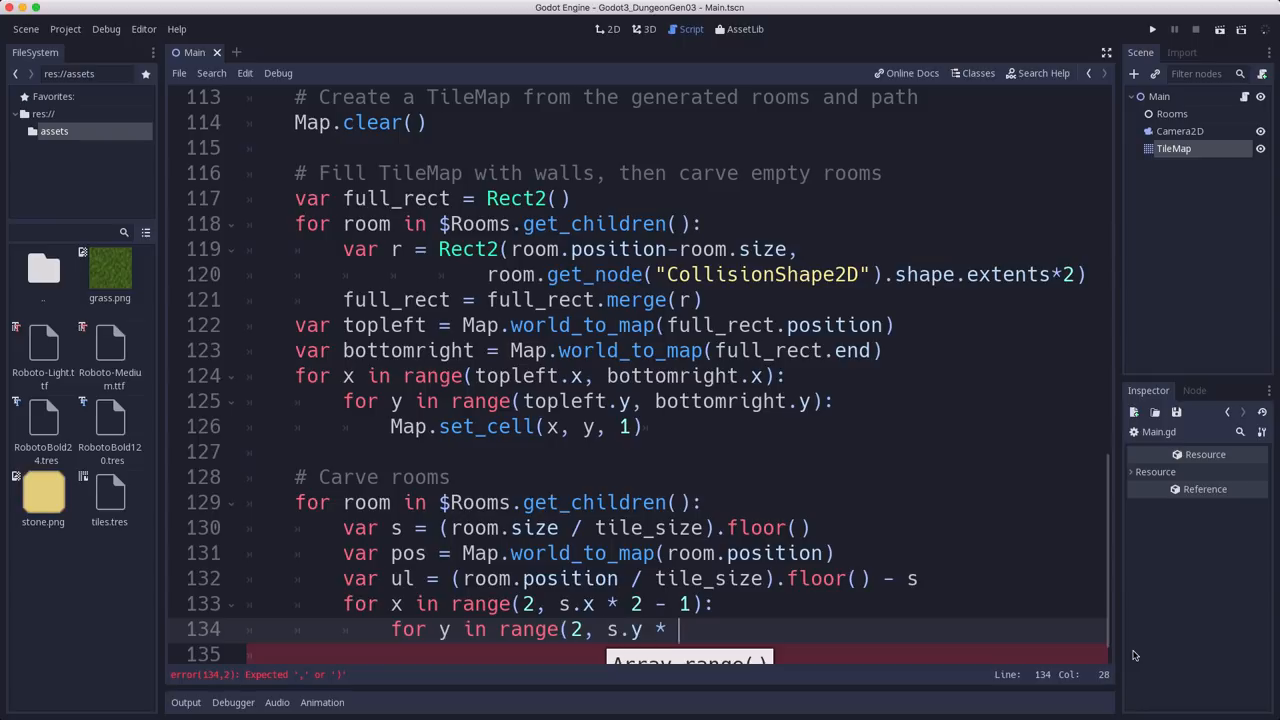
type("2 - 1):")
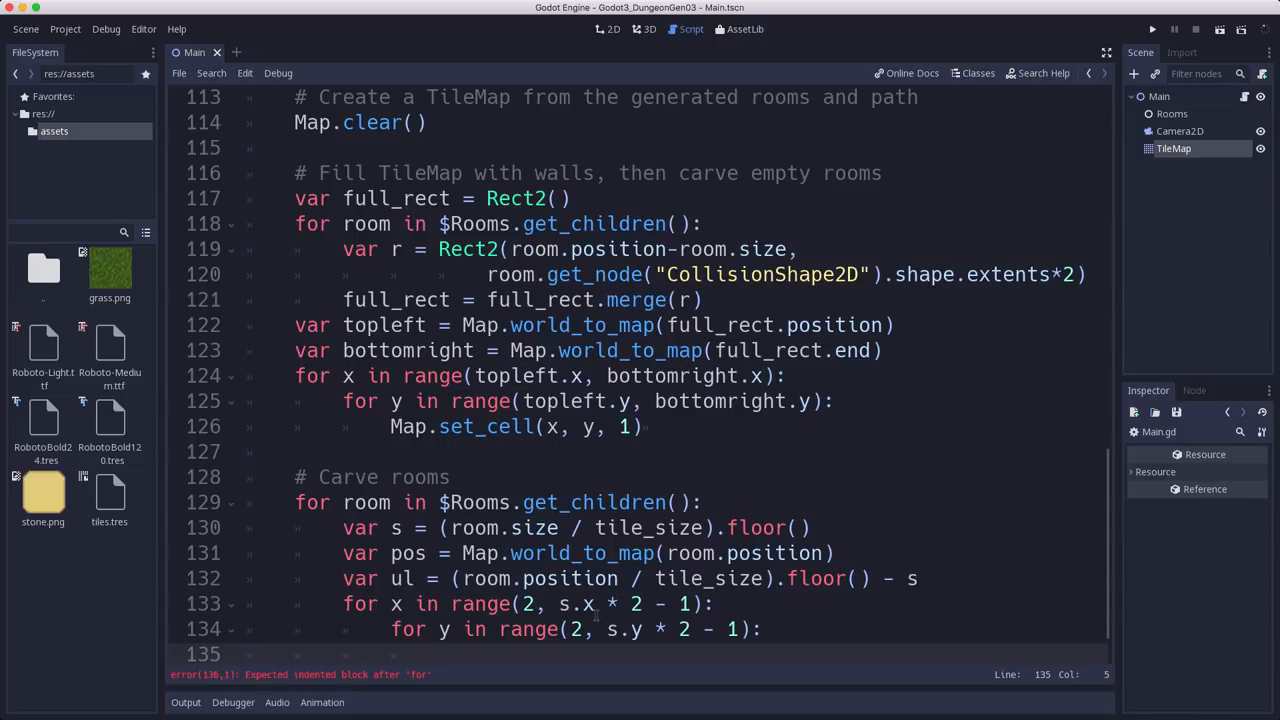
Step: Set each interior cell with Map.set_cell(ul.x + x, ul.y + y, 0)
type("M")
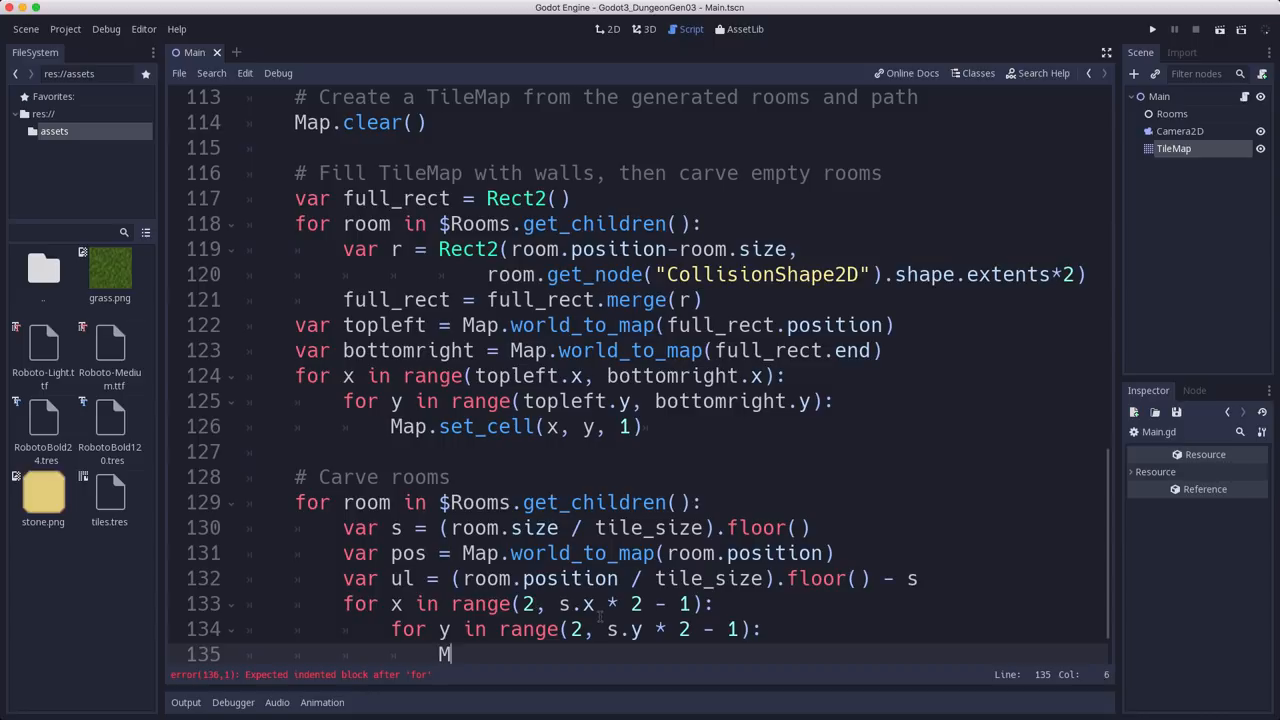
type("ap.set_cell(x")
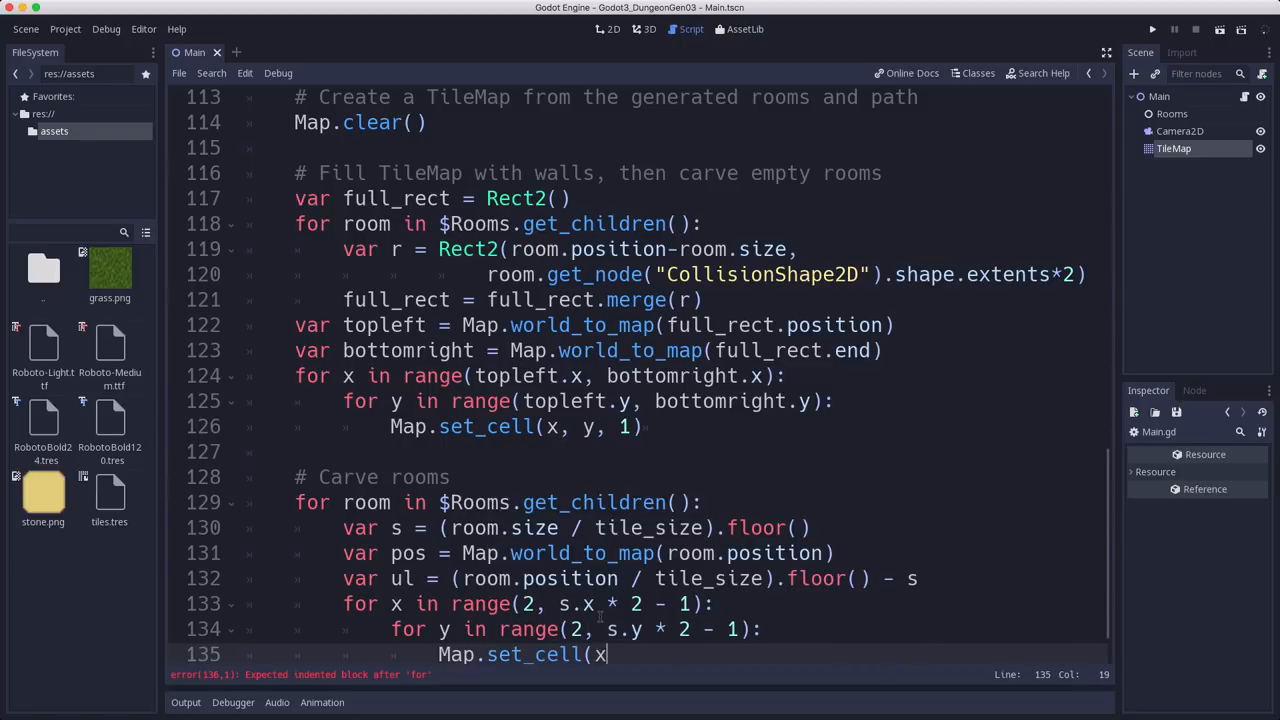
type("ul.x + x")
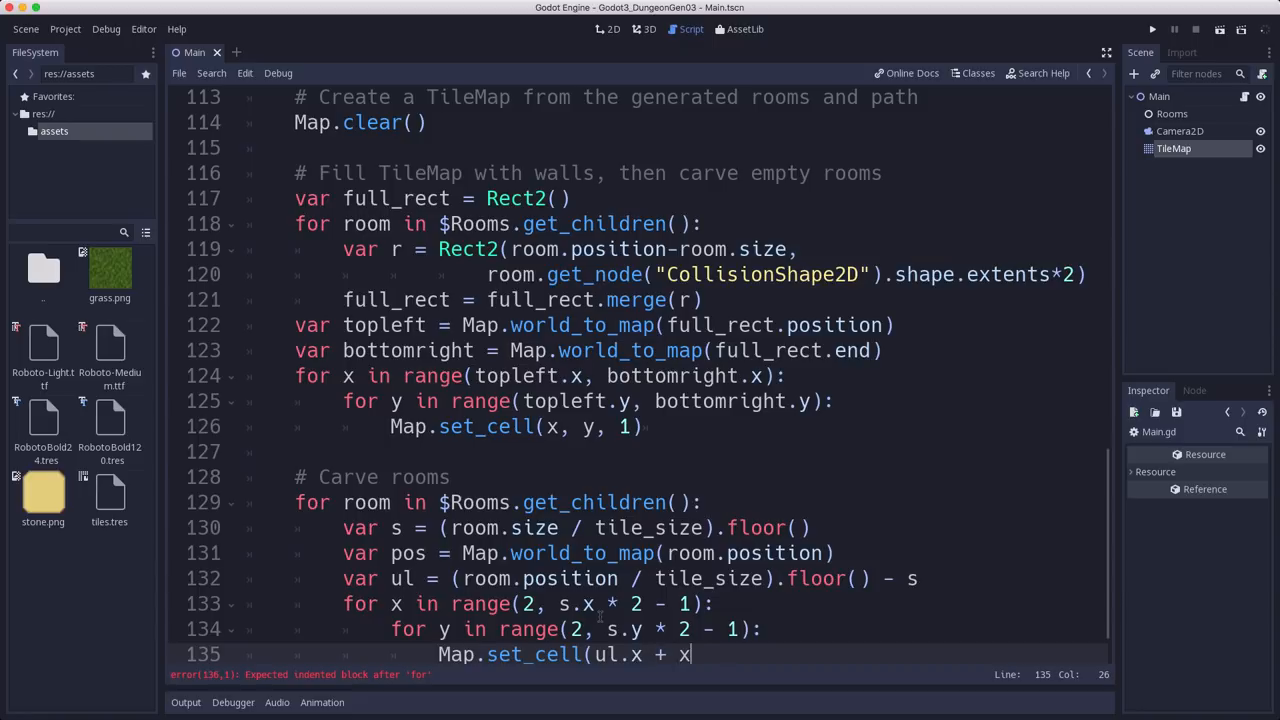
type(", ul.y")
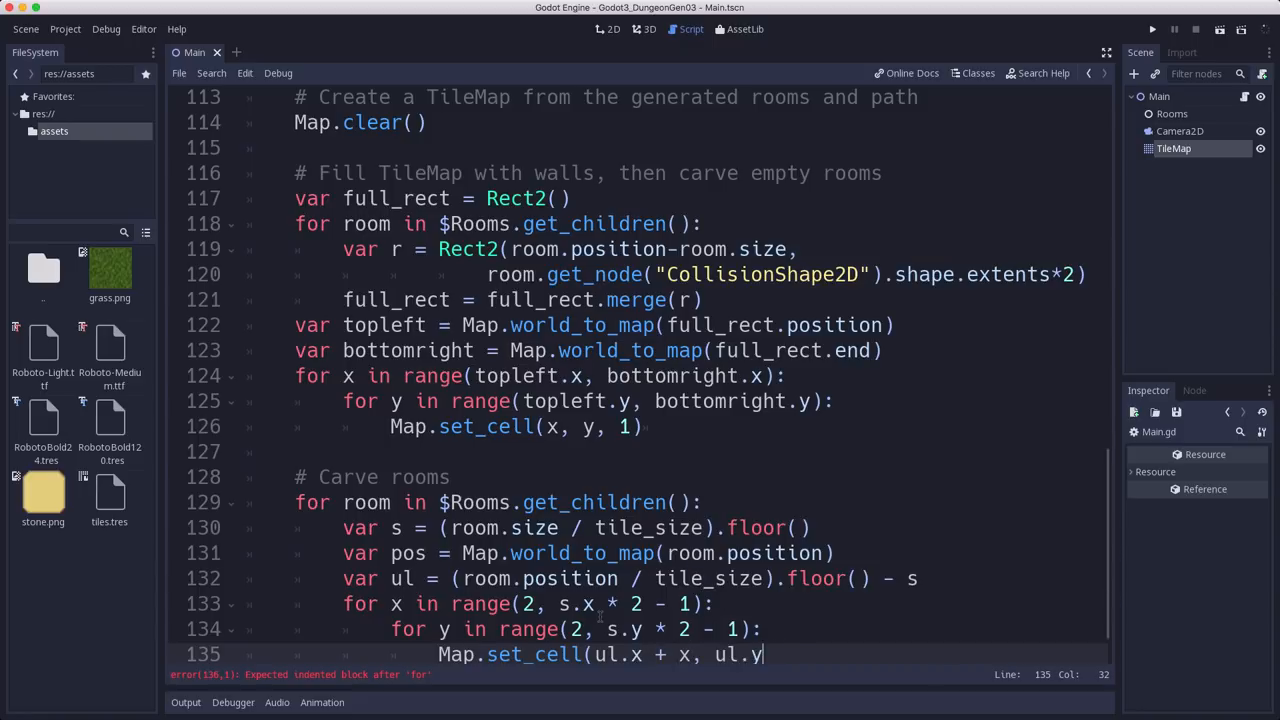
type("+ y, 0")
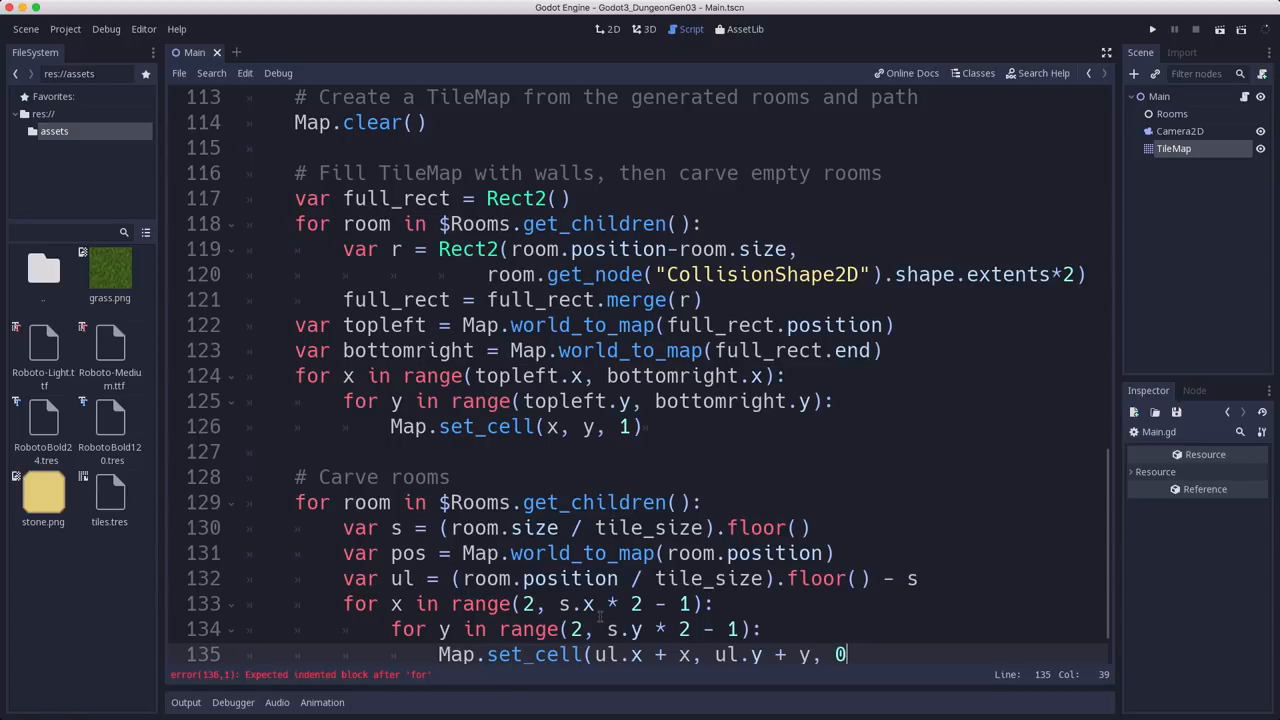
type(")")
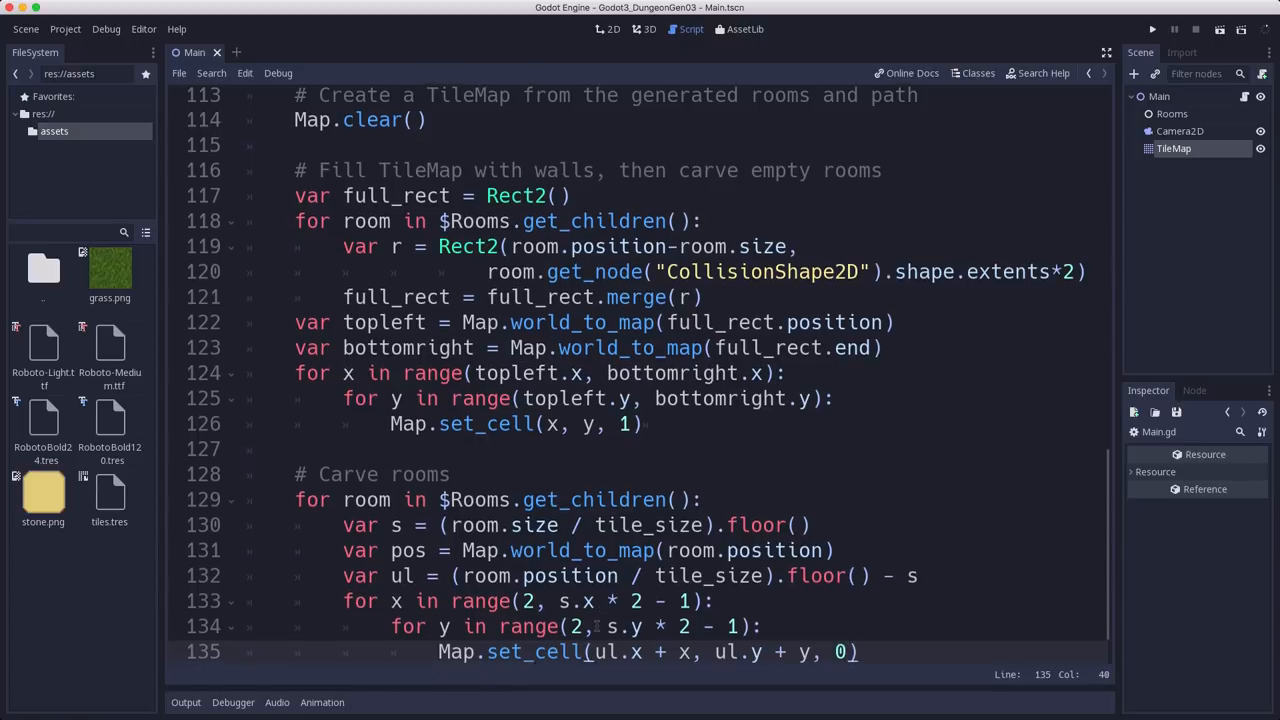
scroll("down", 3)
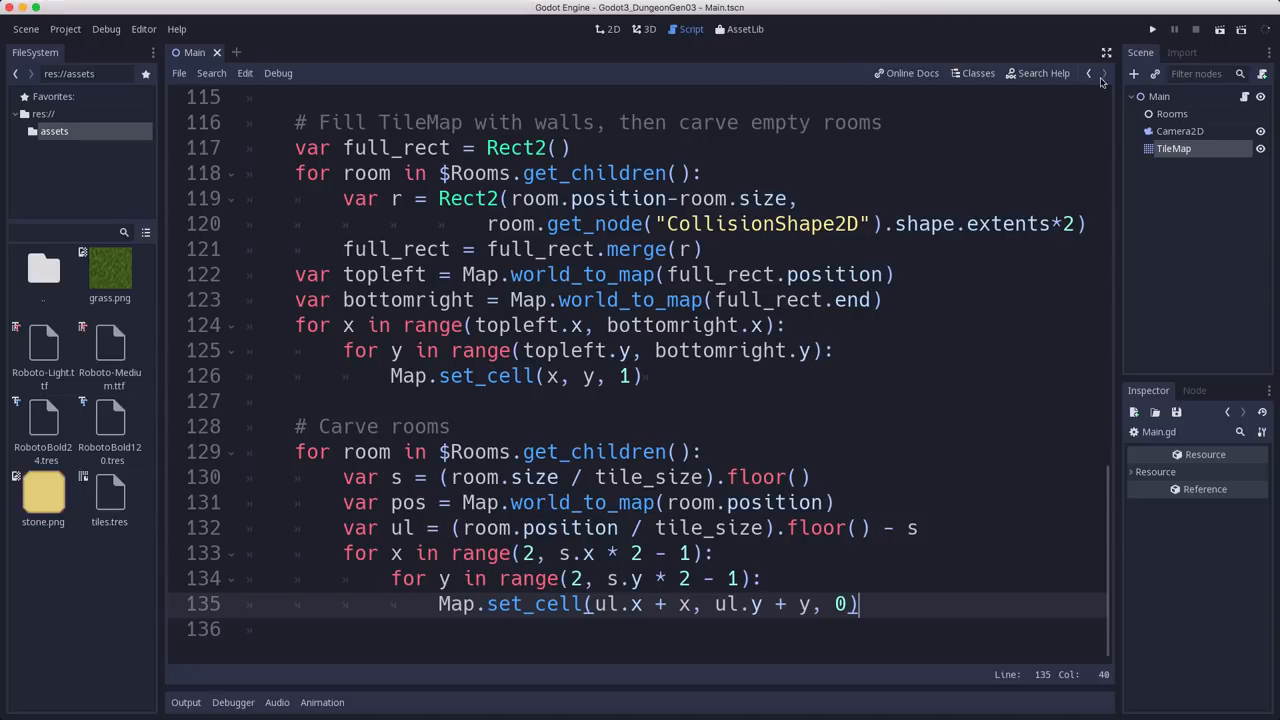
left_click(1152, 30)
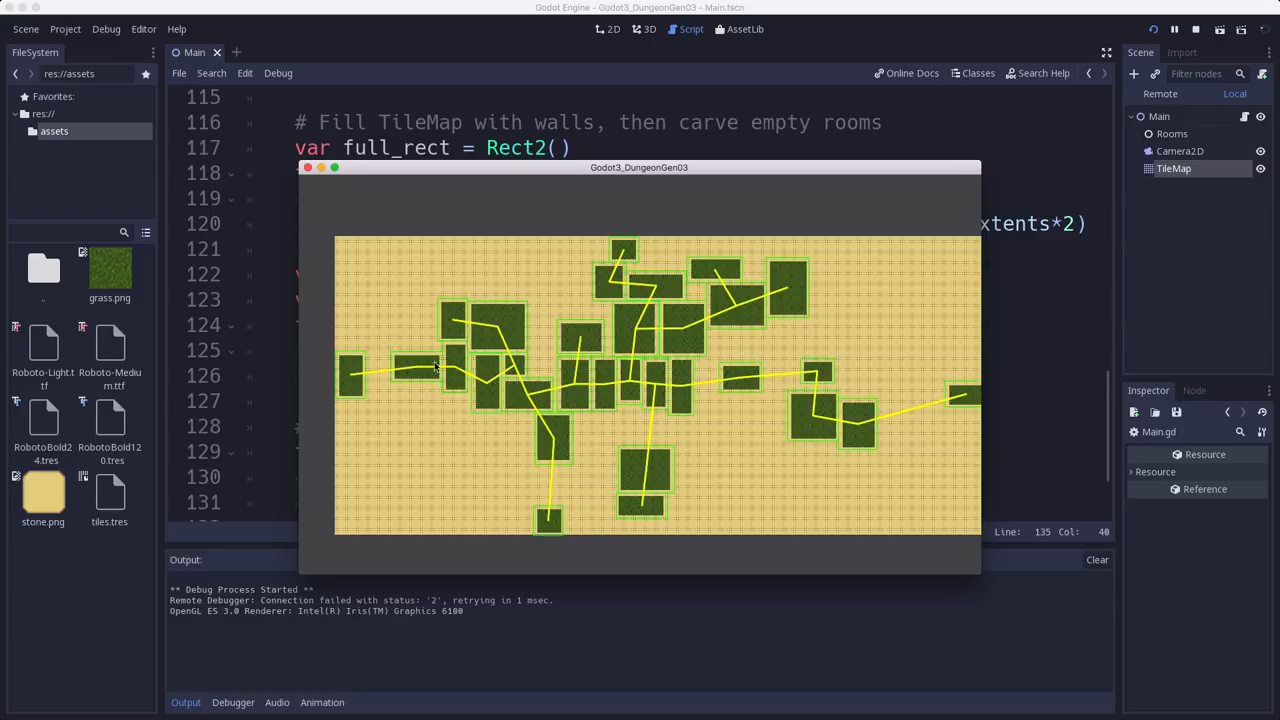
mouse_move(700, 292)
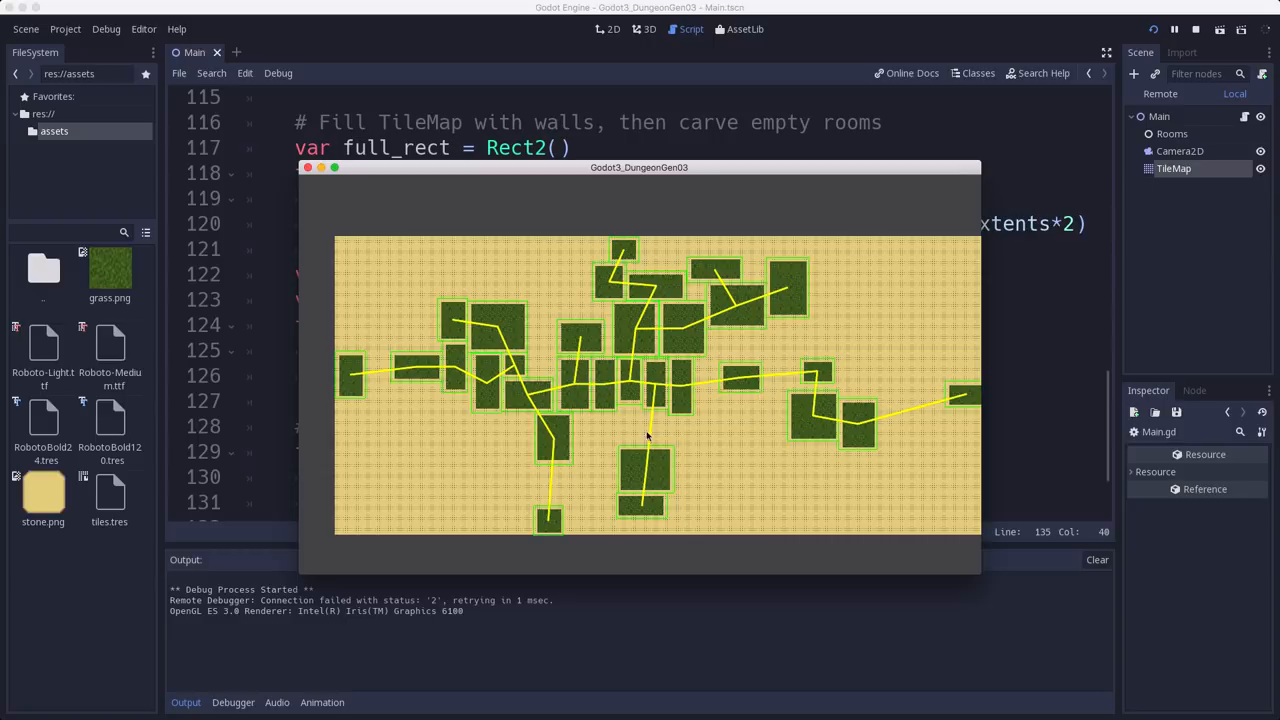
mouse_move(388, 408)
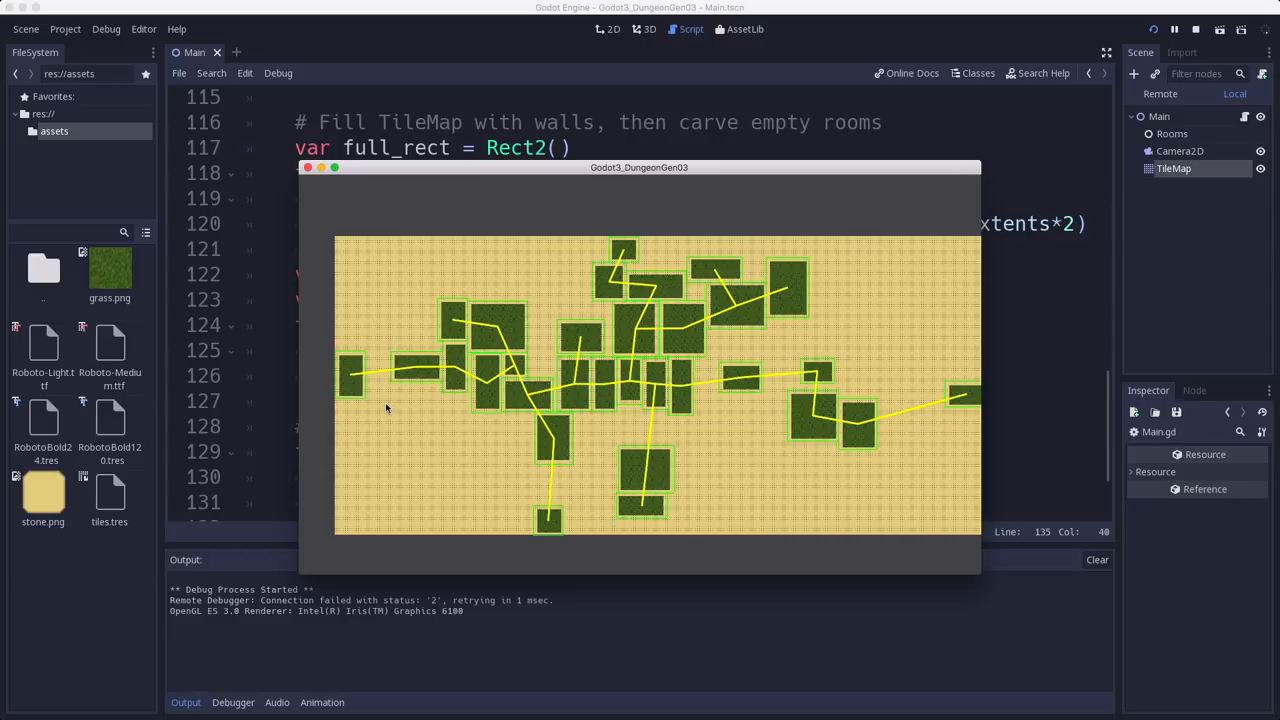
mouse_move(396, 374)
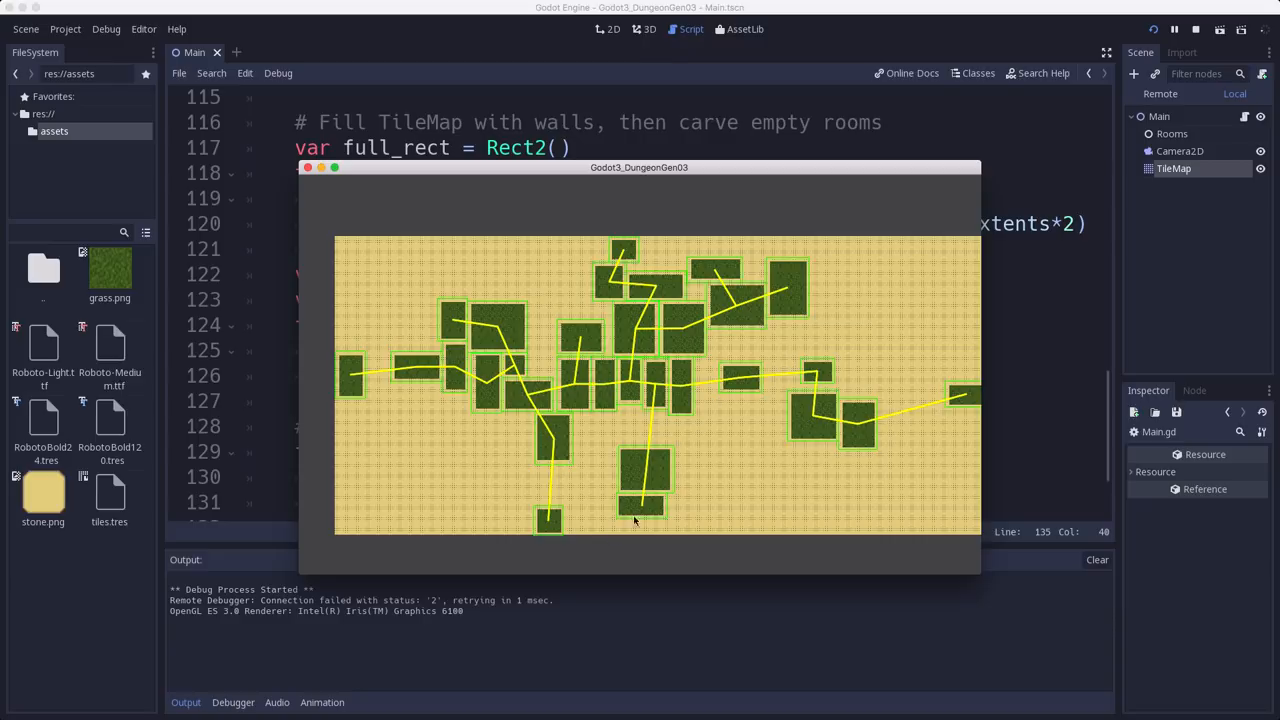
mouse_move(556, 444)
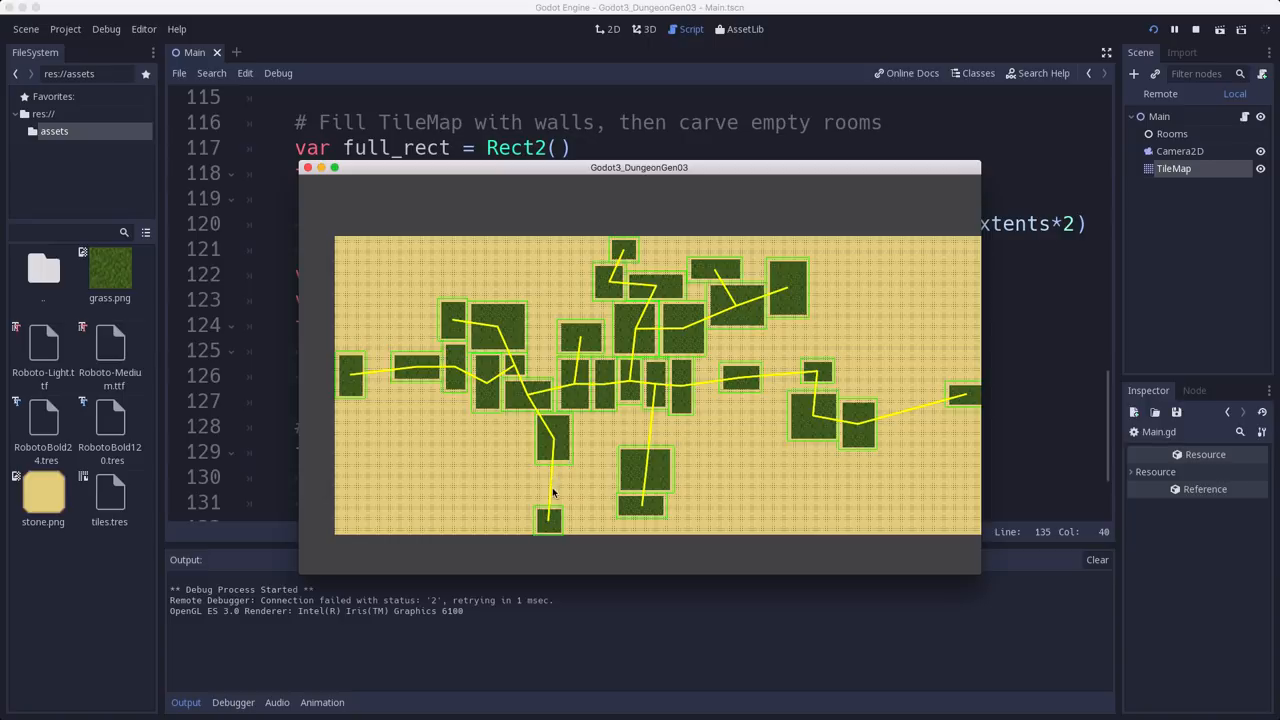
mouse_move(528, 540)
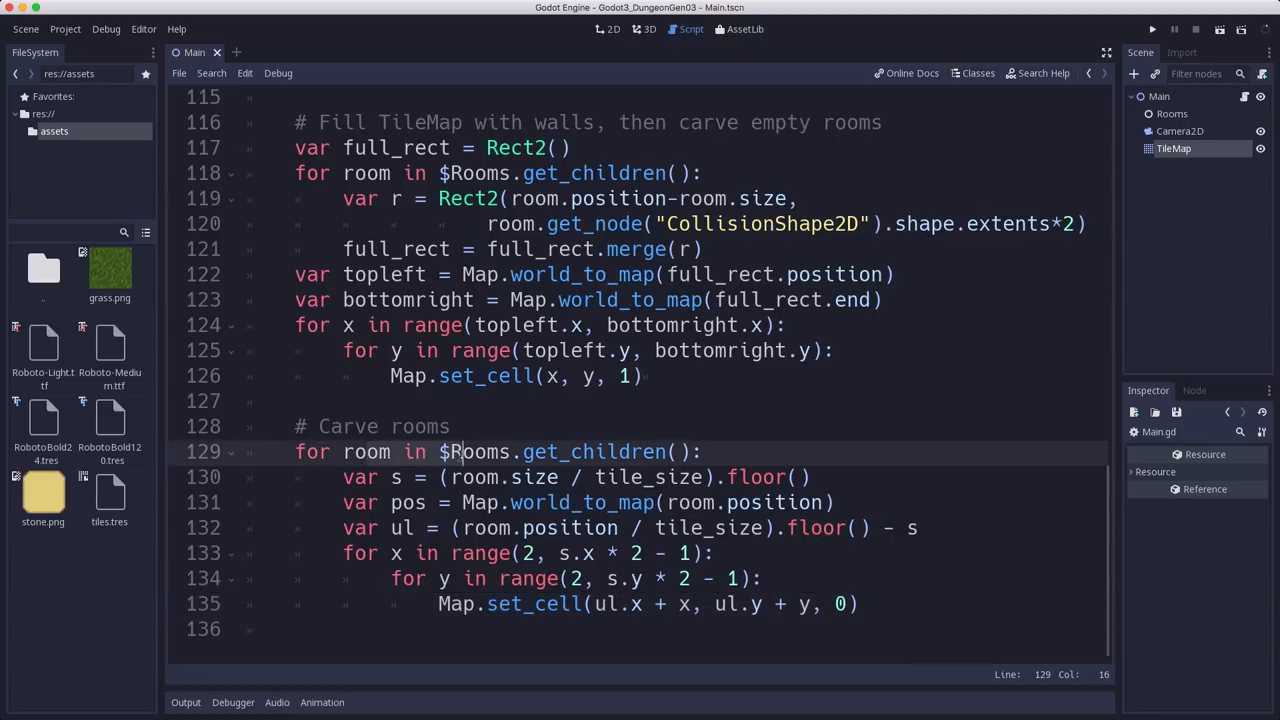
Step: Declare var corridors = [] on a new line above the for-room carving loop
left_click(452, 426)
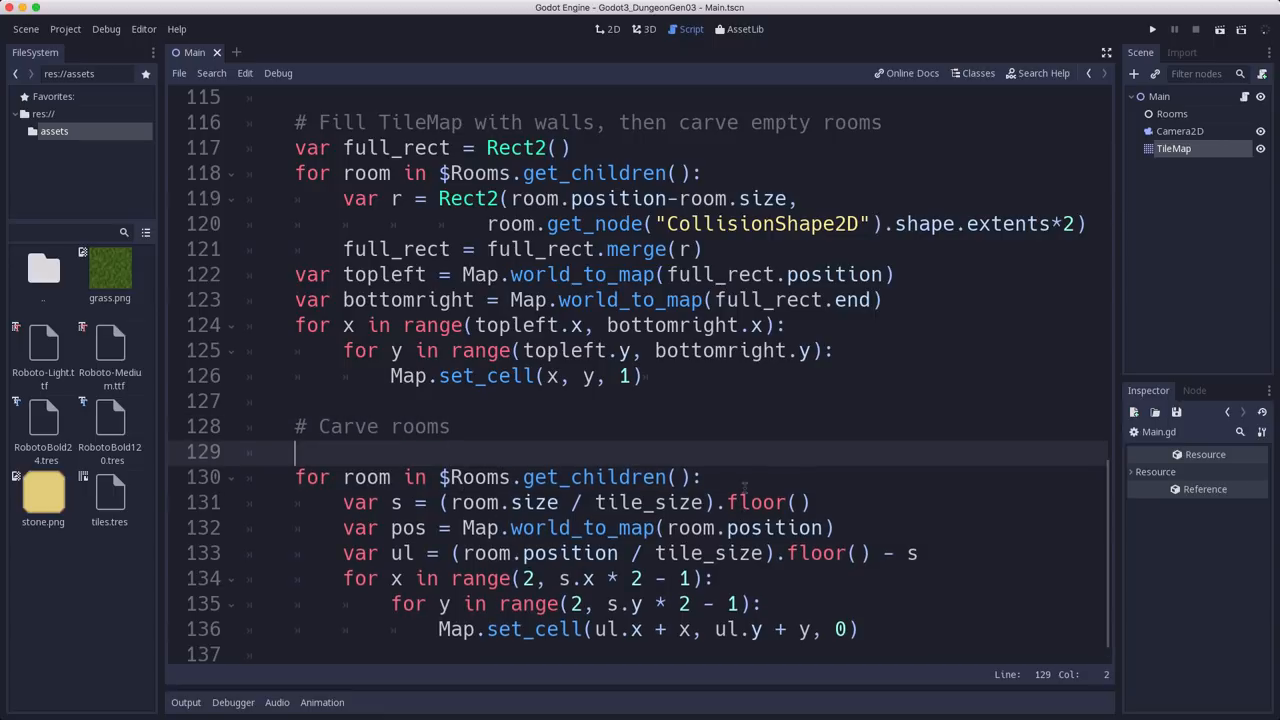
type("var corrid")
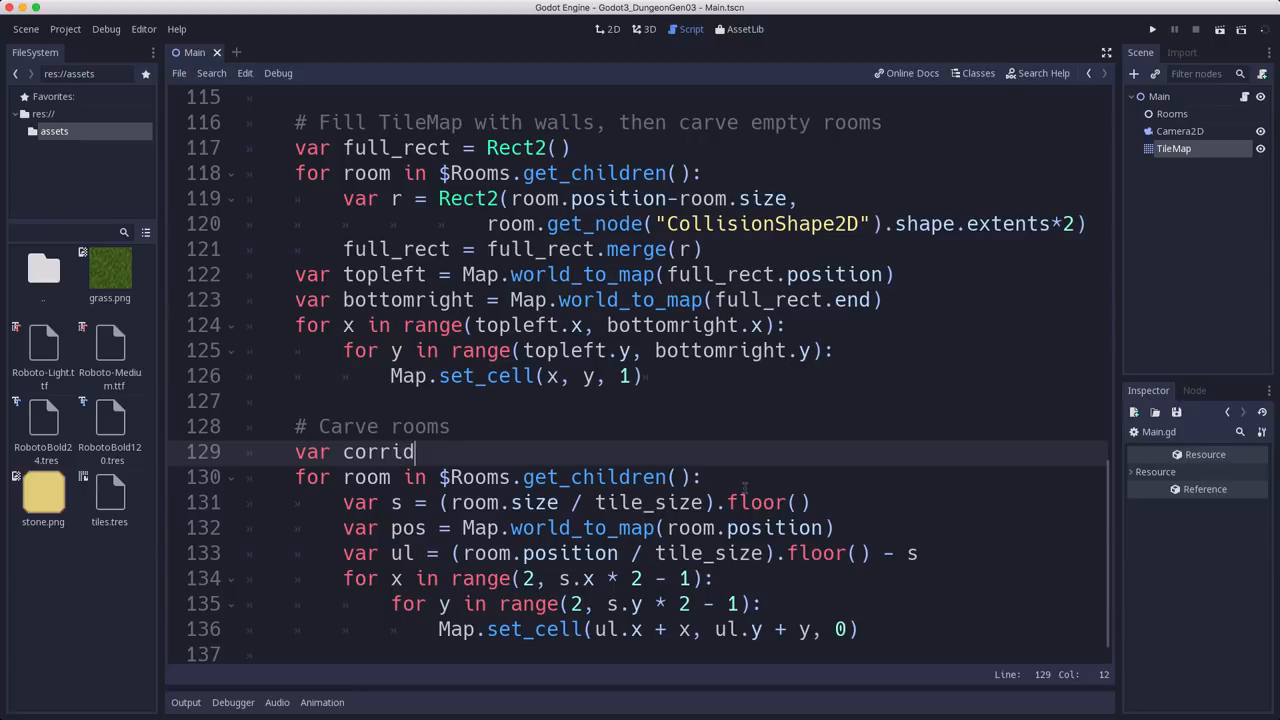
type("ors = []")
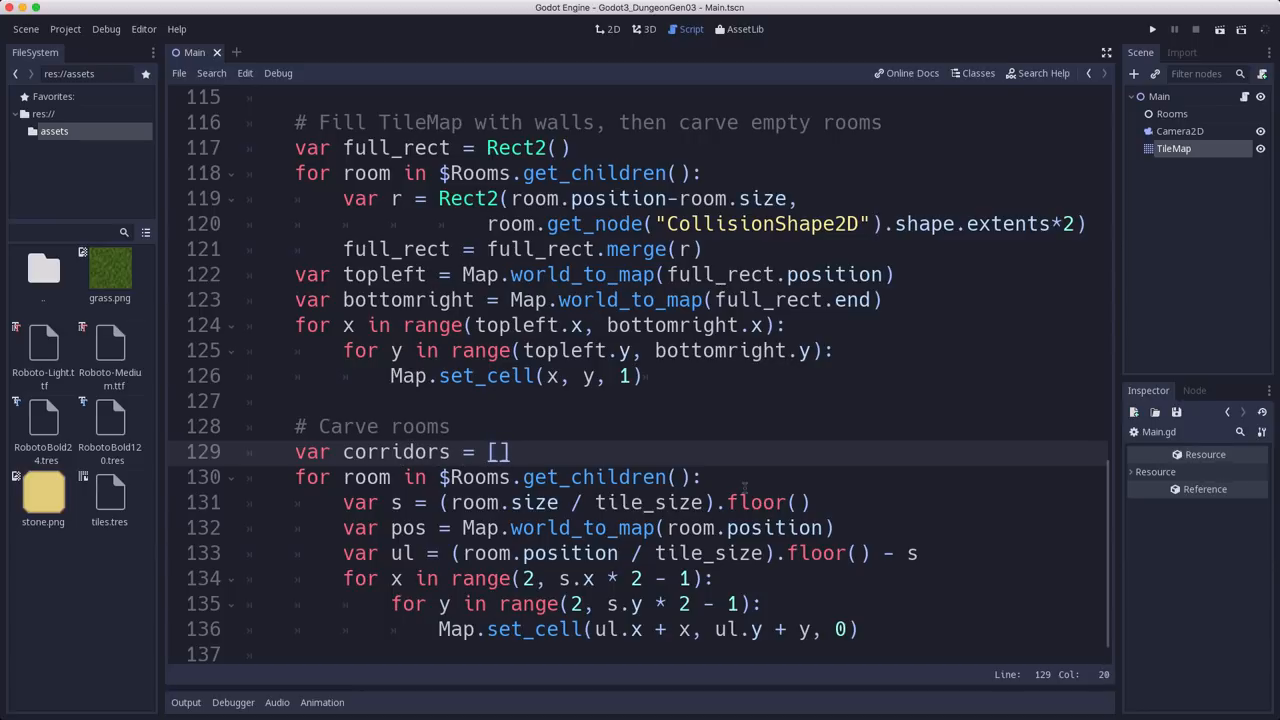
left_click(504, 452)
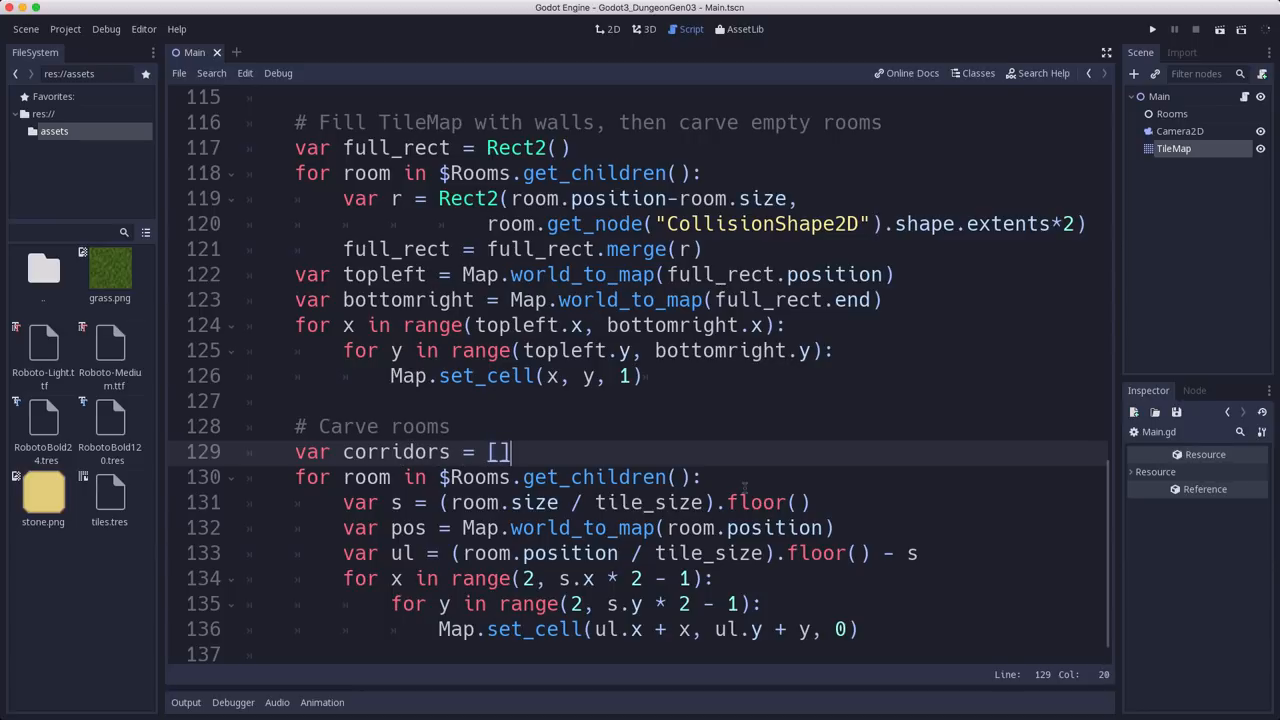
type("\" \"")
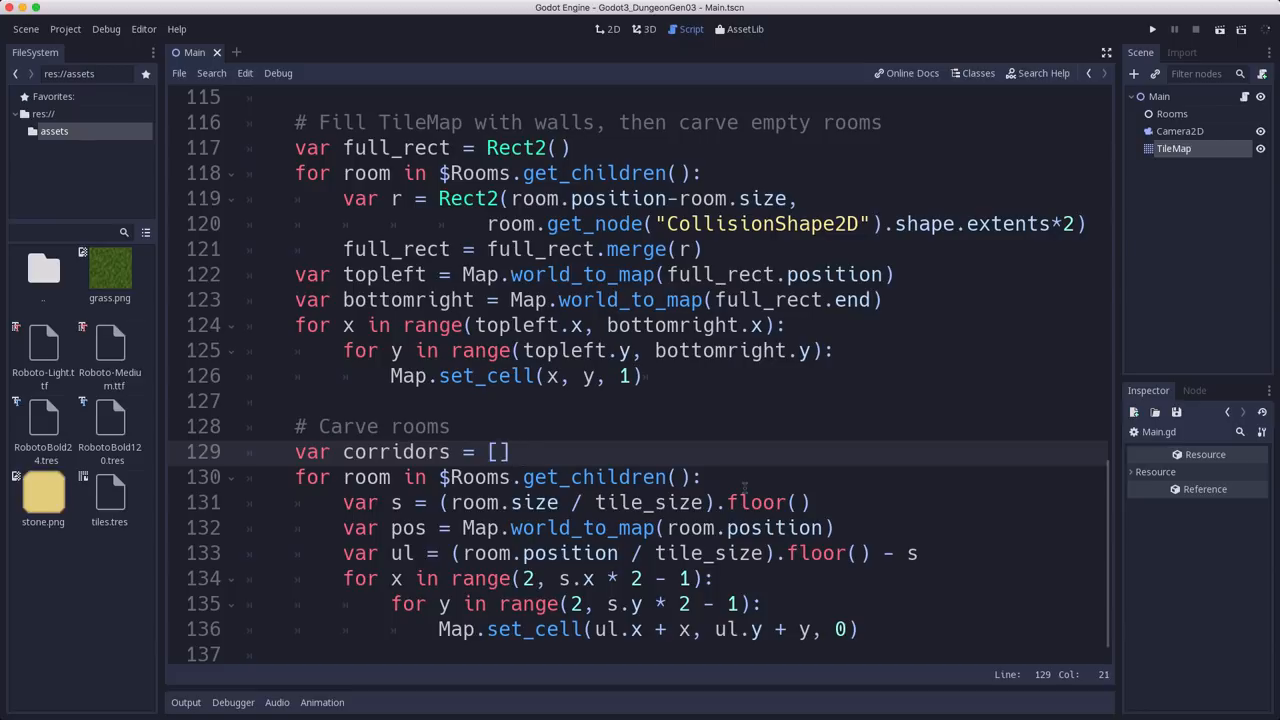
left_click(520, 452)
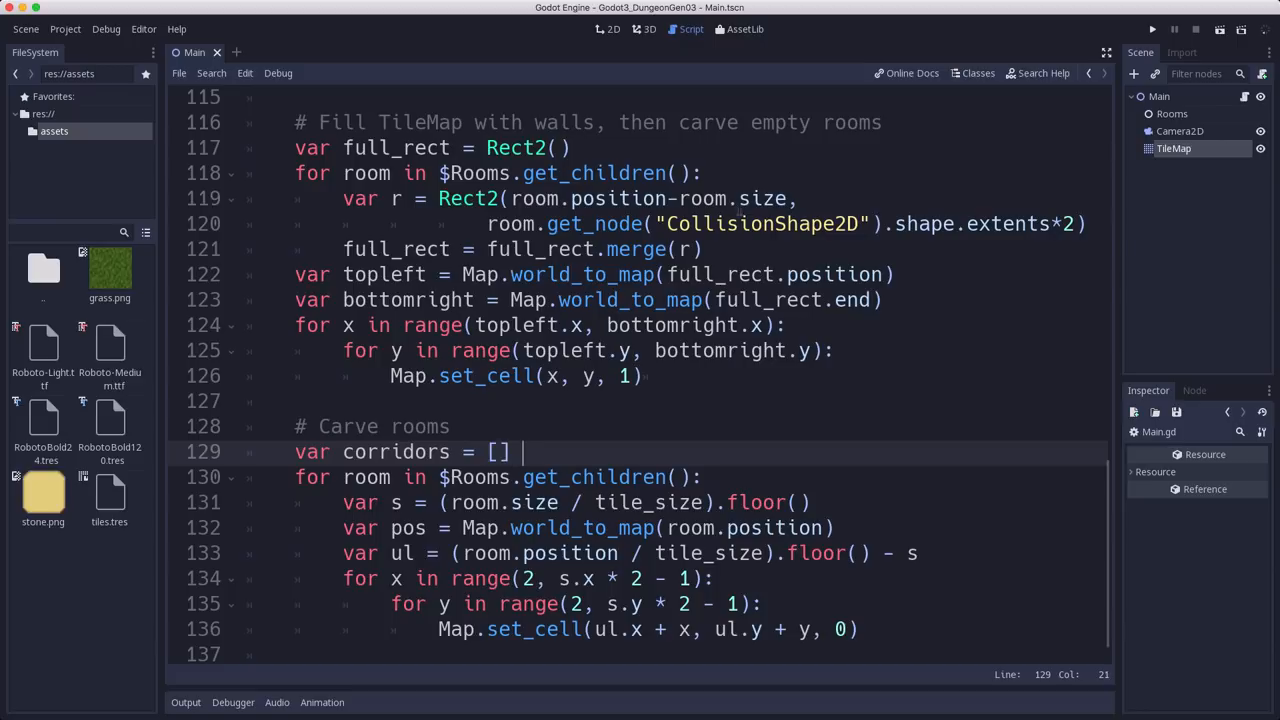
left_click(1152, 30)
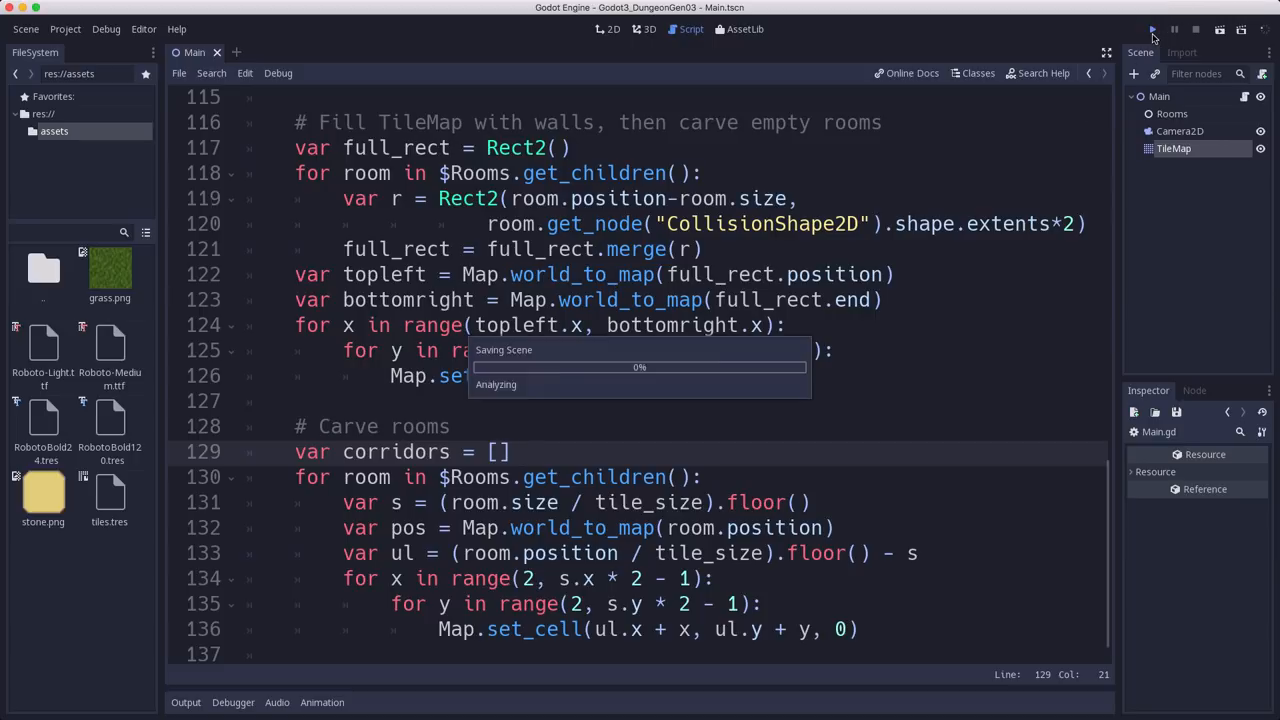
left_click(1152, 30)
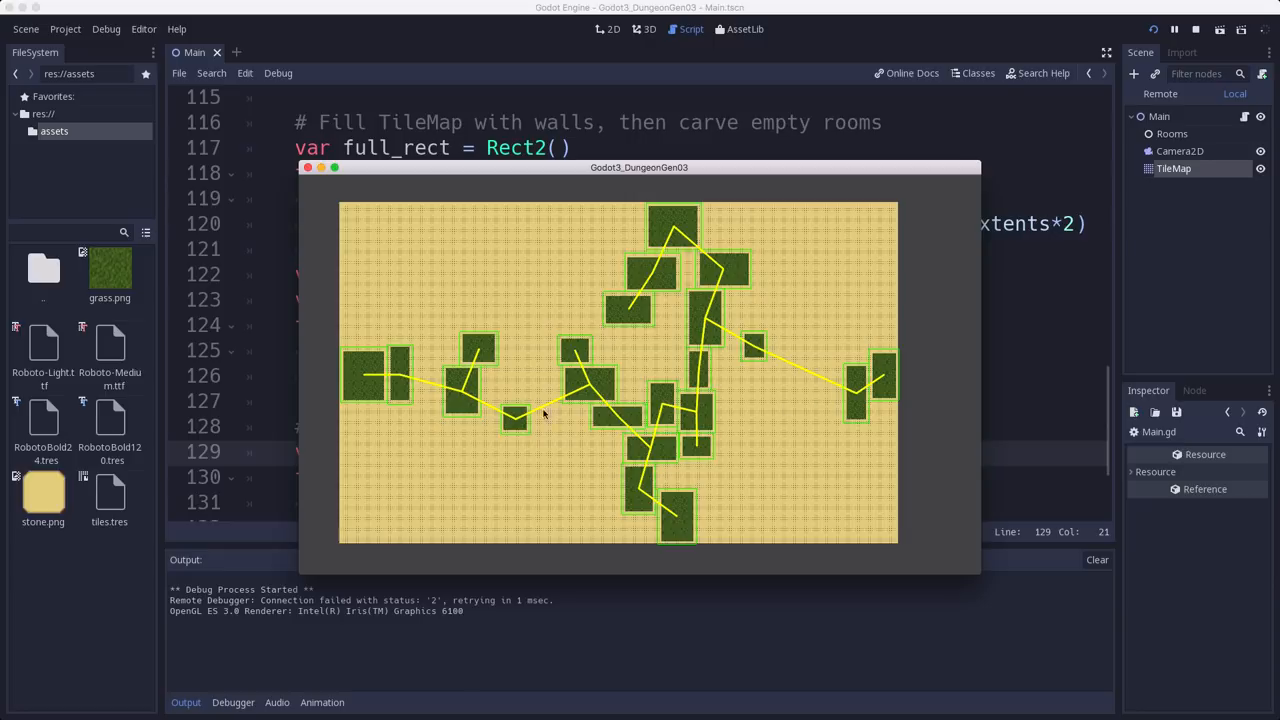
mouse_move(370, 372)
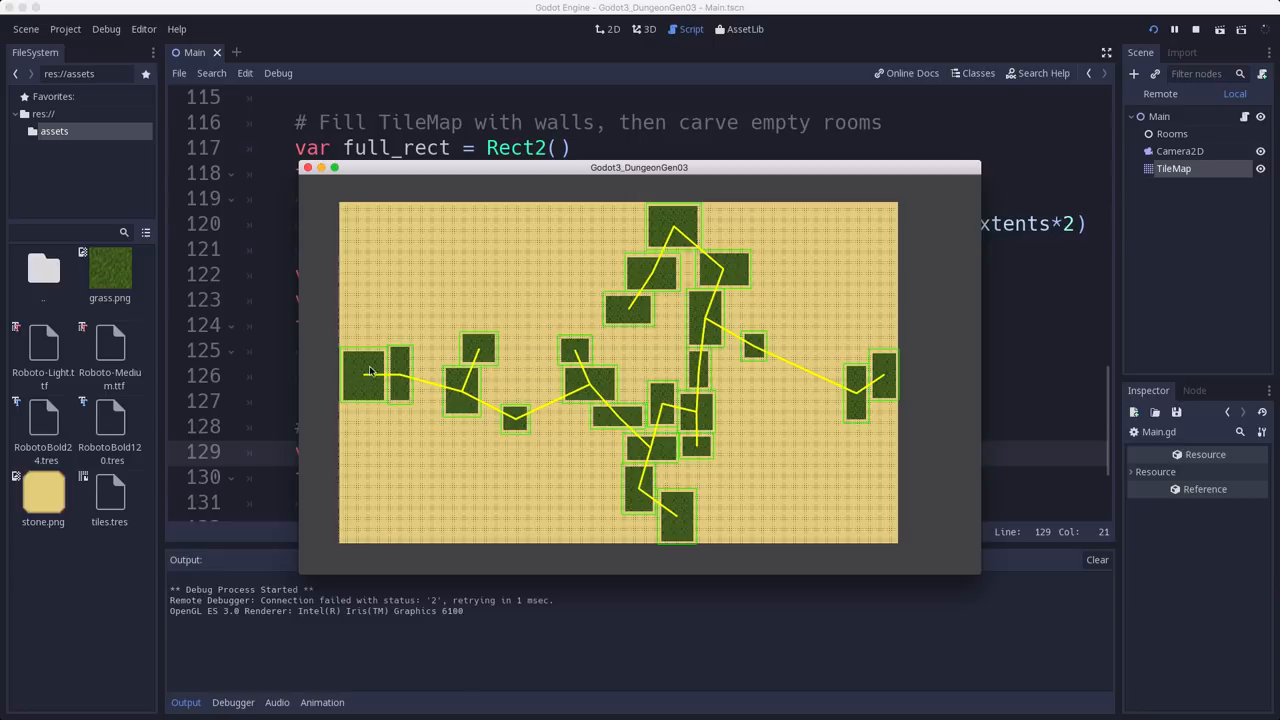
mouse_move(366, 380)
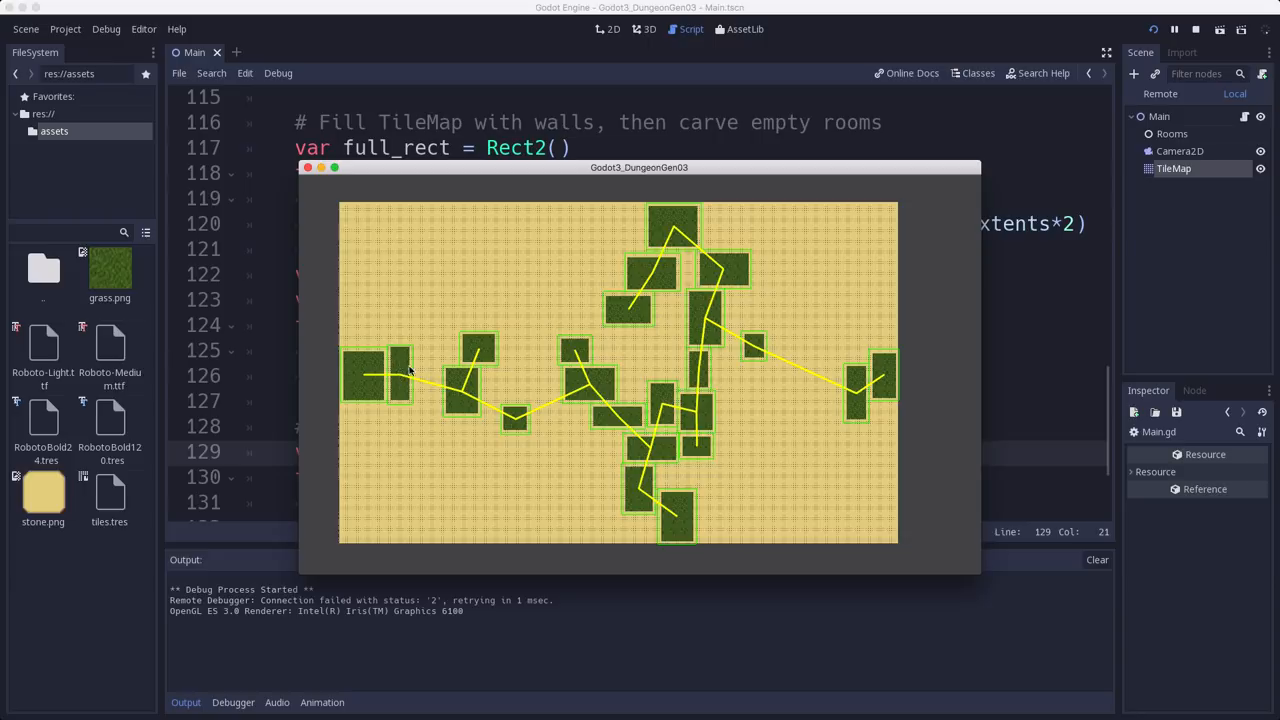
mouse_move(370, 380)
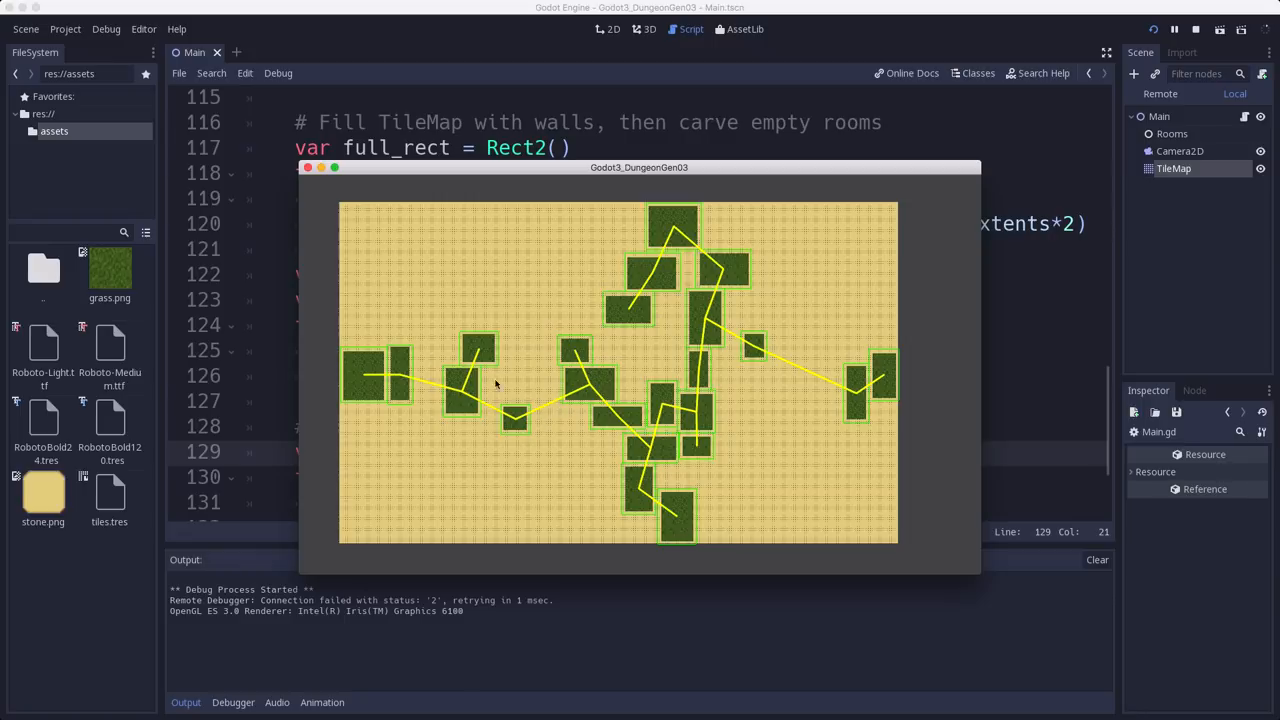
mouse_move(382, 382)
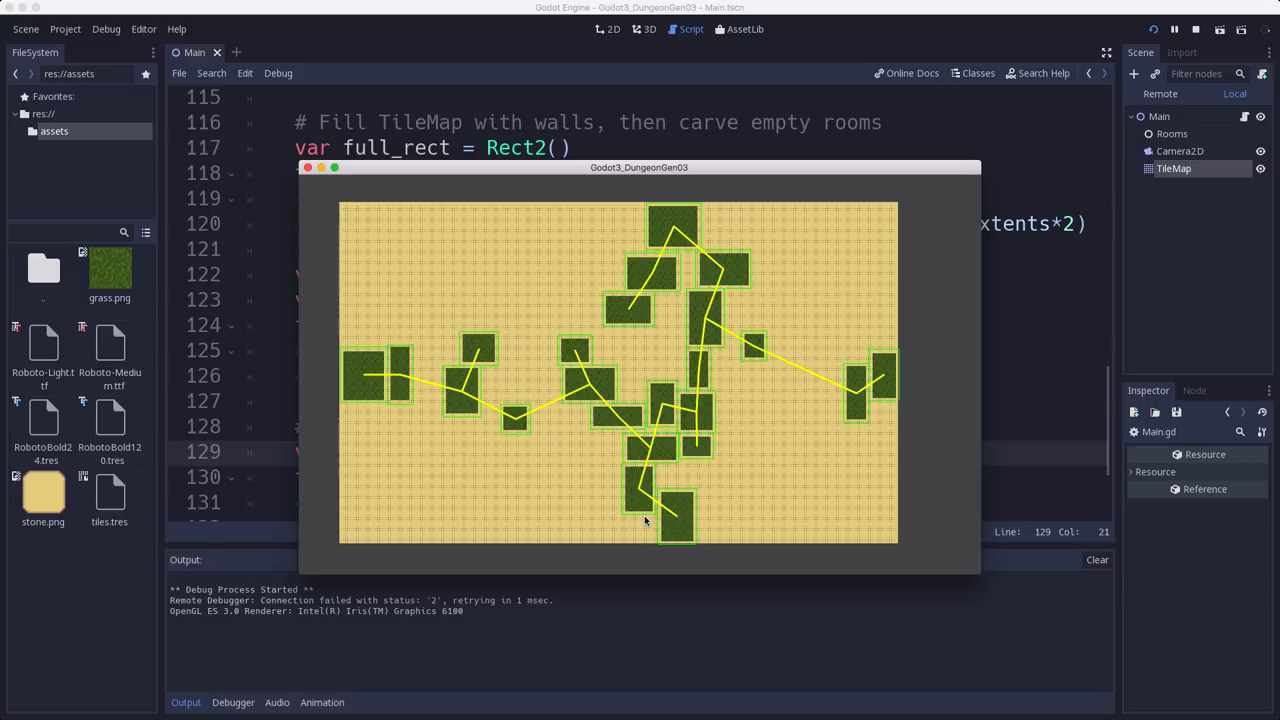
mouse_move(642, 488)
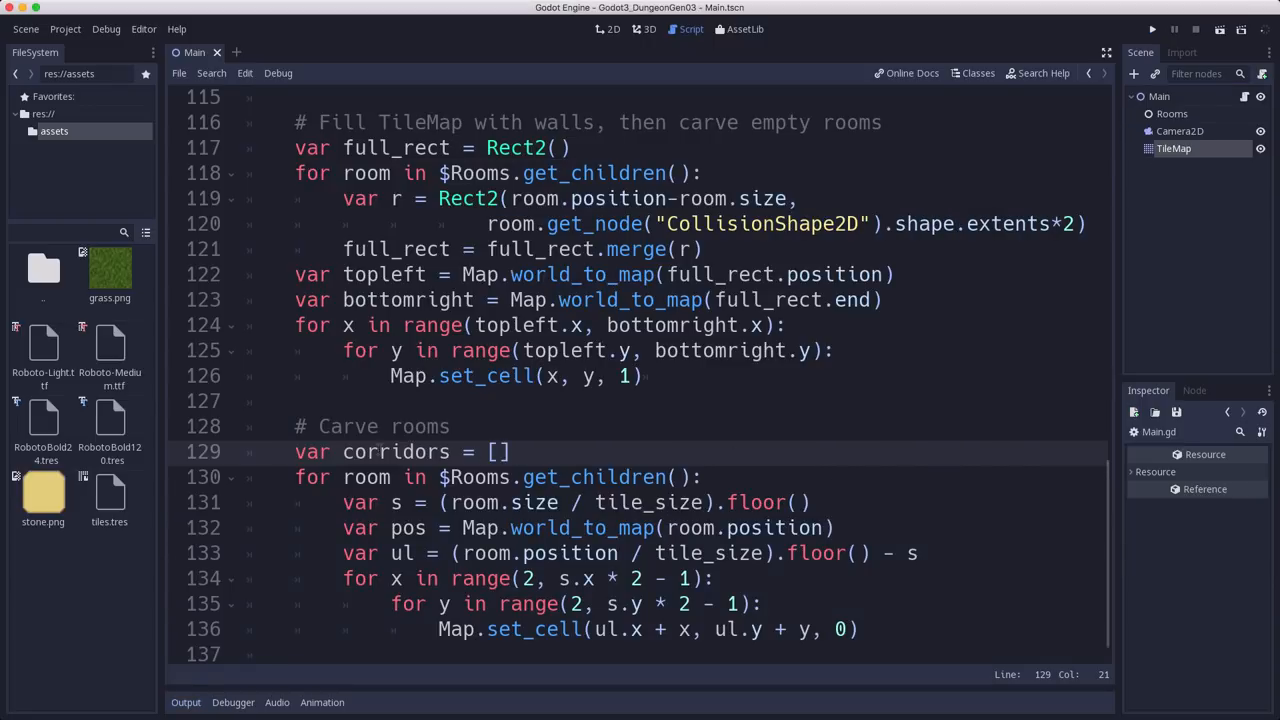
Step: Add the '# One corridor per connection' and '# Carve connections' comments in the room loop
type("#")
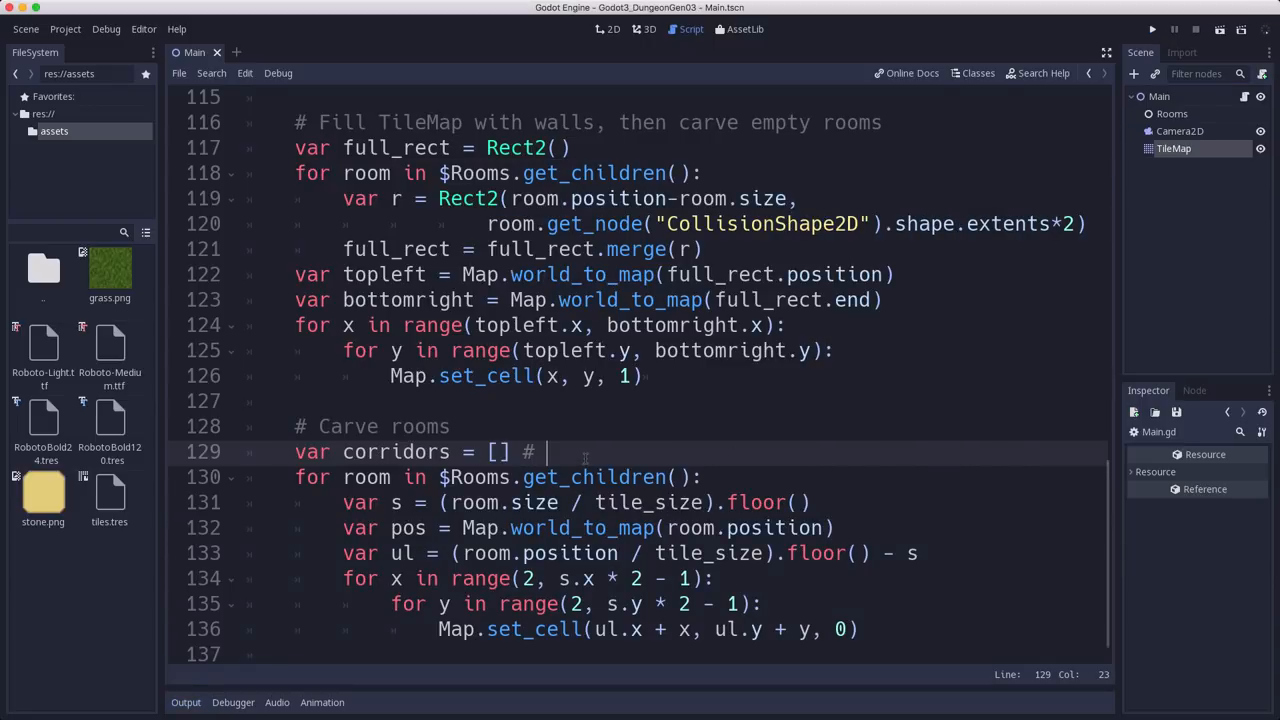
type("One c")
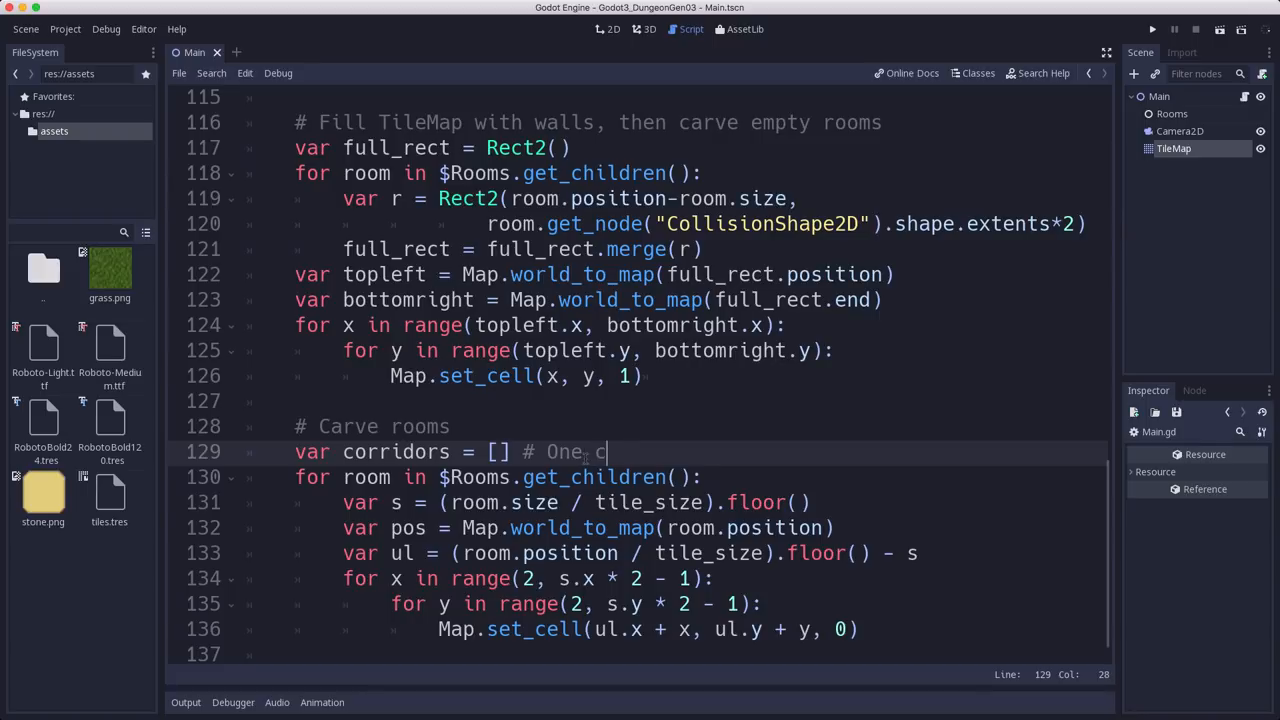
type("orridor per con")
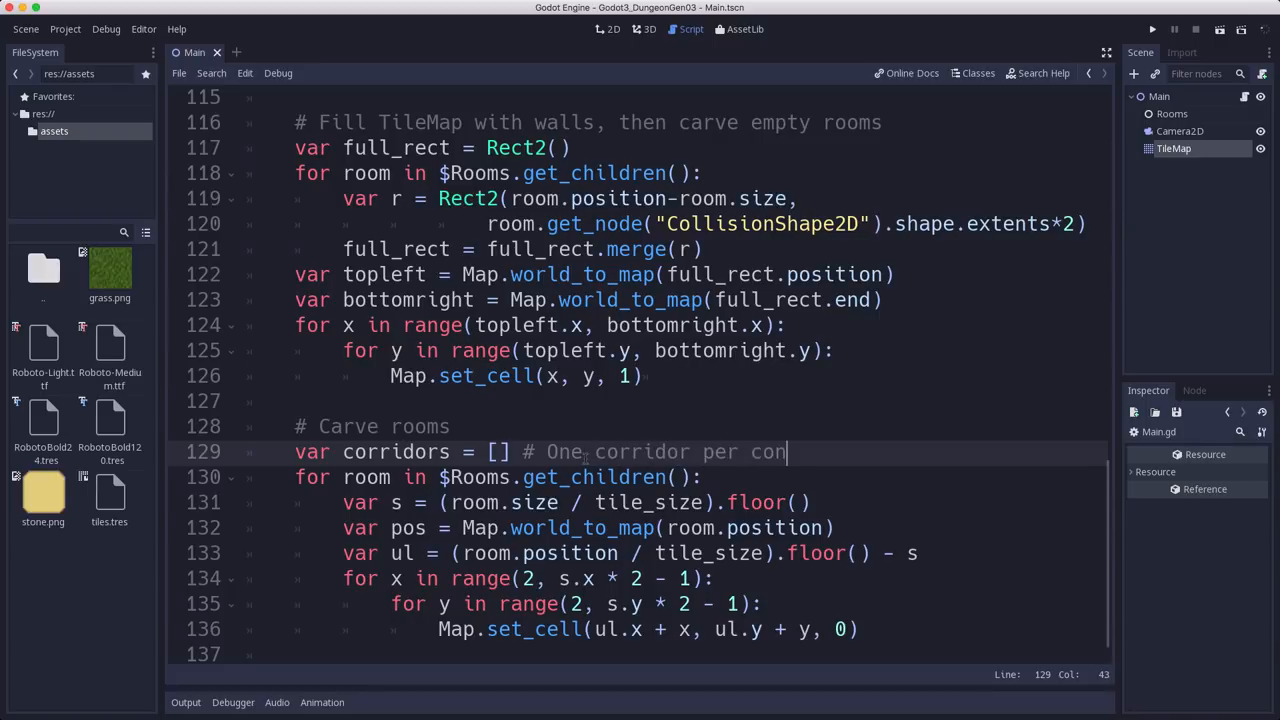
type("nection")
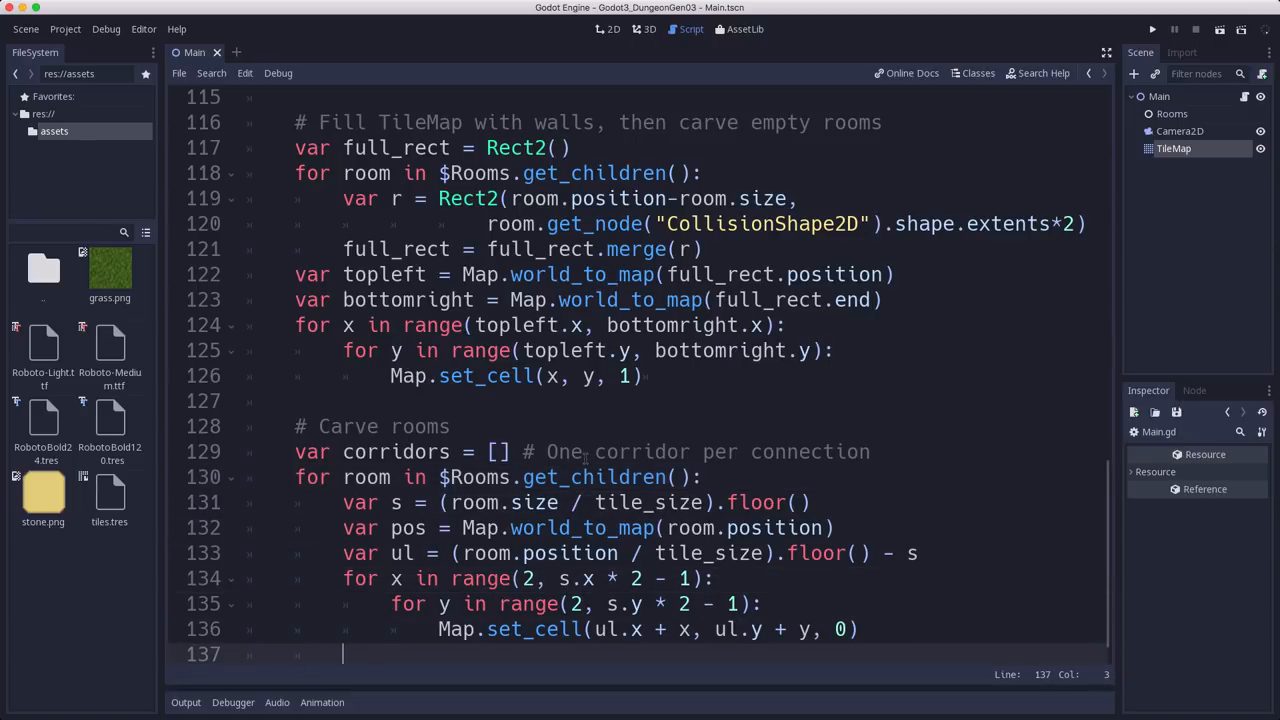
type("# Ca")
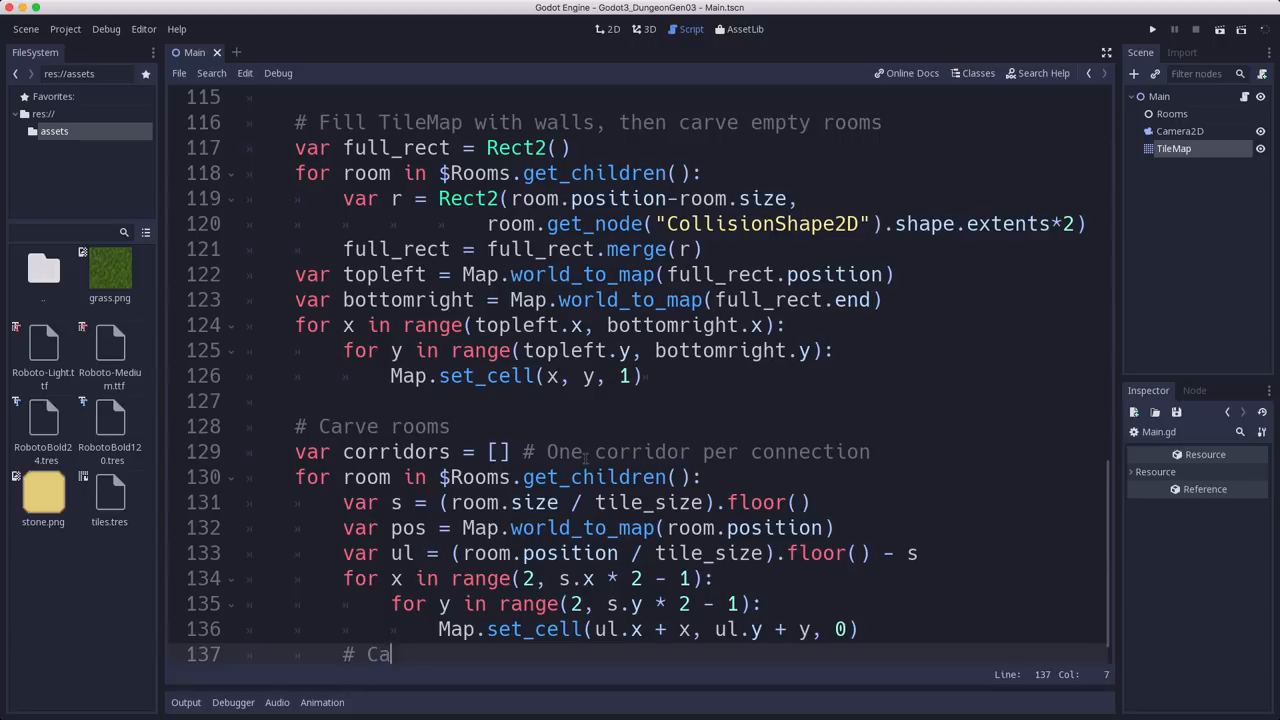
type("rve connecting corridor")
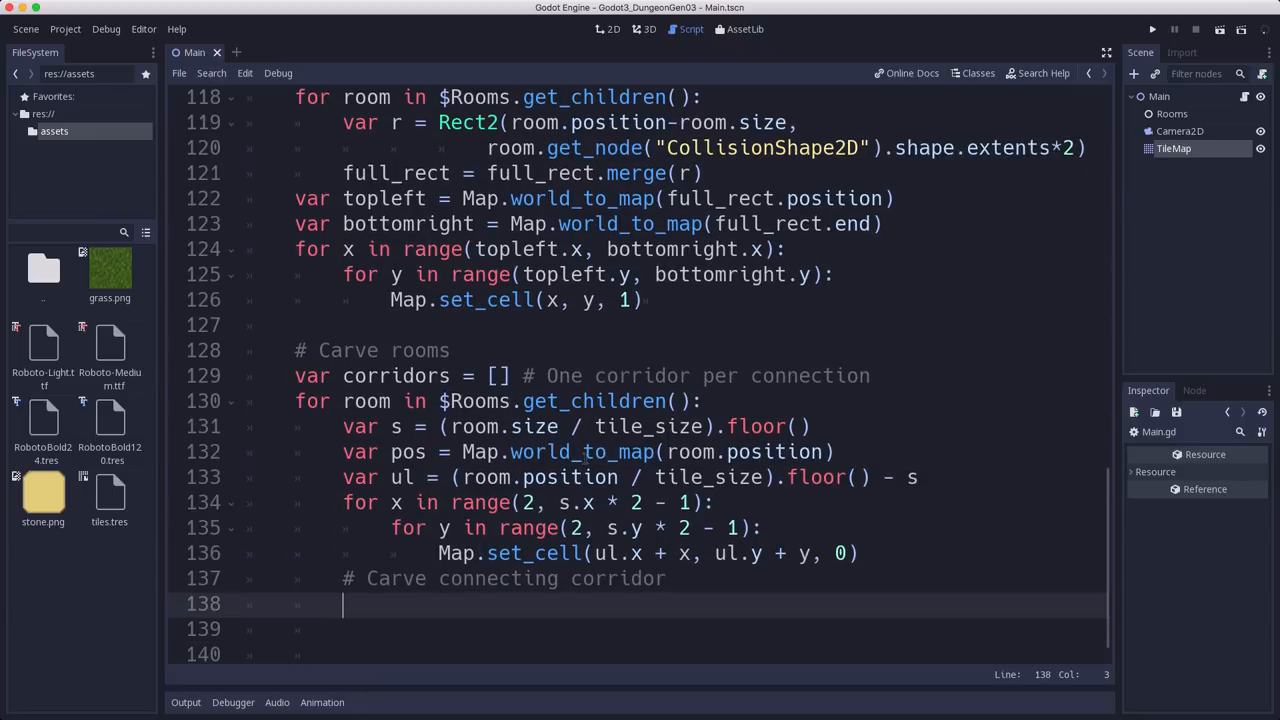
Step: Set var p = path.get_closest_point(Vector3(room.position.x, room.position.y, 0))
type("var p =")
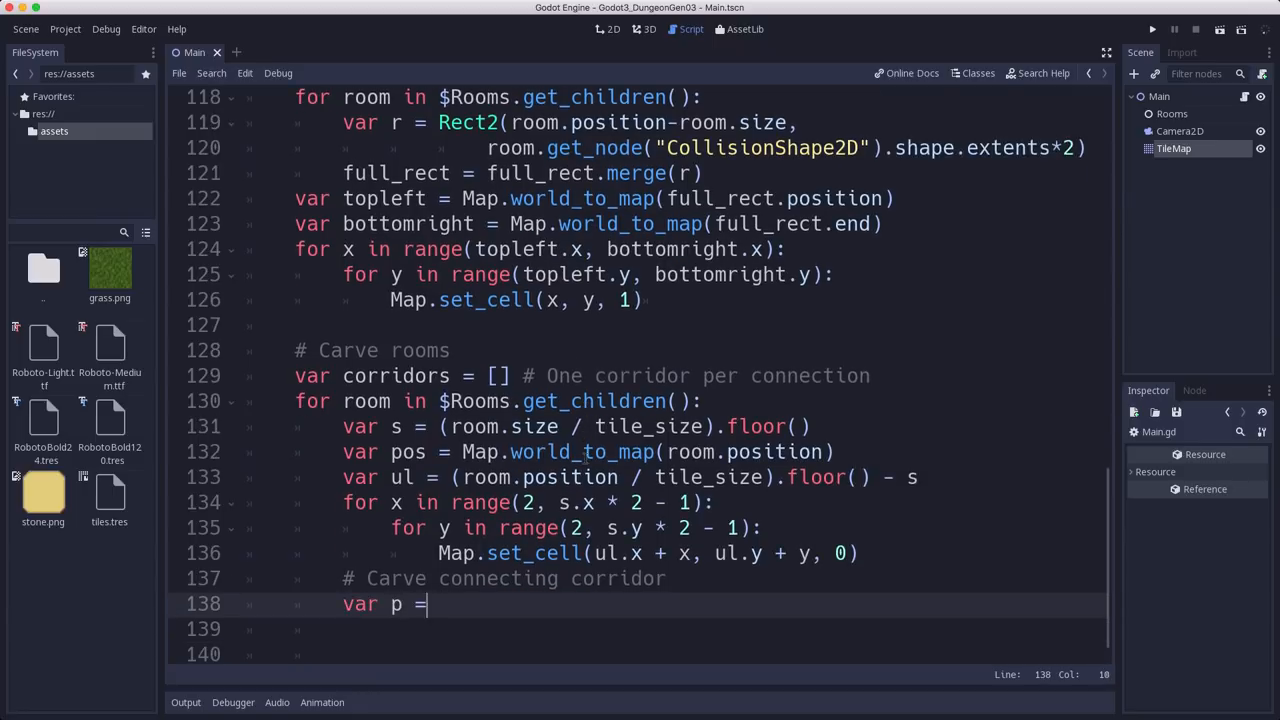
type("path")
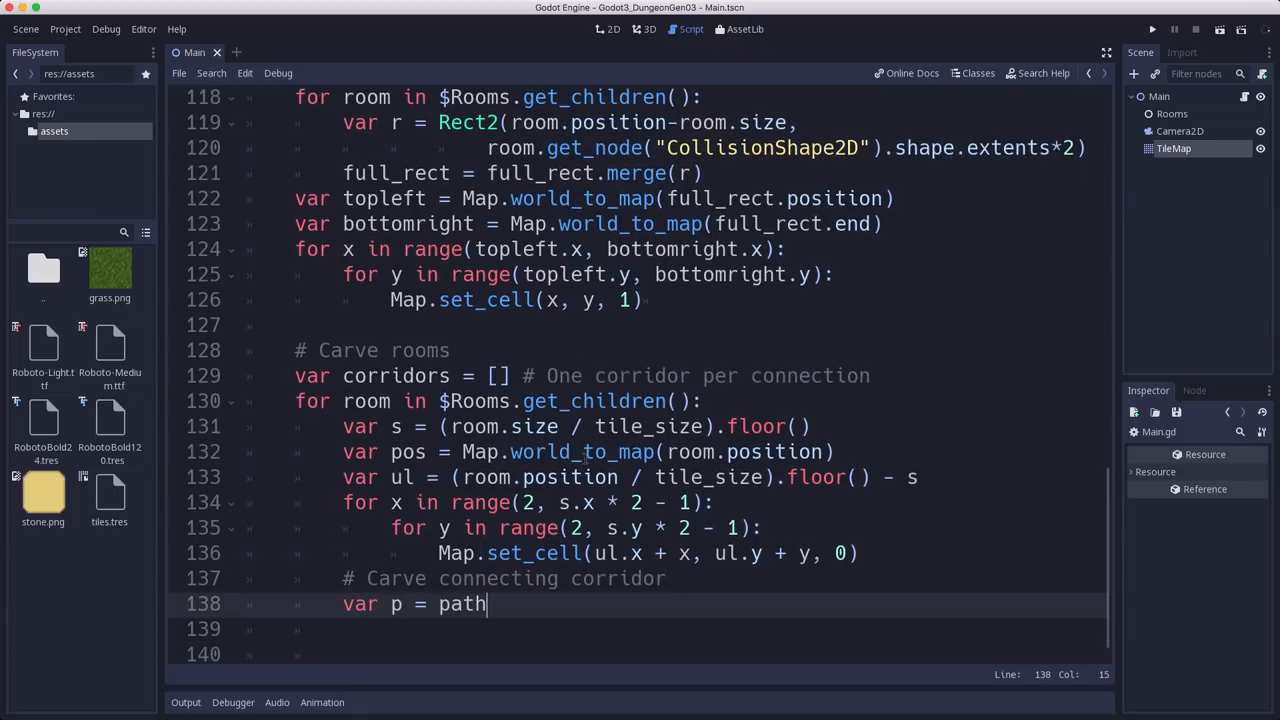
type(".get_")
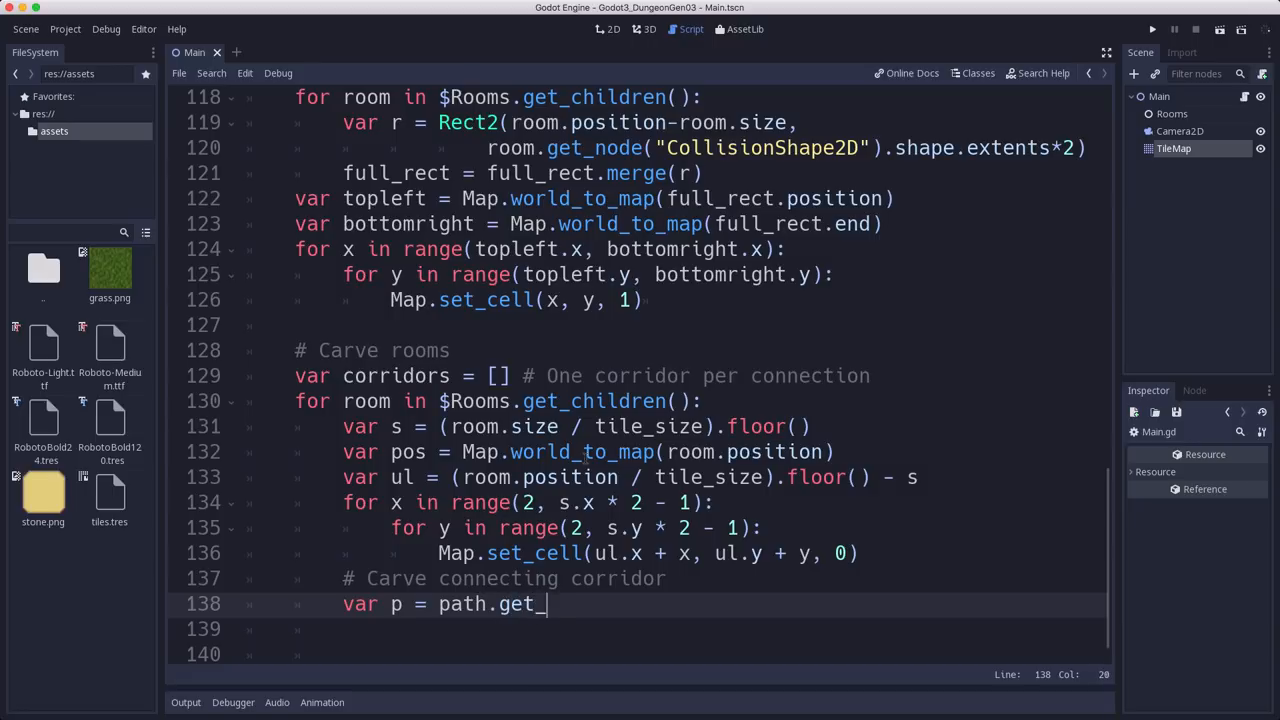
type("closest_")
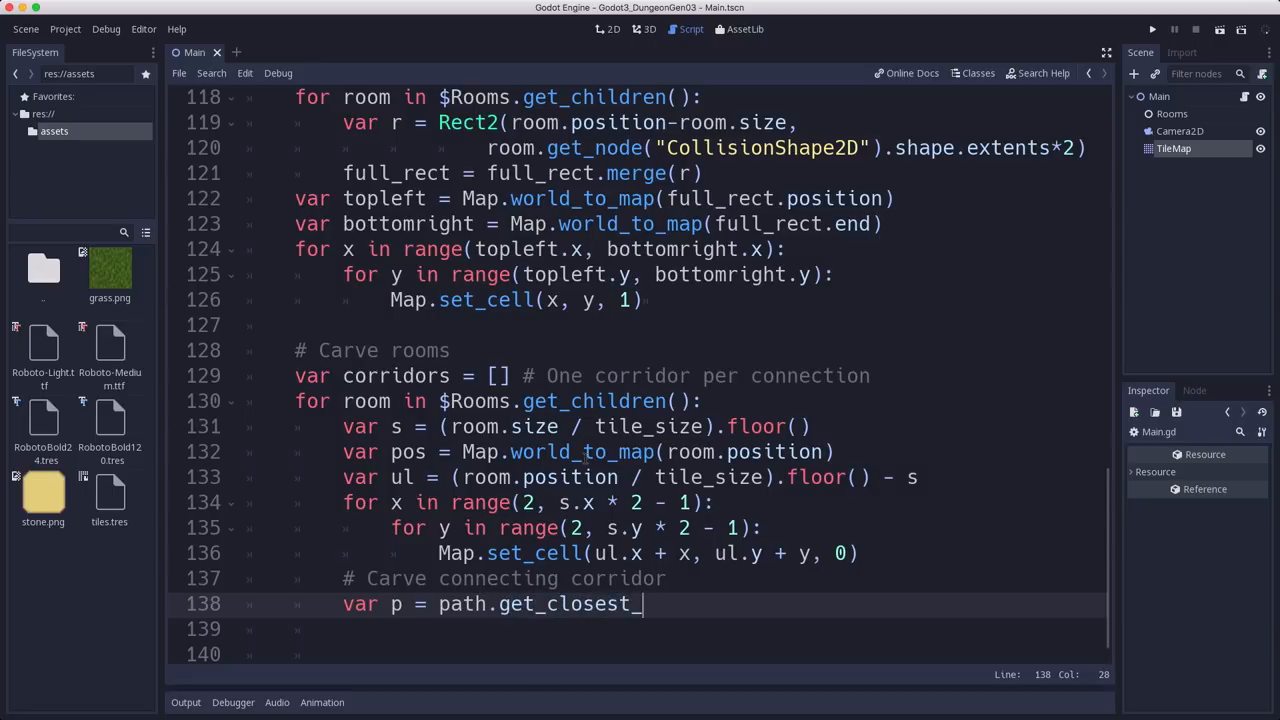
type("point(Vector3")
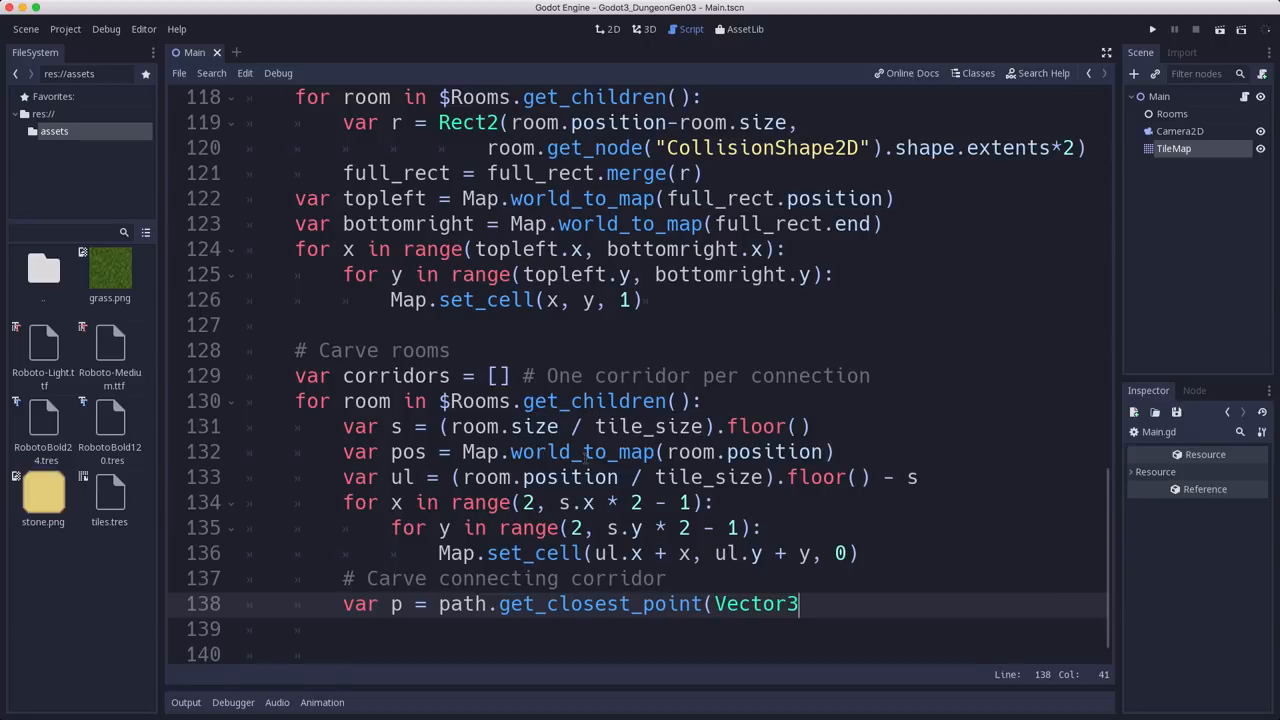
type("(")
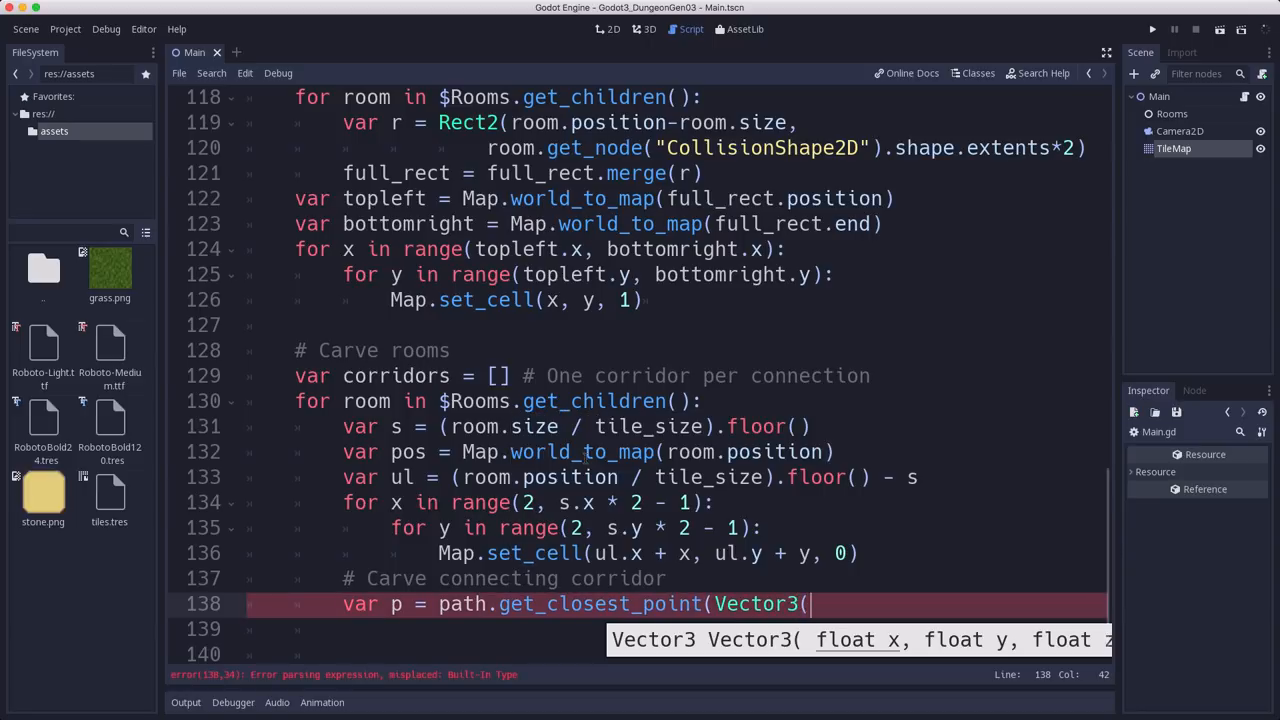
type("room.")
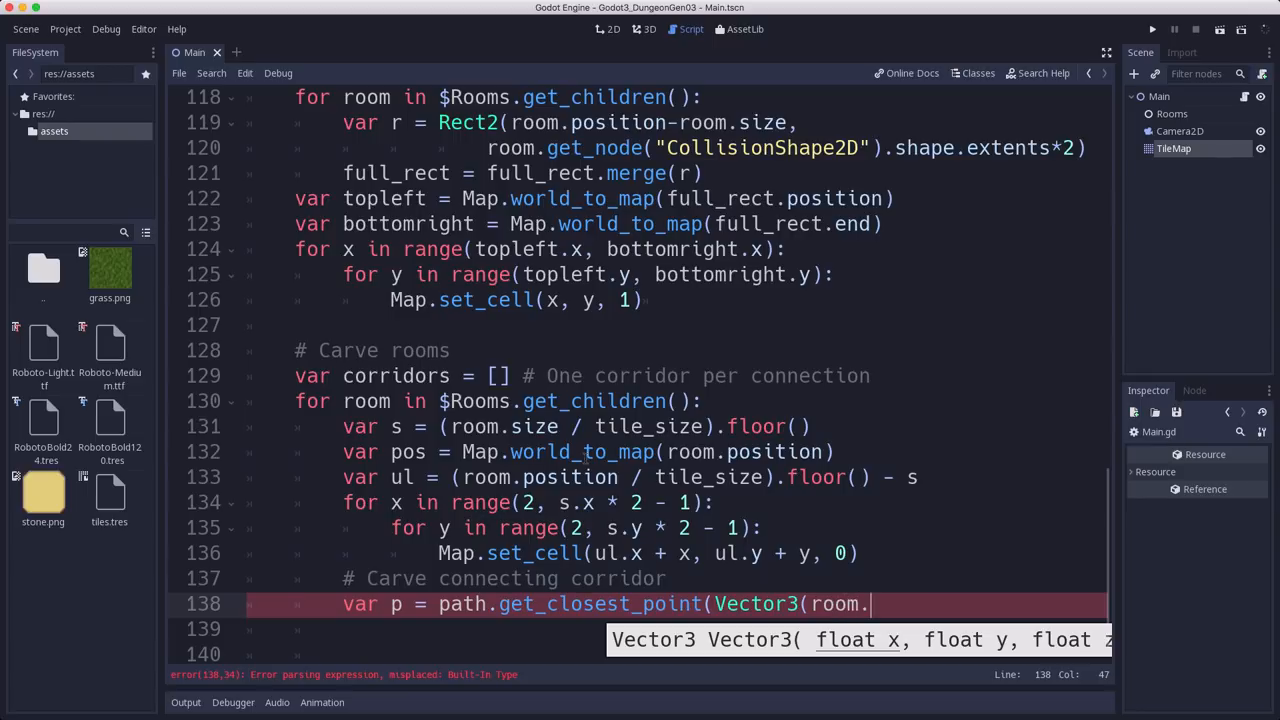
type("position.x,")
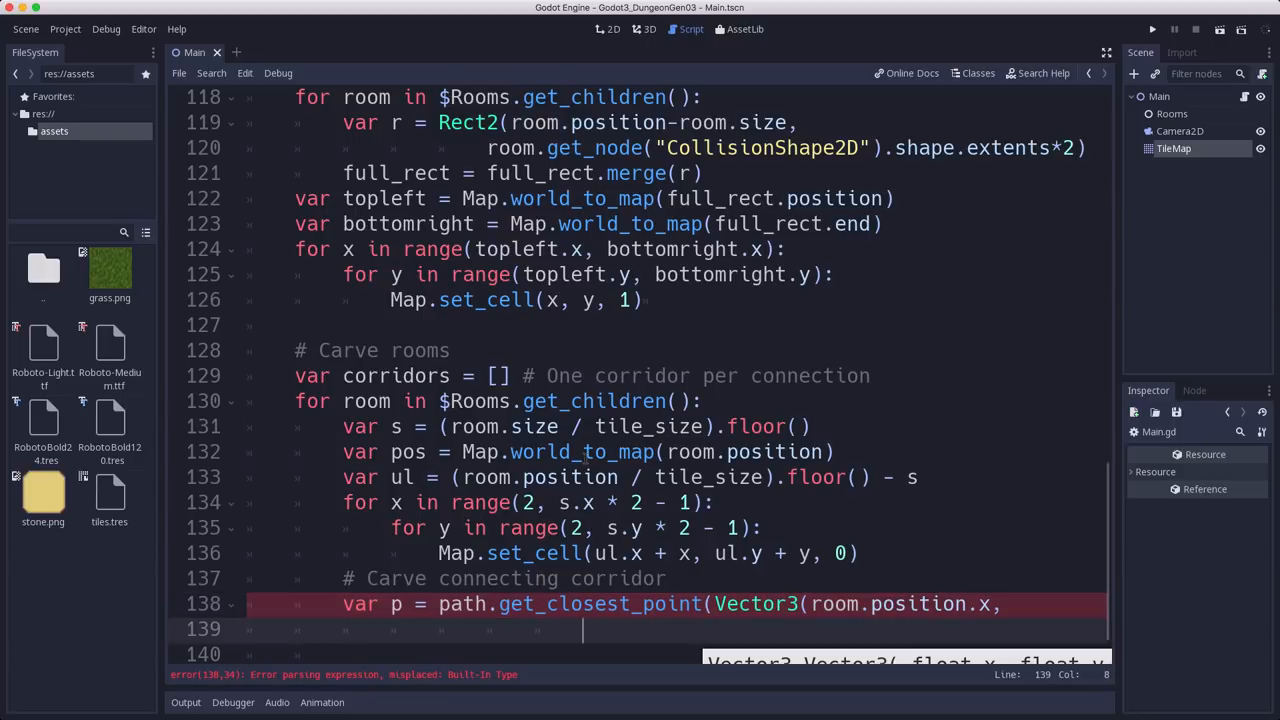
type("room")
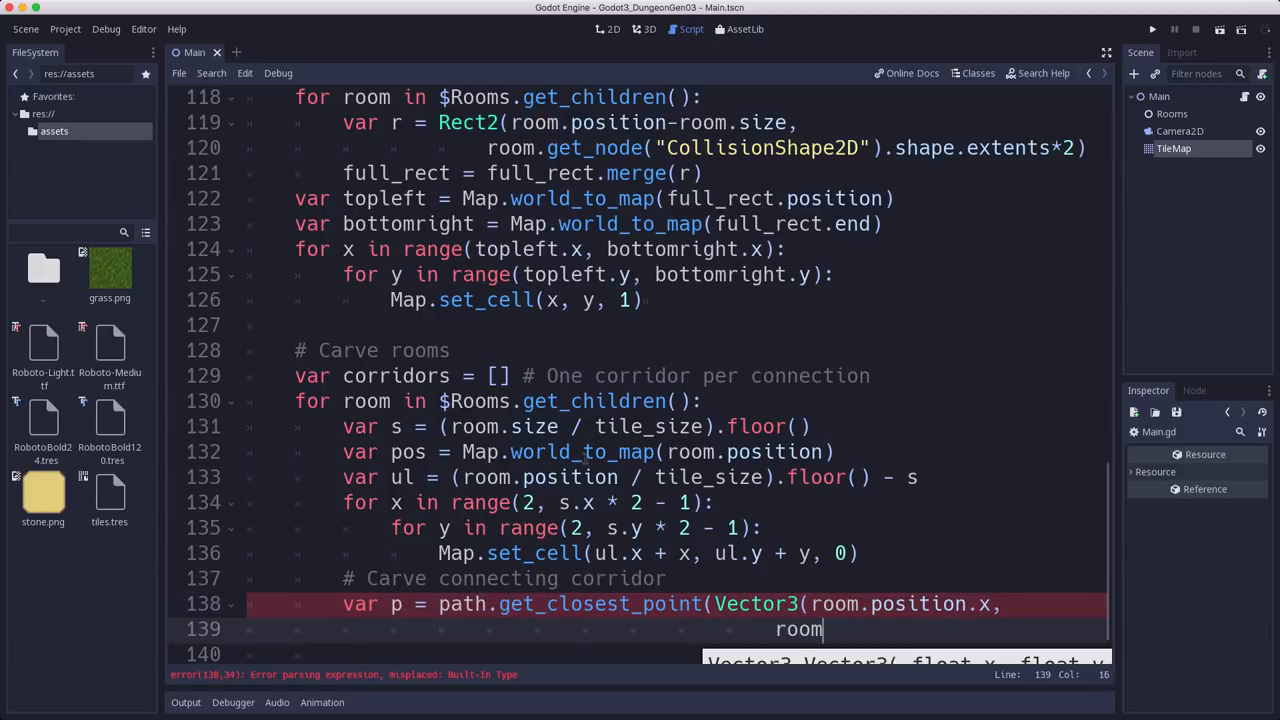
type(".position.y")
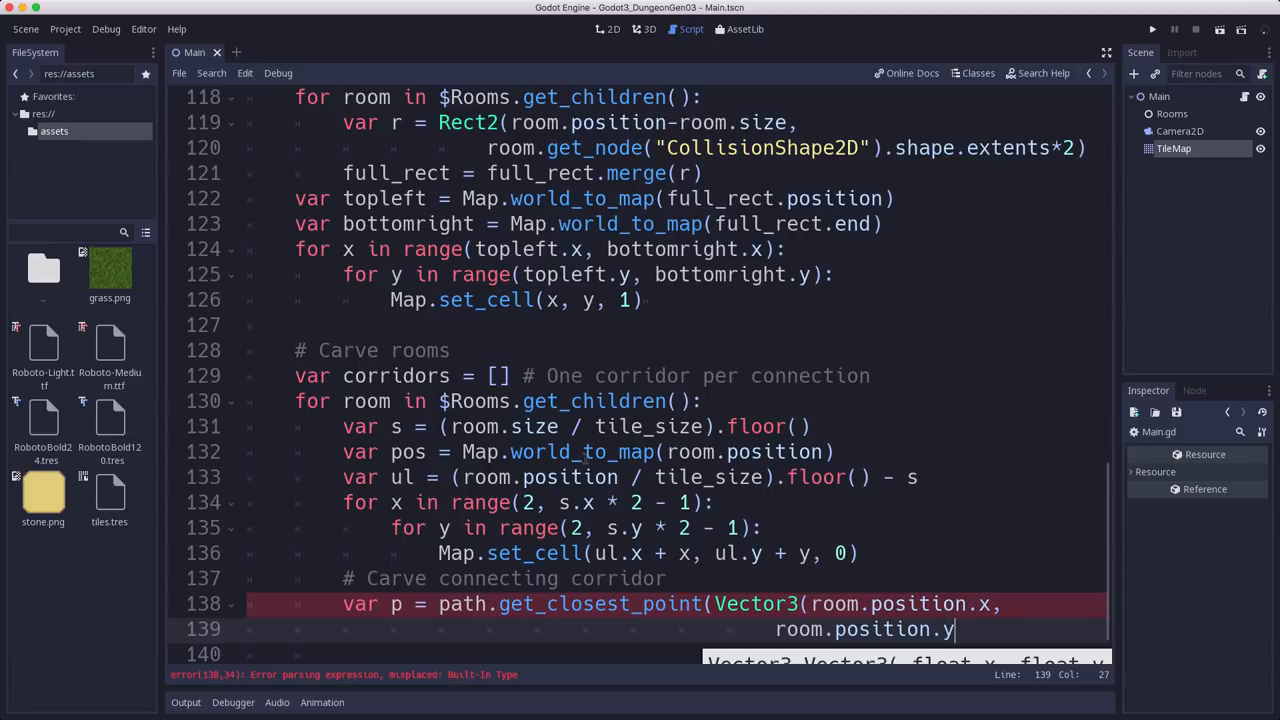
type(", 0")
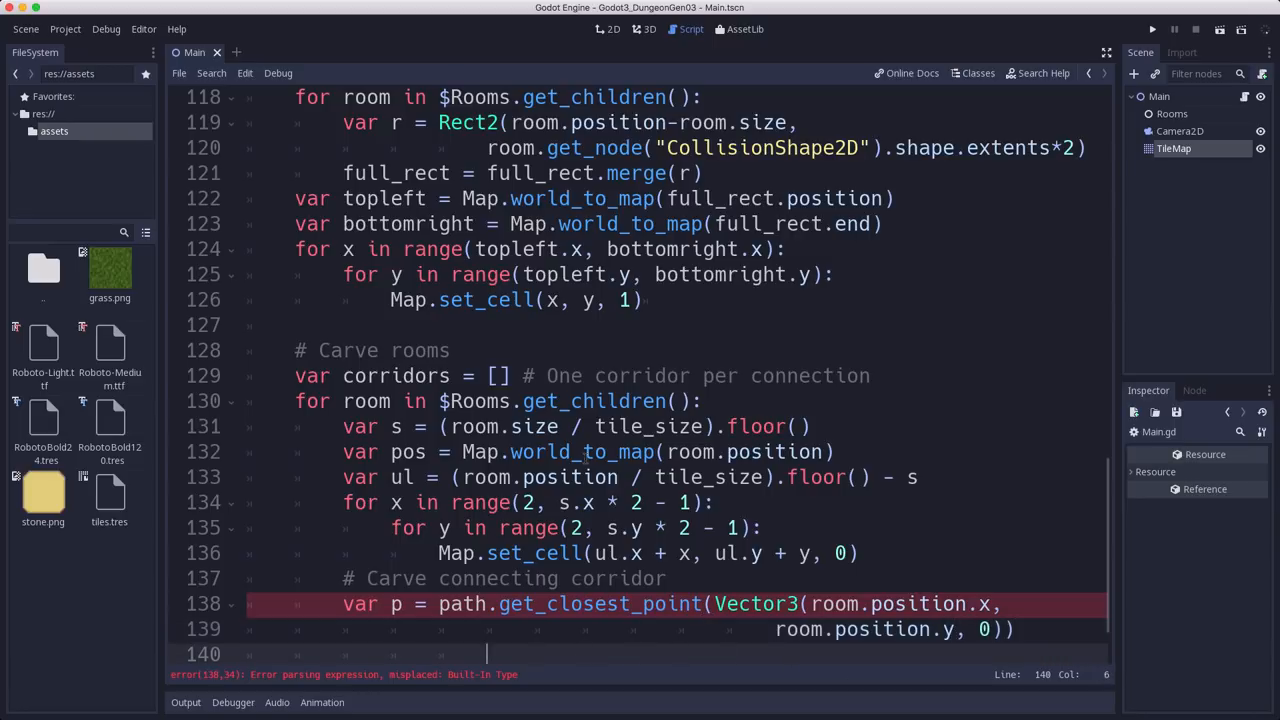
Step: Loop for conn in path.get_point_connections(p), skipping connections already in corridors
type("f")
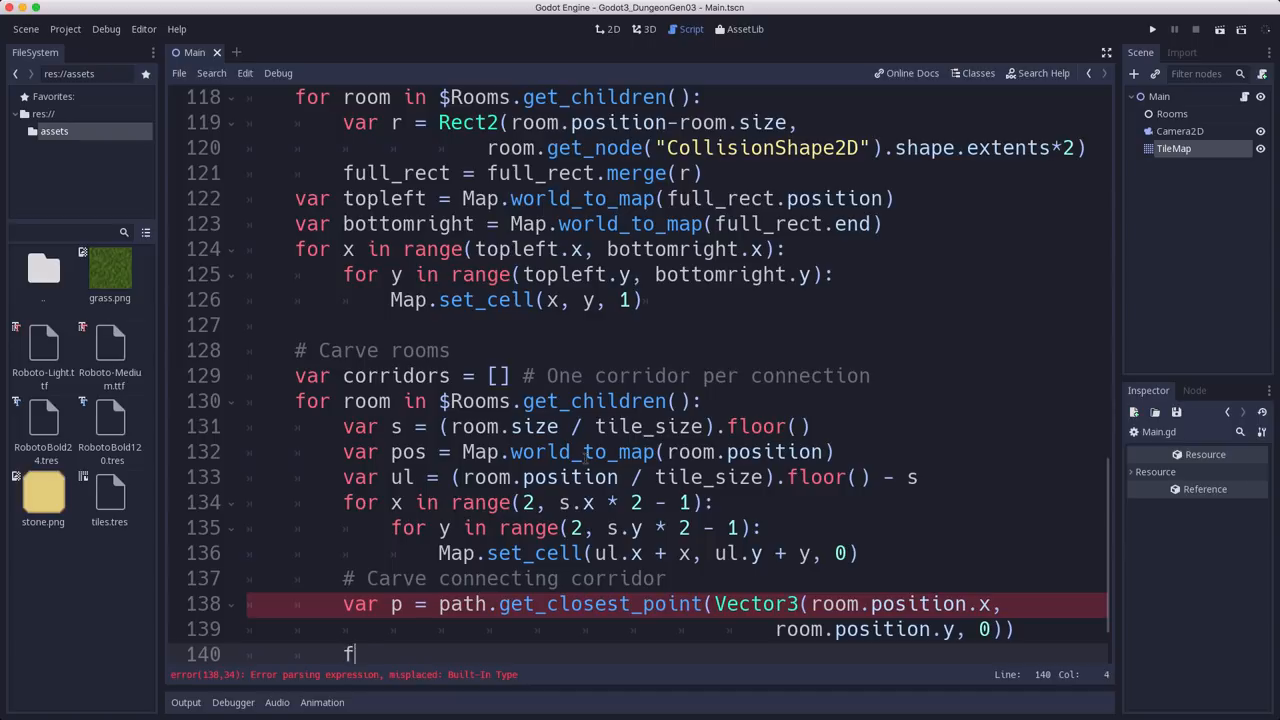
type("or conne")
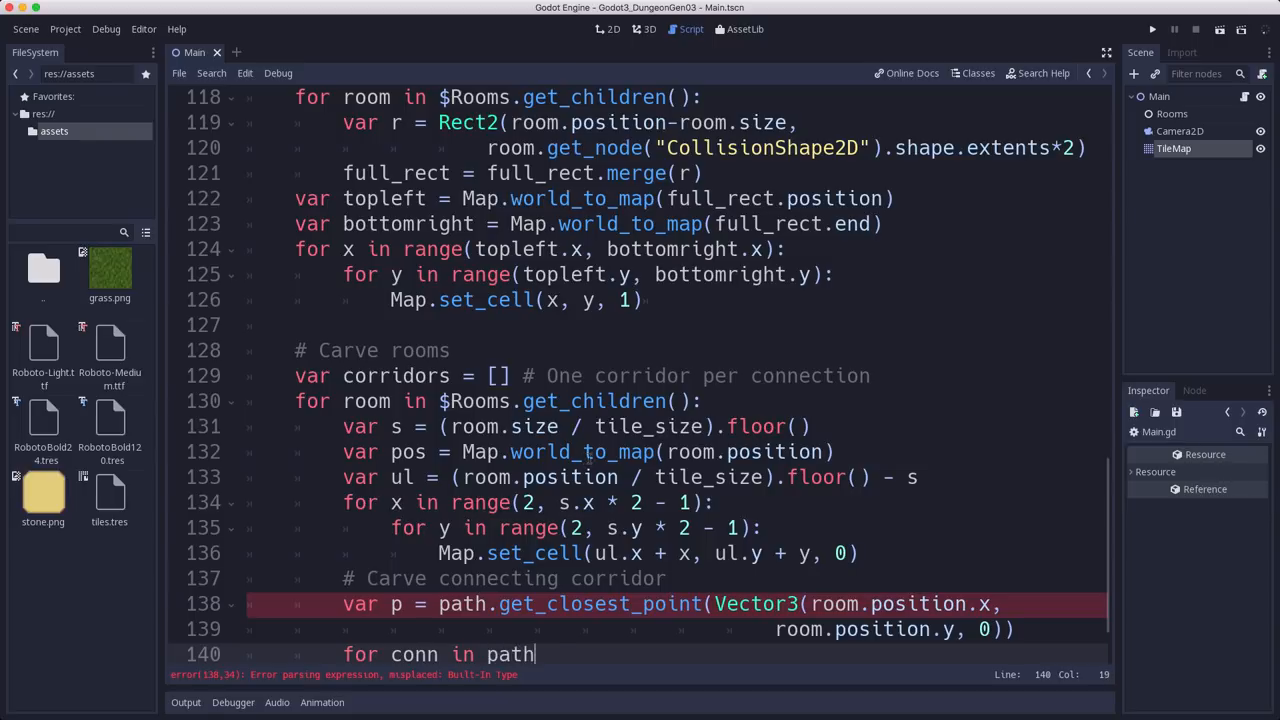
type(".get_point")
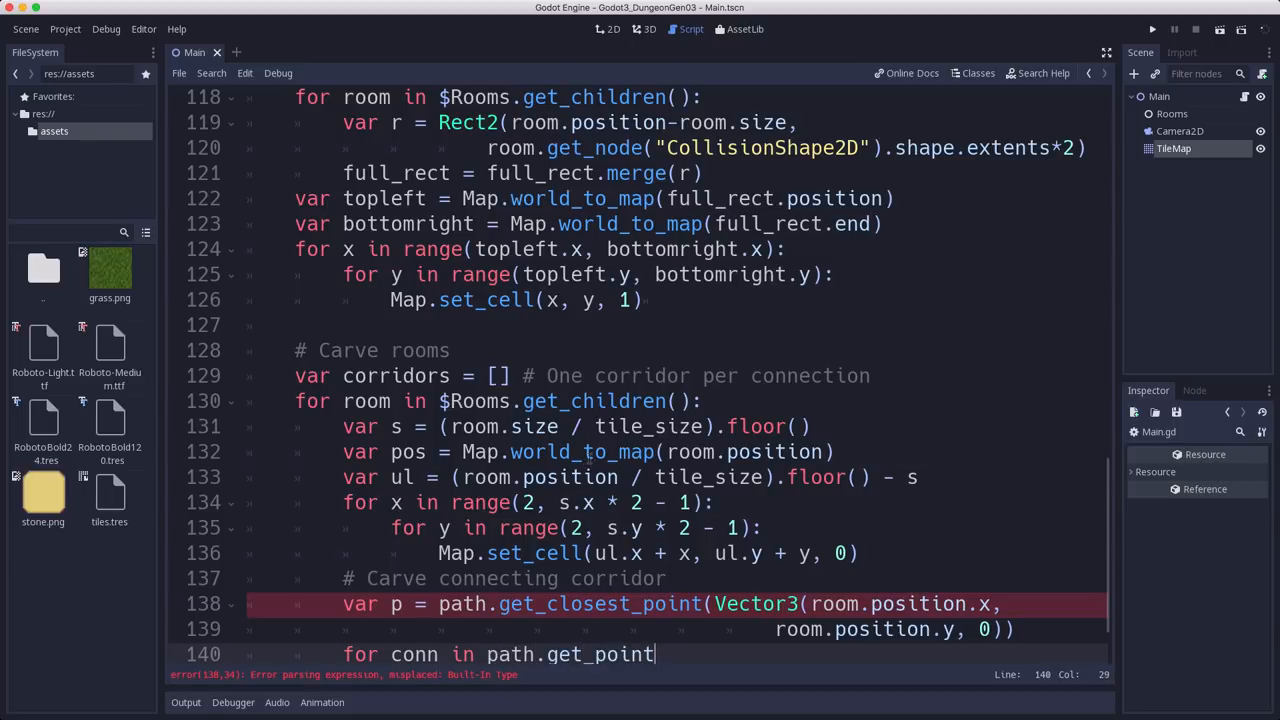
type("_connection(")
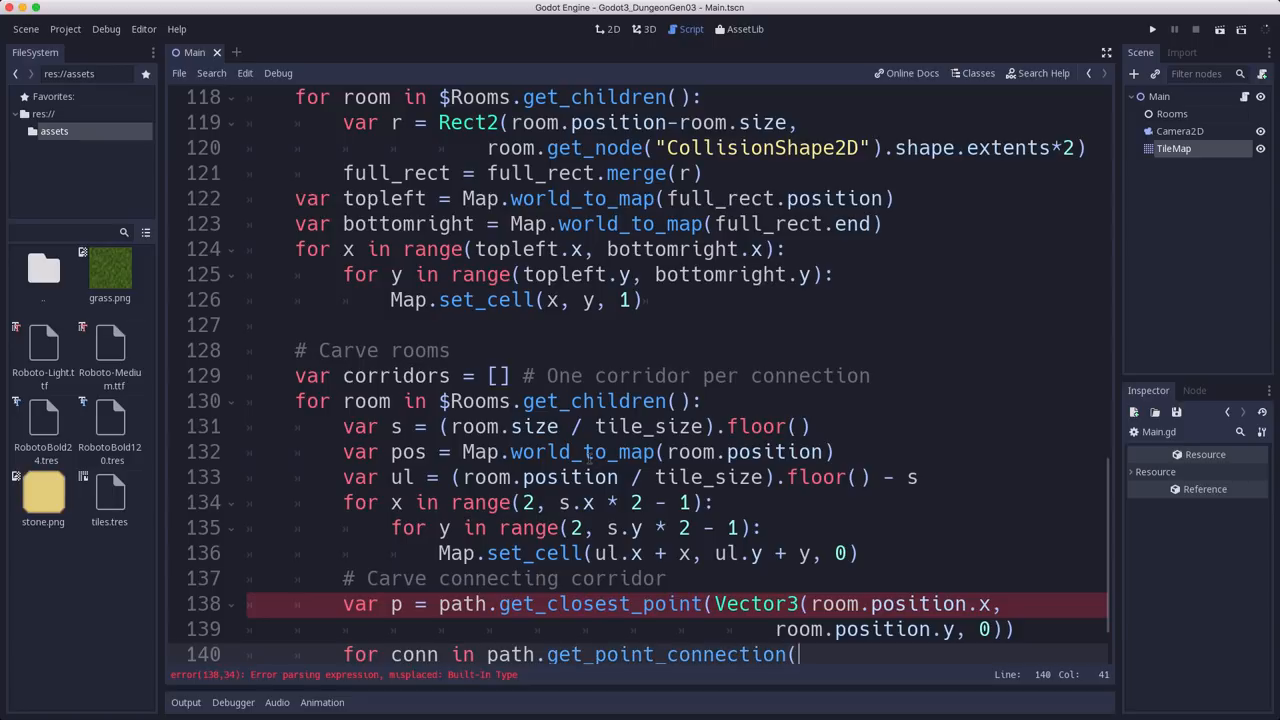
key("Backspace")
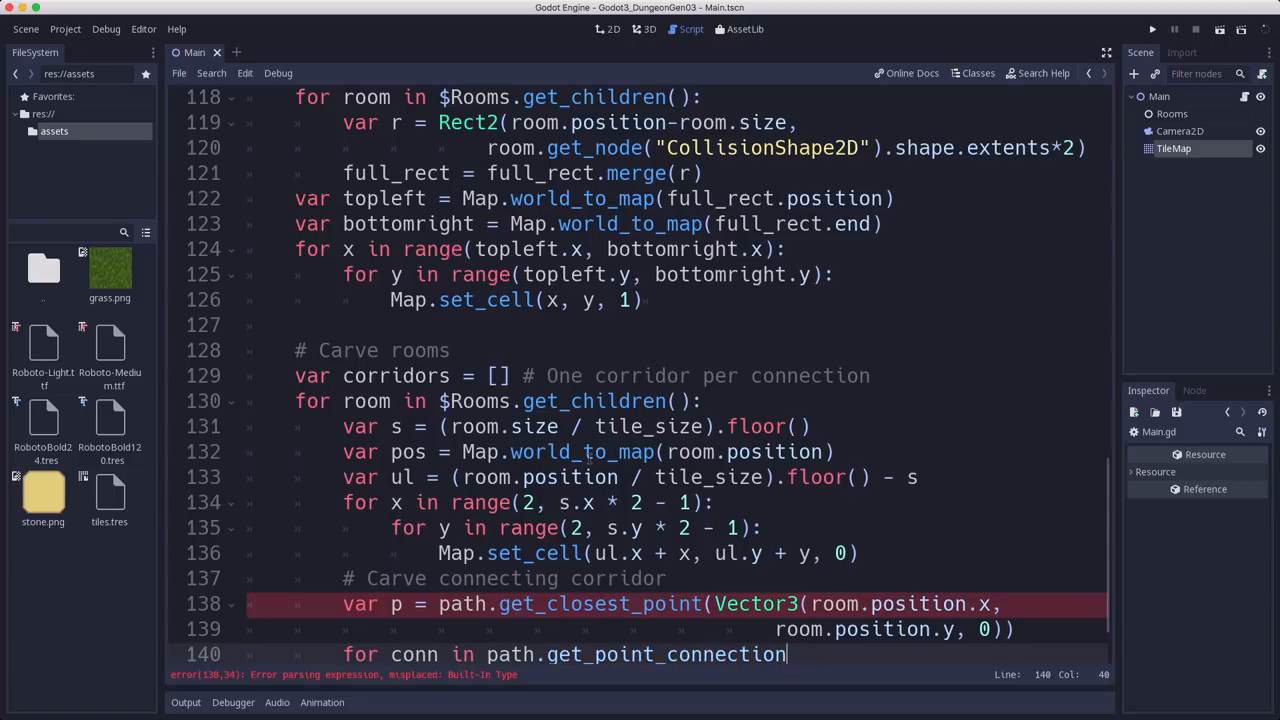
type("s(p):")
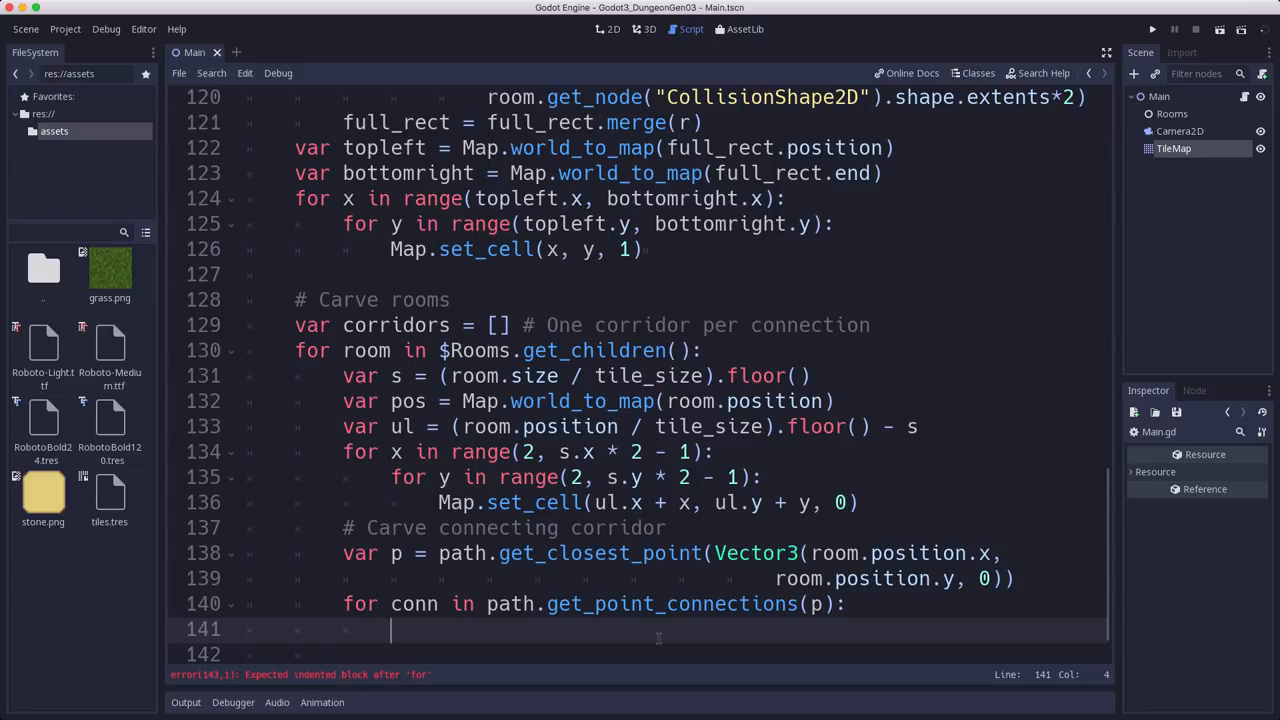
type("if not conn in corr")
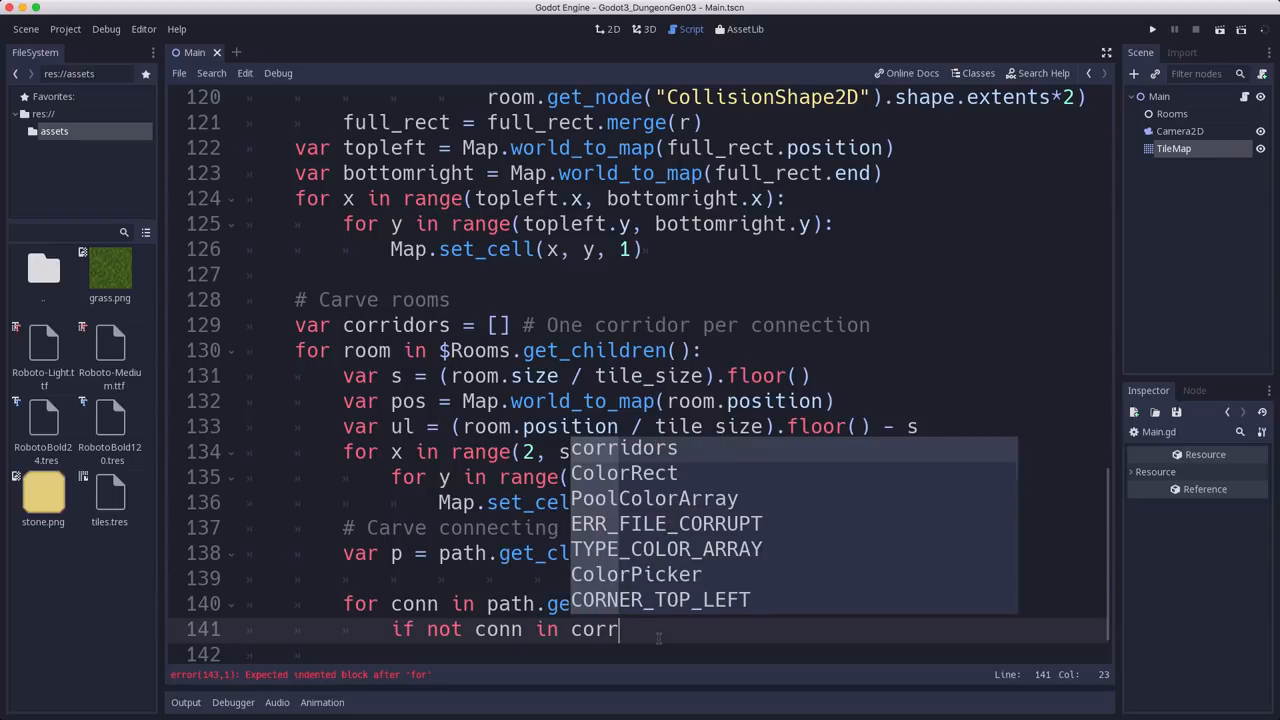
type("idors:")
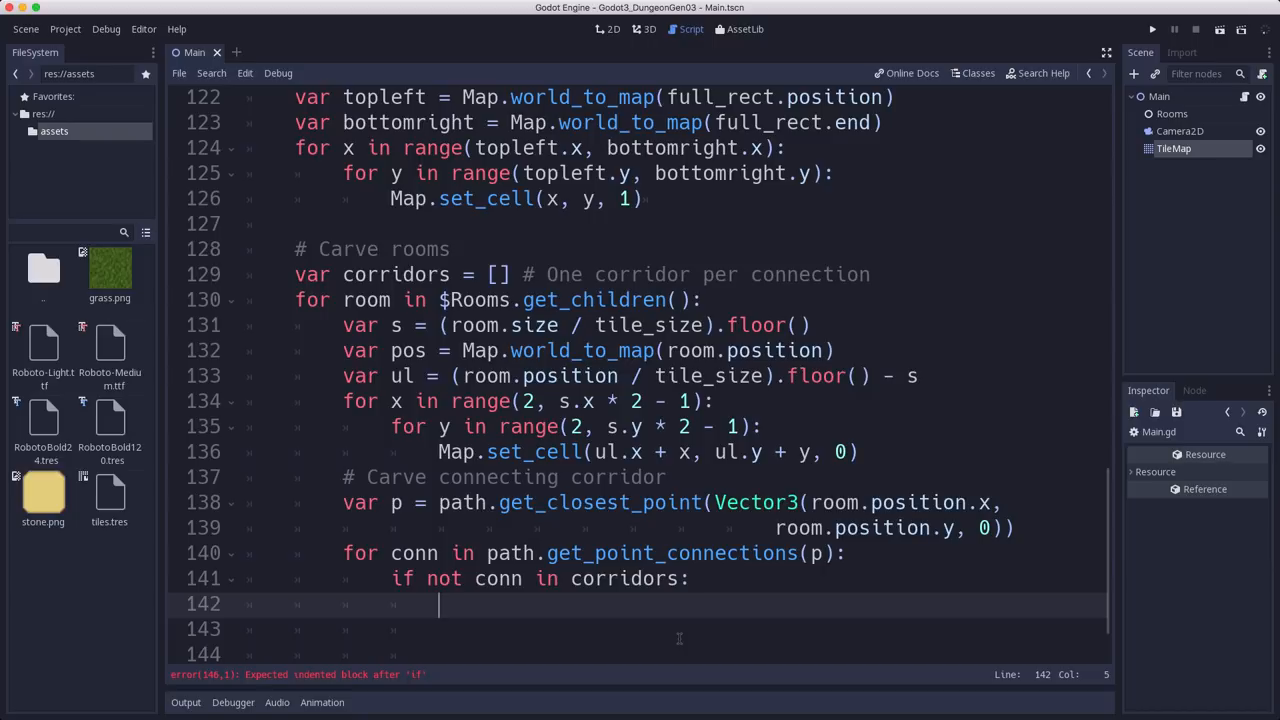
Step: Compute start and end as Map.world_to_map of the path point positions of p and conn
type("var start = M")
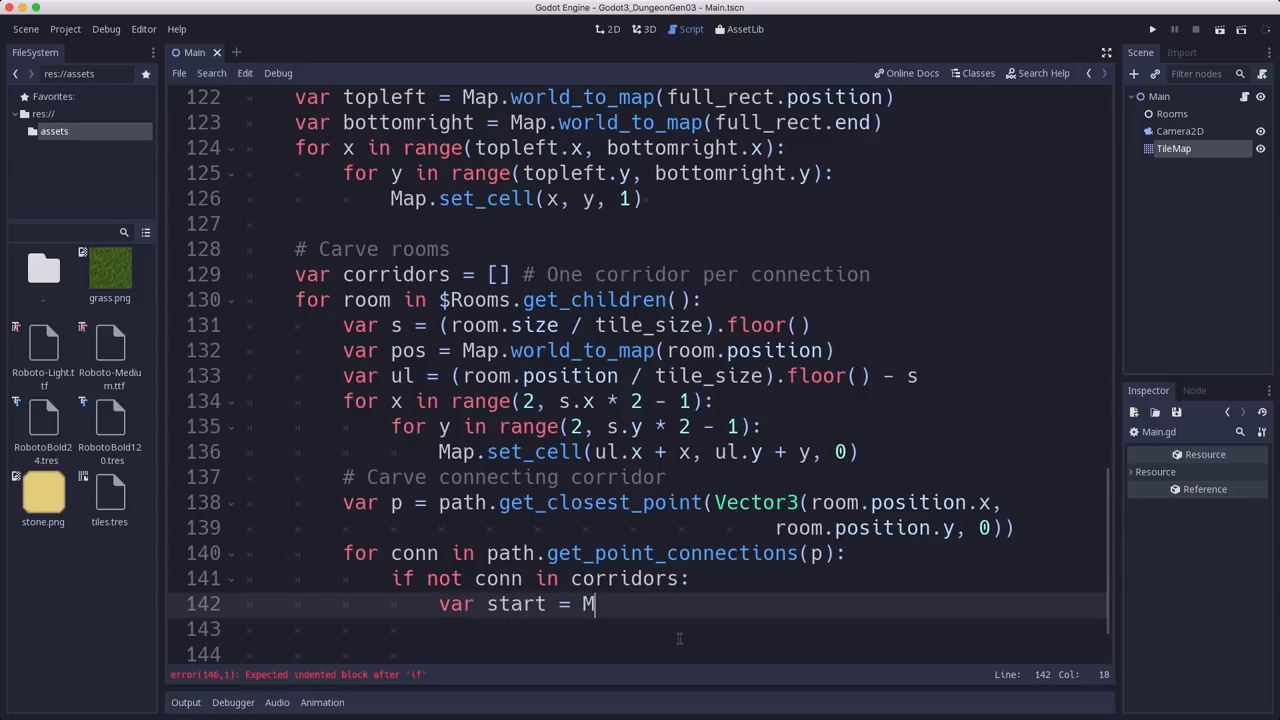
type("ap.world_to_map(")
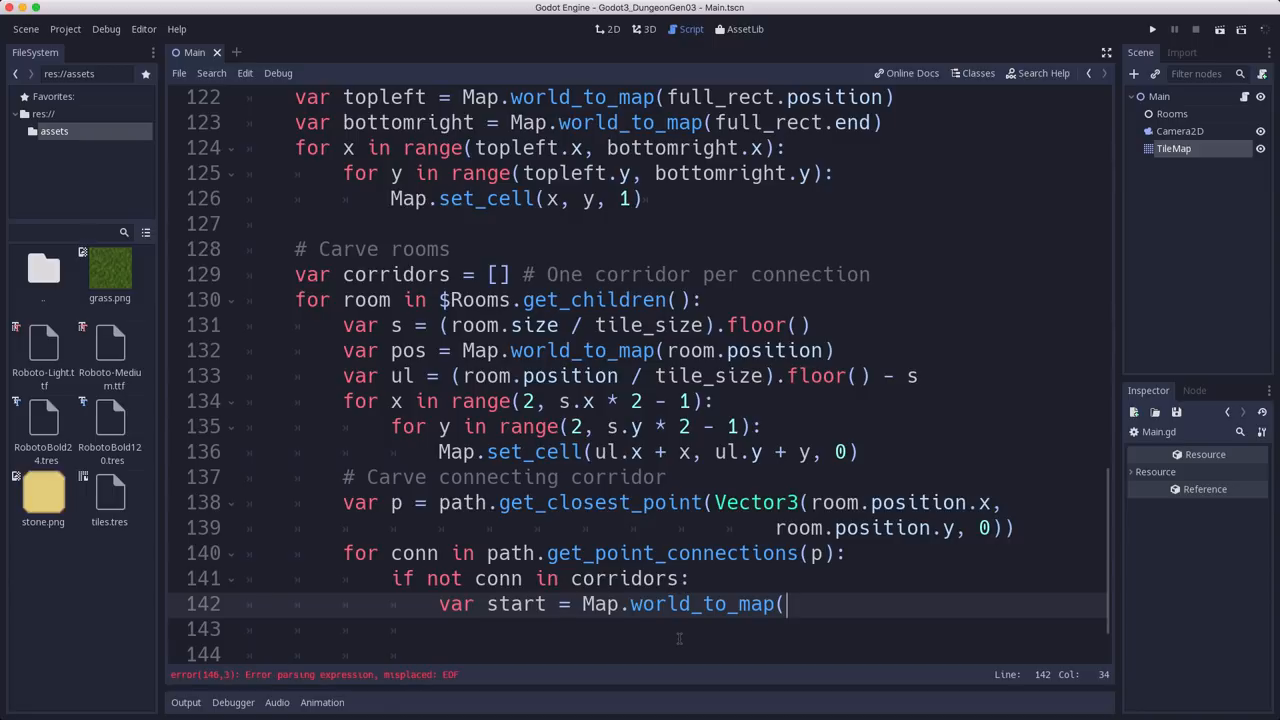
type("Vector2(")
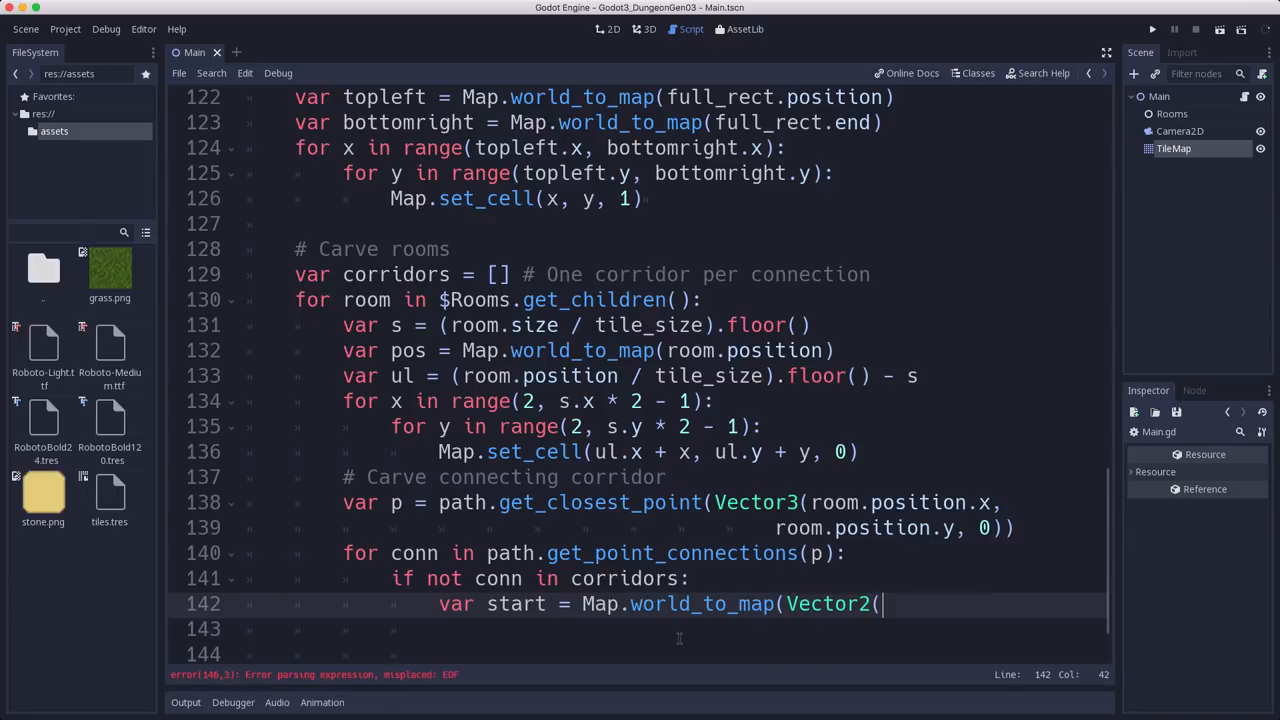
type("path.get_")
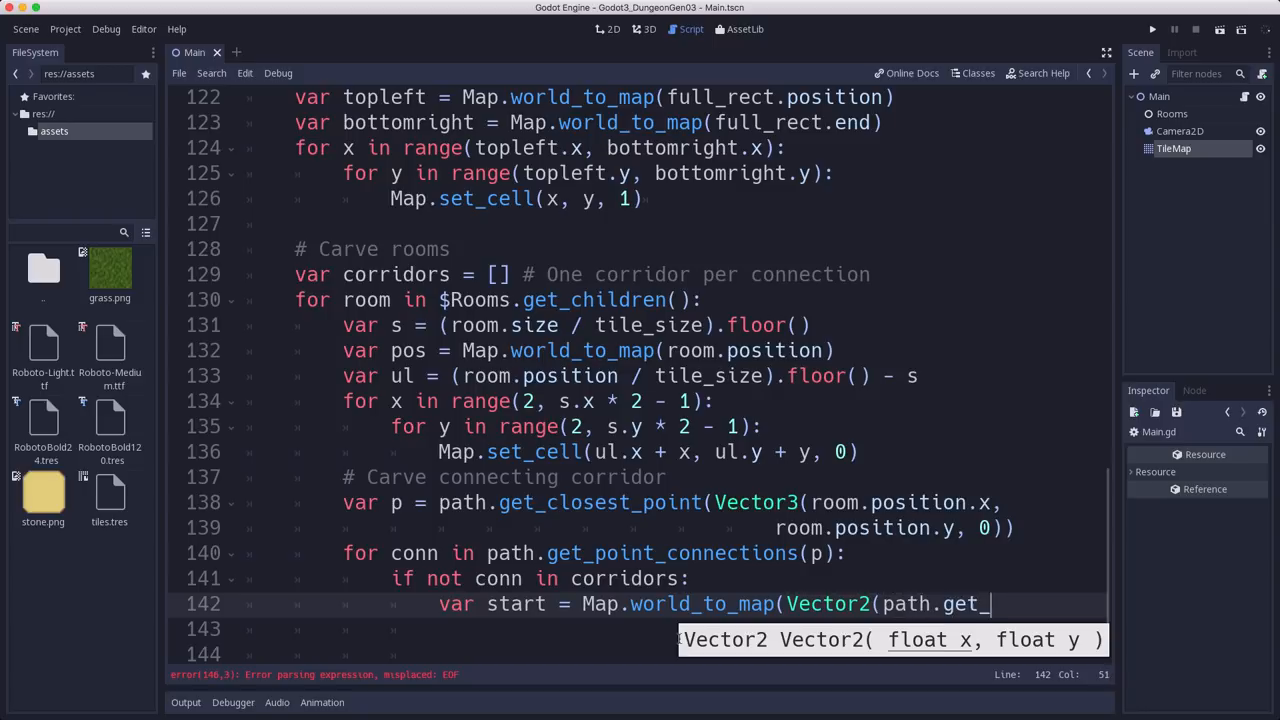
type("point_poistion")
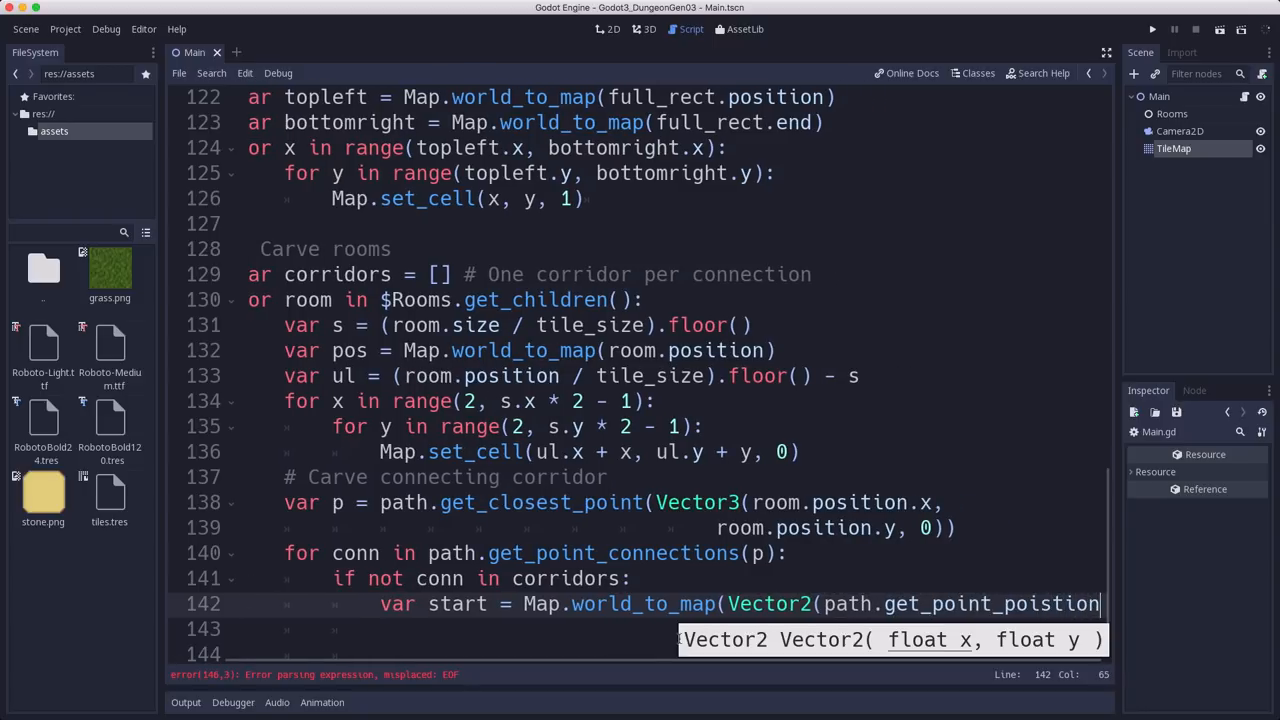
type("(p).")
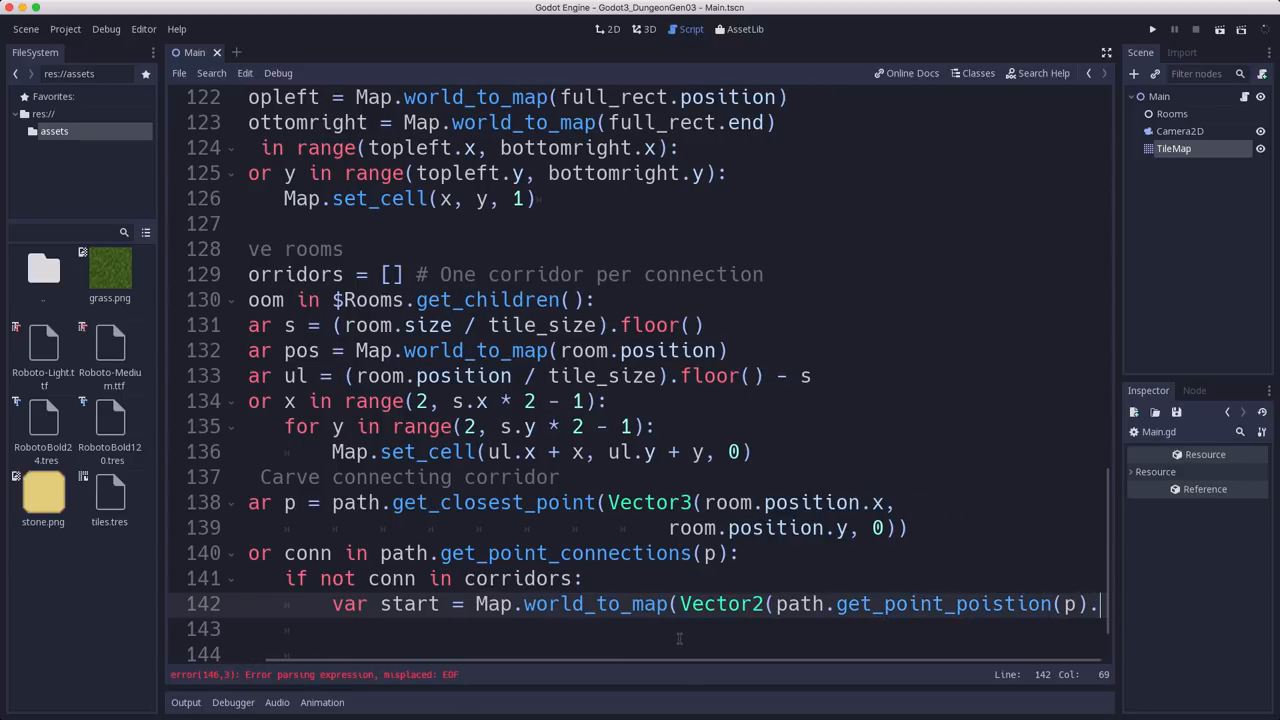
type("x,")
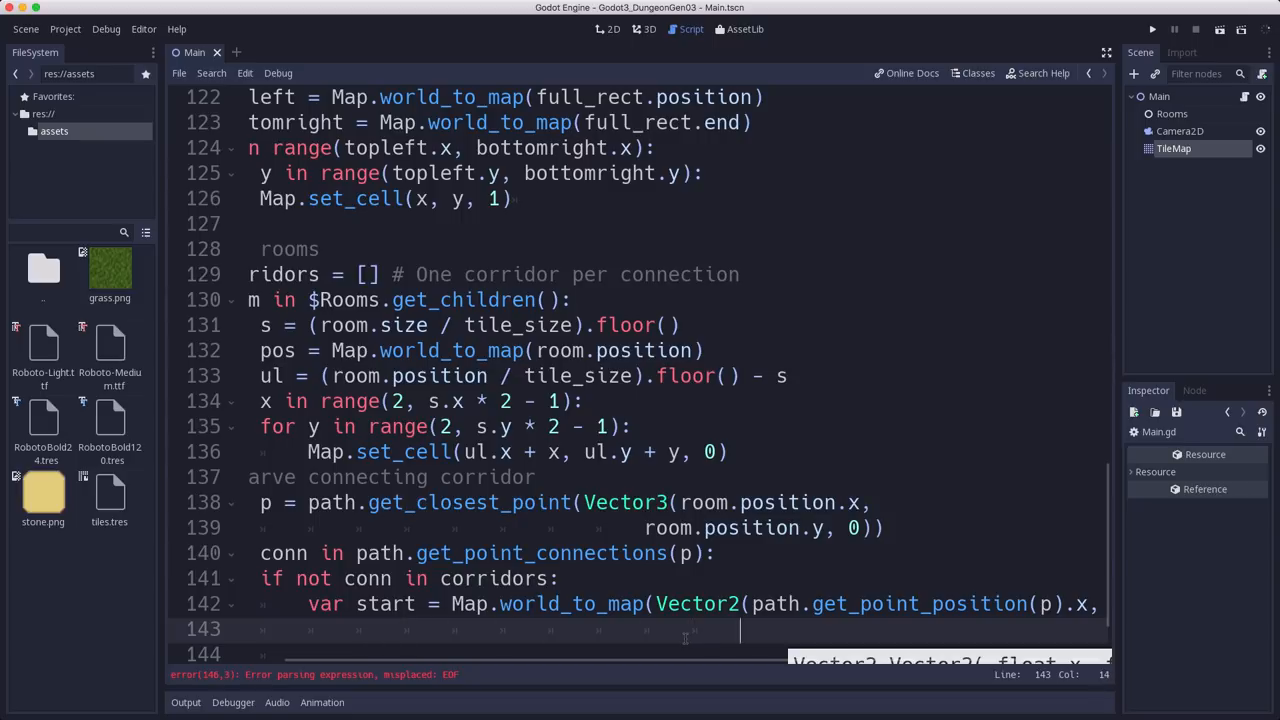
type("path.get_point")
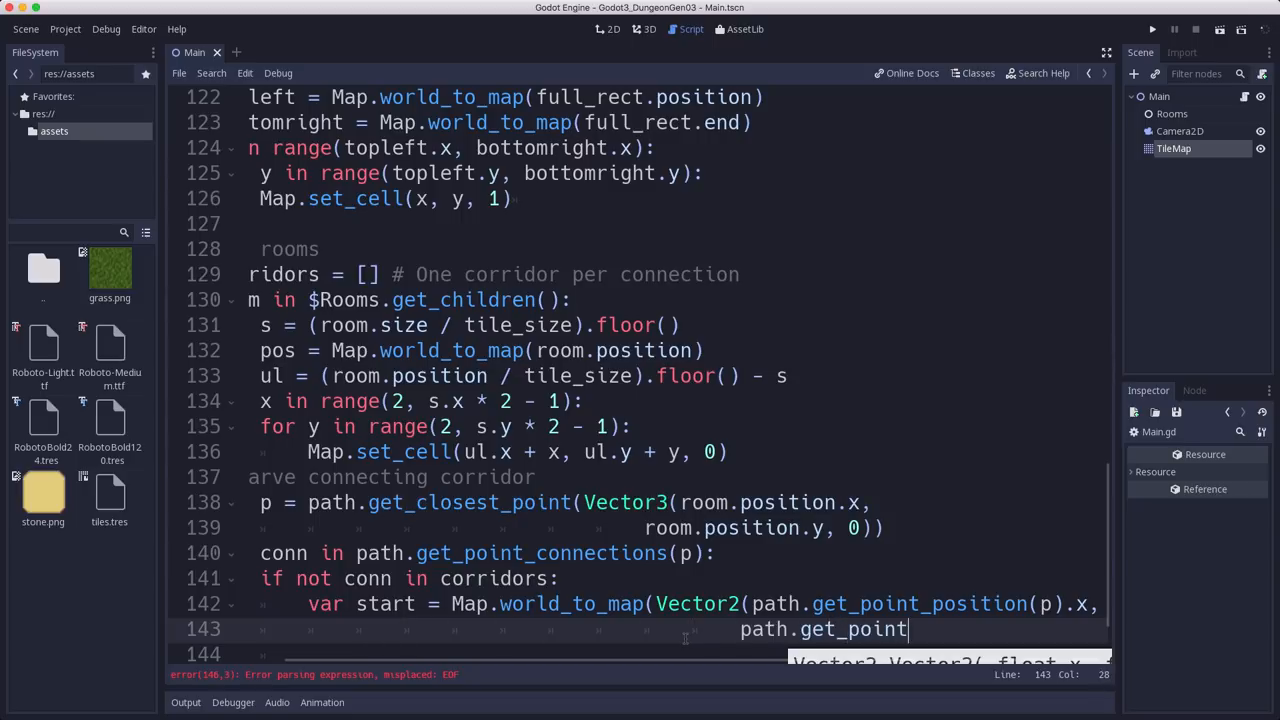
type("_position.")
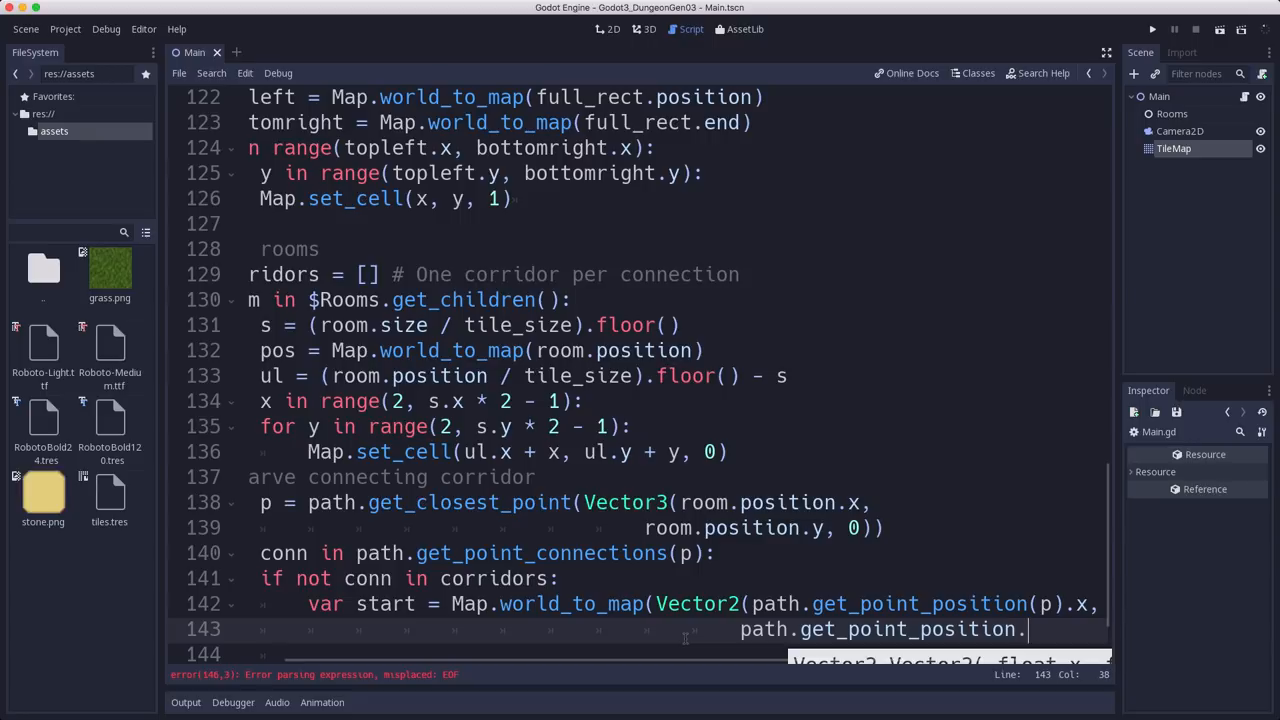
type("(p).y")
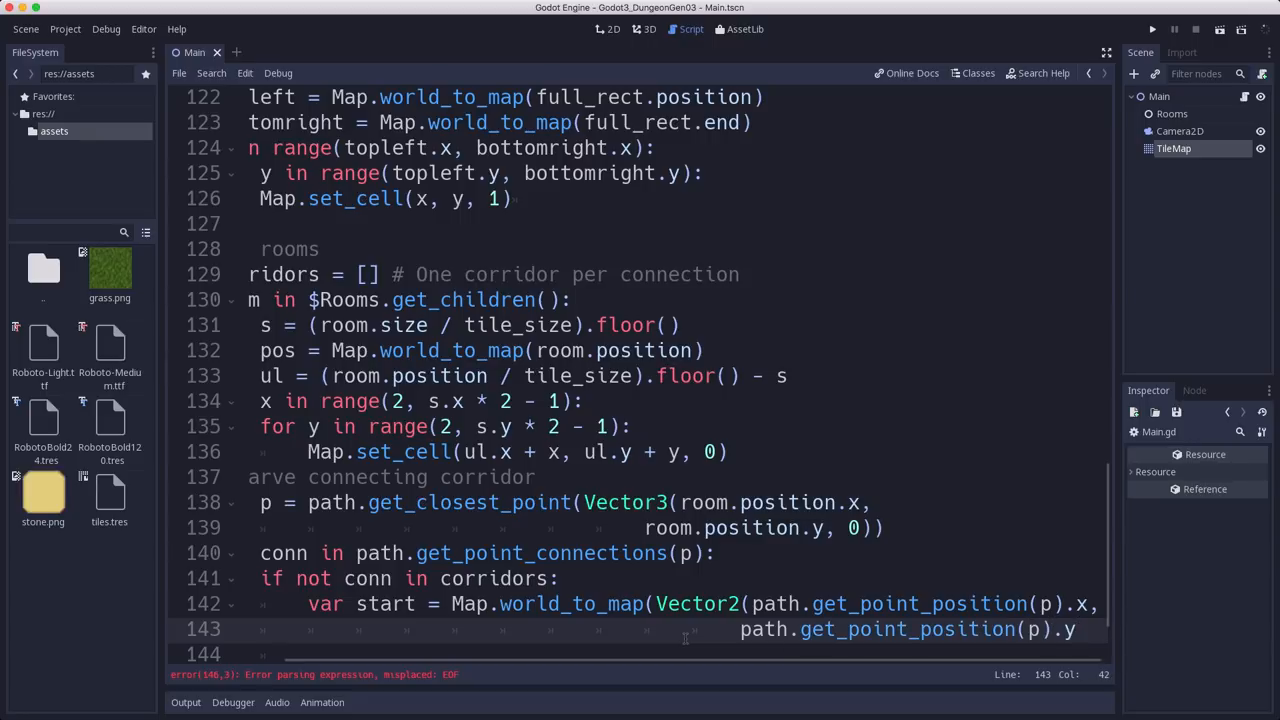
type(")")
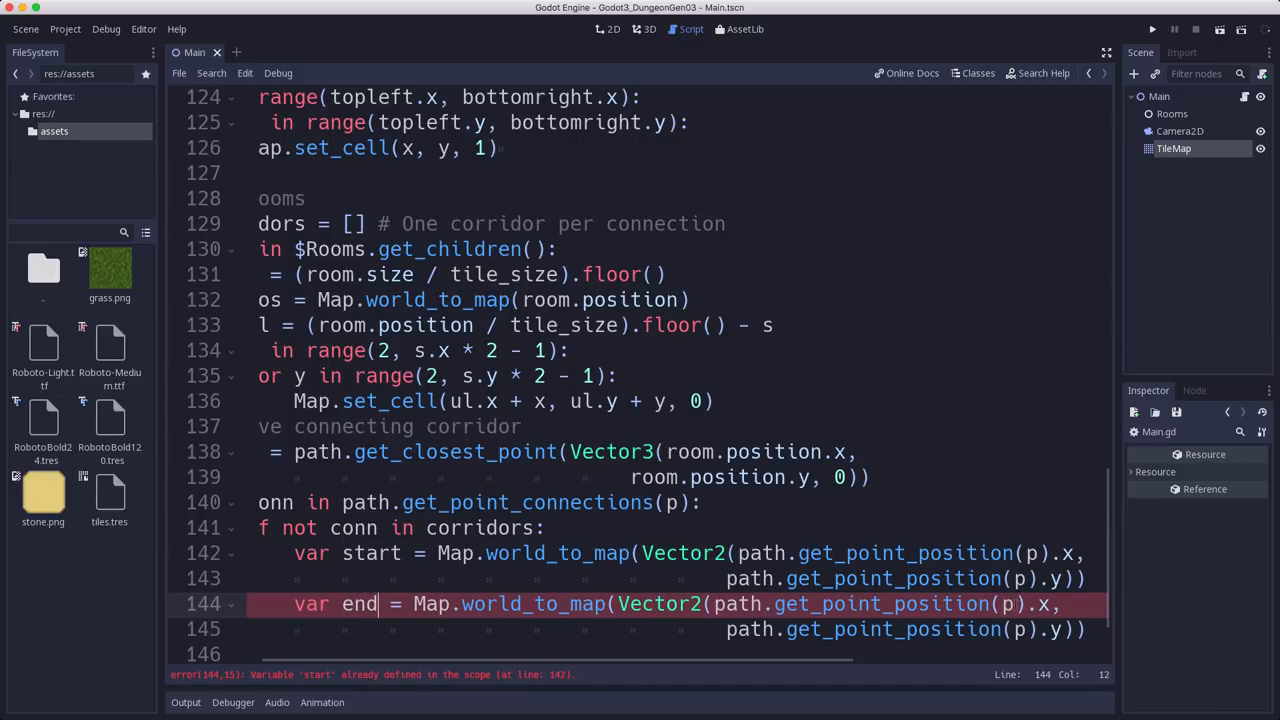
Step: Call carve_path(start, end) and append p to corridors
type("conn")
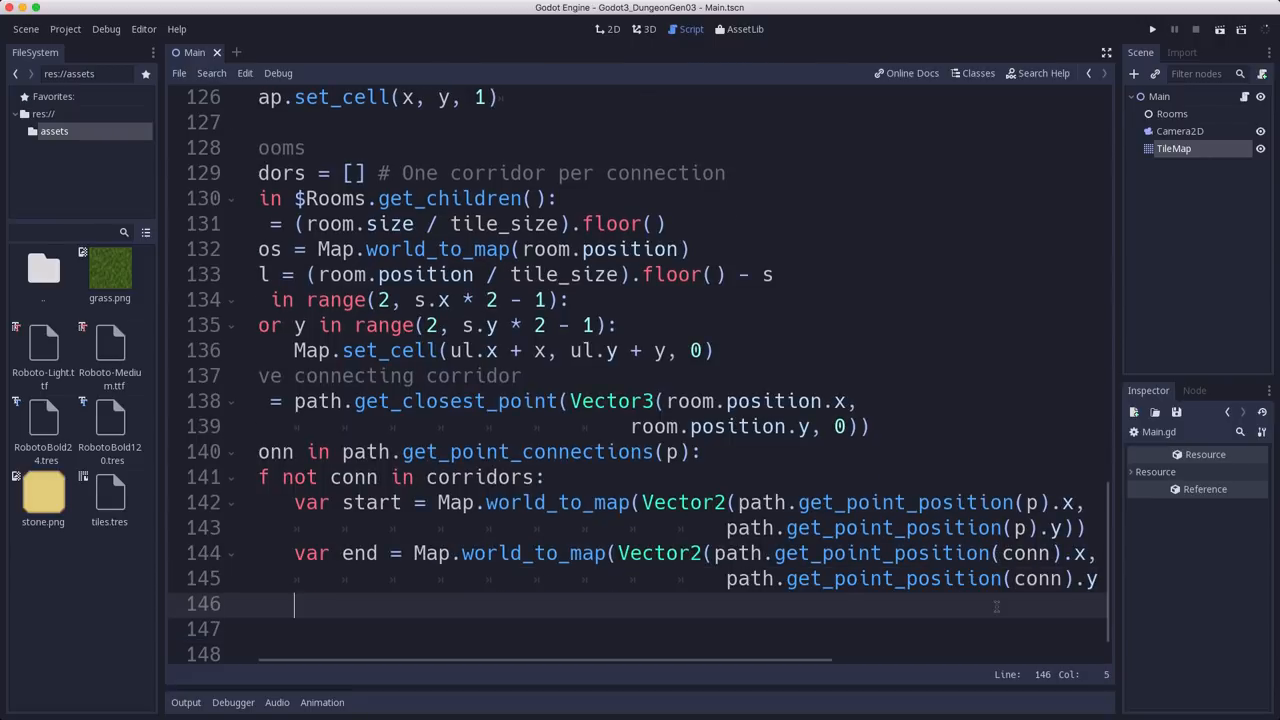
type("car")
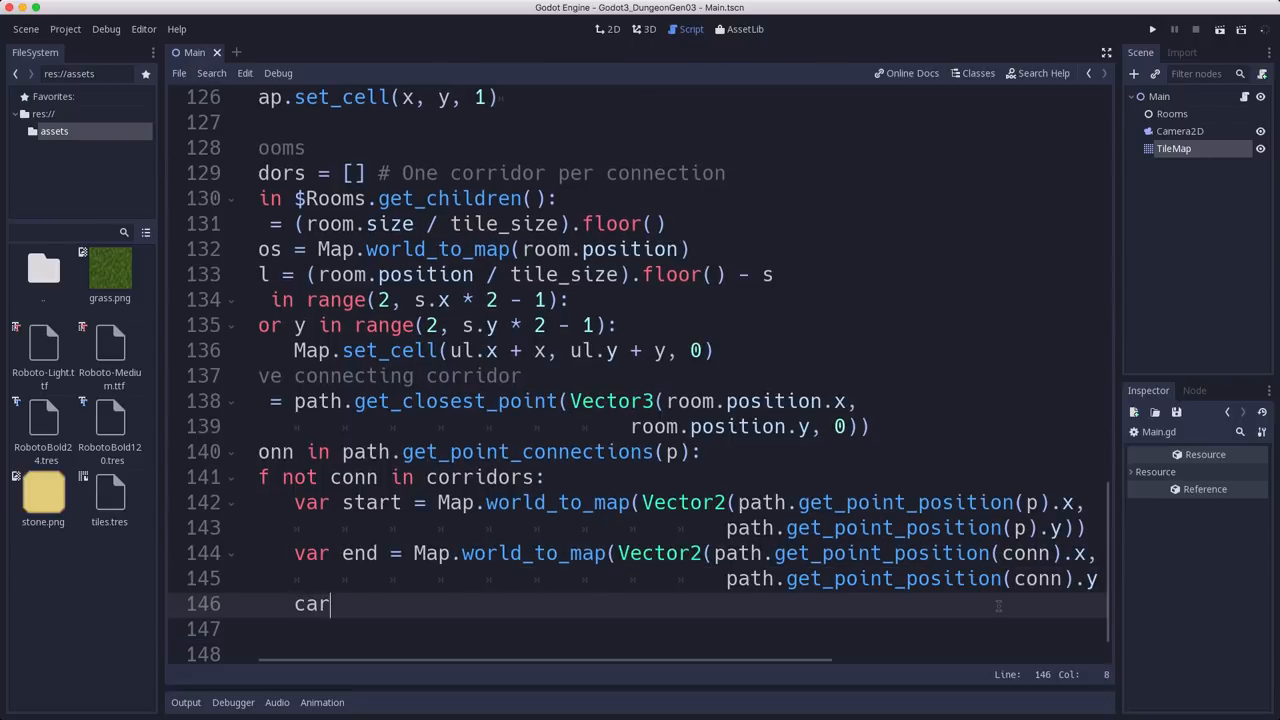
type("ve_path(")
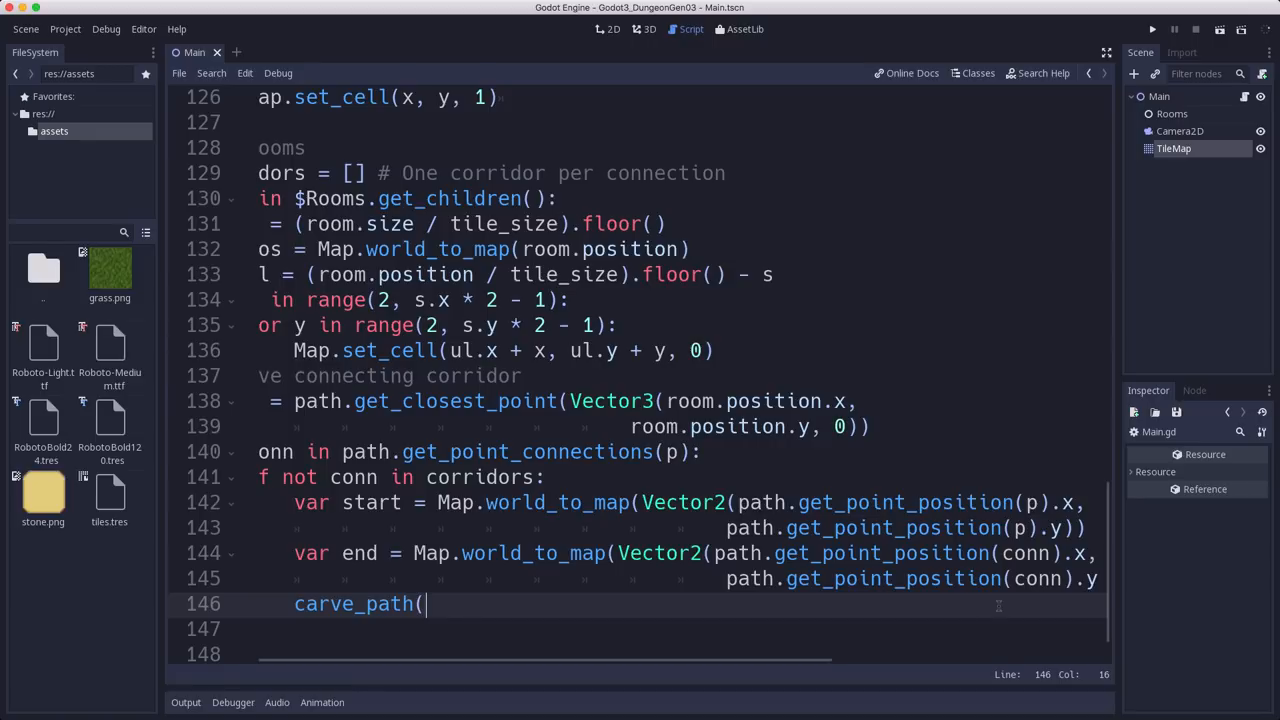
type("start, end)")
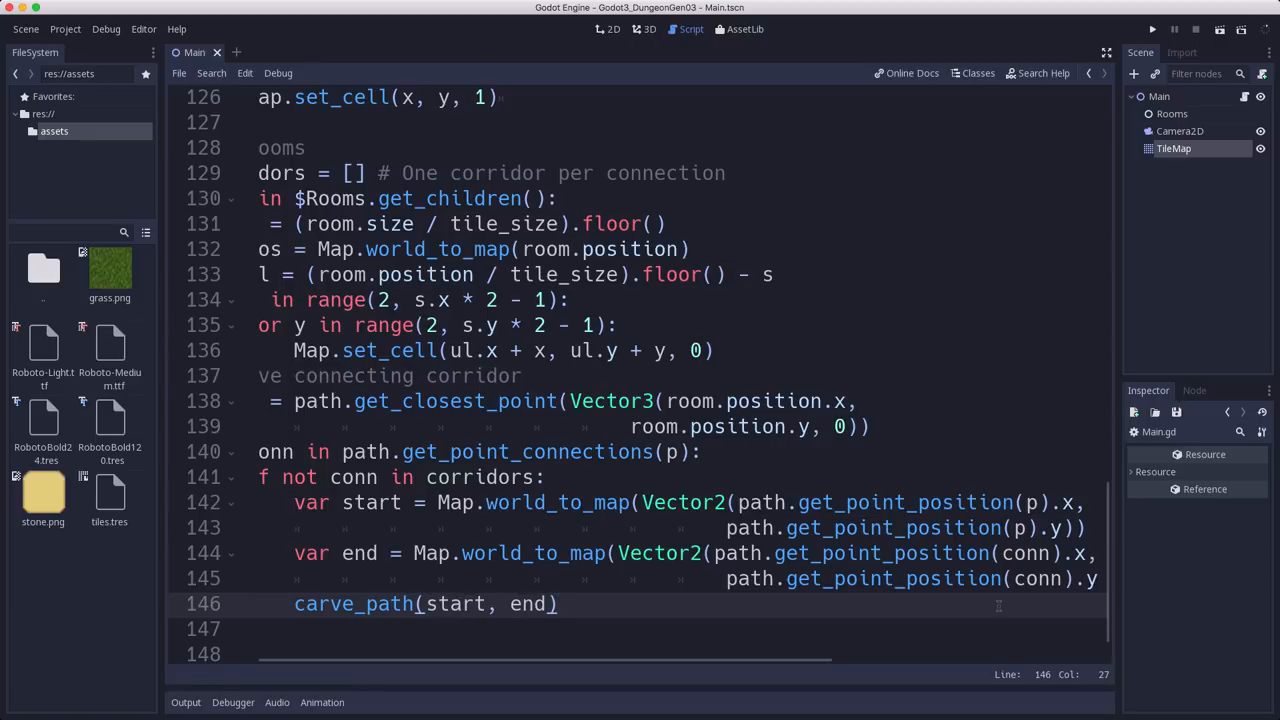
key("enter")
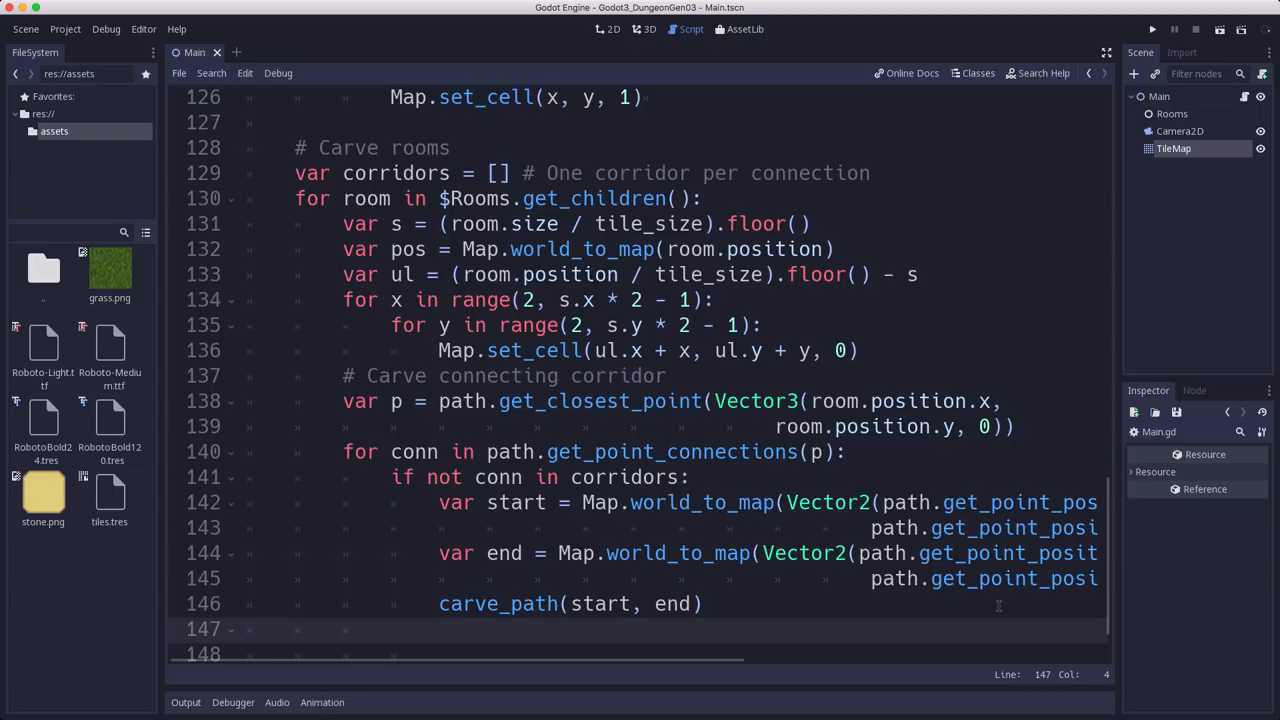
type("corridors.append(p")
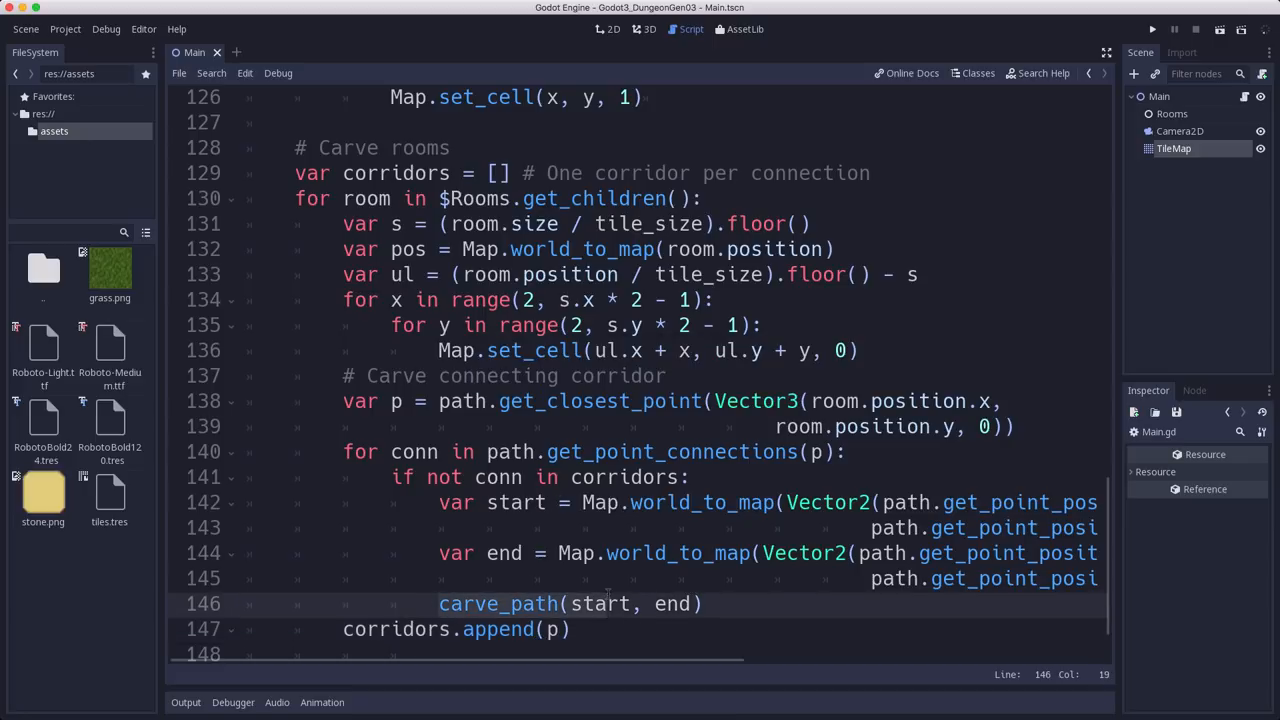
Step: Define func carve_path(pos1, pos2) with a '# Carve a path between two points' comment
type("func")
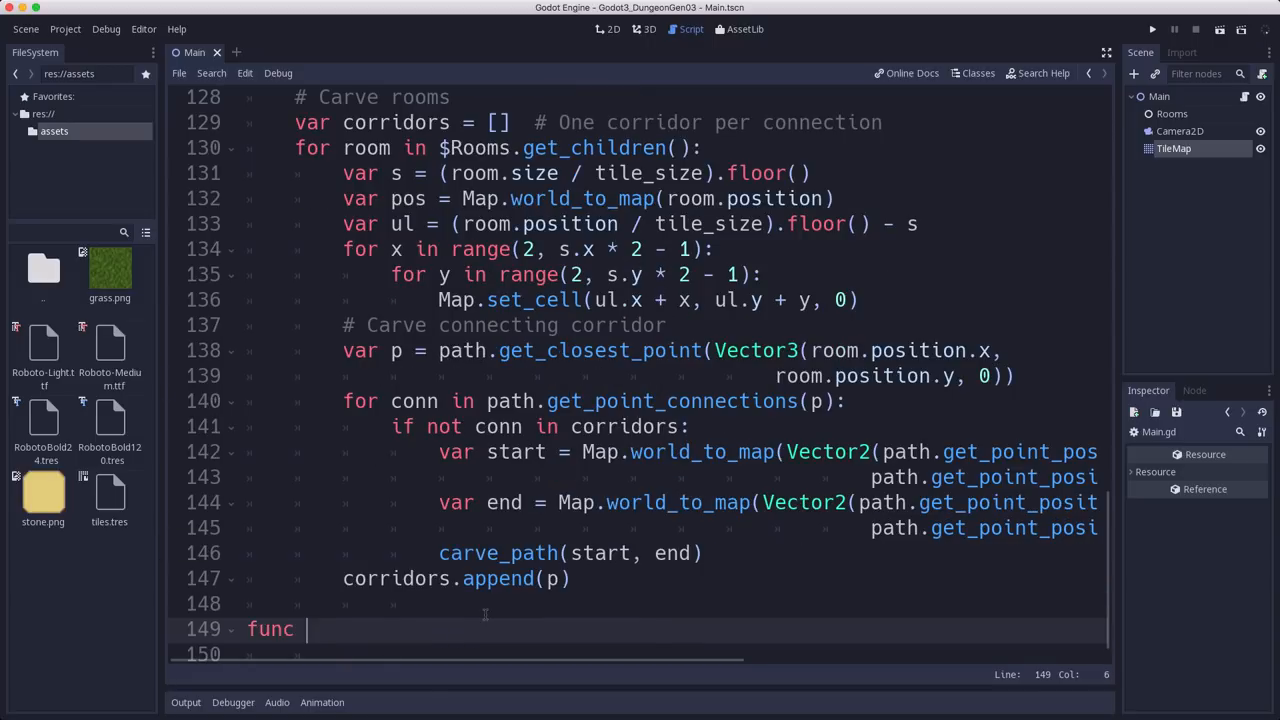
type("carve_ap")
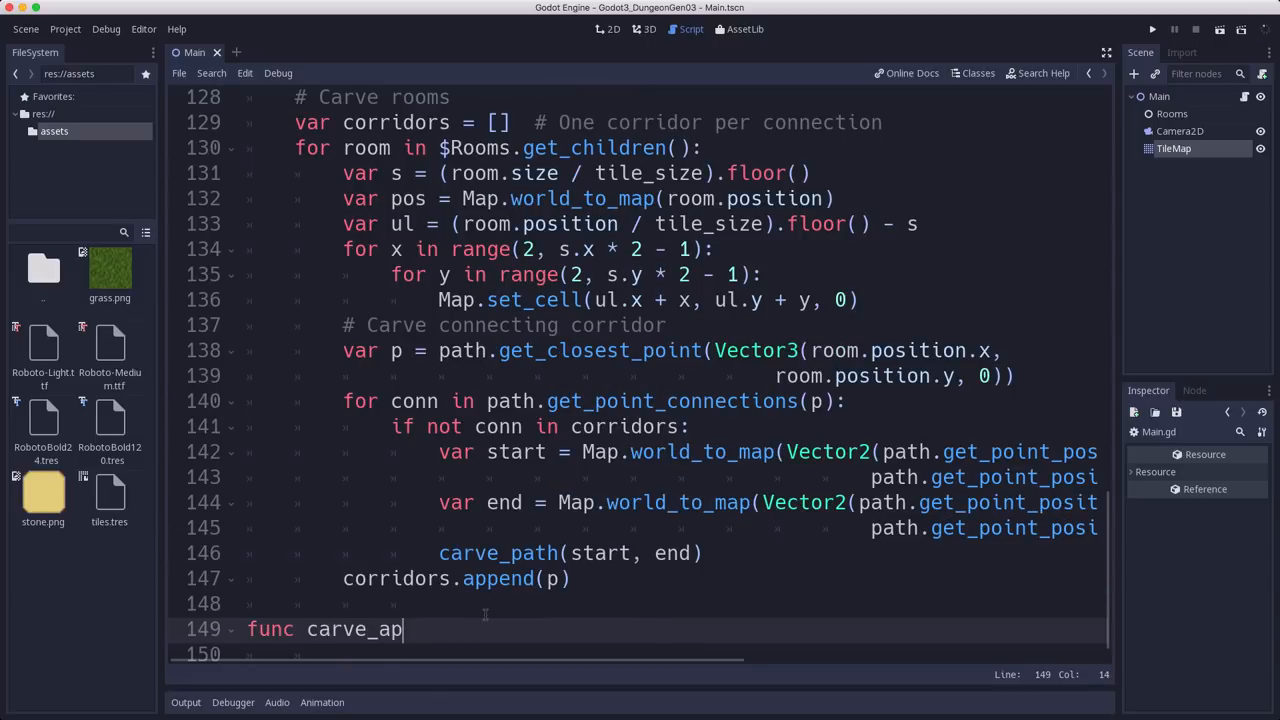
type("th(pos")
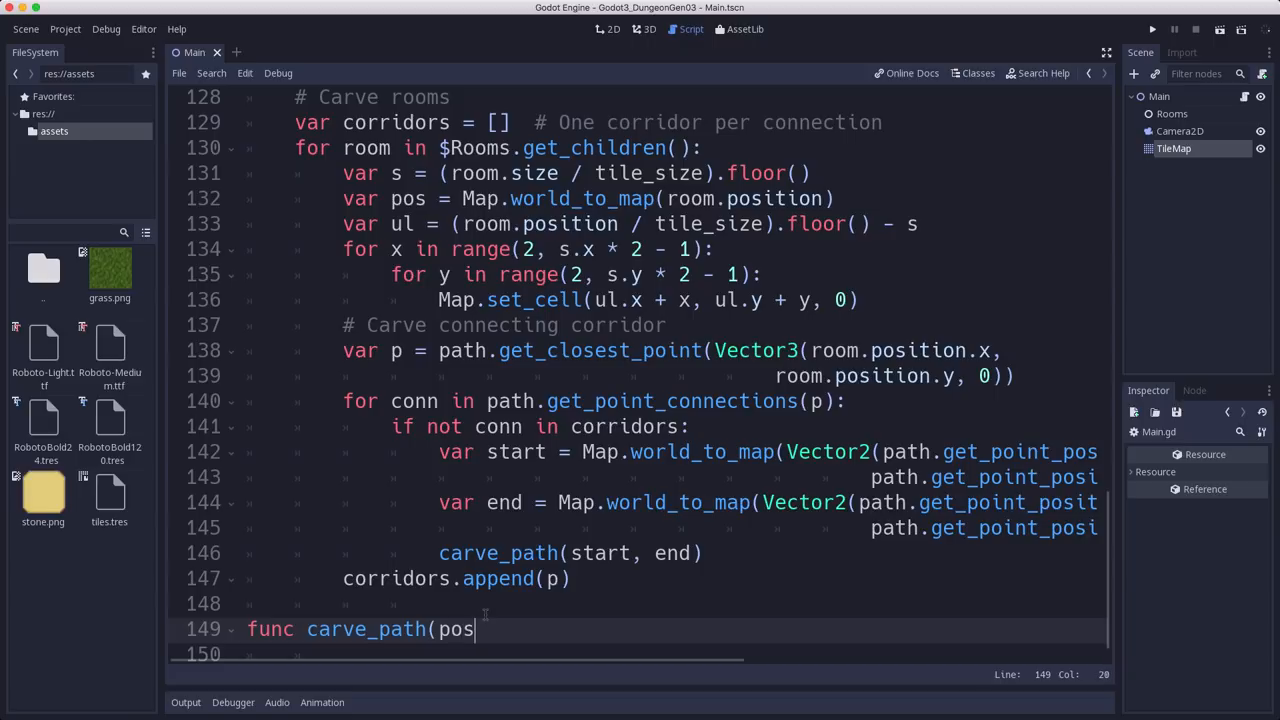
type("1, pos1")
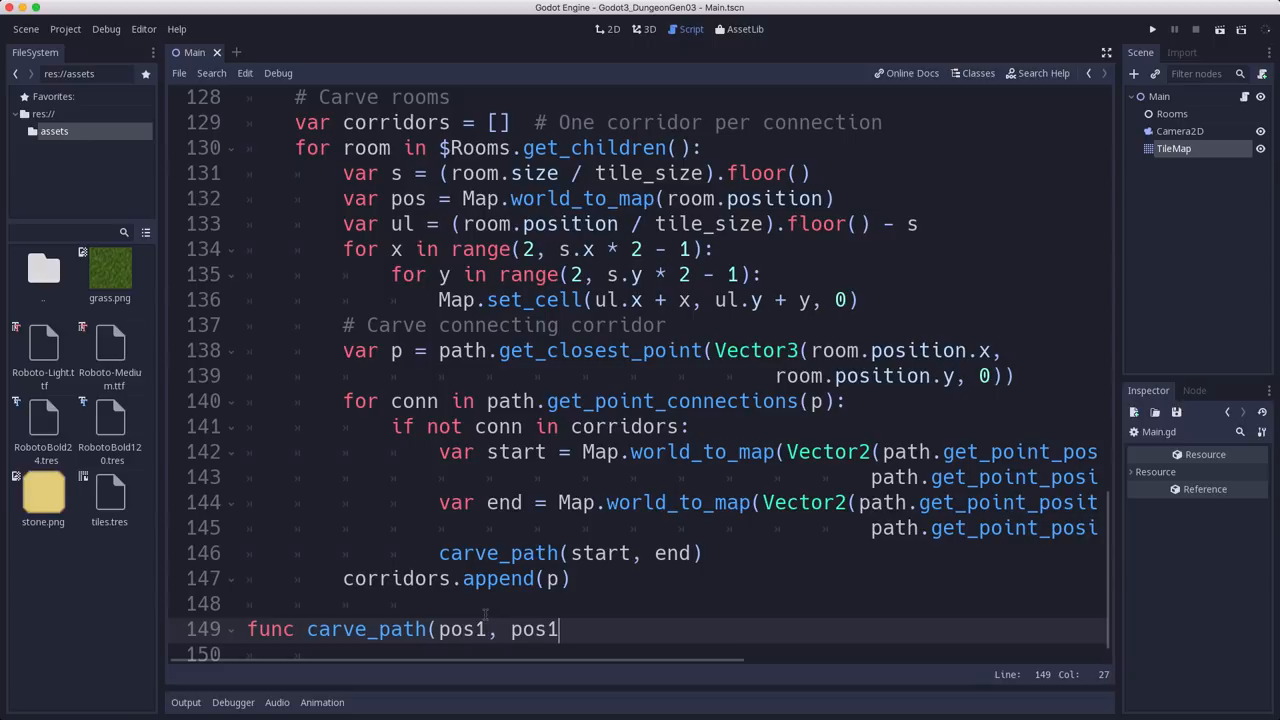
type("2):")
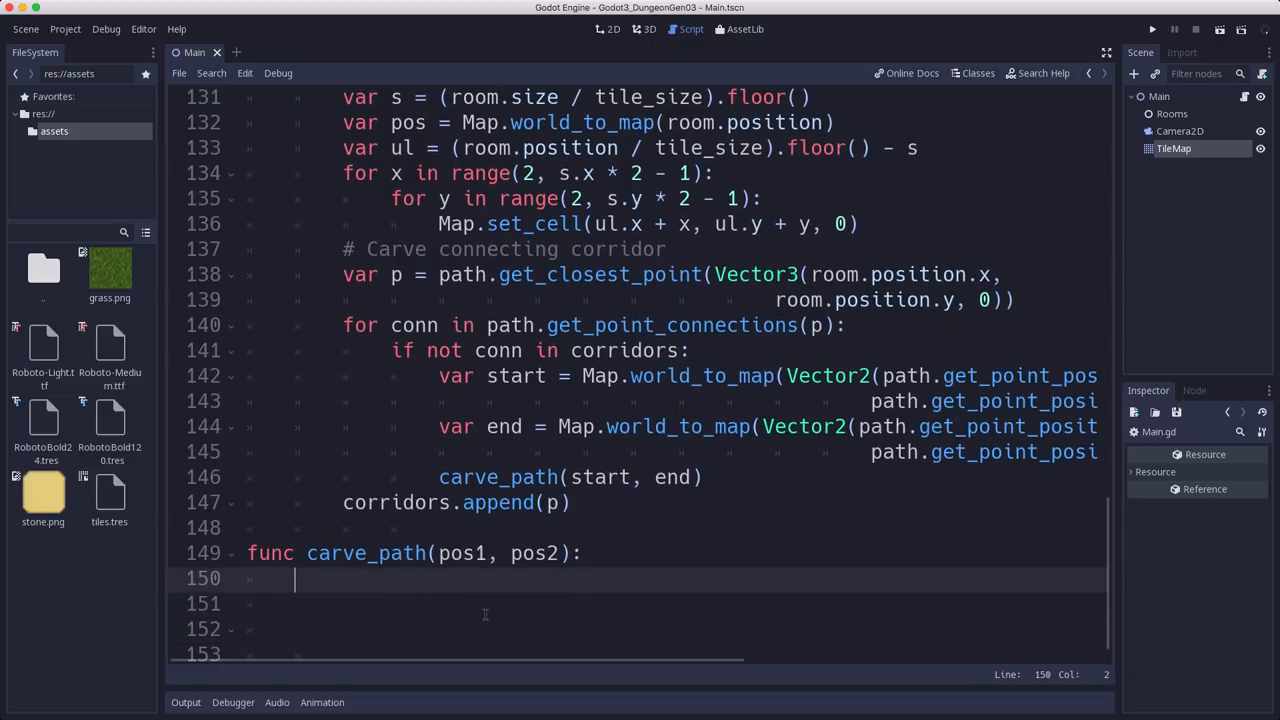
scroll("down", 3)
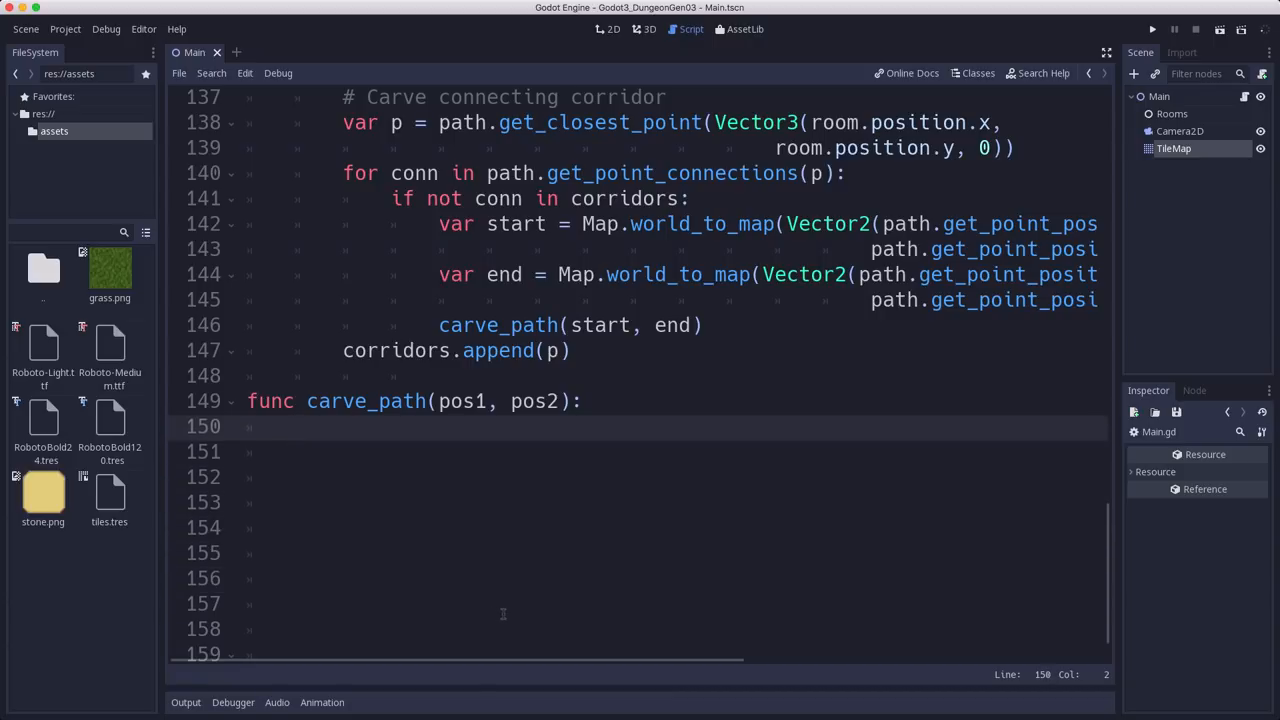
type("# Car")
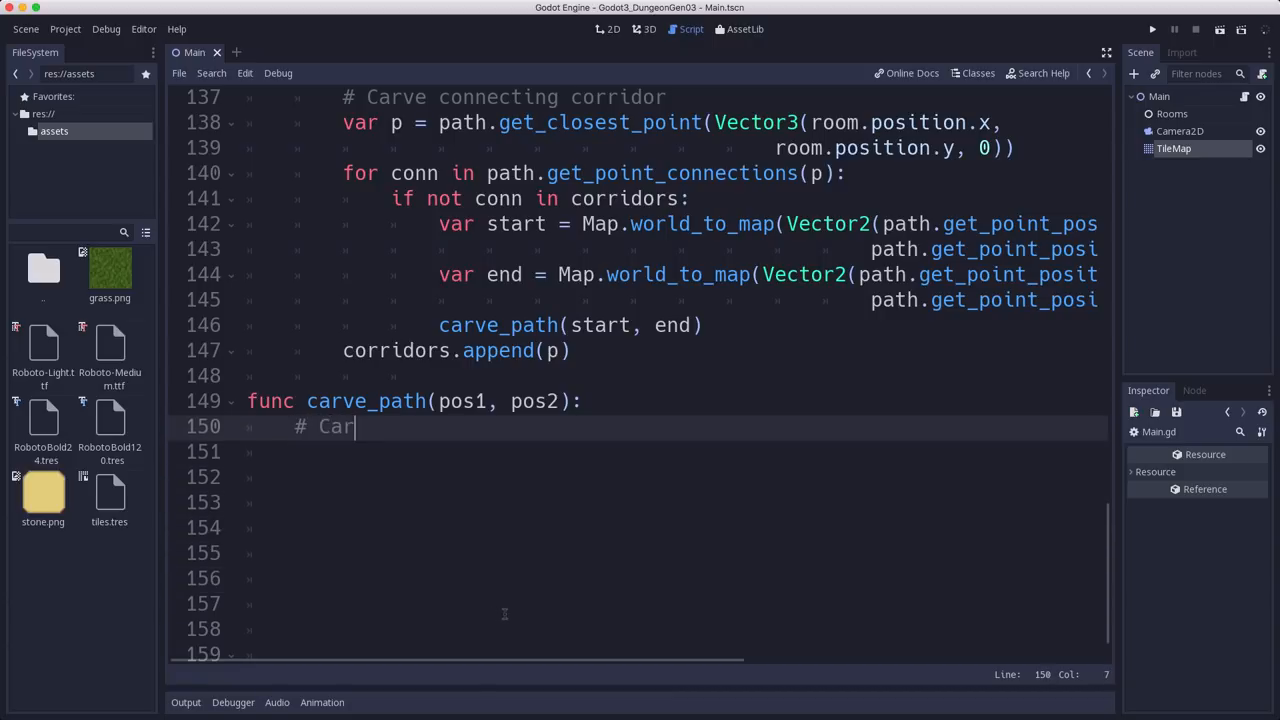
type("ve a path")
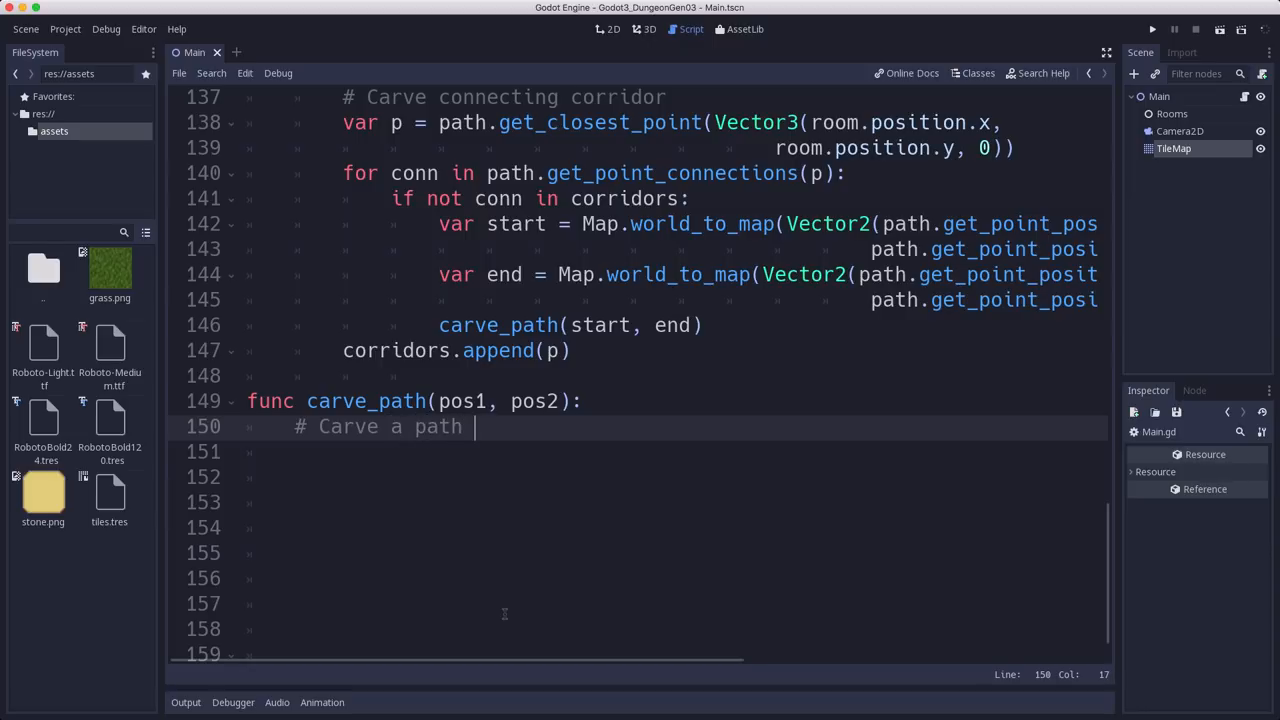
type("between two points")
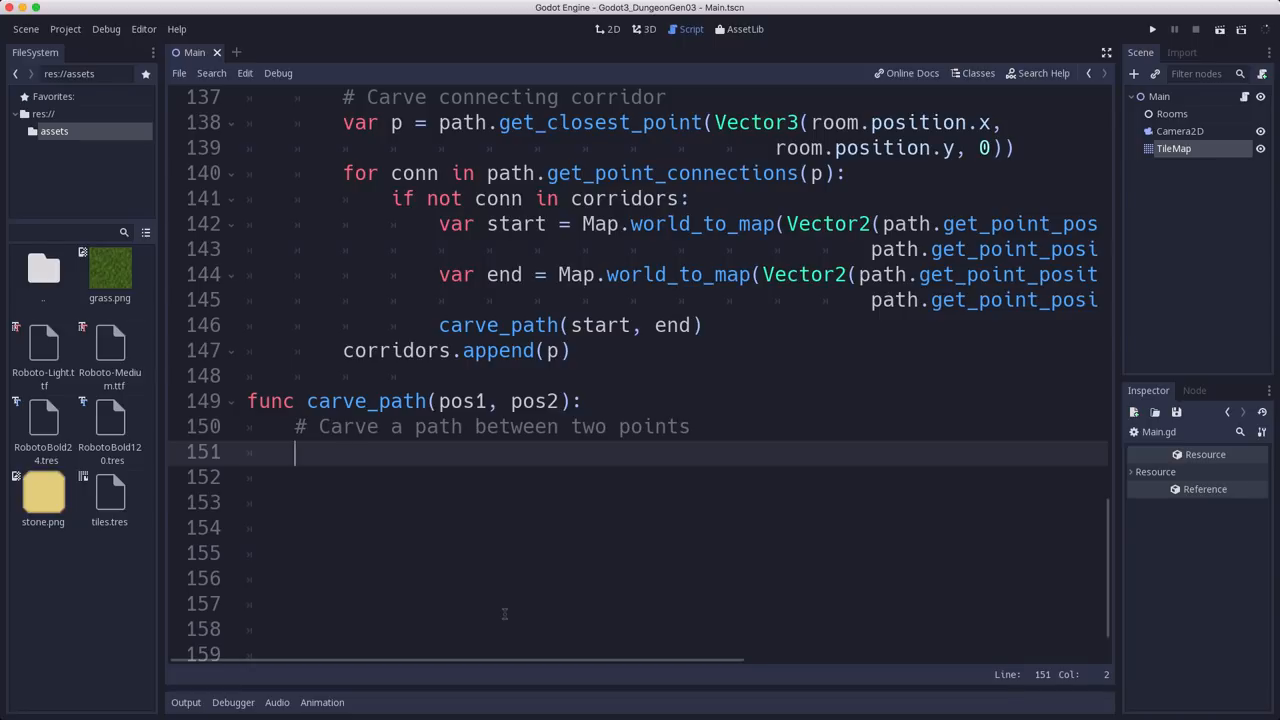
mouse_move(510, 616)
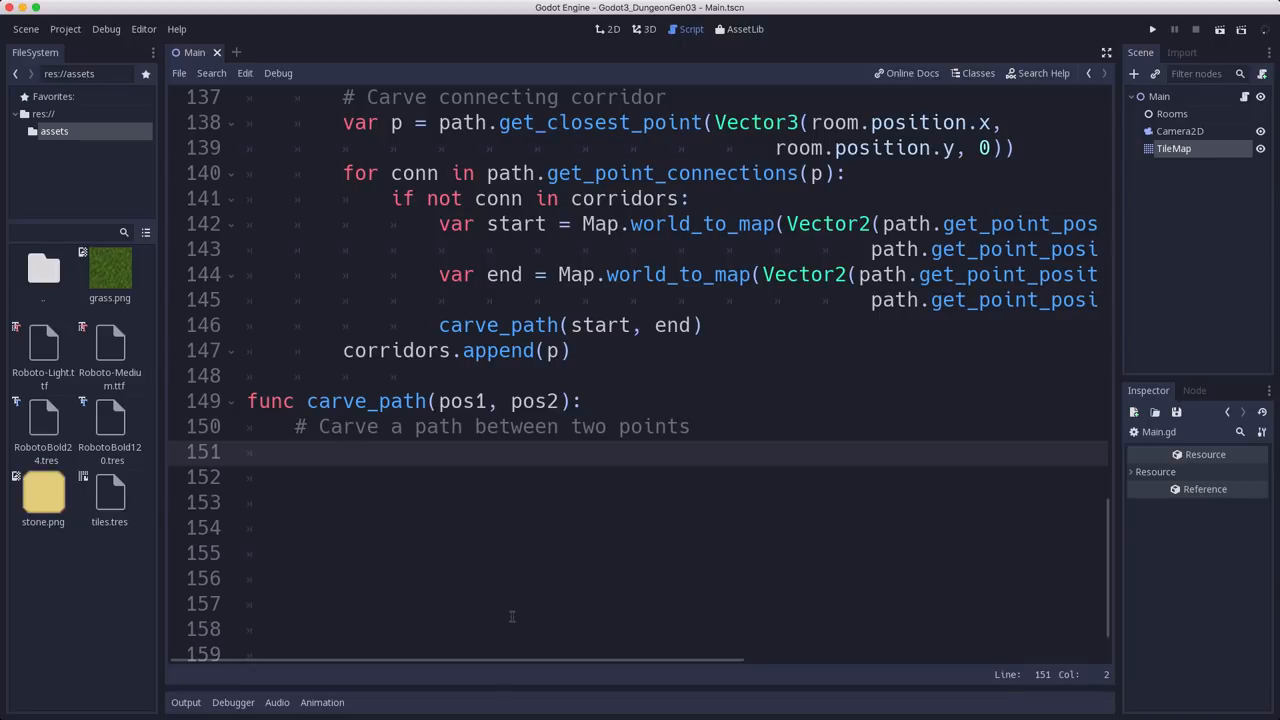
left_click(294, 452)
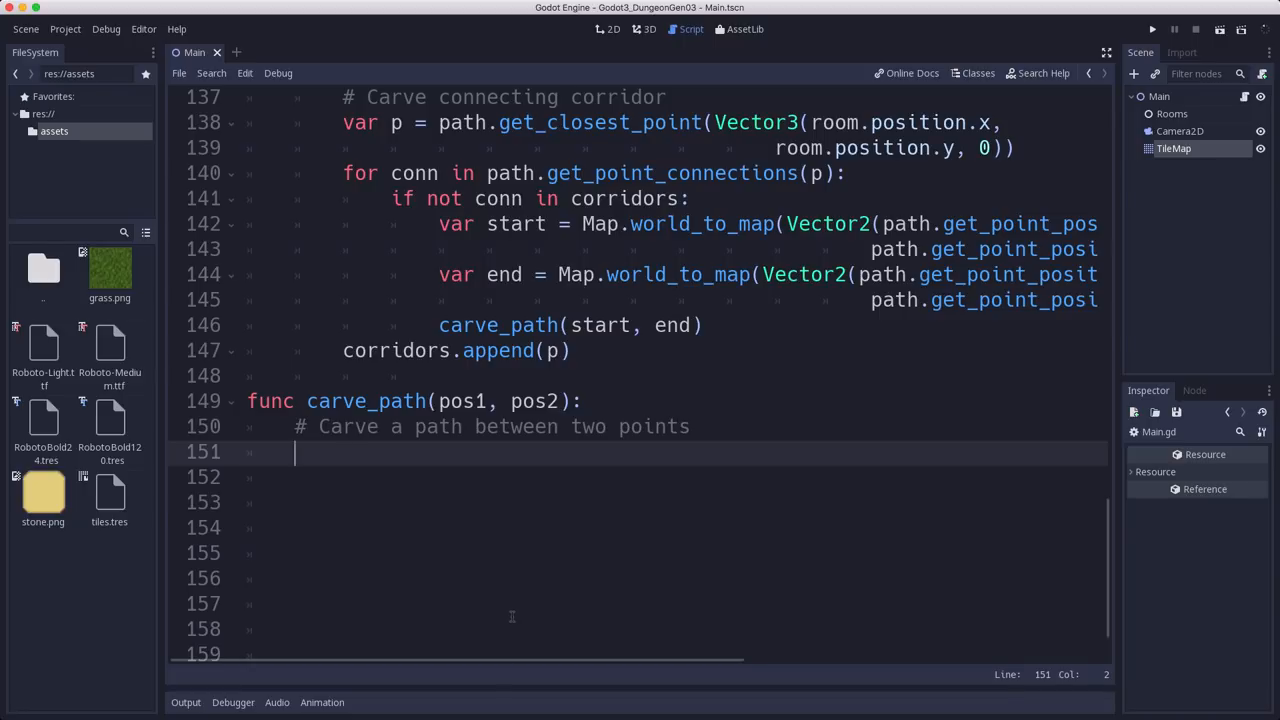
mouse_move(384, 564)
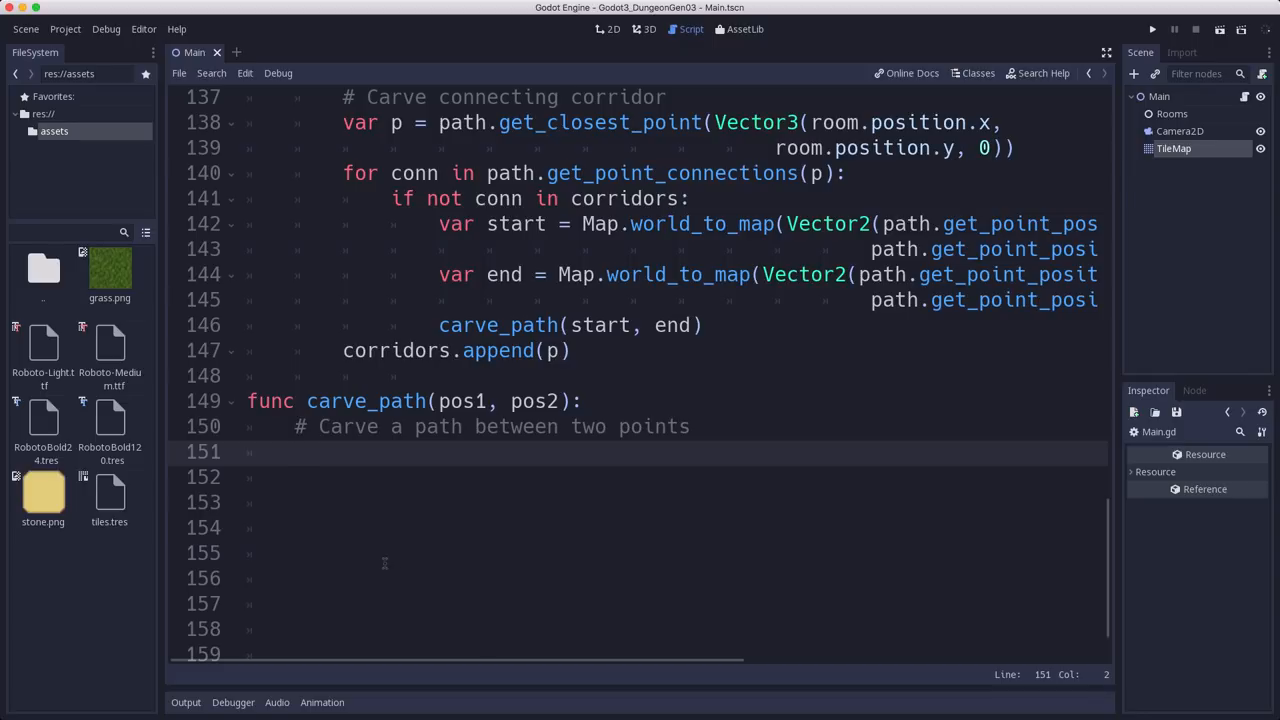
left_click(294, 452)
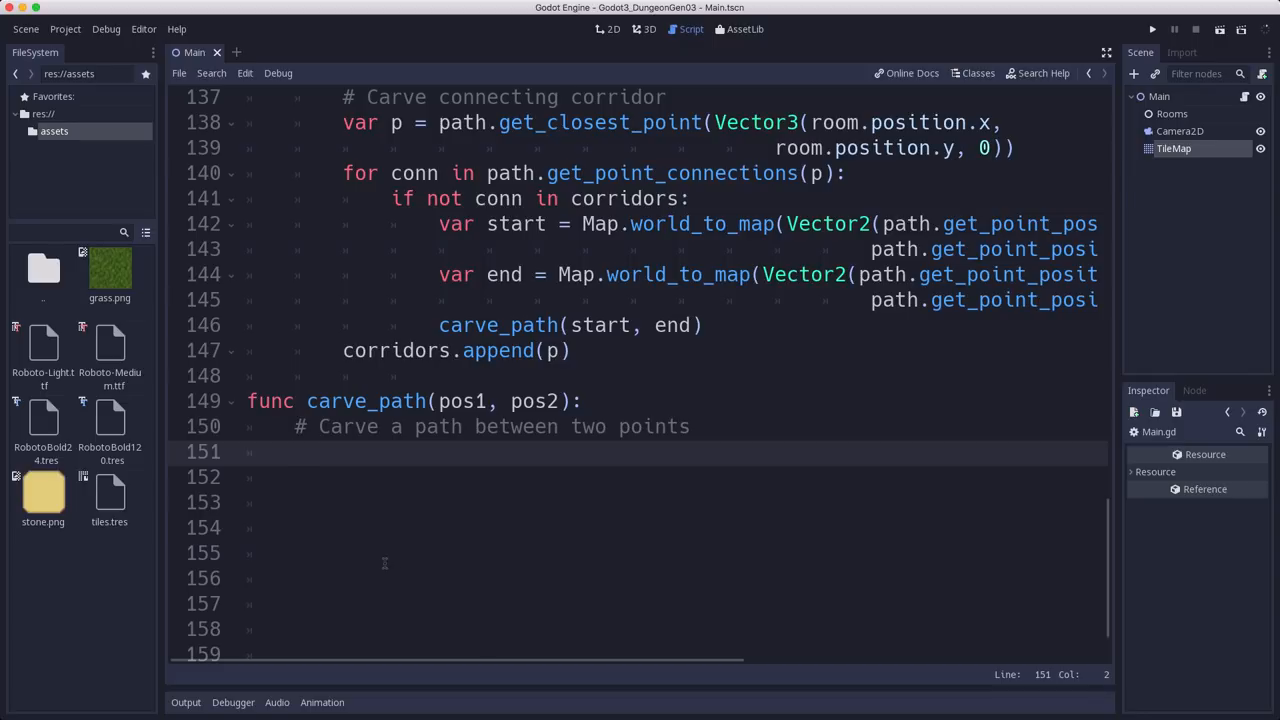
Step: Set x_diff and y_diff to sign(pos2 - pos1) on each axis
type("var x_di")
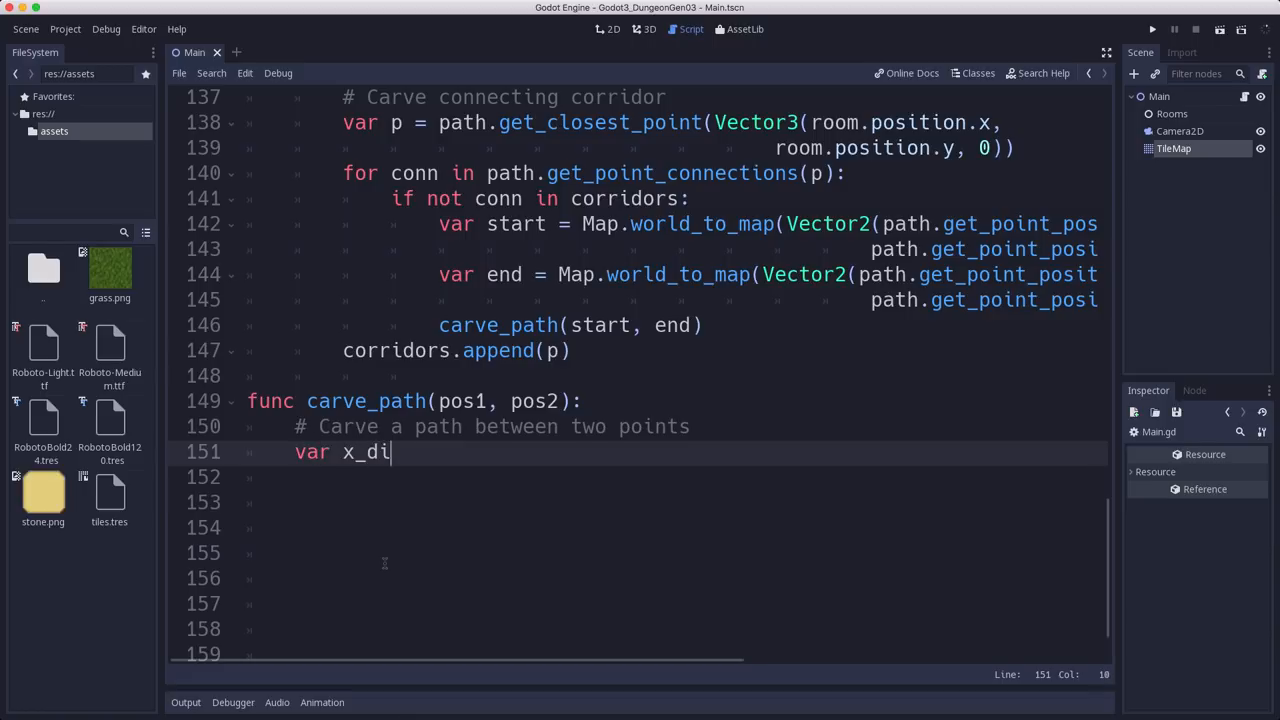
type("ff = sign")
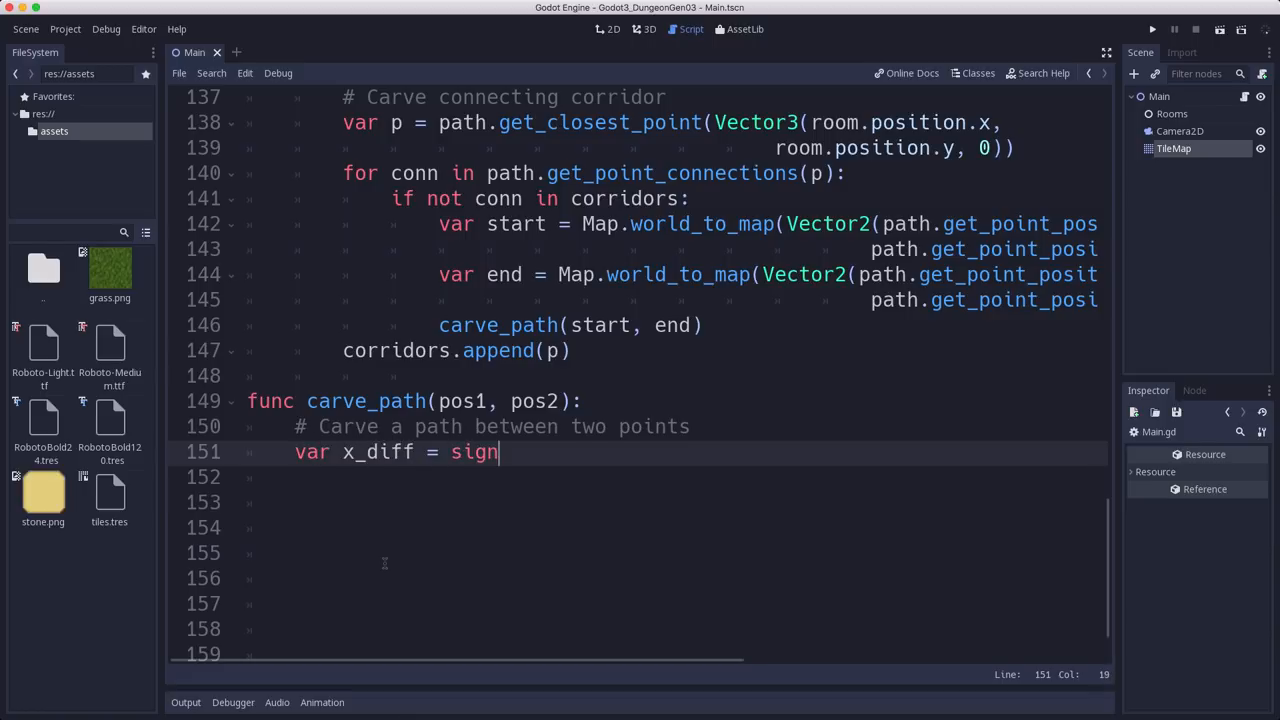
type("(pos2.")
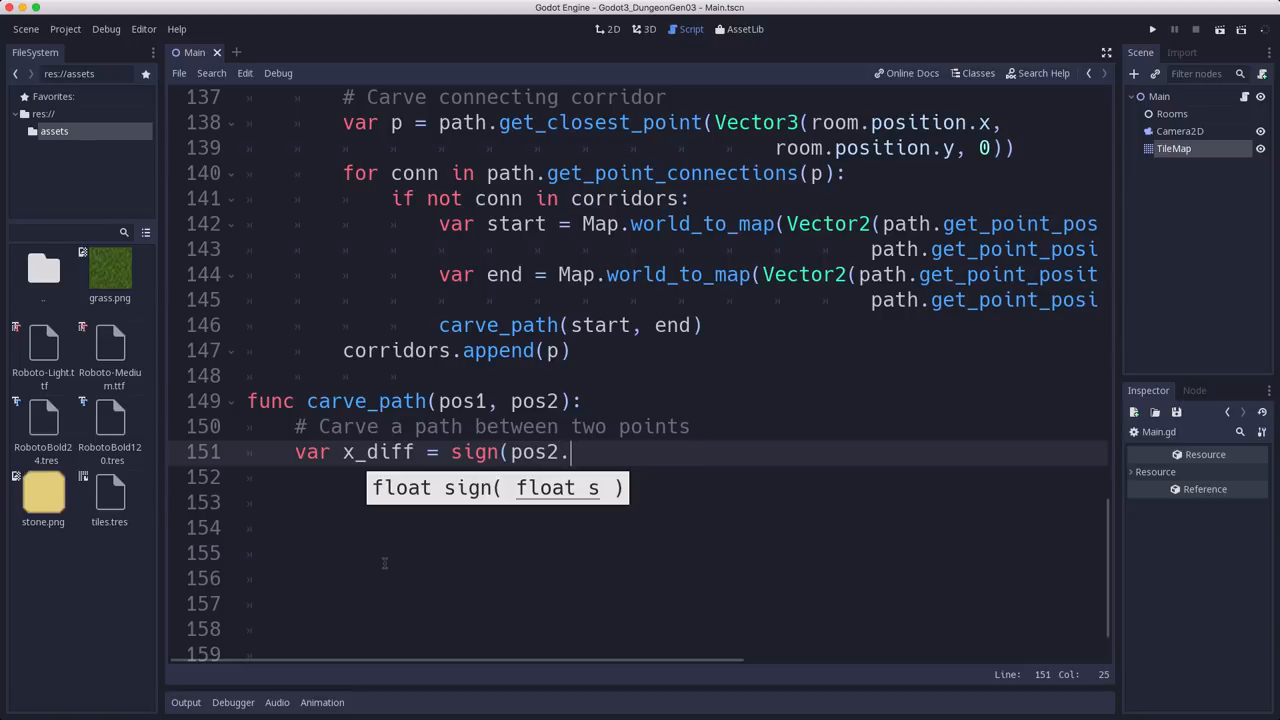
type("x - pso")
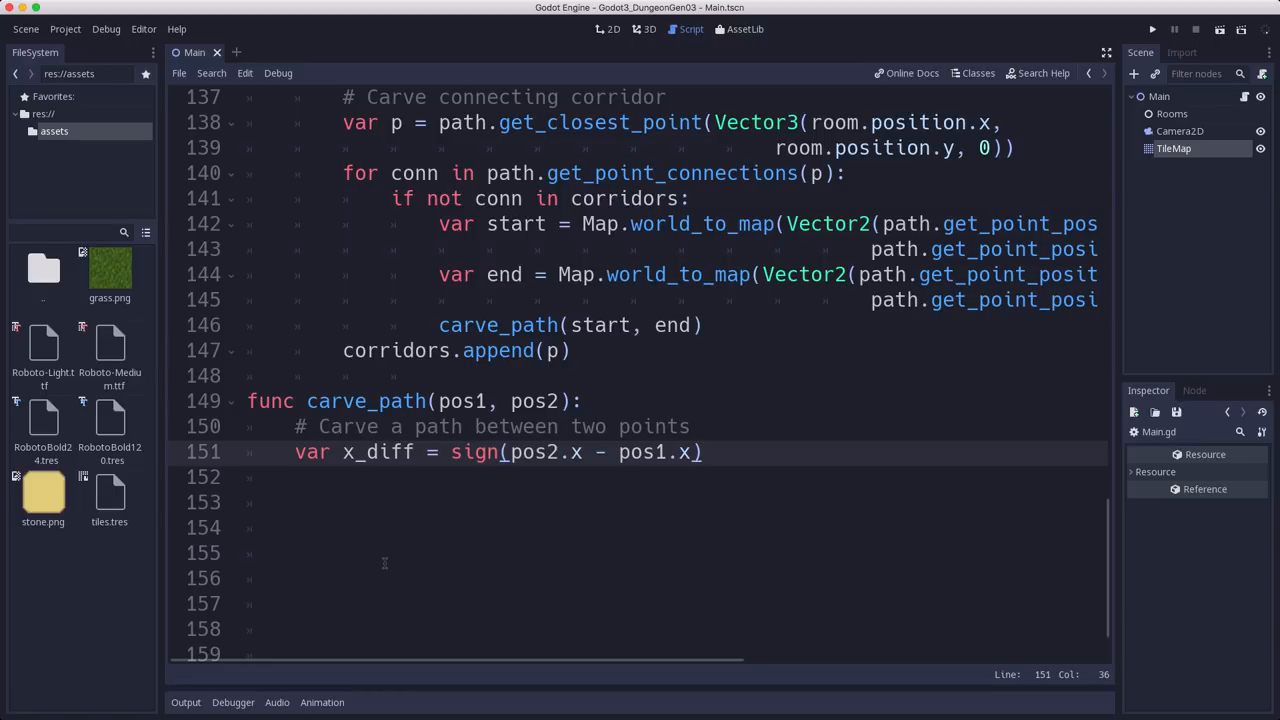
type("var y")
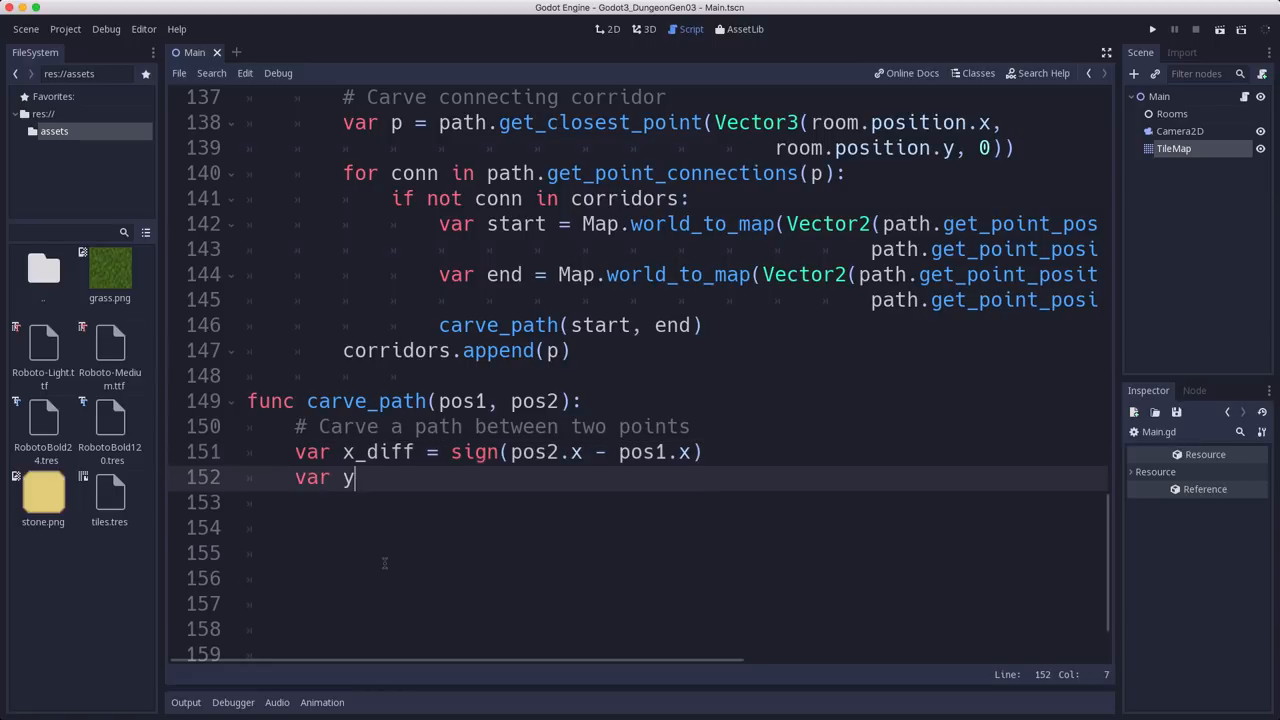
type("_diff = sign(pos2.y - pos1.y")
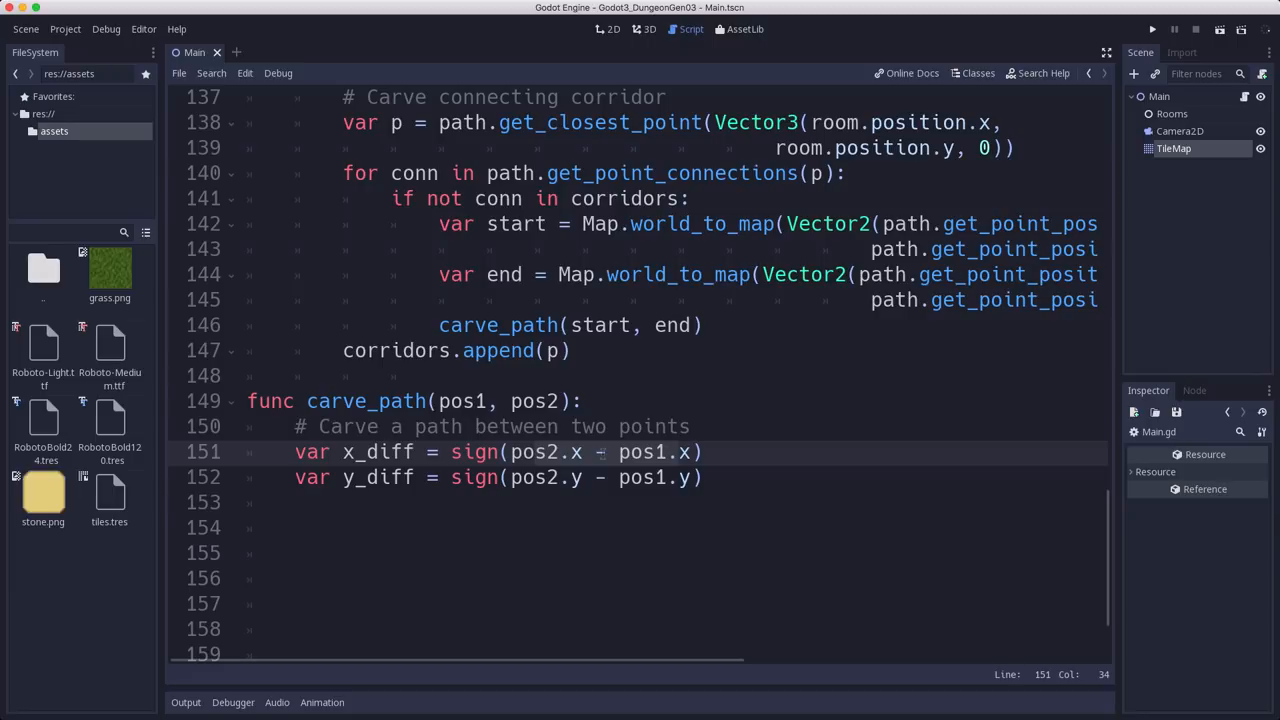
left_click(678, 452)
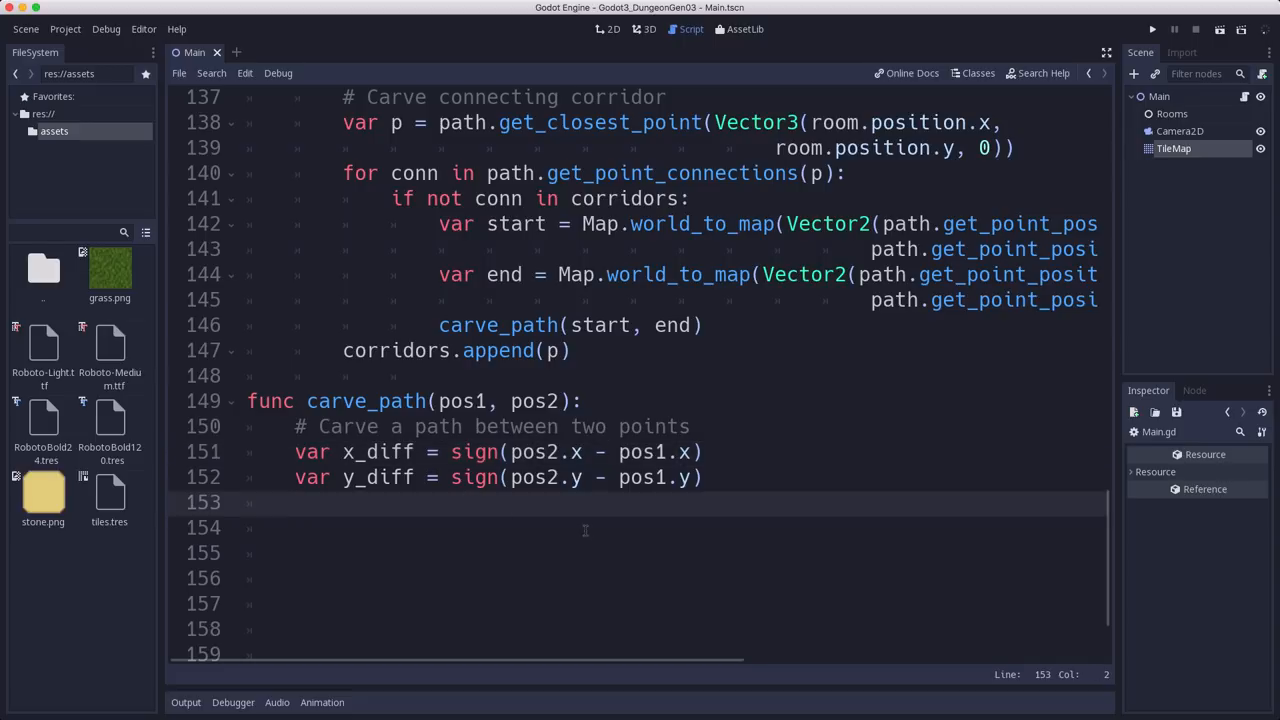
Step: When x_diff or y_diff is 0, set it to pow(-1.0, randi() % 2), then run the project
type("if")
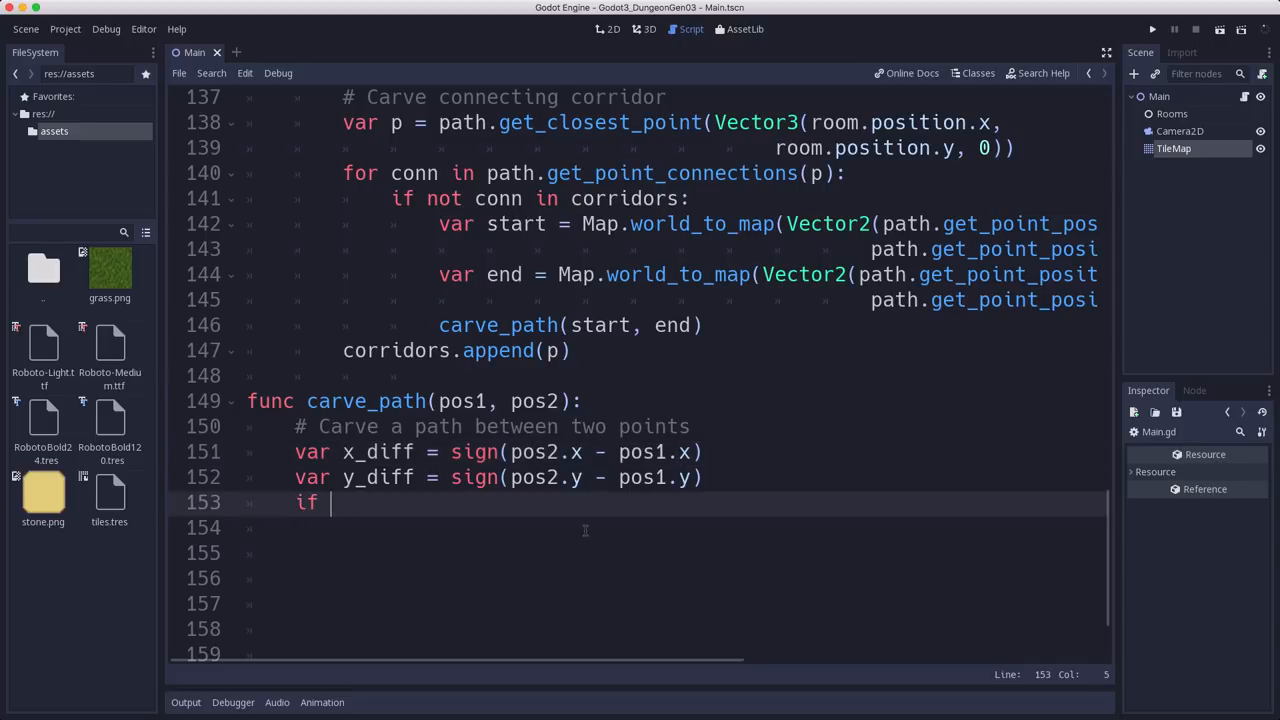
type("x_diff ==")
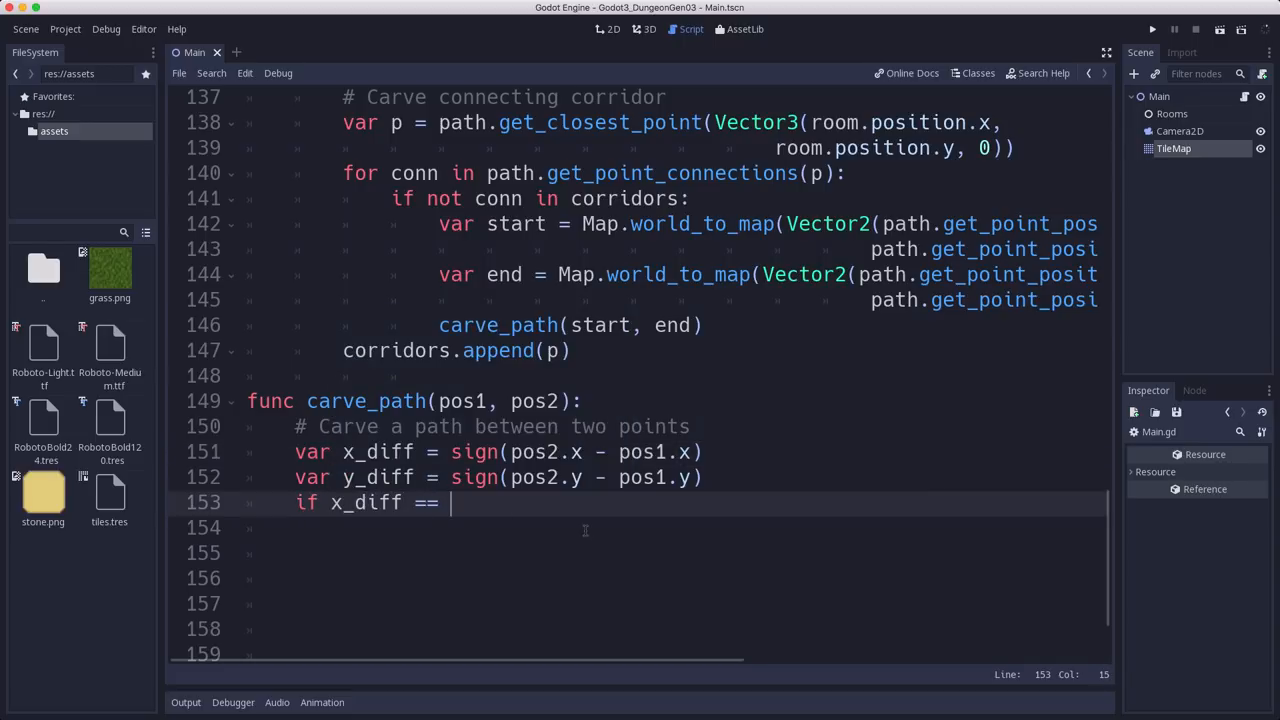
type("0:")
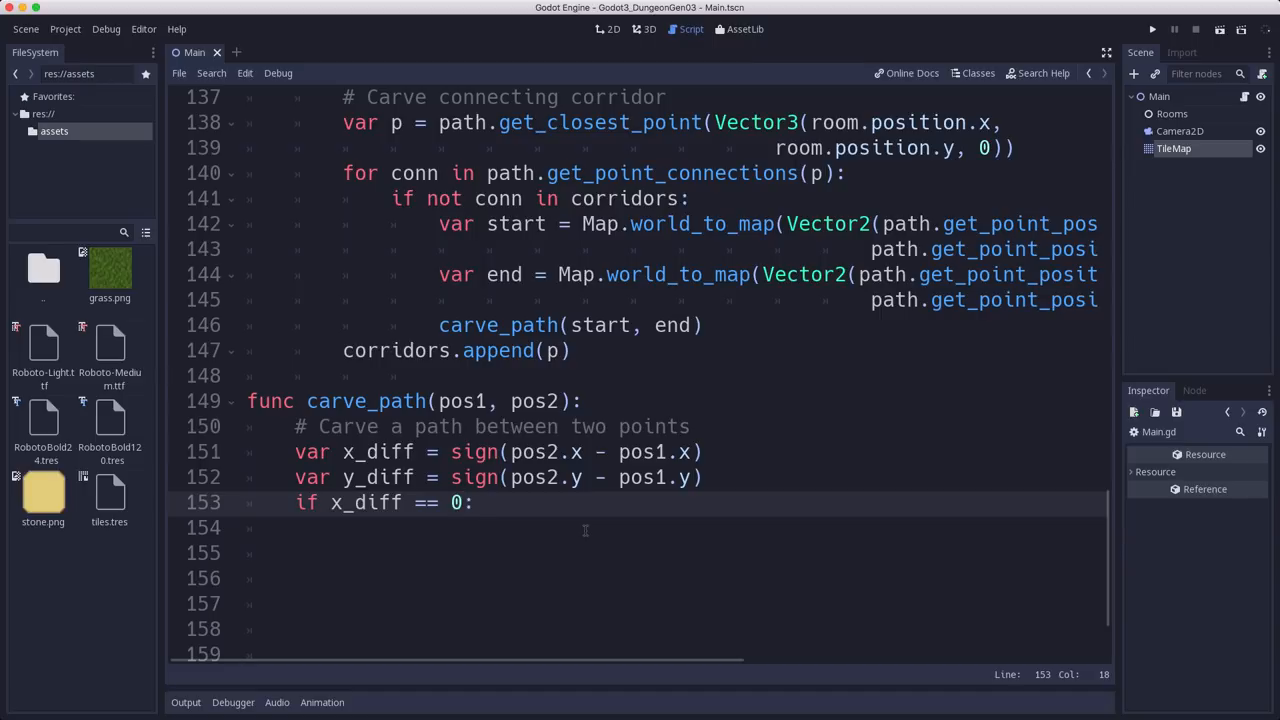
type("x_diff")
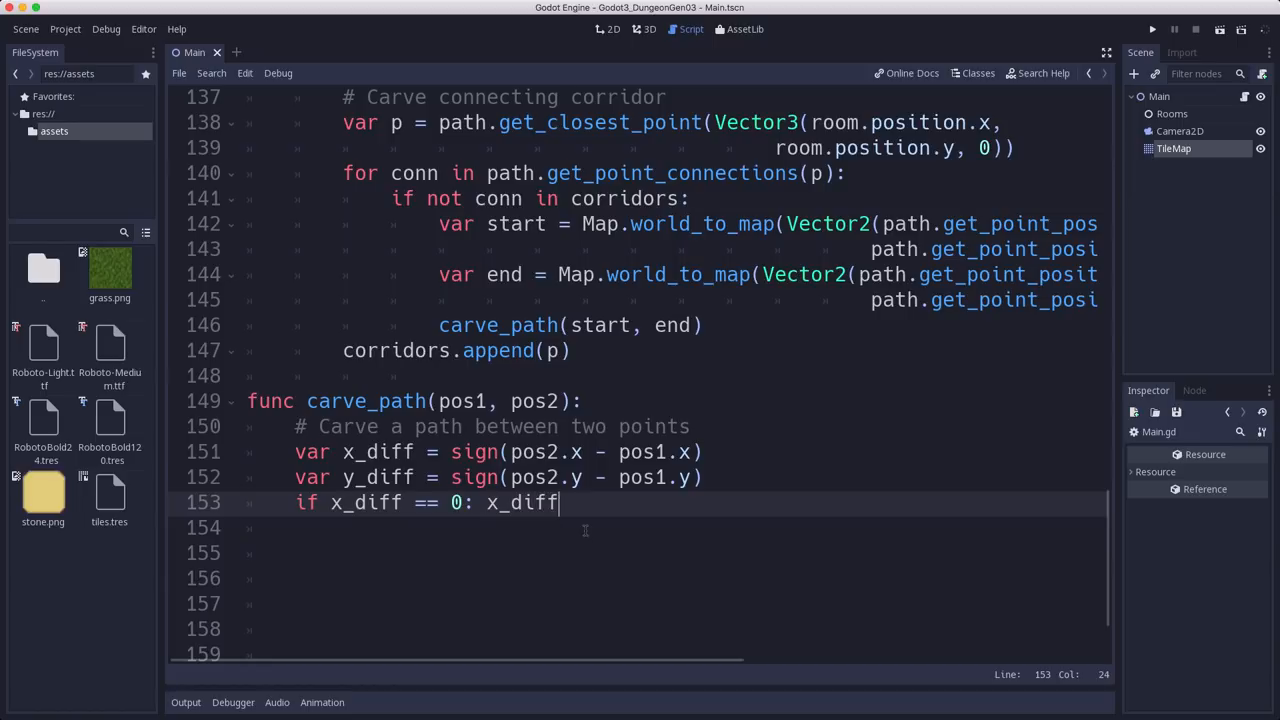
type("= pow(")
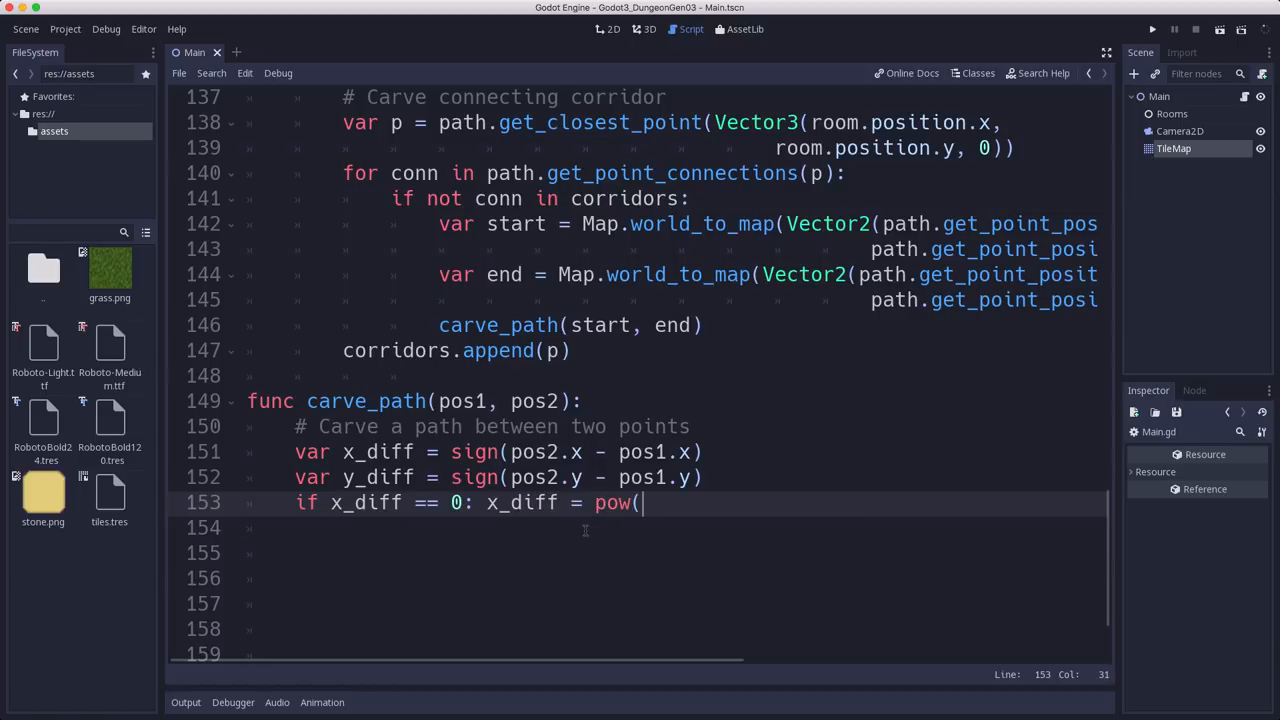
type("-1.0, r")
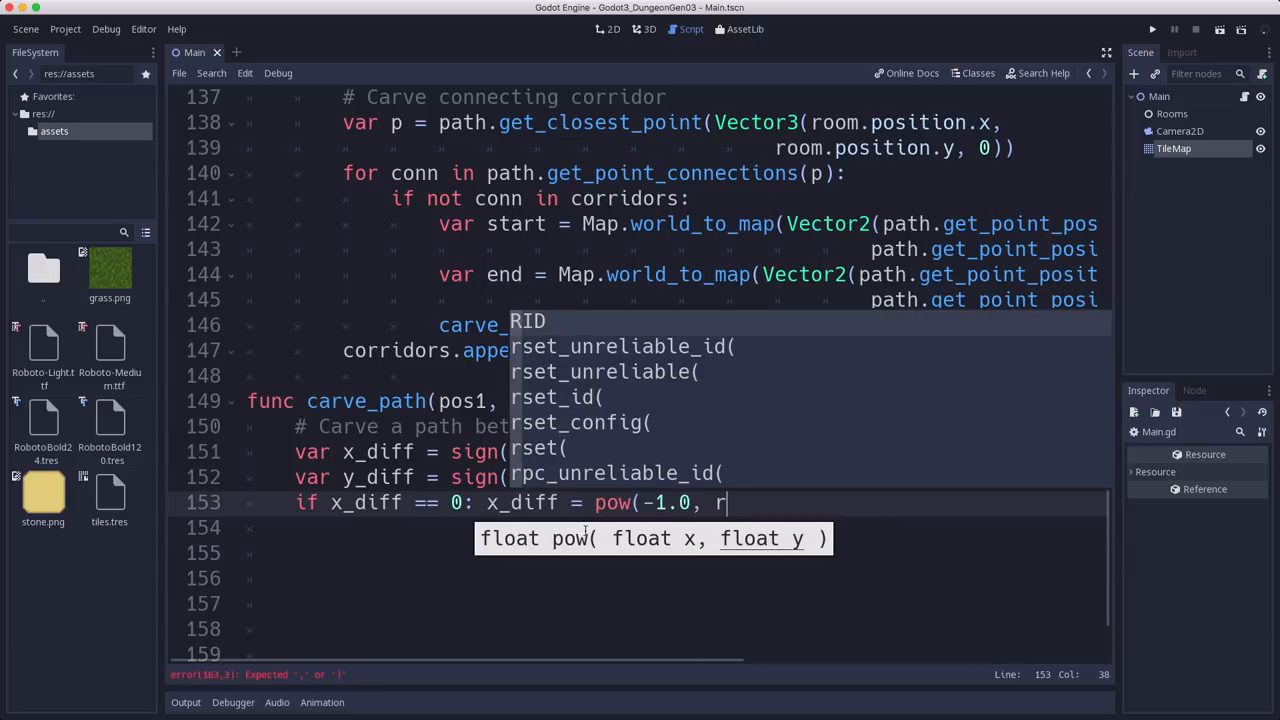
type("andi(")
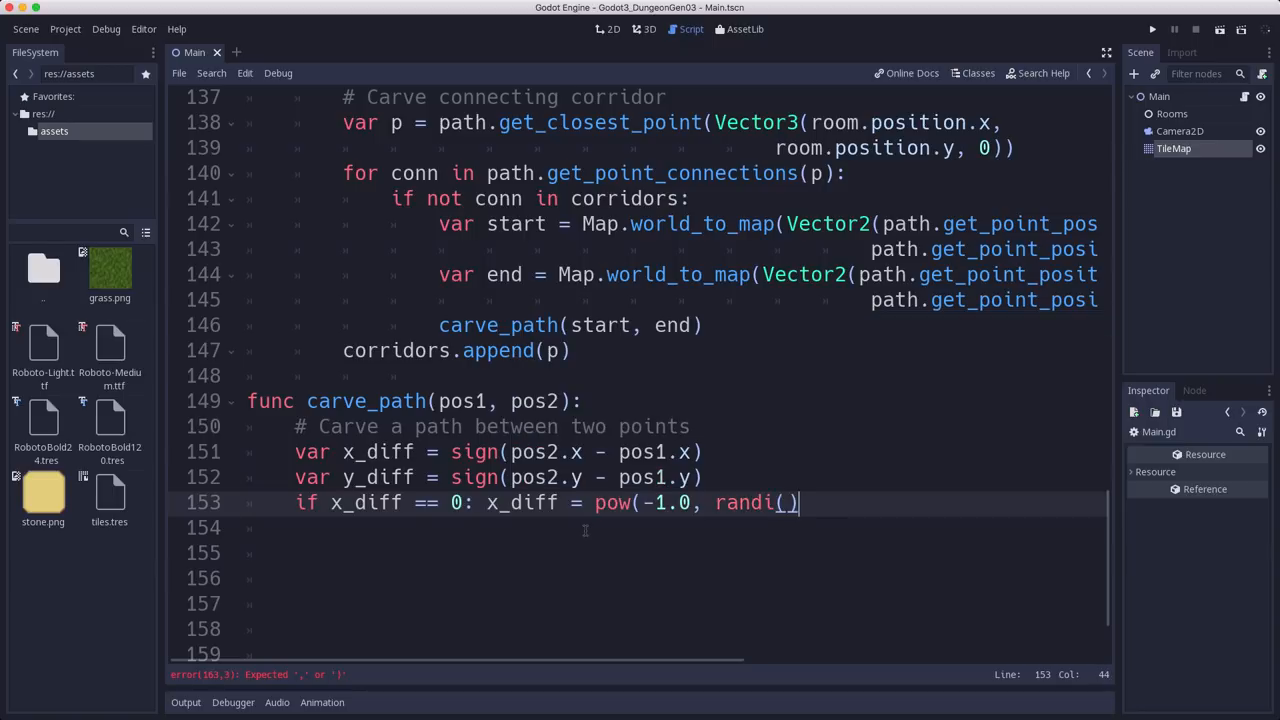
type("%0")
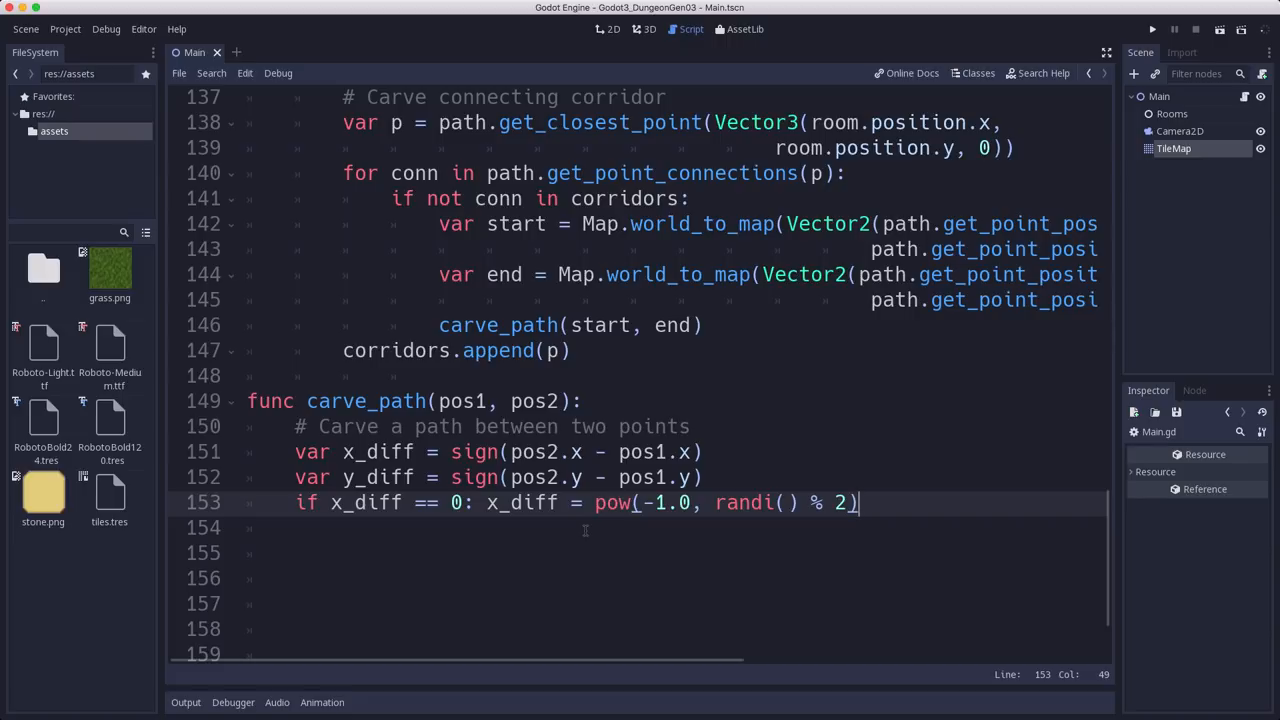
type("i")
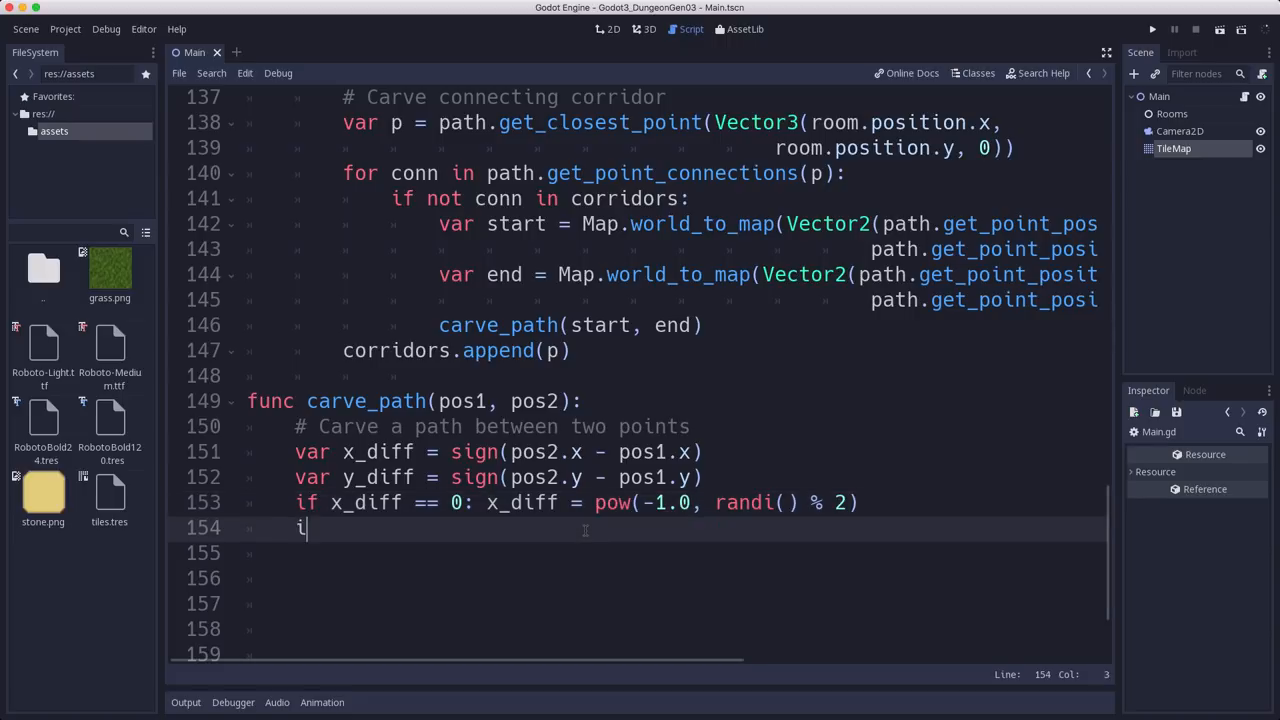
type("f")
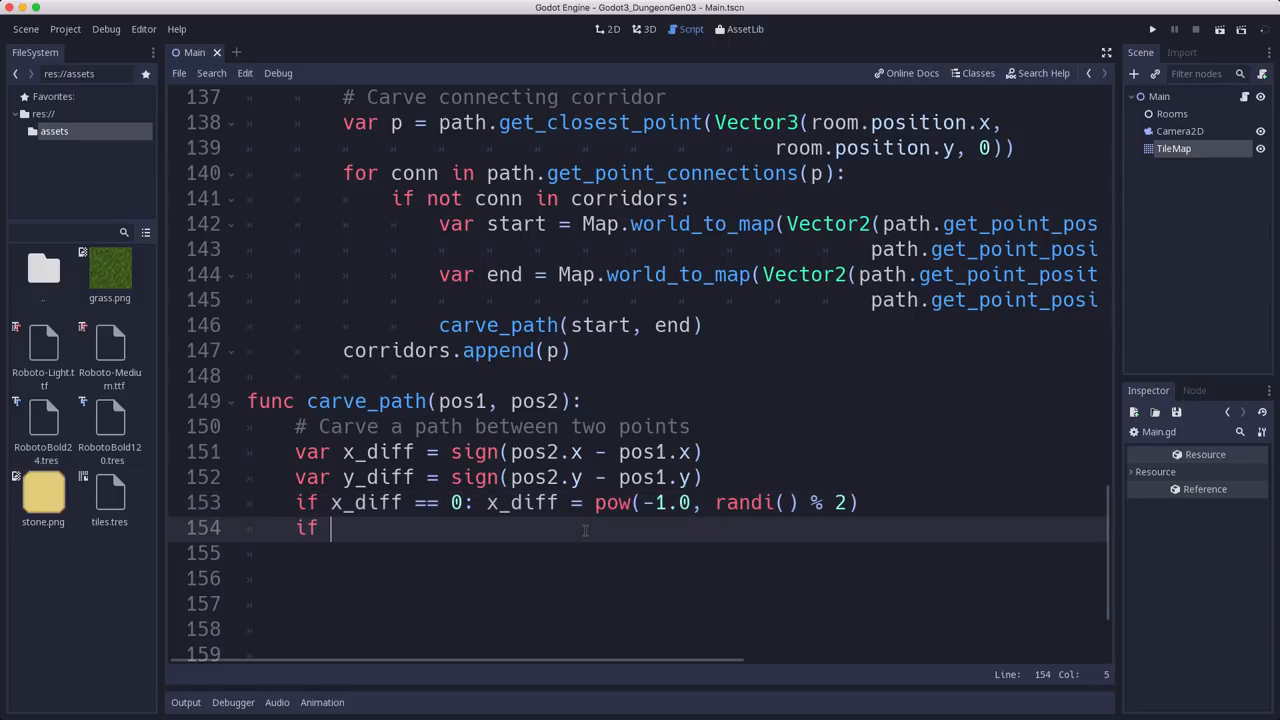
type("y_diff =- 0: y_diff = pow(-1.0, randi() % 2)")
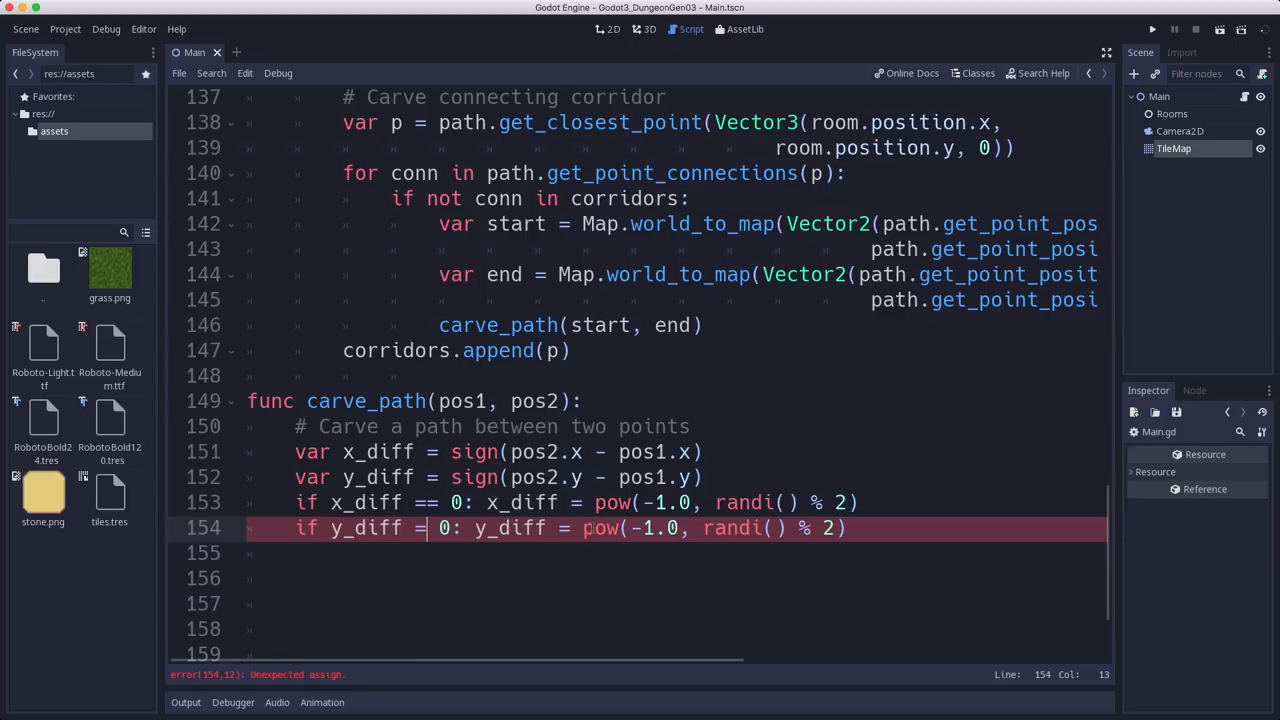
type("=")
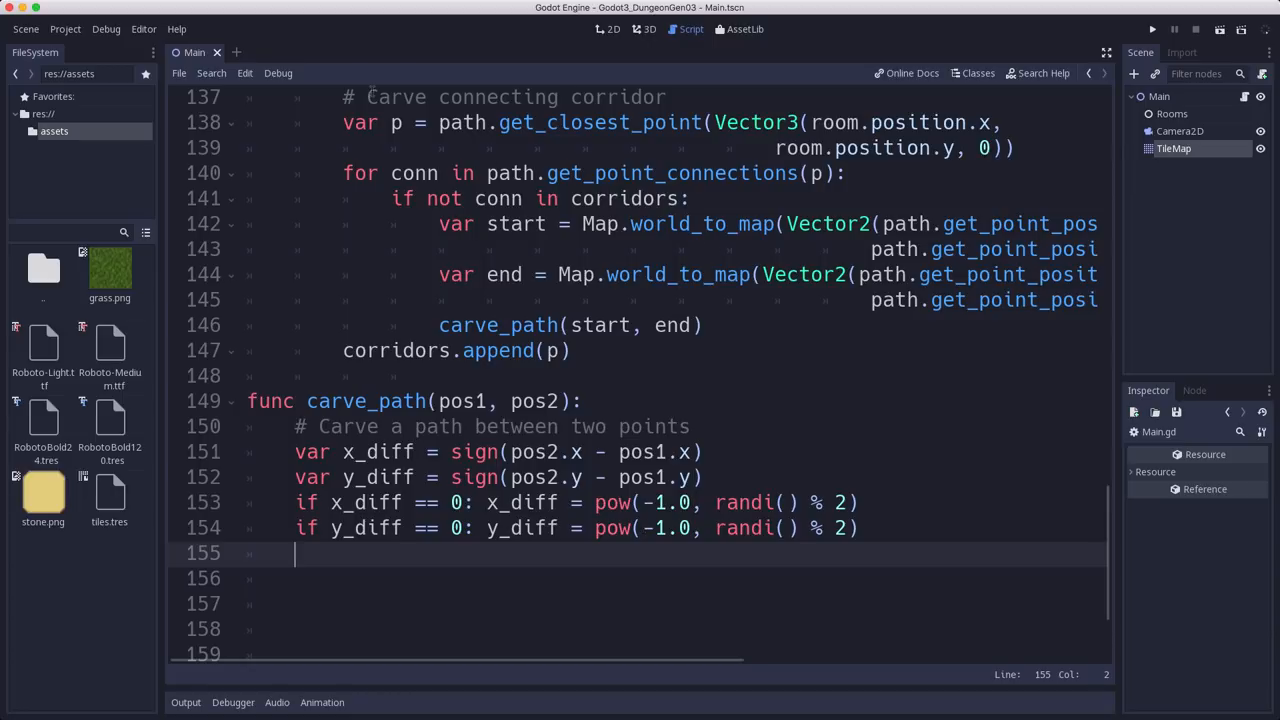
mouse_move(502, 240)
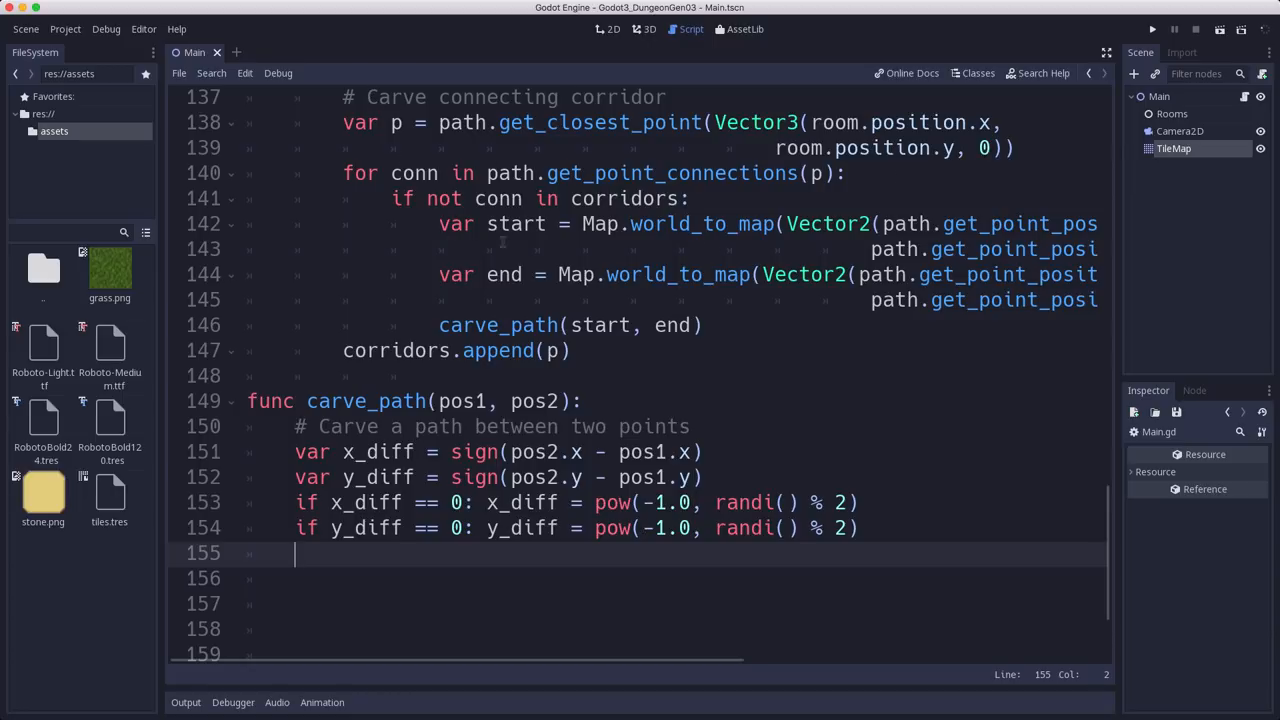
left_click(1152, 30)
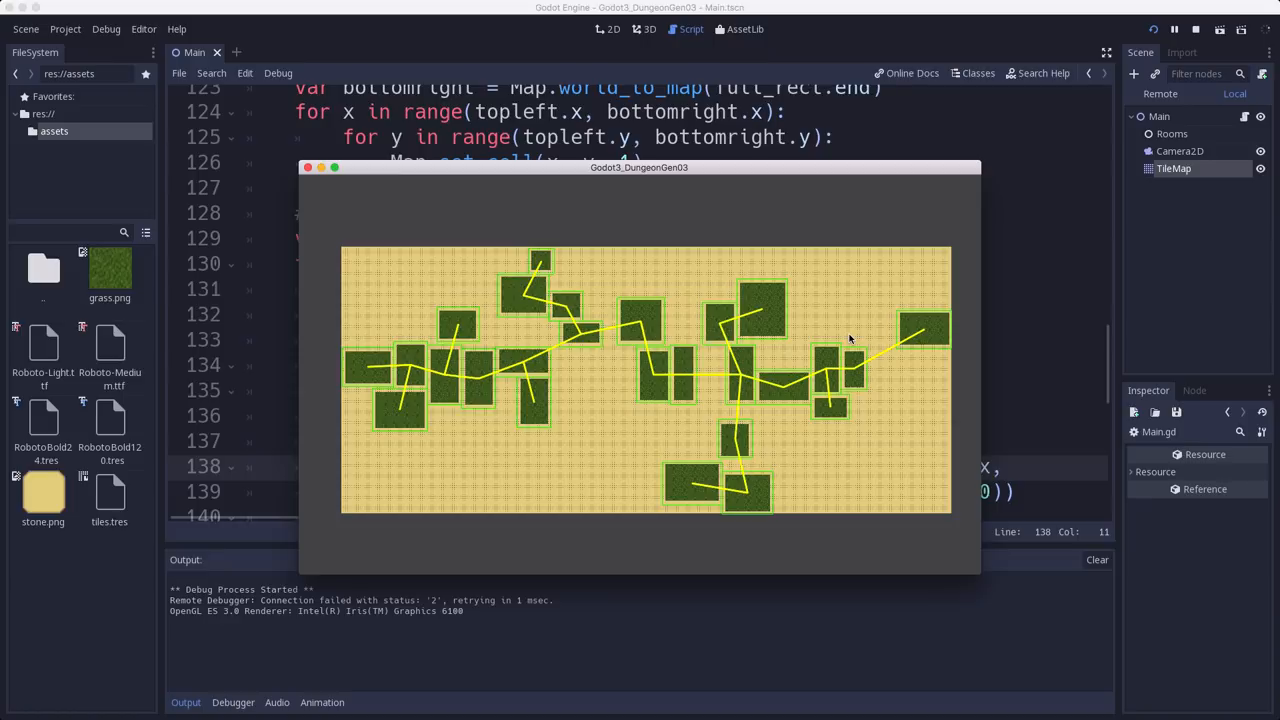
mouse_move(876, 360)
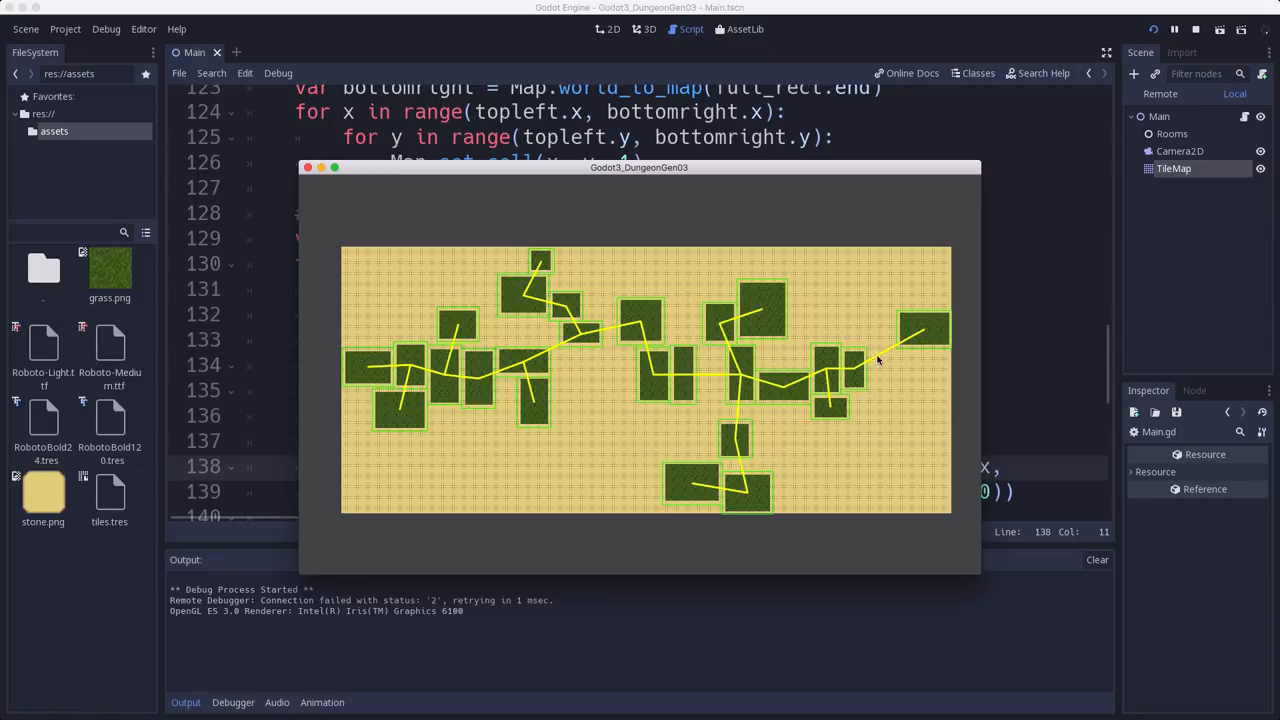
mouse_move(884, 358)
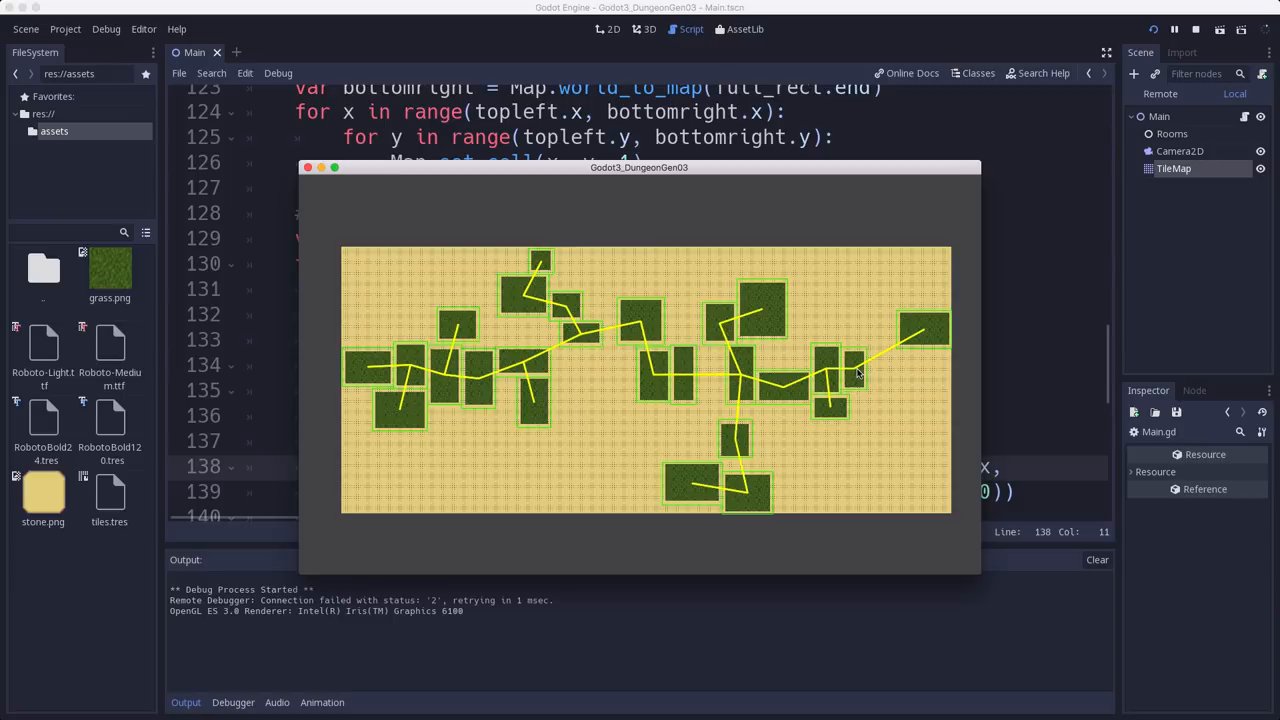
mouse_move(910, 376)
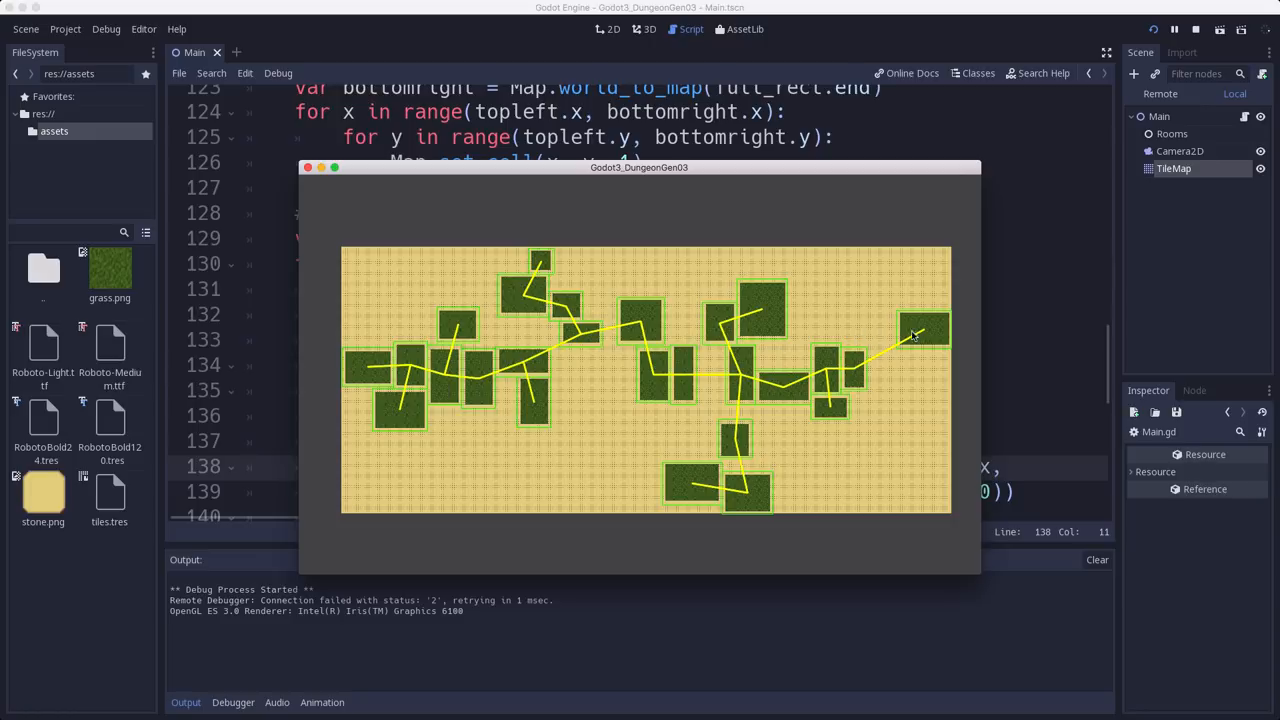
mouse_move(920, 370)
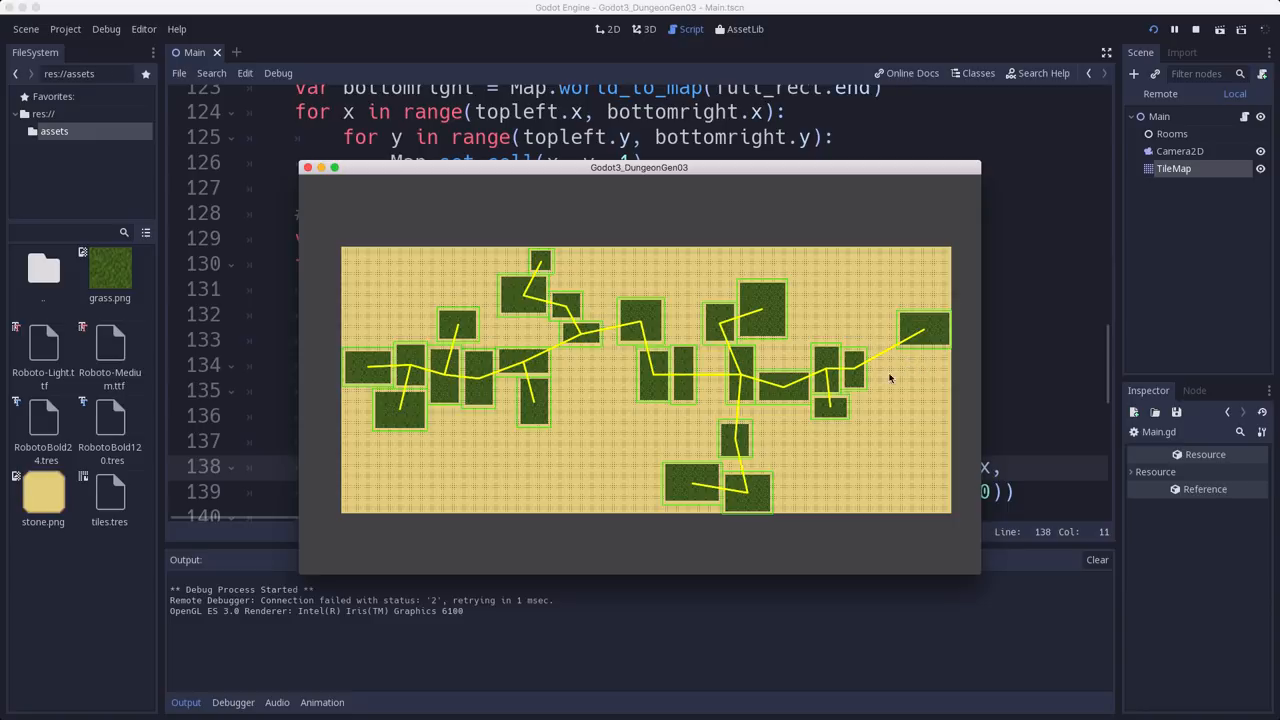
mouse_move(868, 376)
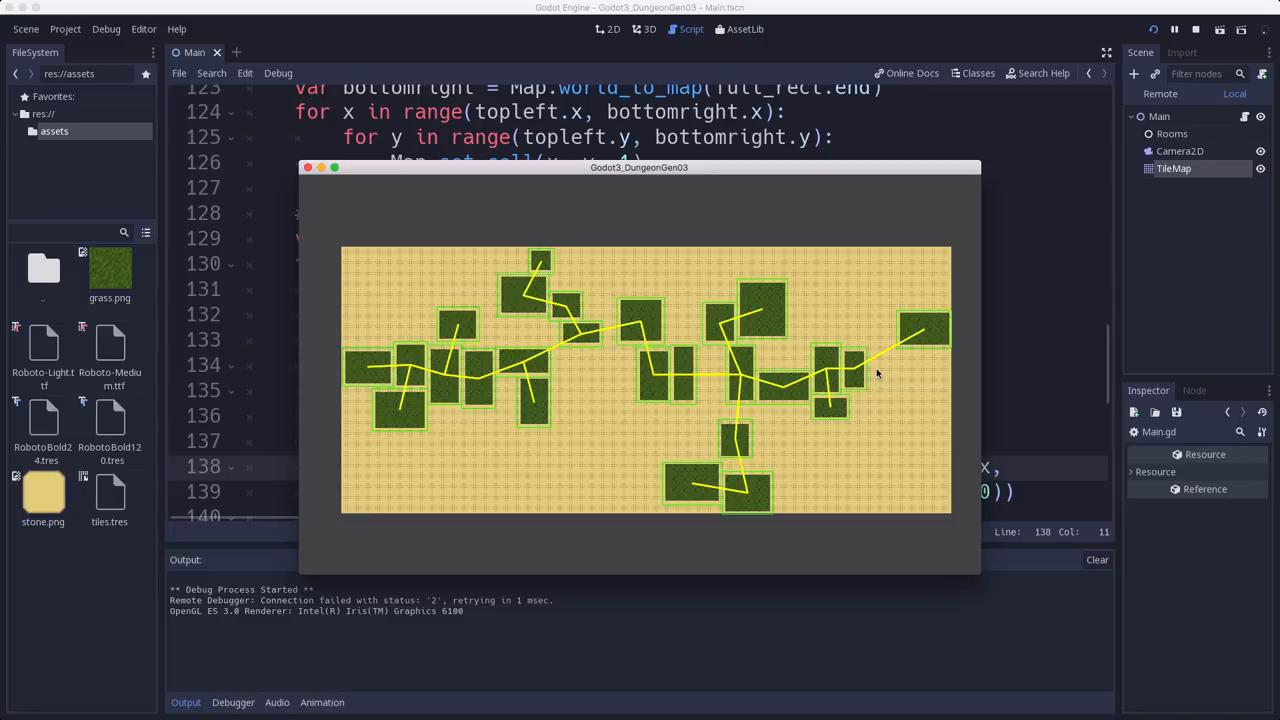
mouse_move(904, 336)
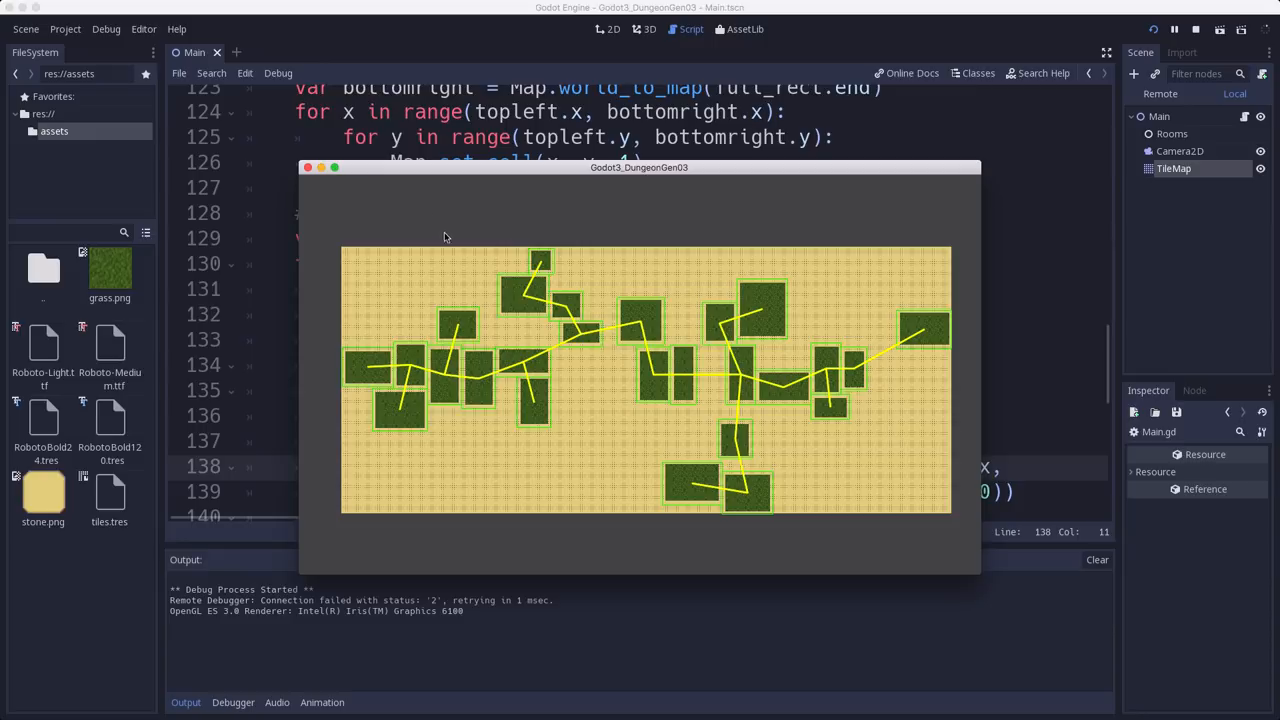
mouse_move(850, 376)
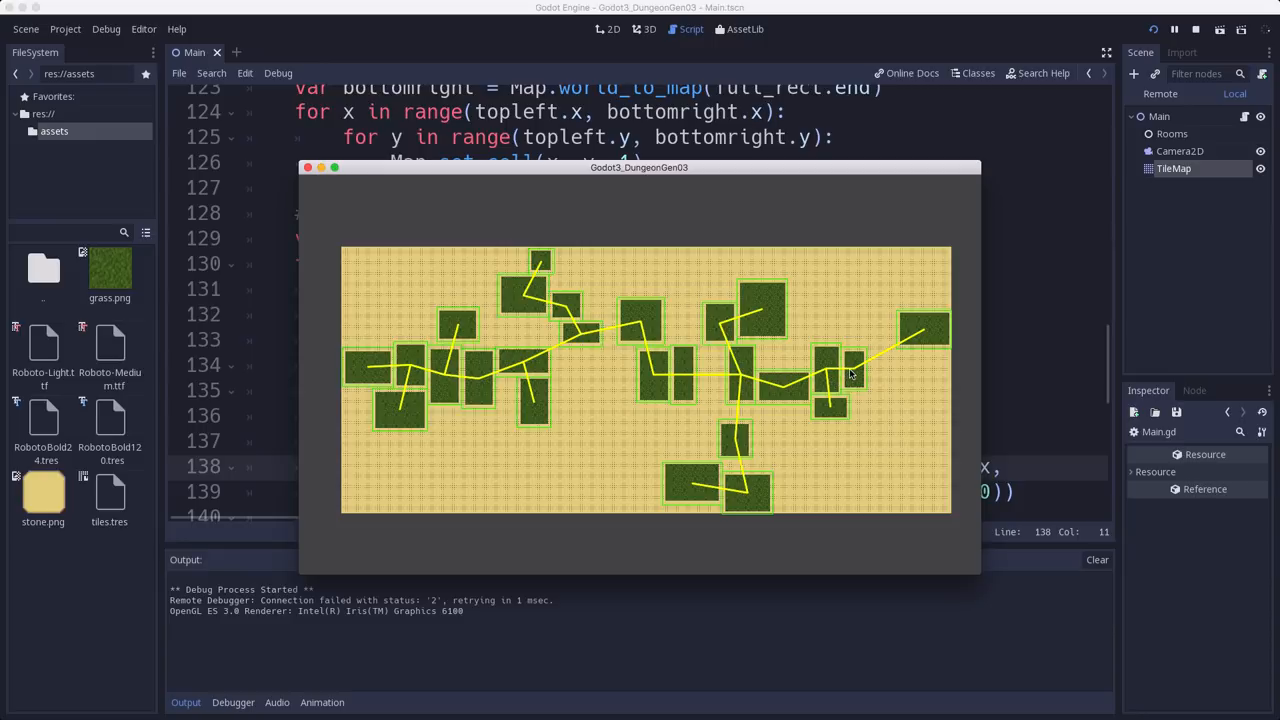
mouse_move(918, 336)
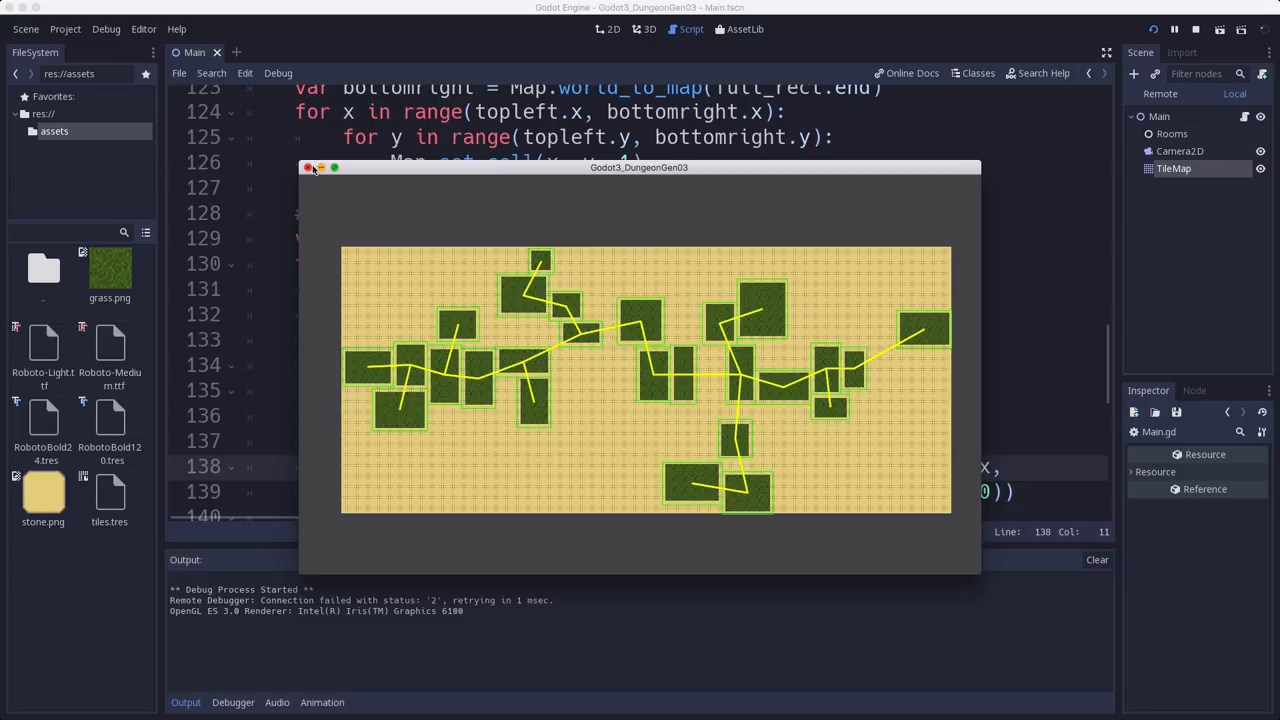
Step: Close the running dungeon preview window to return to Main.gd
left_click(308, 168)
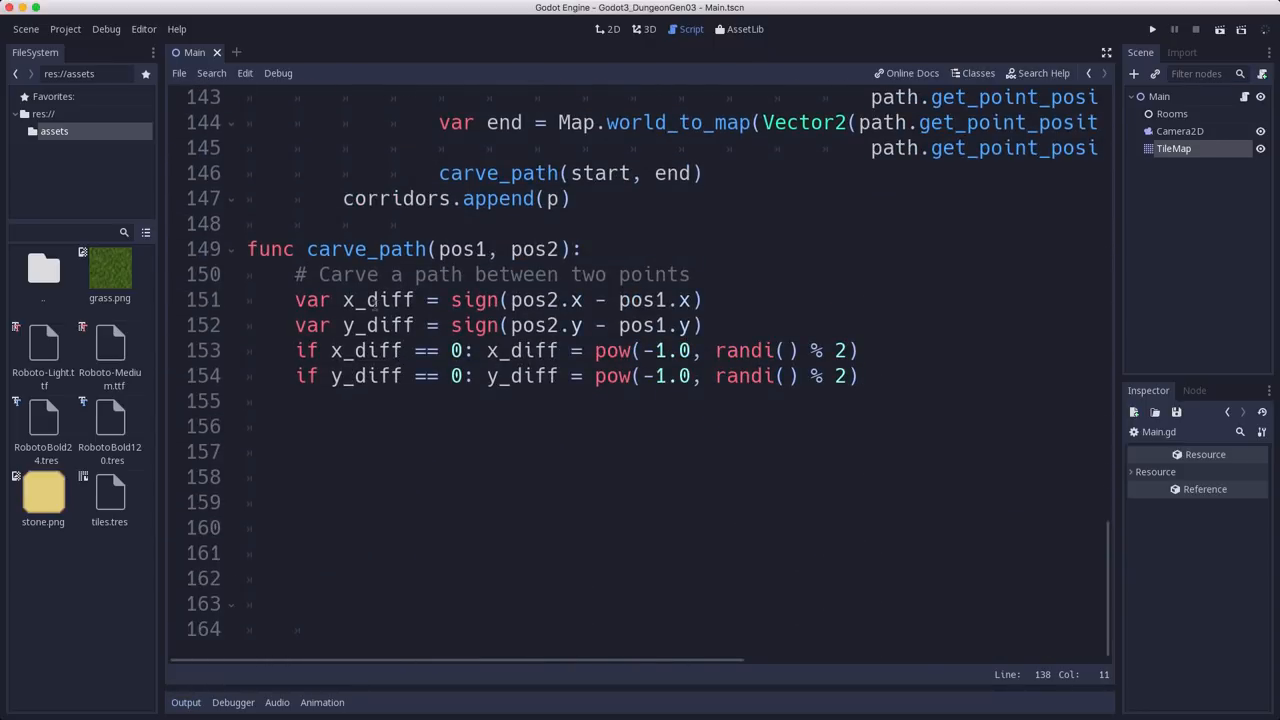
mouse_move(440, 312)
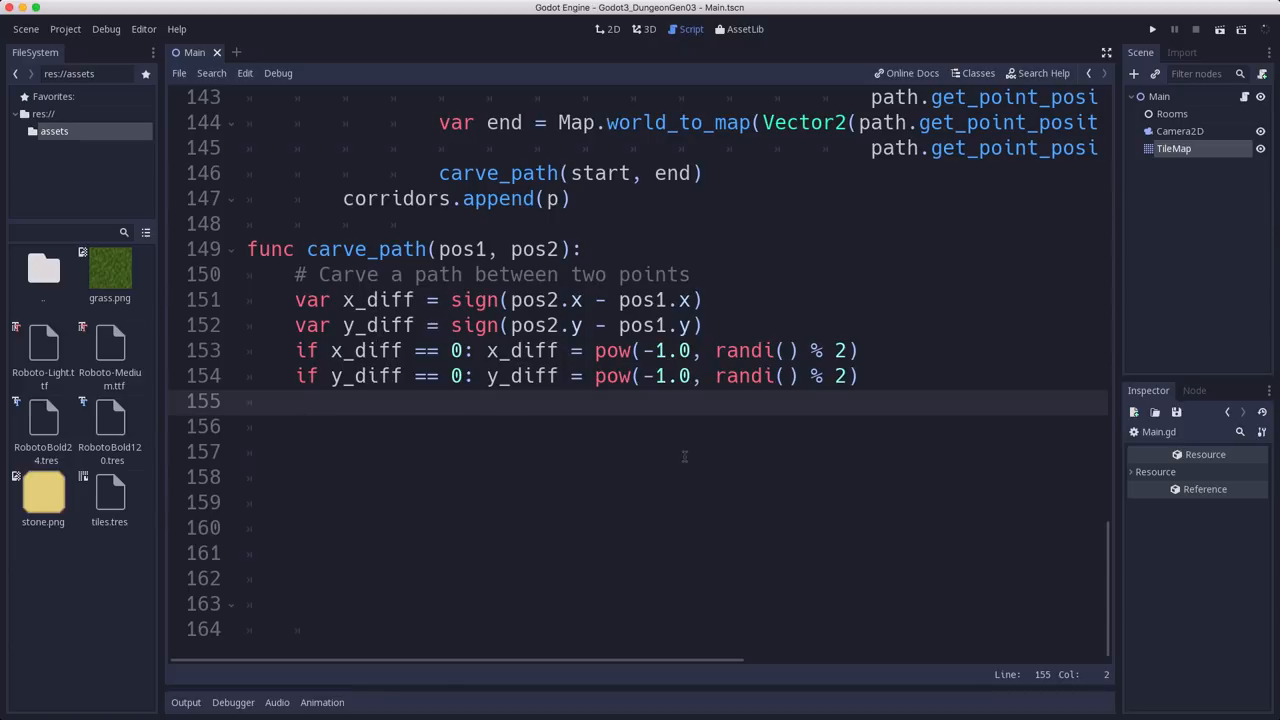
Step: Add a '# choose either x/y' comment for the random bend direction
type("# choose ran")
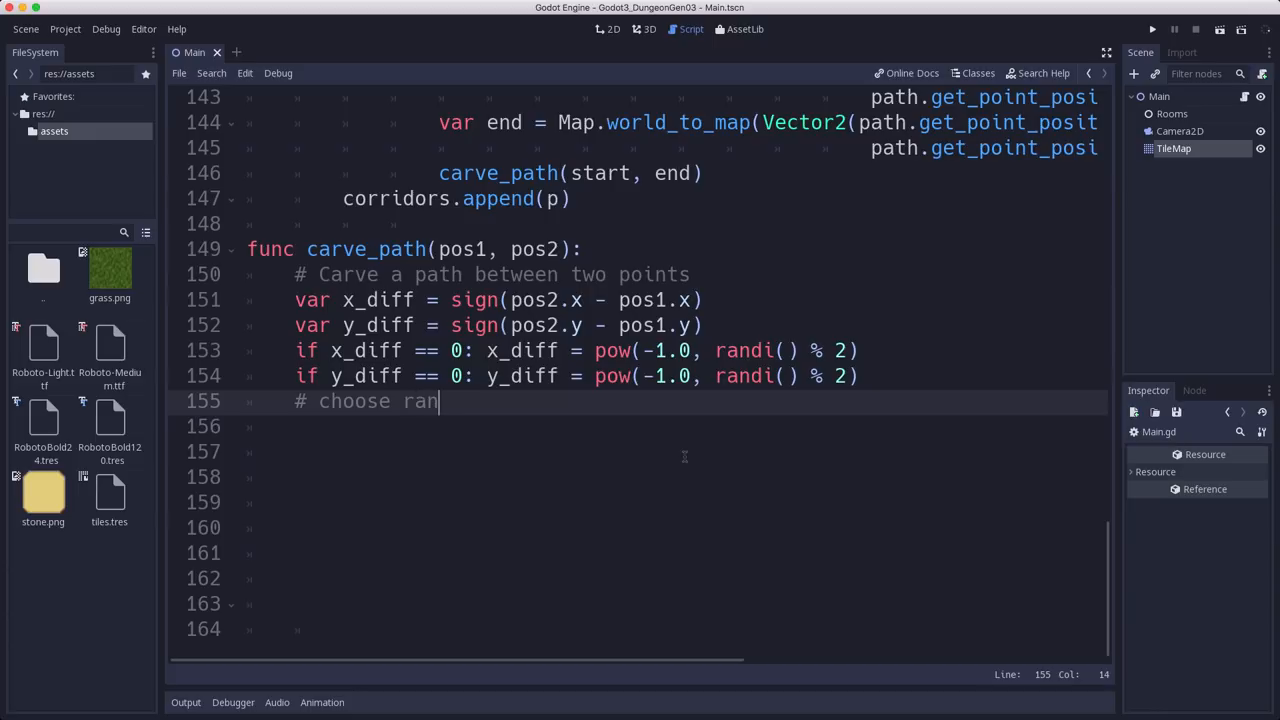
key("BackSpace")
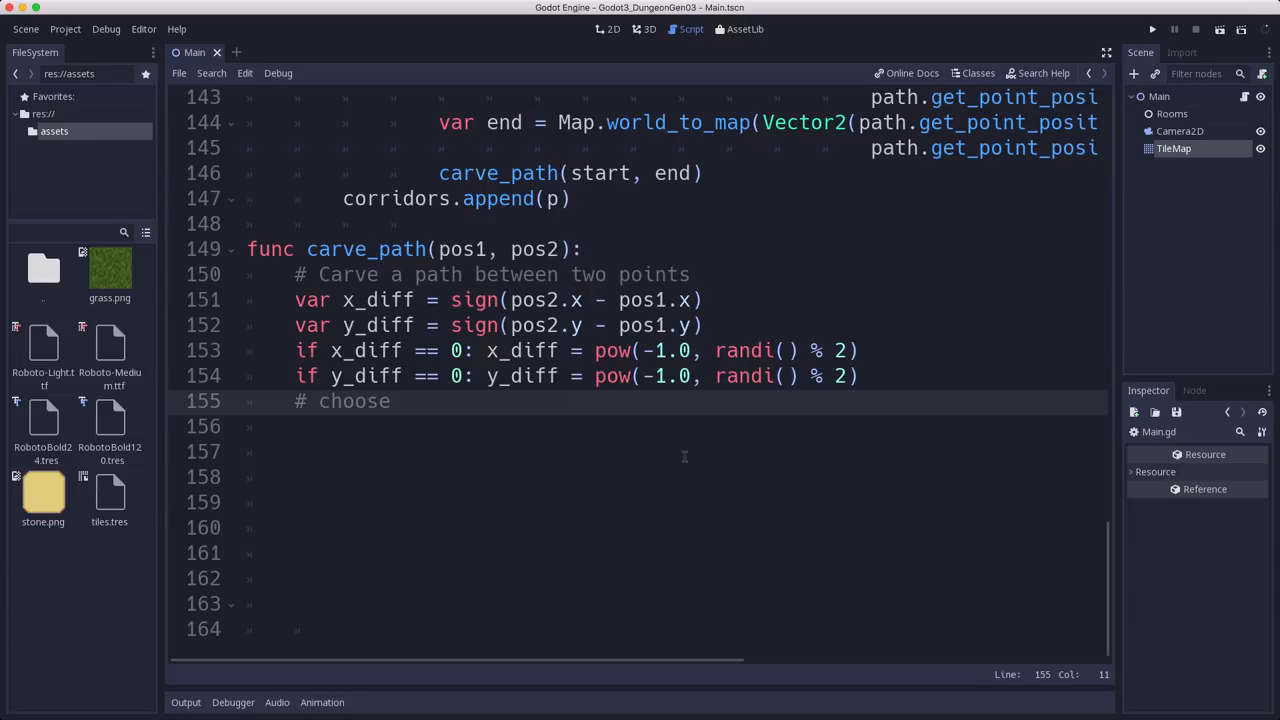
type("x")
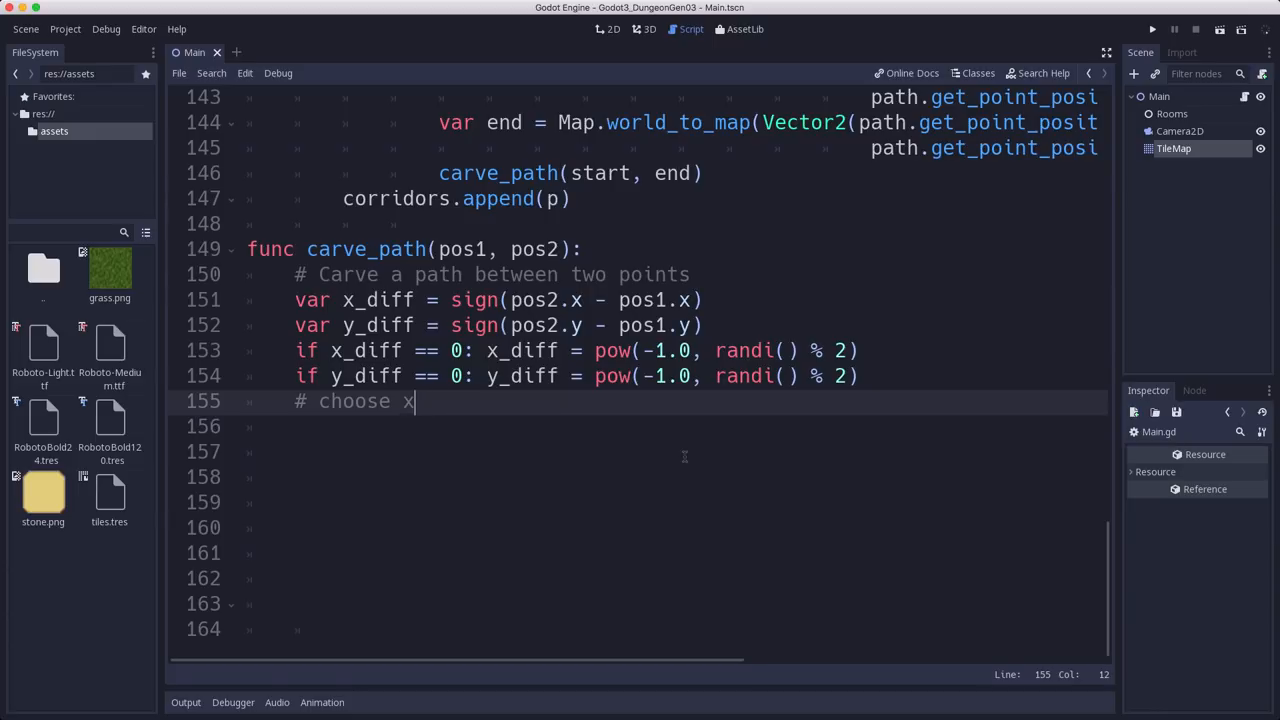
type("ei")
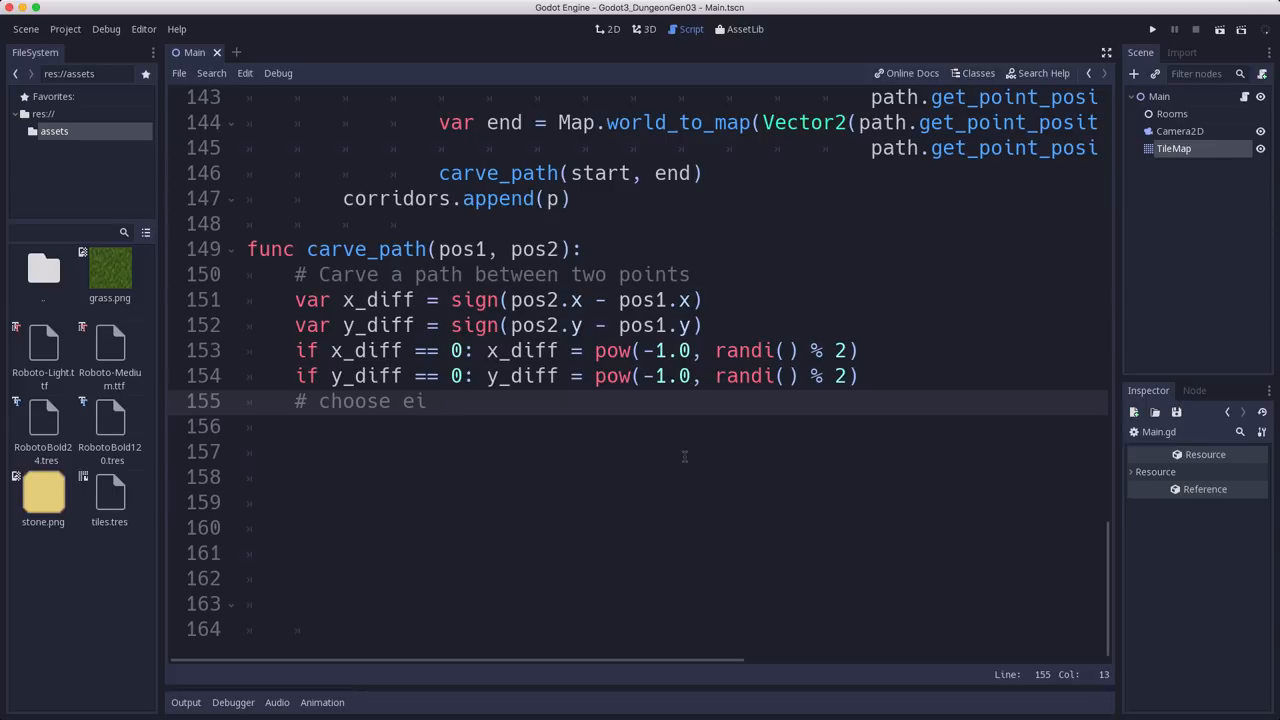
type("ther d")
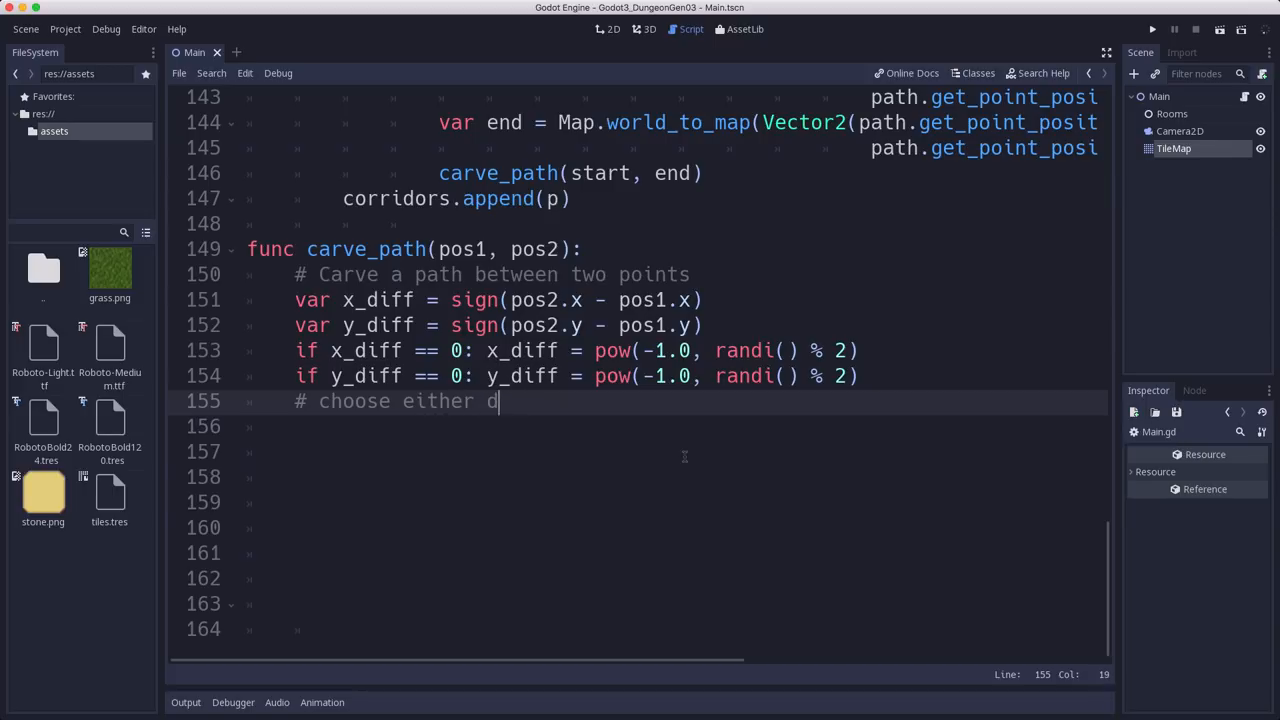
type("x/y or y/x")
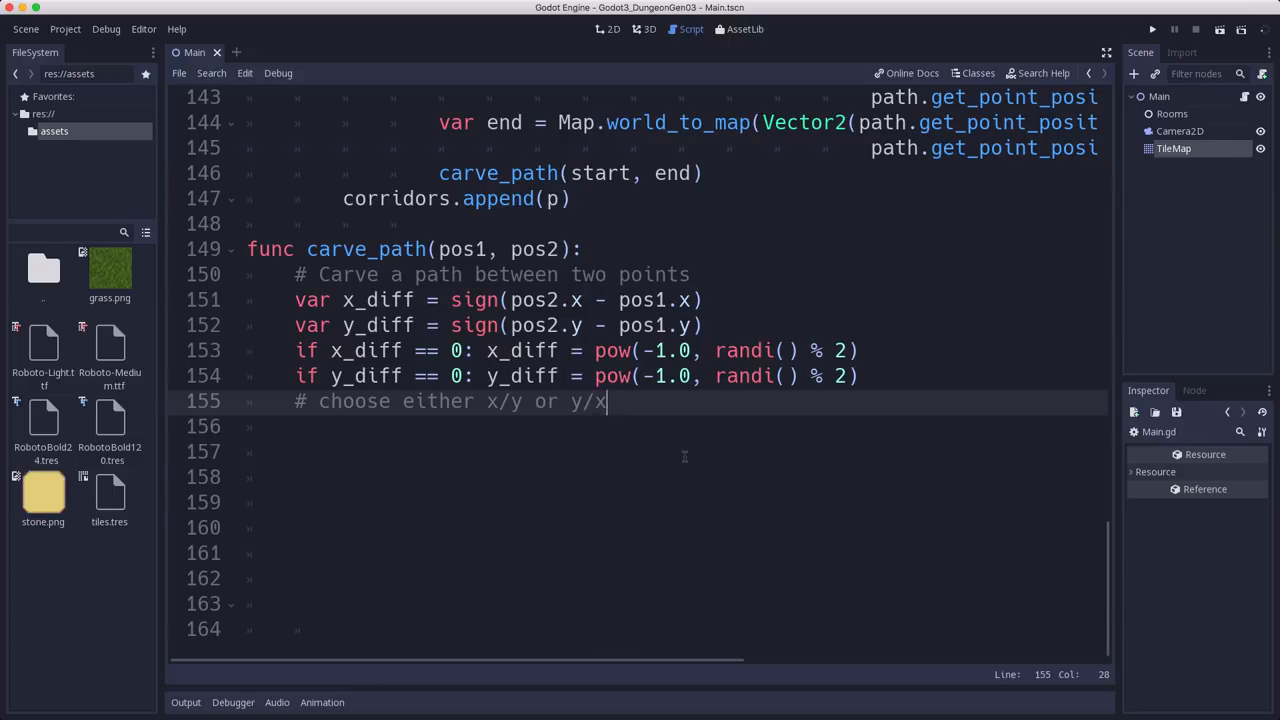
Step: Set var x_y = pos1, var y_x = pos2, swapping them when randi() % 2 > 0
type("var x")
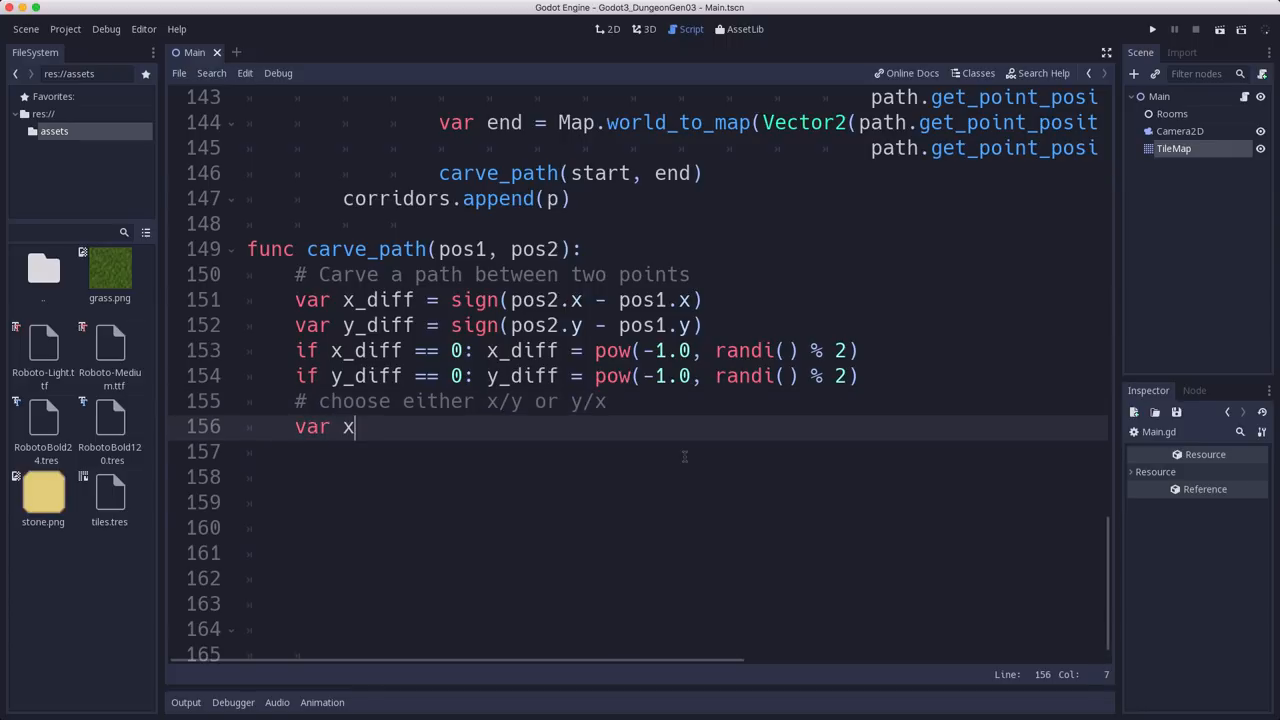
type("_y = pos1")
left_click(638, 452)
type("var")
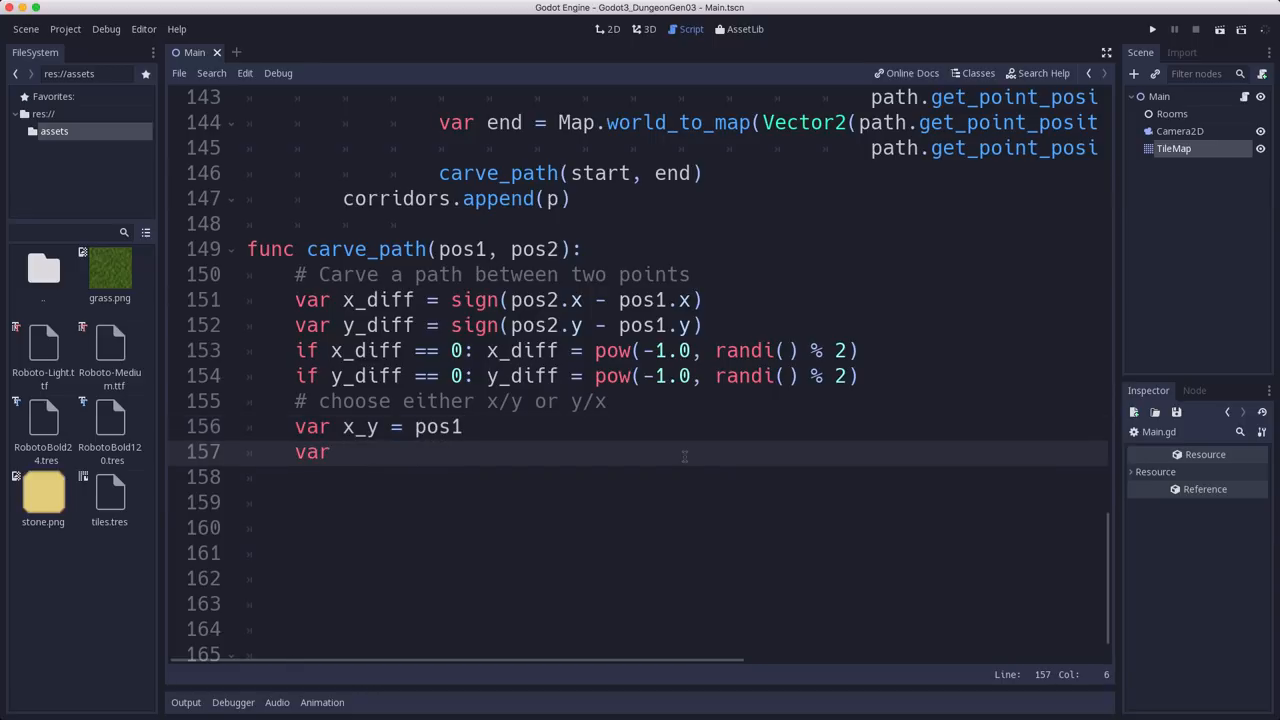
type("y_x = pos")
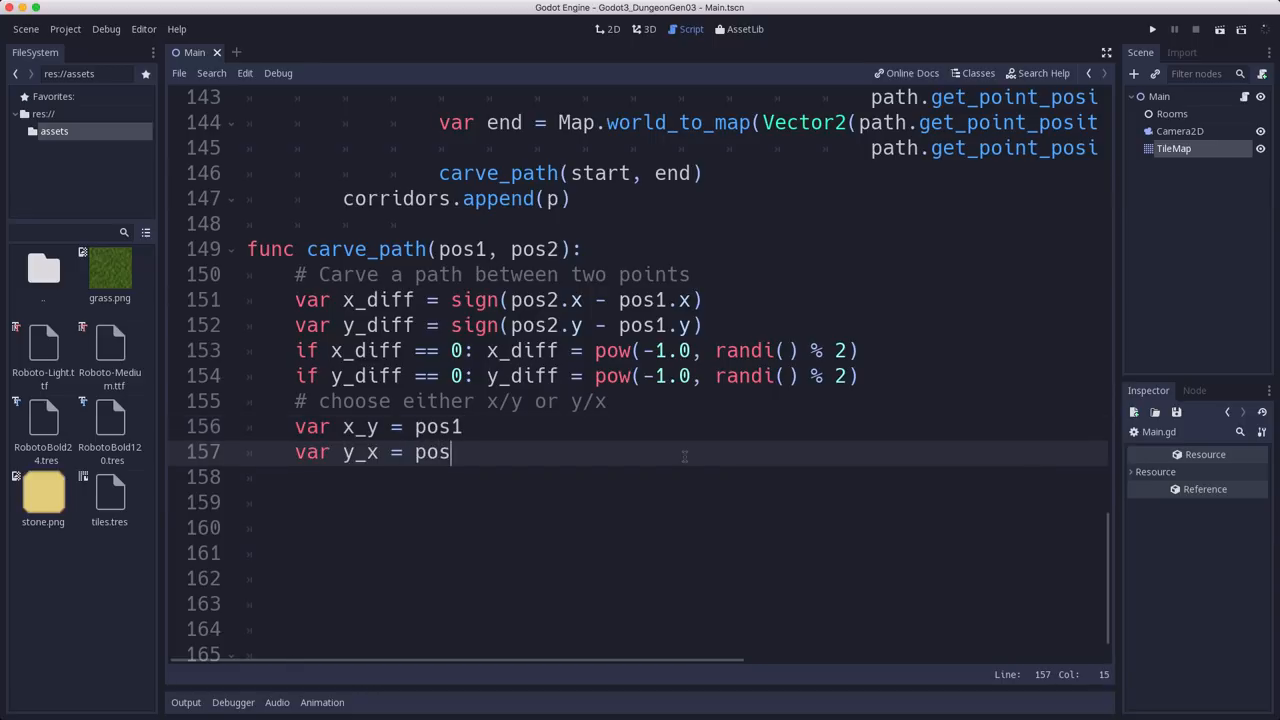
type("2")
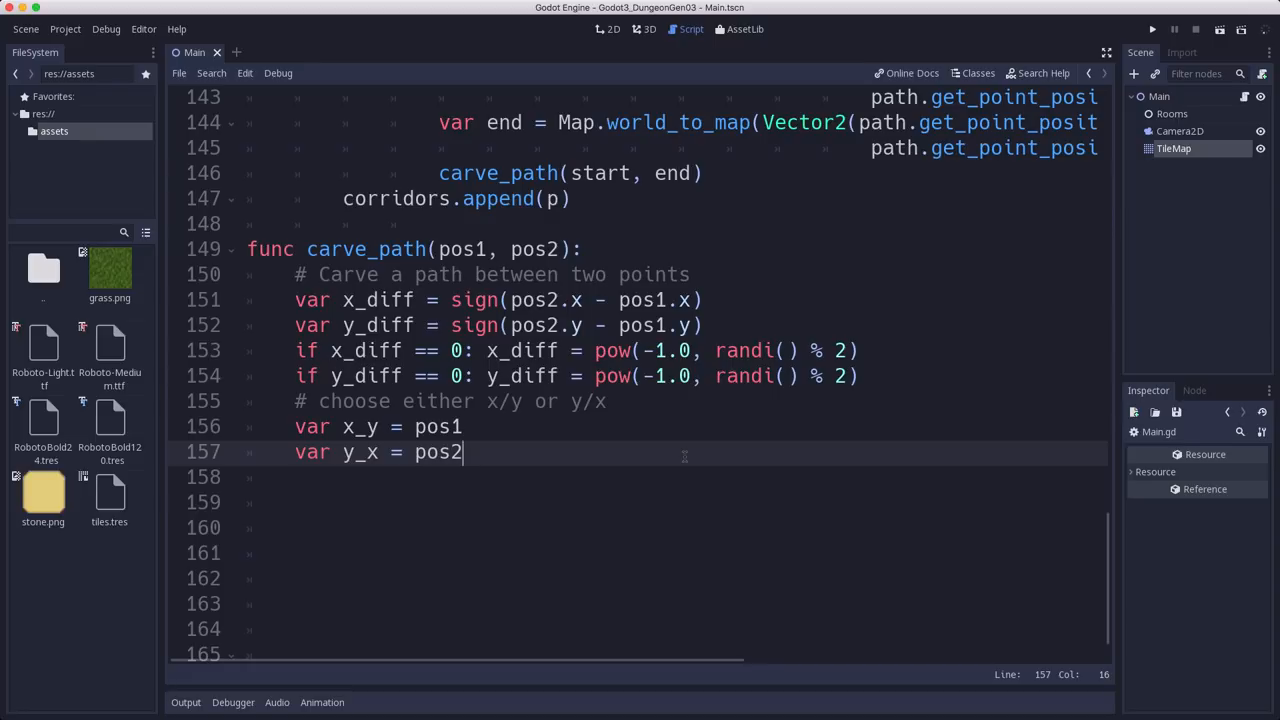
type("if (")
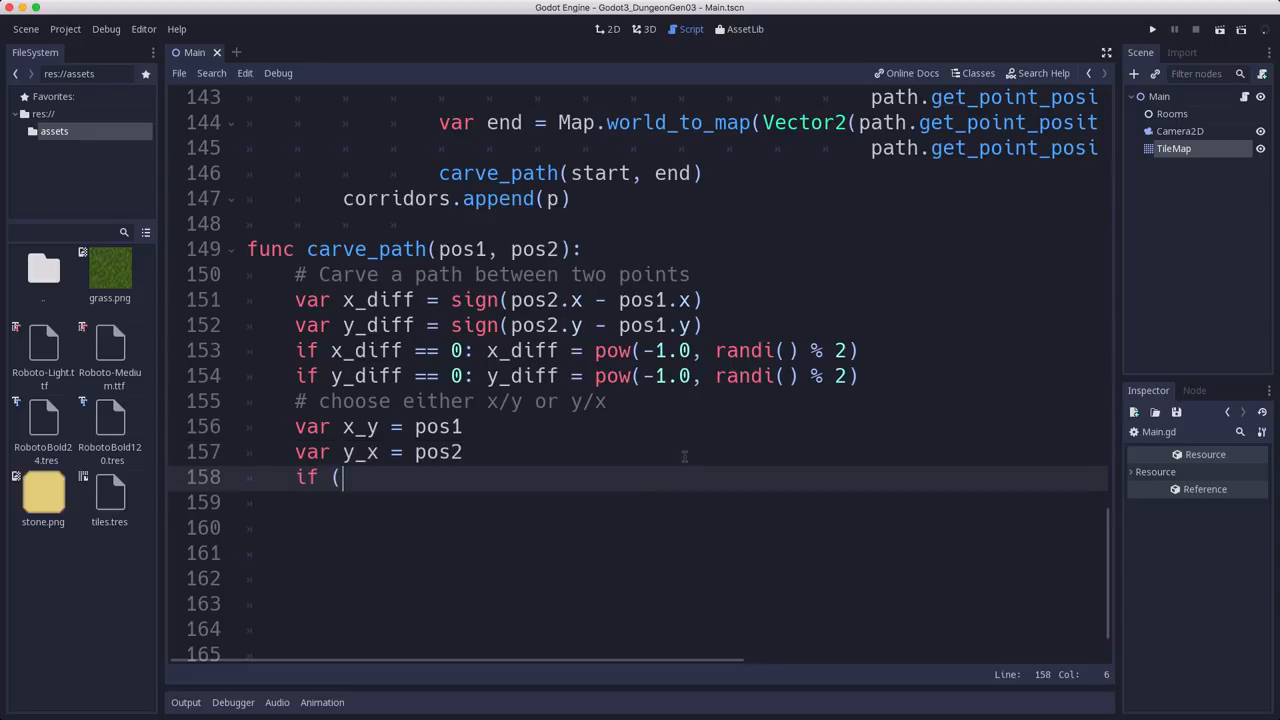
type("randi() % 2) ==")
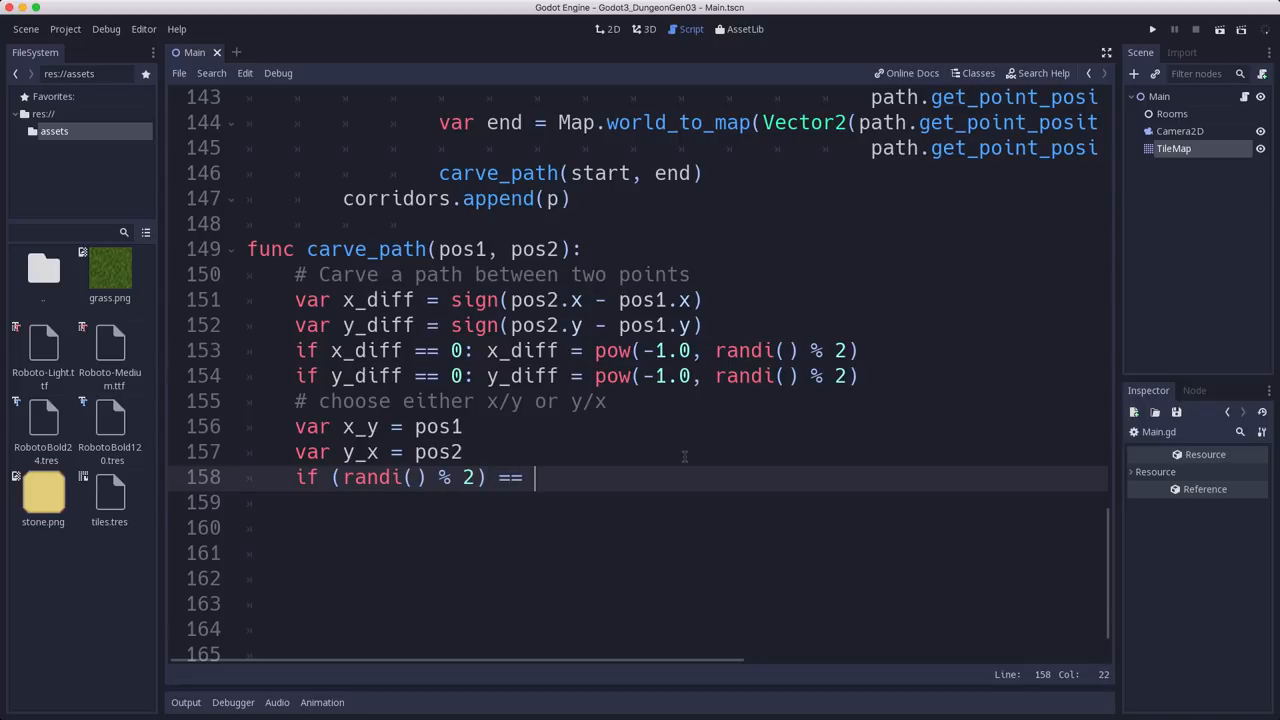
type("> 0:")
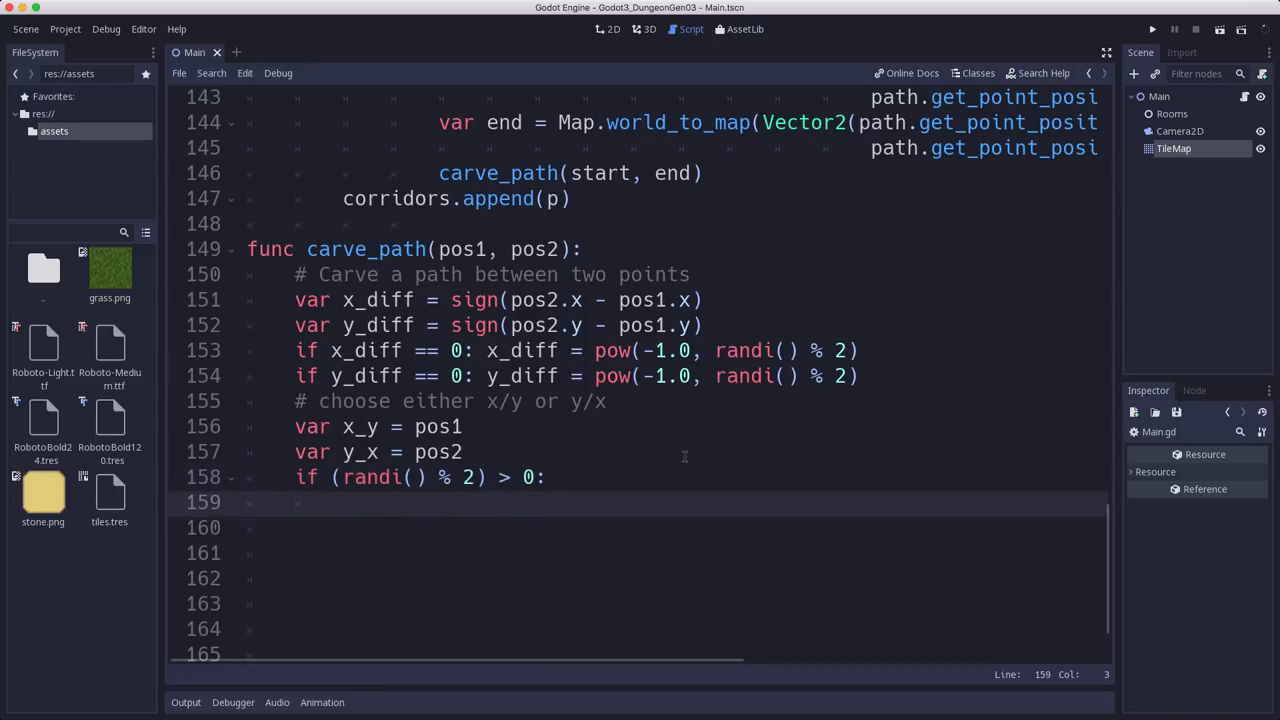
type("x_y = pos2")
left_click(638, 552)
type("for x in")
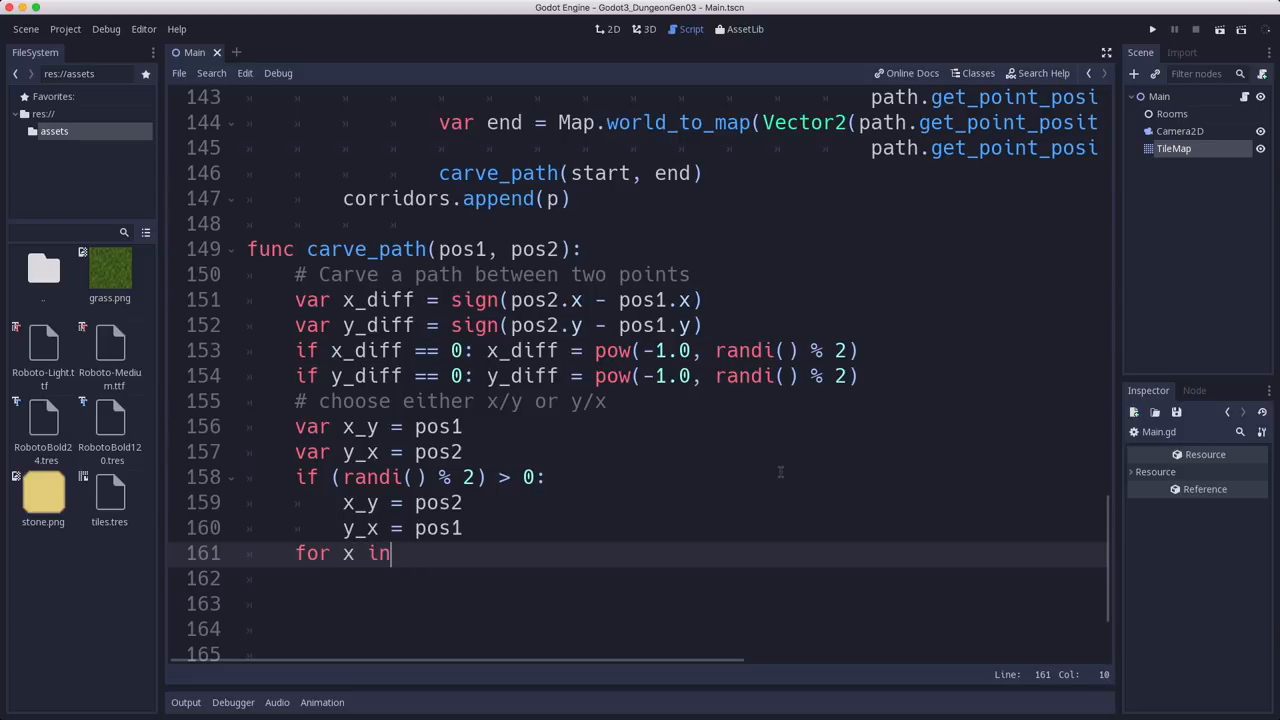
Step: Loop x over range(pos1.x, pos2.x, x_diff) calling Map.set_cell(x, x_y.y, 0)
type("range(pos1.x")
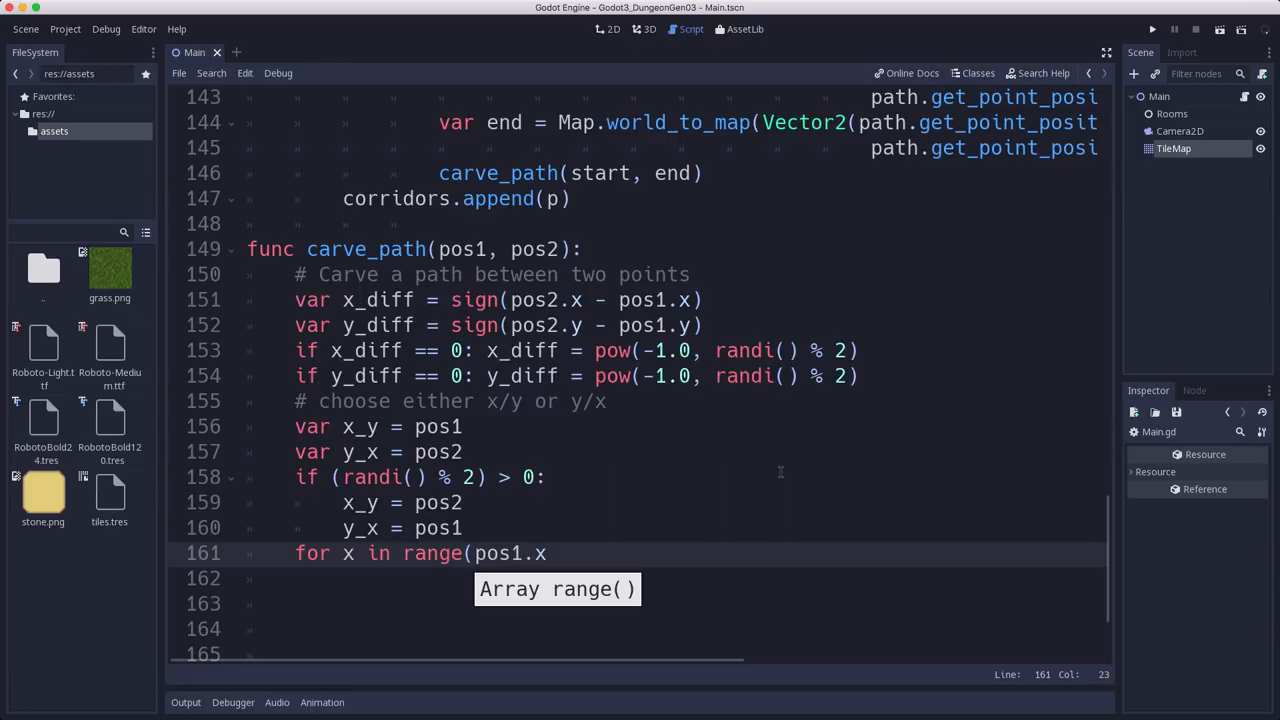
type(", pos2.x")
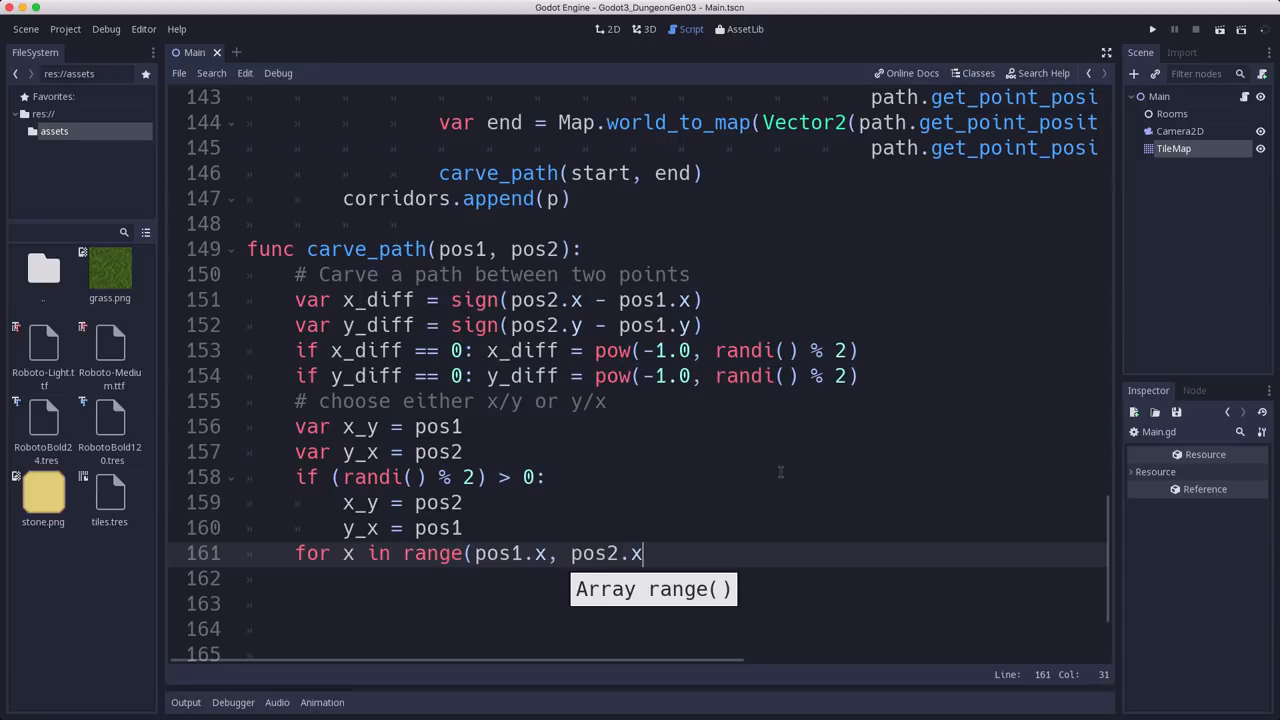
type(", x_diff):")
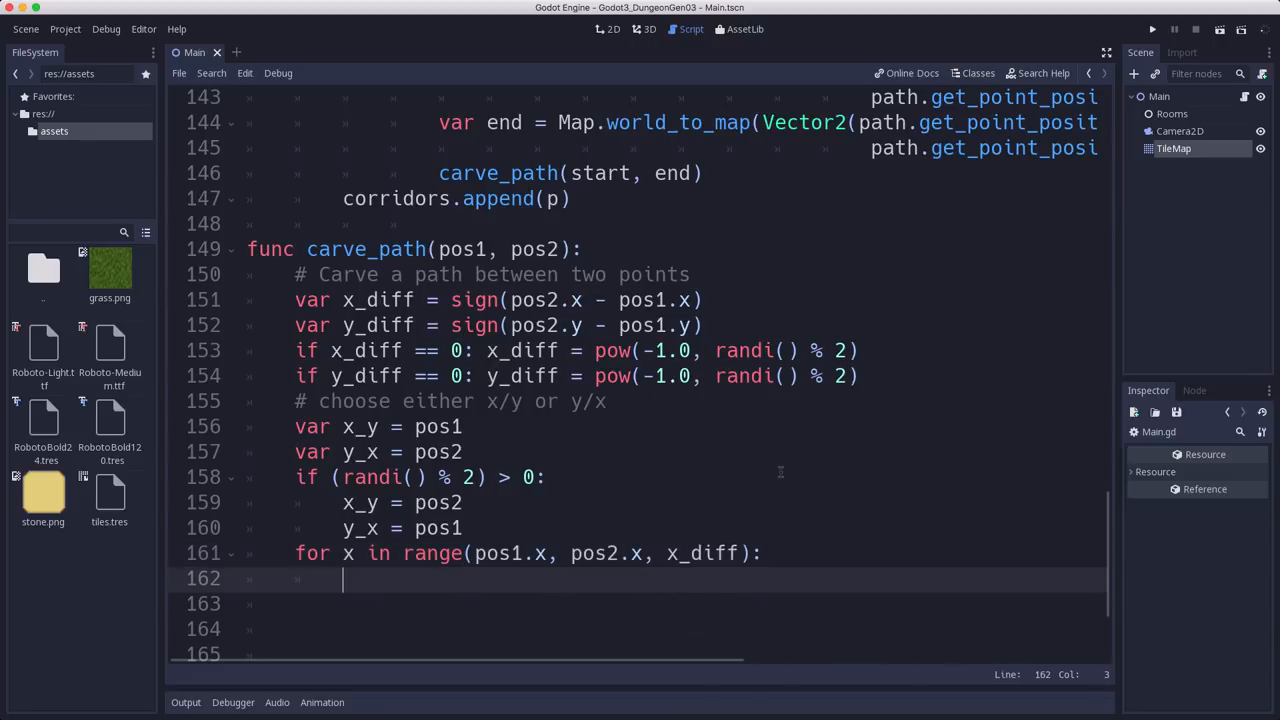
type("Map.set")
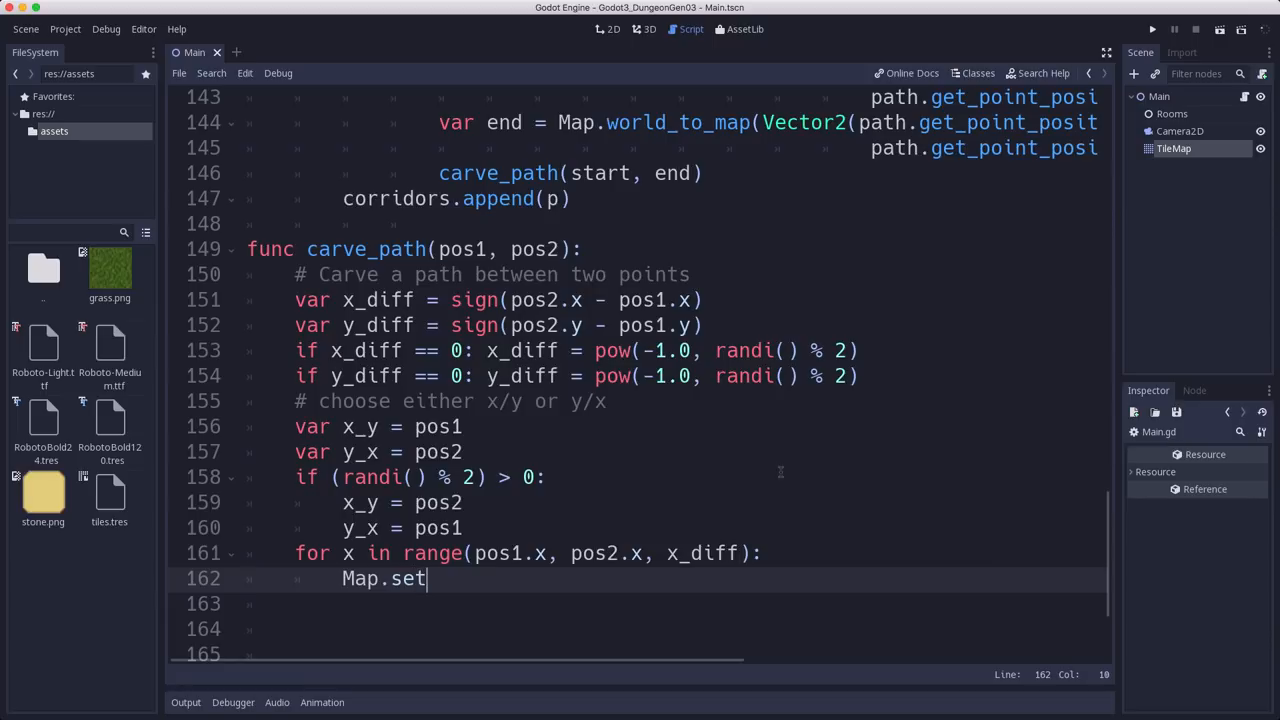
type("_cell(")
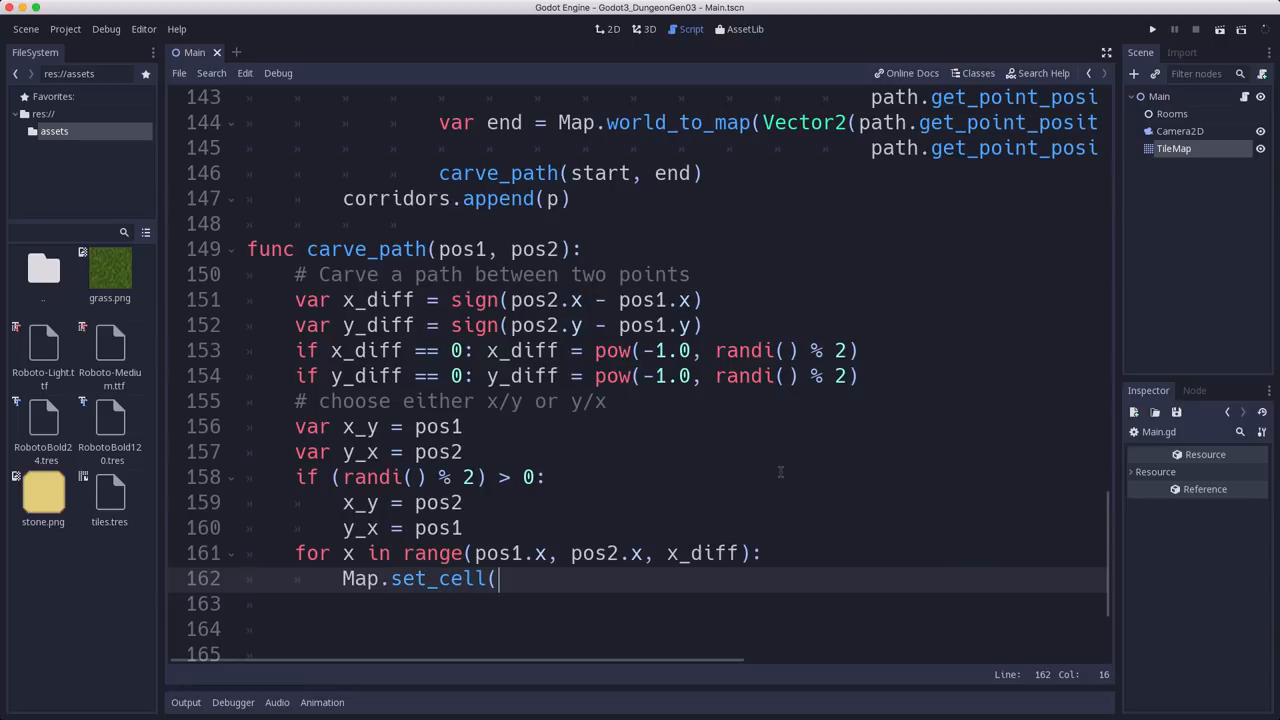
type("x, x_")
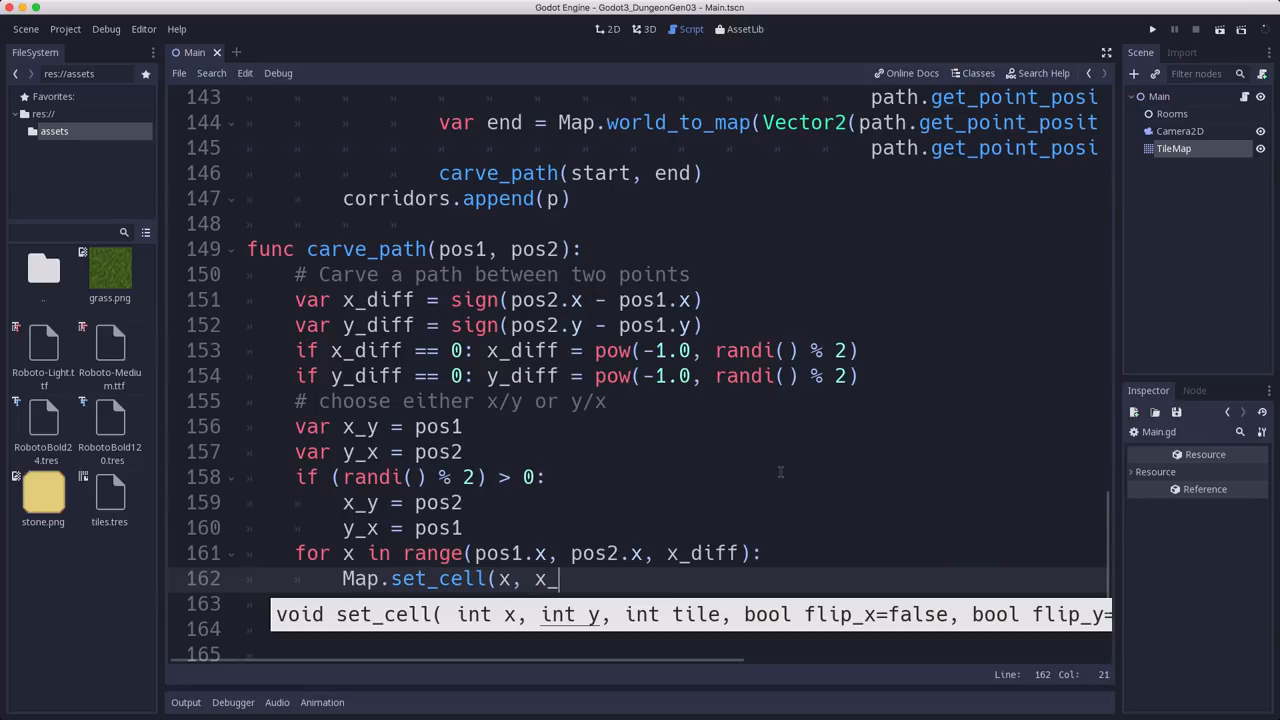
type("y.")
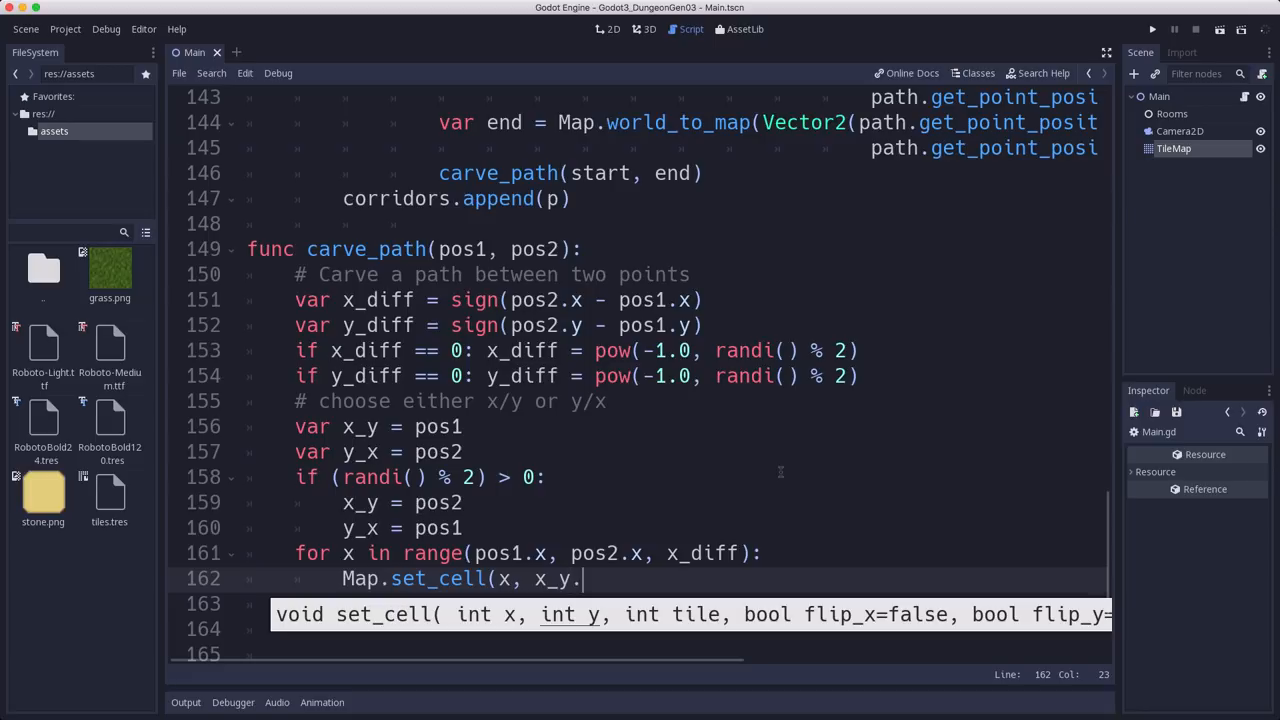
type("y, 0")
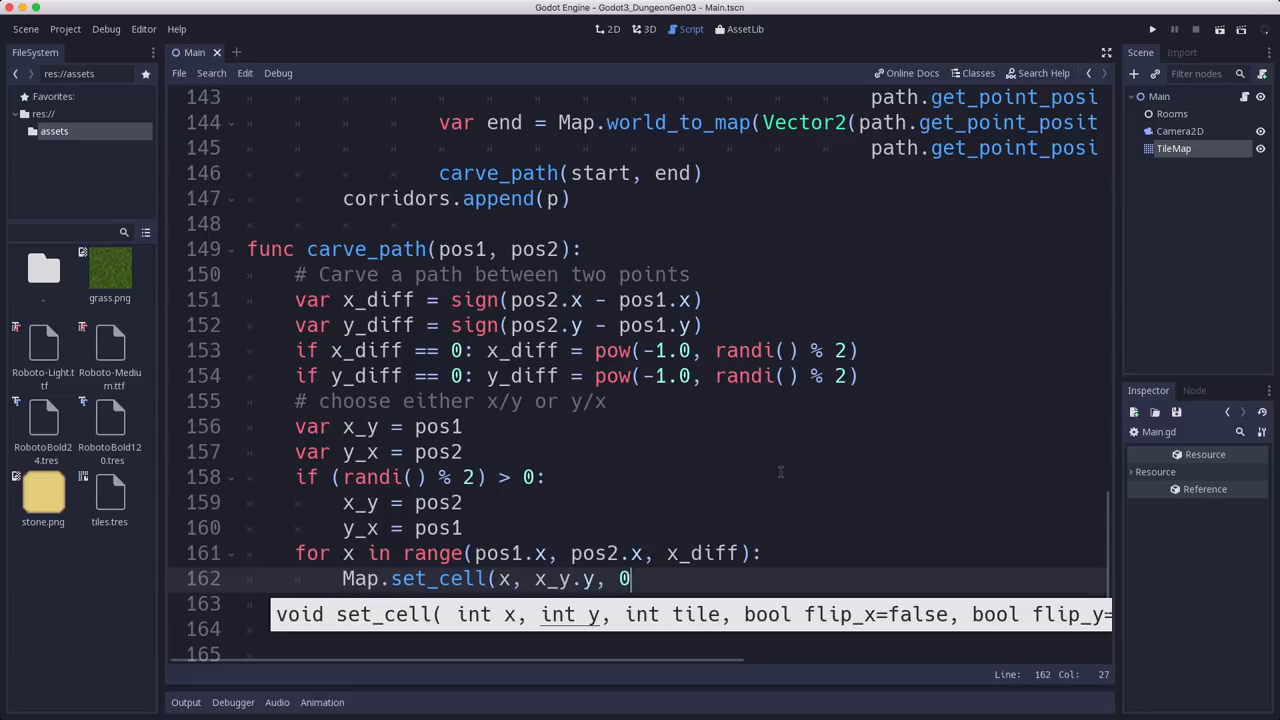
type(")")
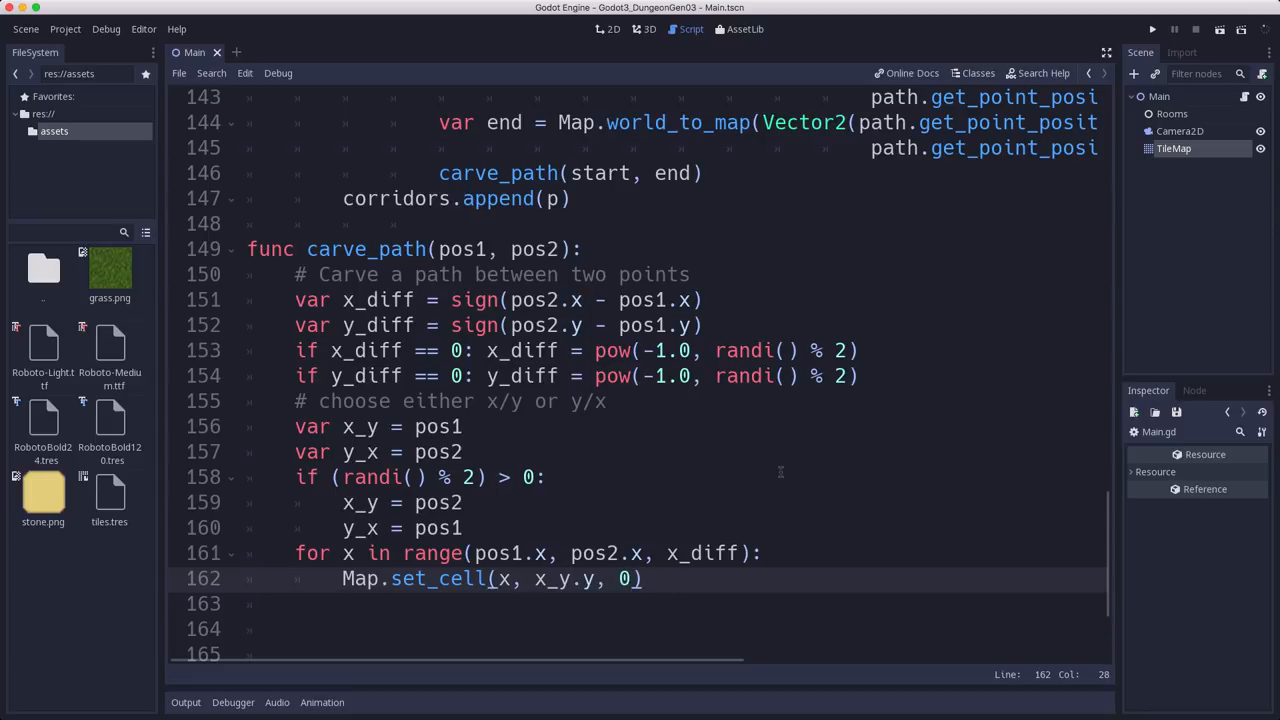
Step: Loop y over range(pos1.y, pos2.y, y_diff) calling Map.set_cell(y_x.x, y, 0), then run the project
type("for y in r")
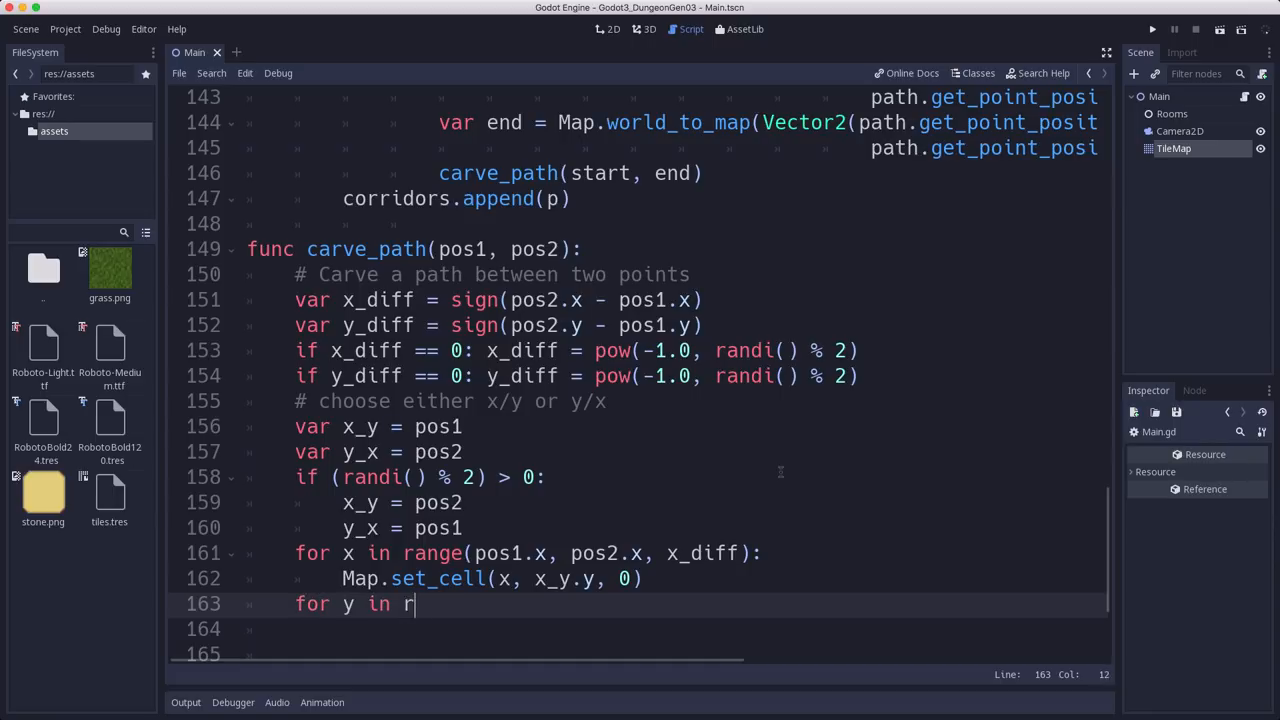
type("ange(pos1.y")
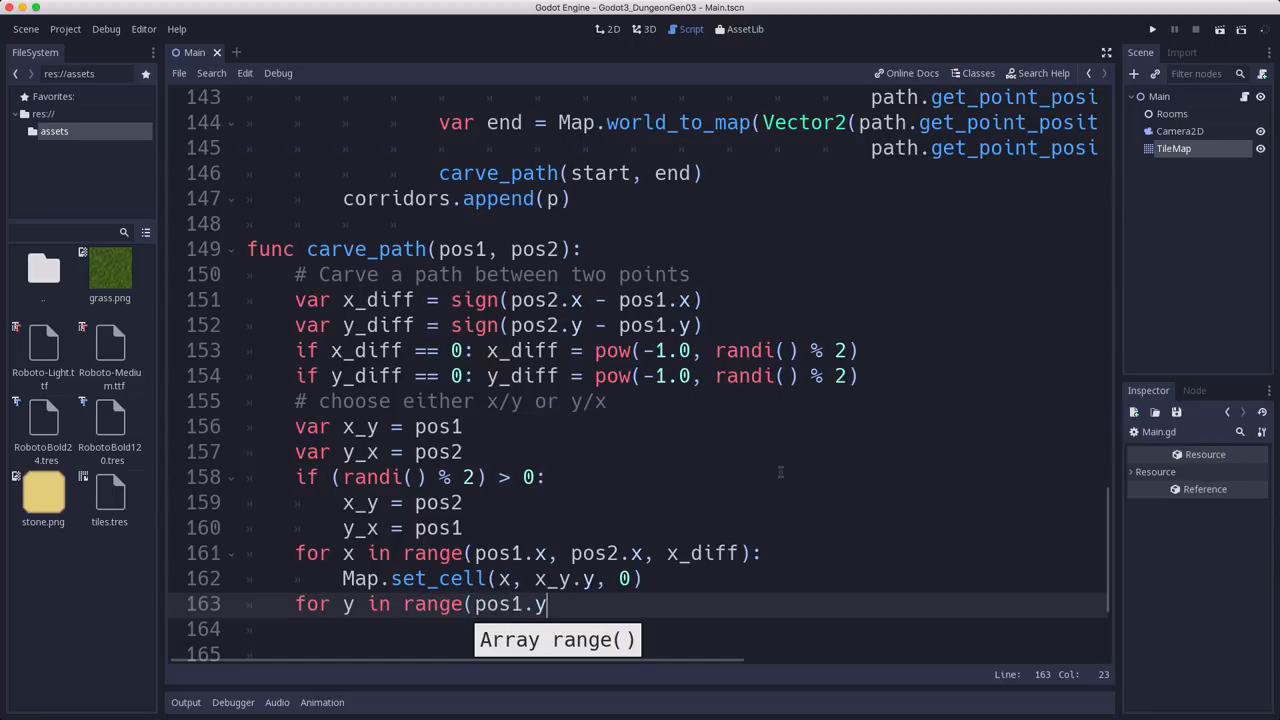
type(", pos2.y,")
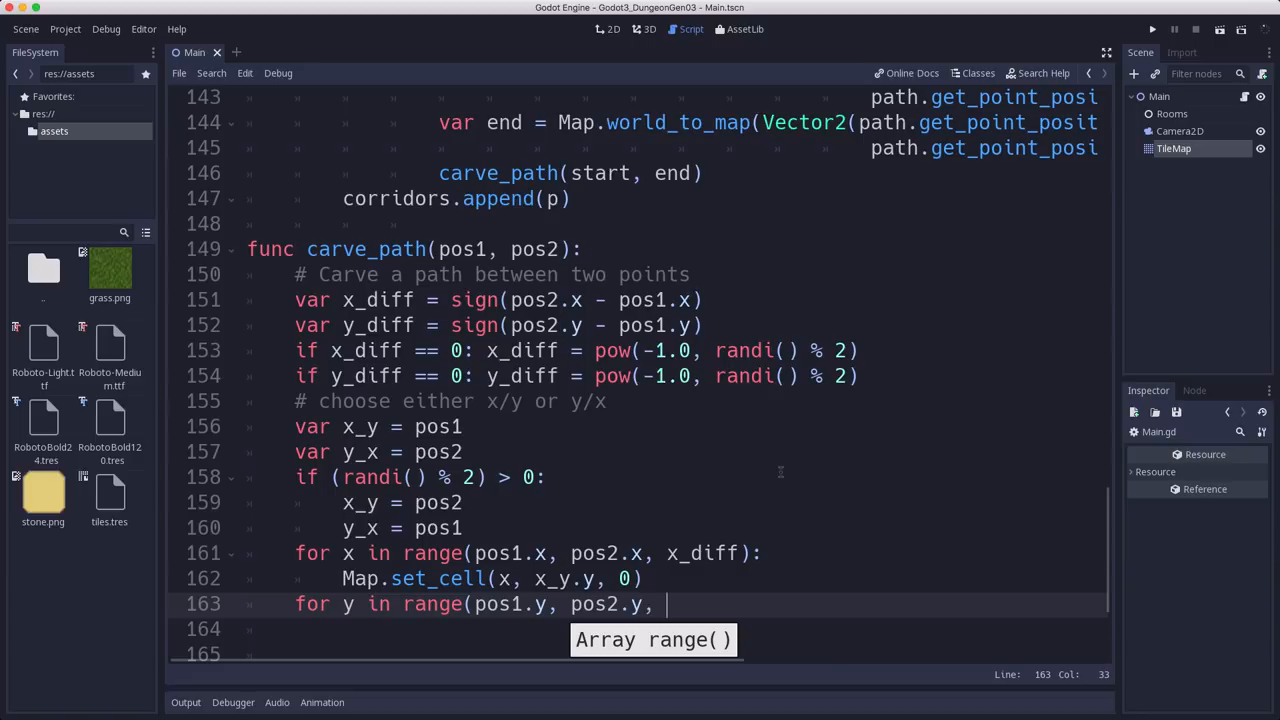
type("y_diff):")
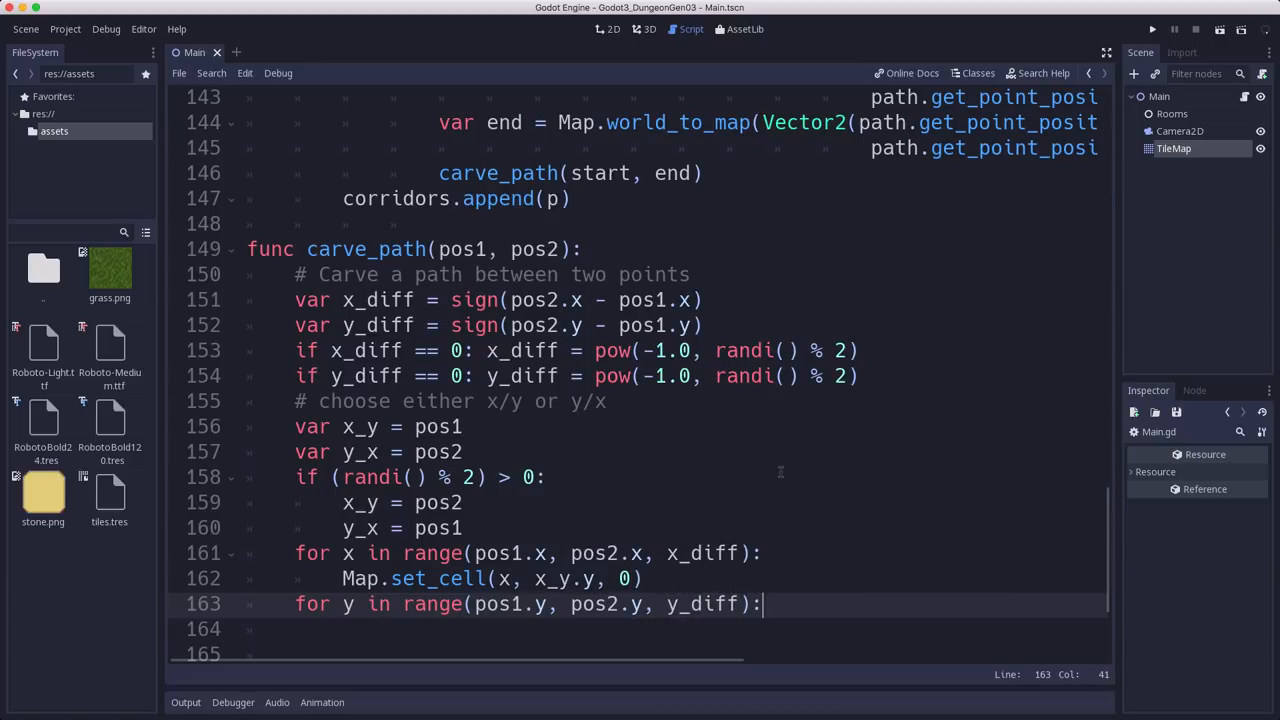
type("Map.set_cell(x")
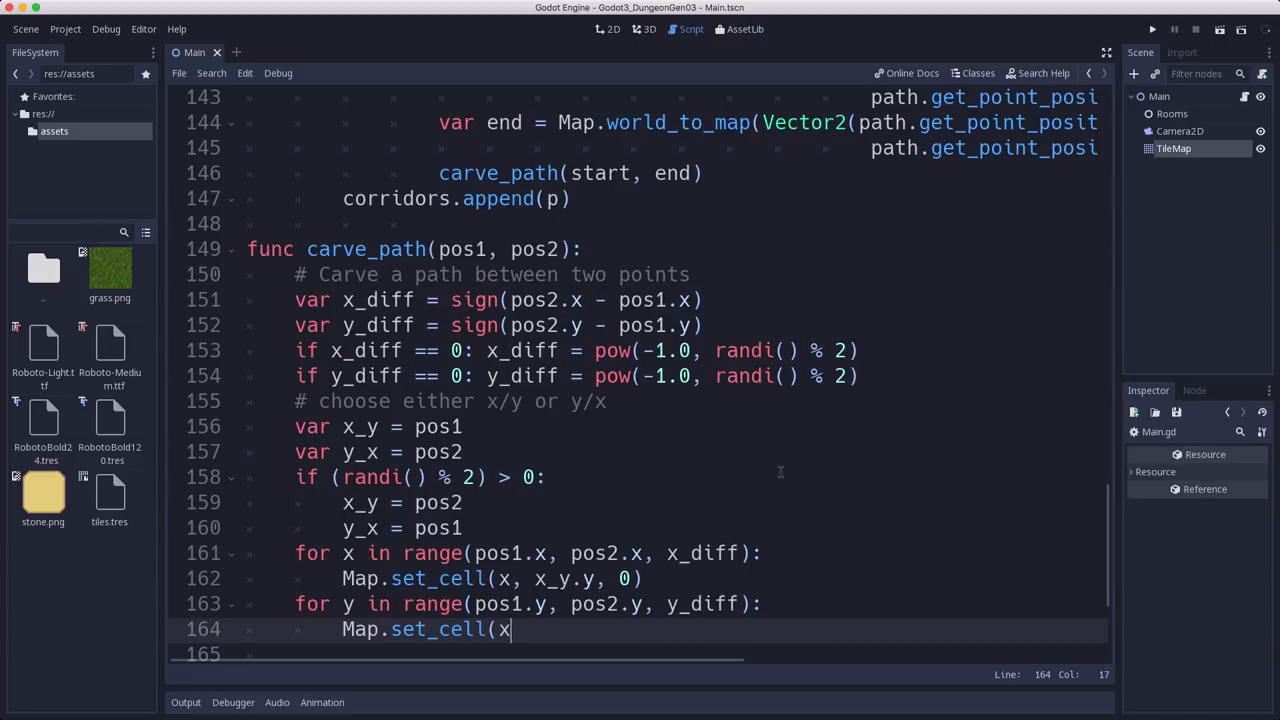
type("y_x.x,")
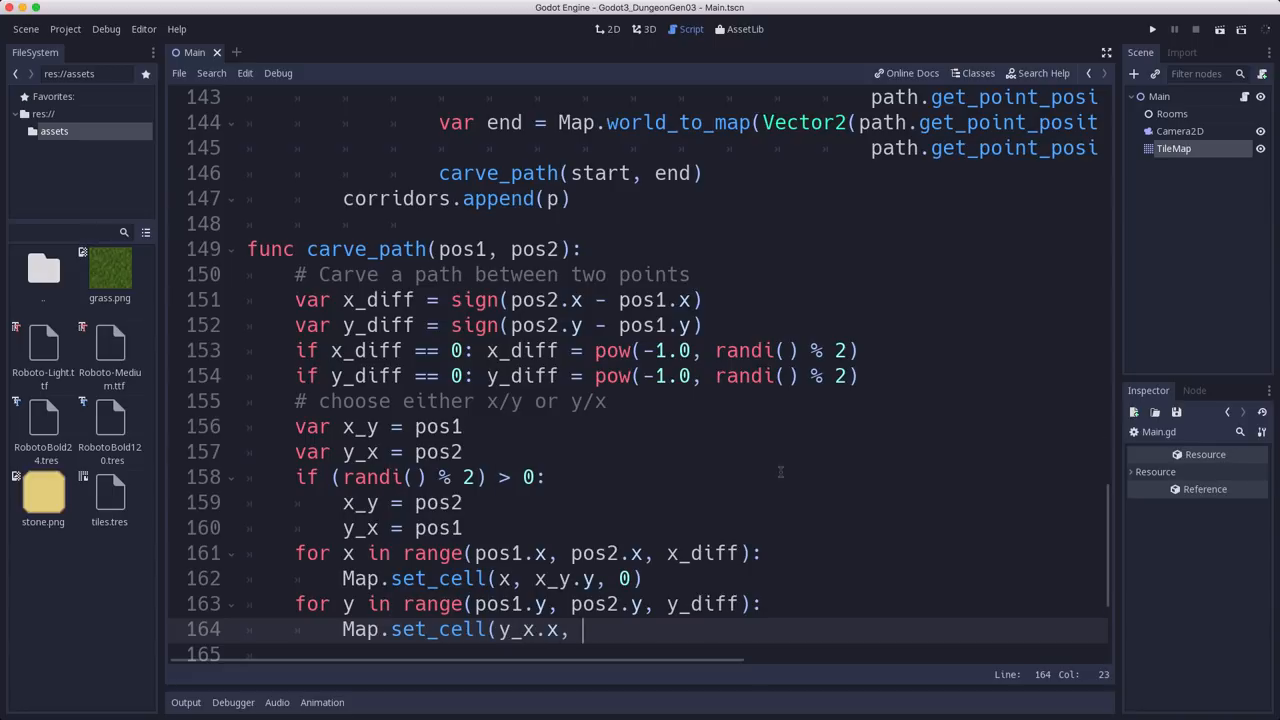
type("y, 0)")
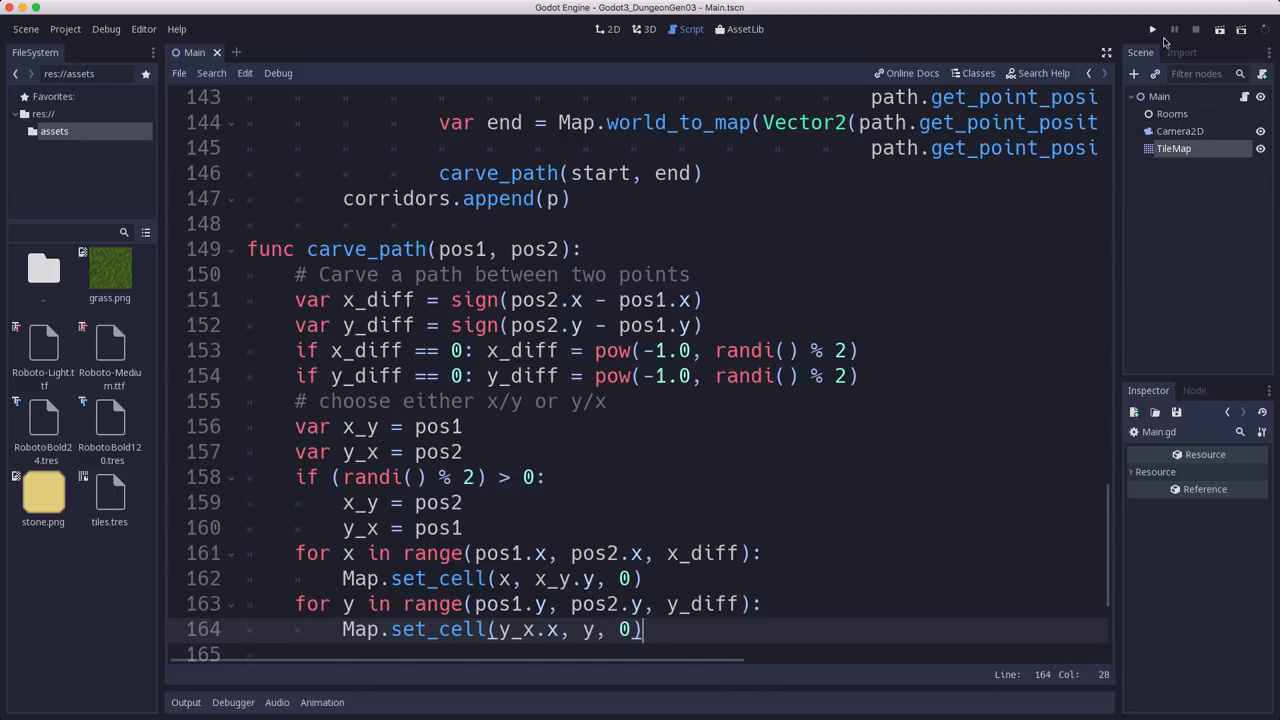
left_click(1152, 30)
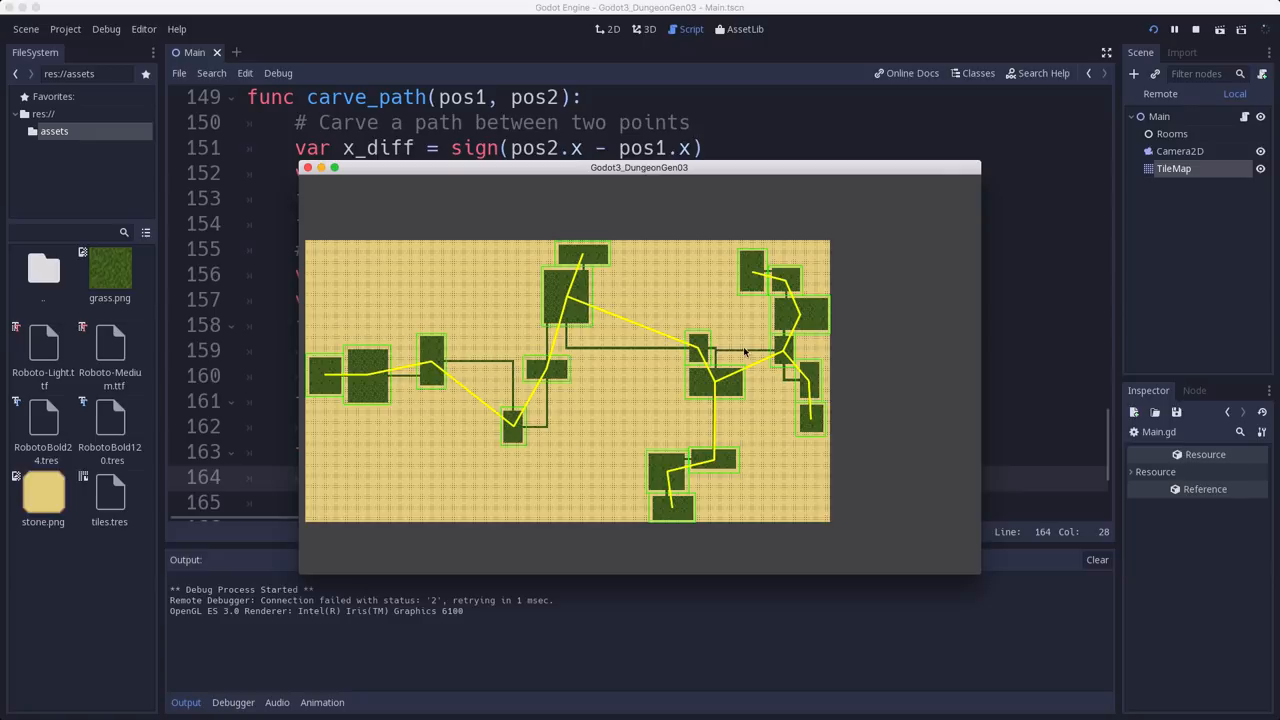
mouse_move(568, 336)
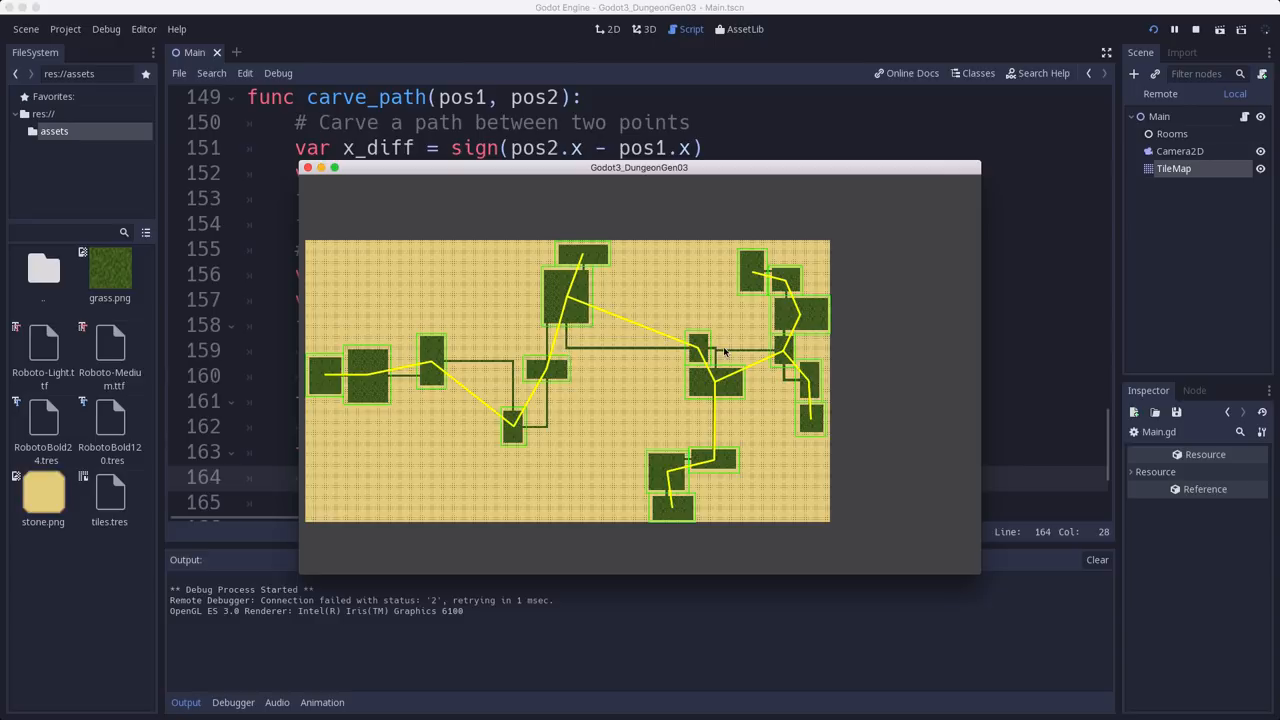
mouse_move(700, 360)
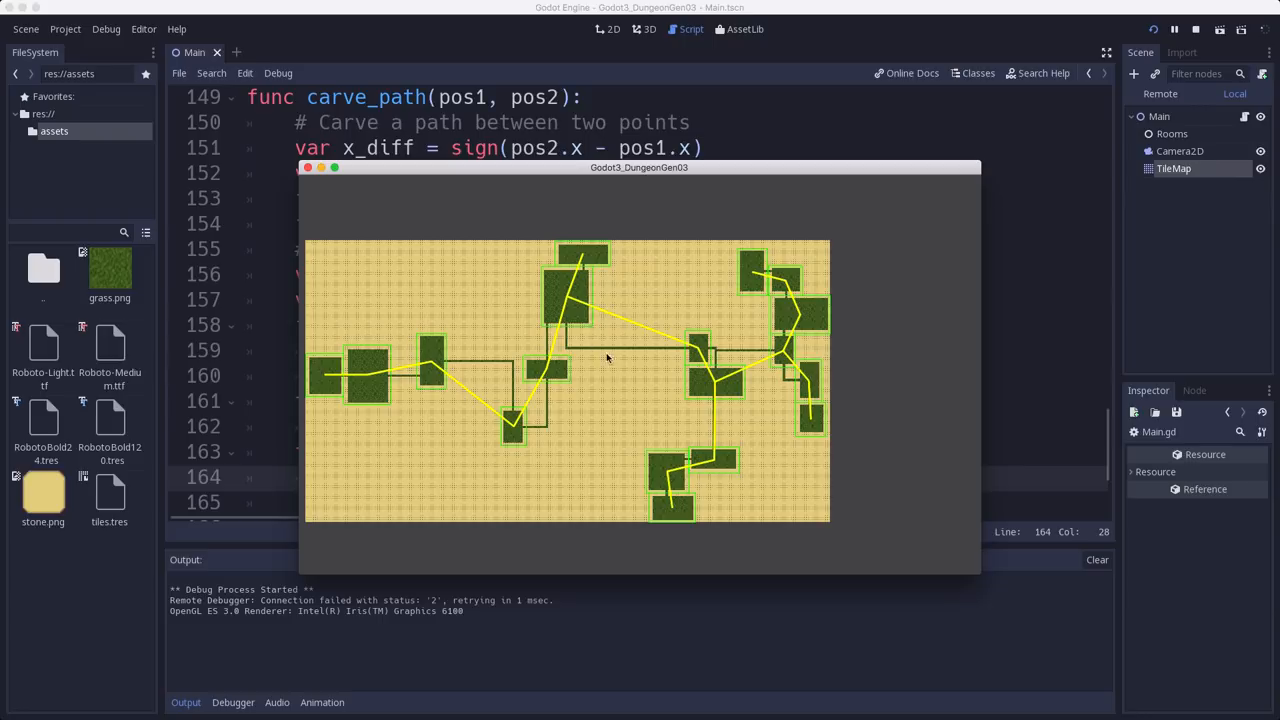
mouse_move(548, 388)
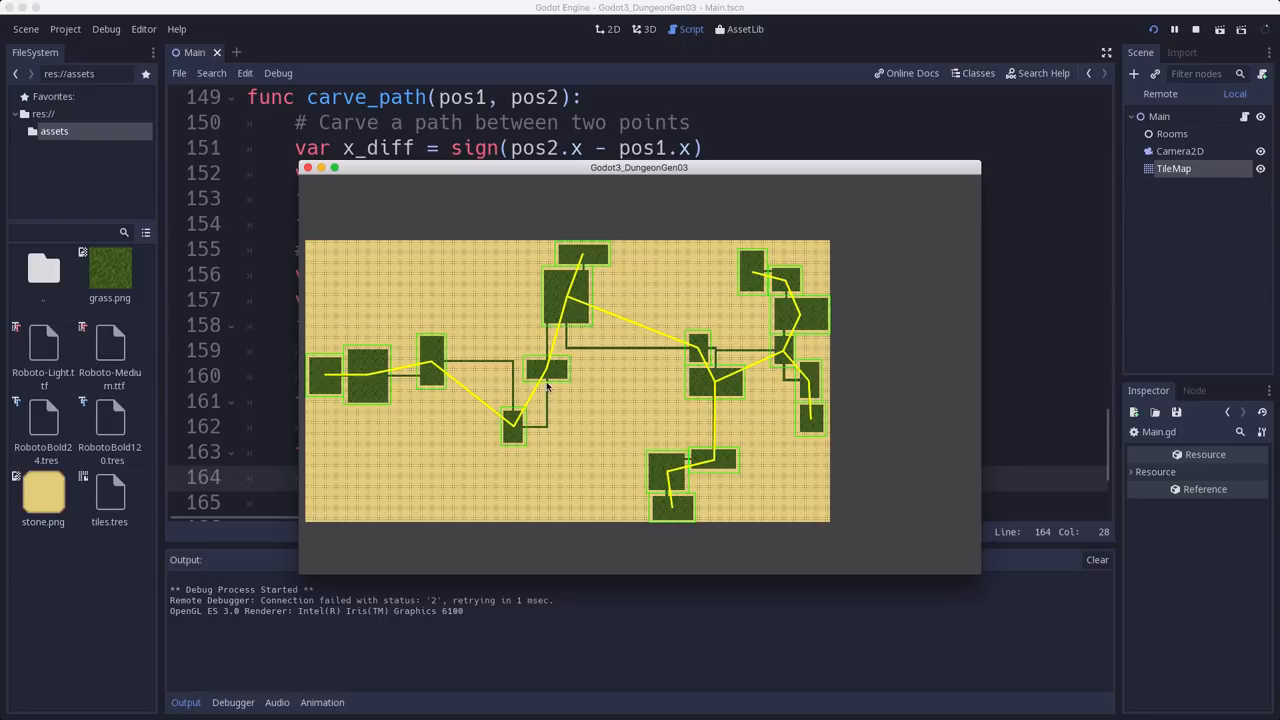
mouse_move(548, 408)
type("Map.")
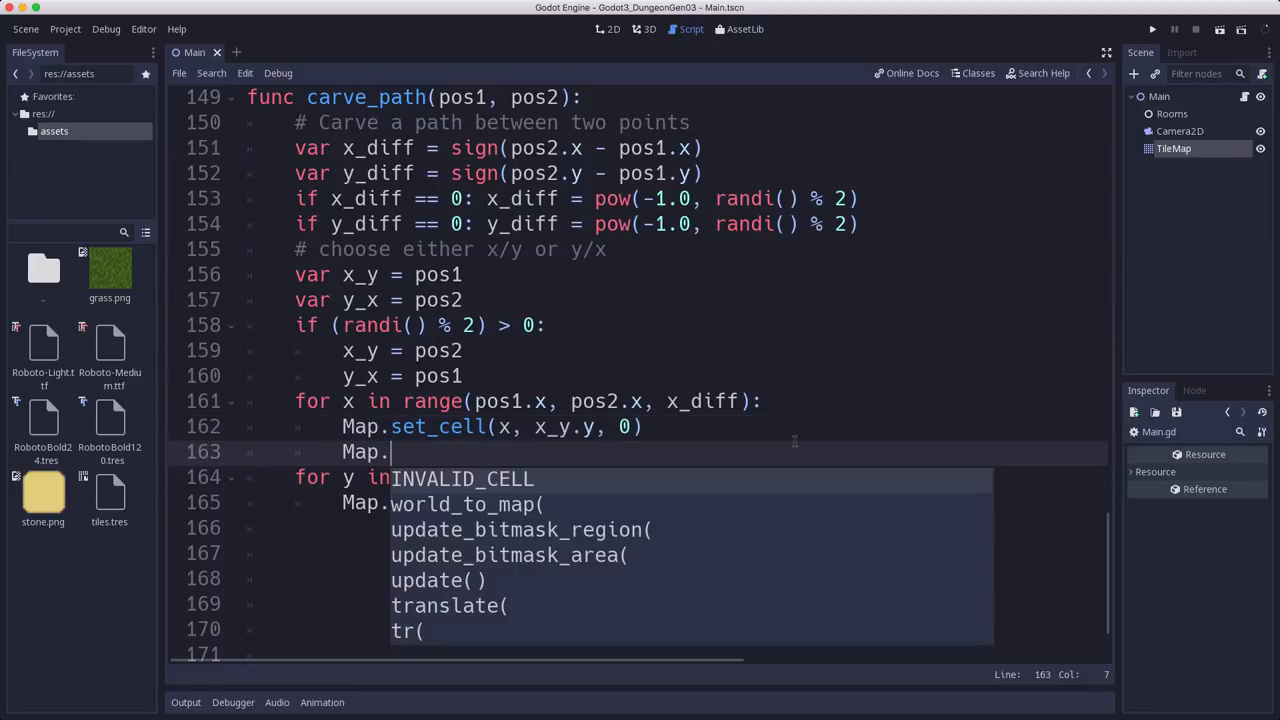
Step: Add Map.set_cell(x, x_y.y + y_diff, 0) in the x loop with a '# widen corridor' comment
type("setc")
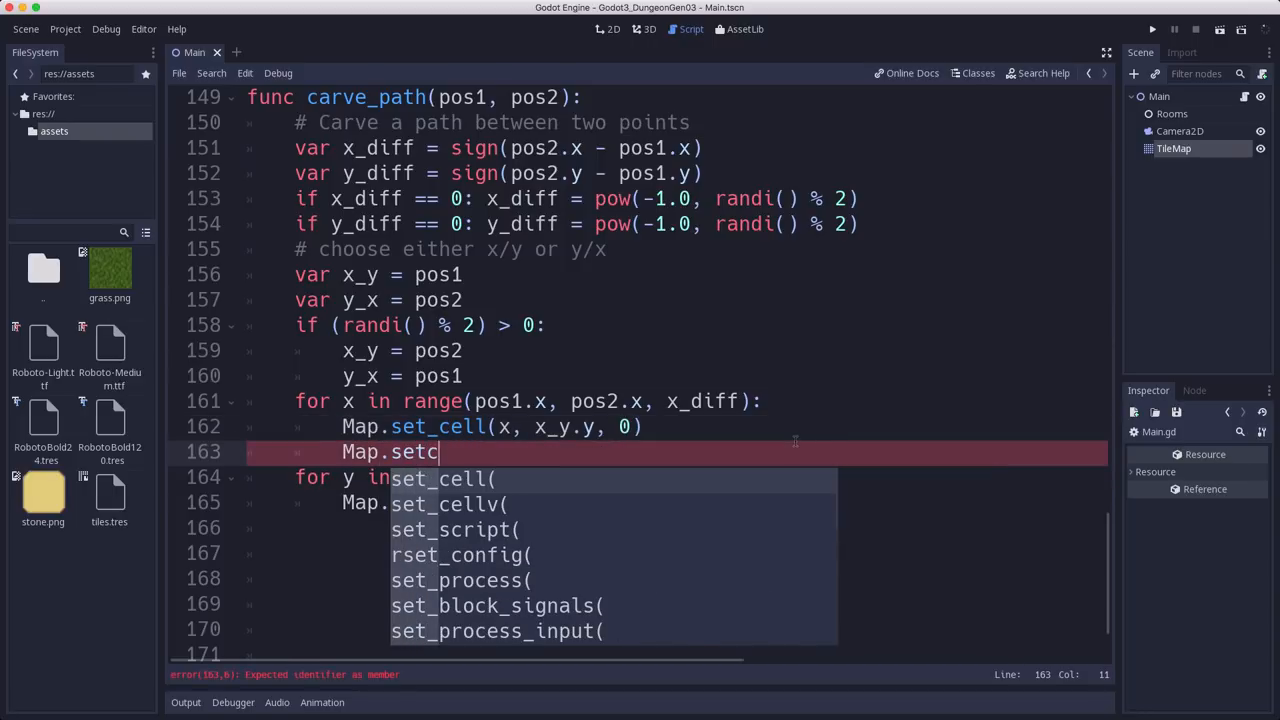
type("ell(x,")
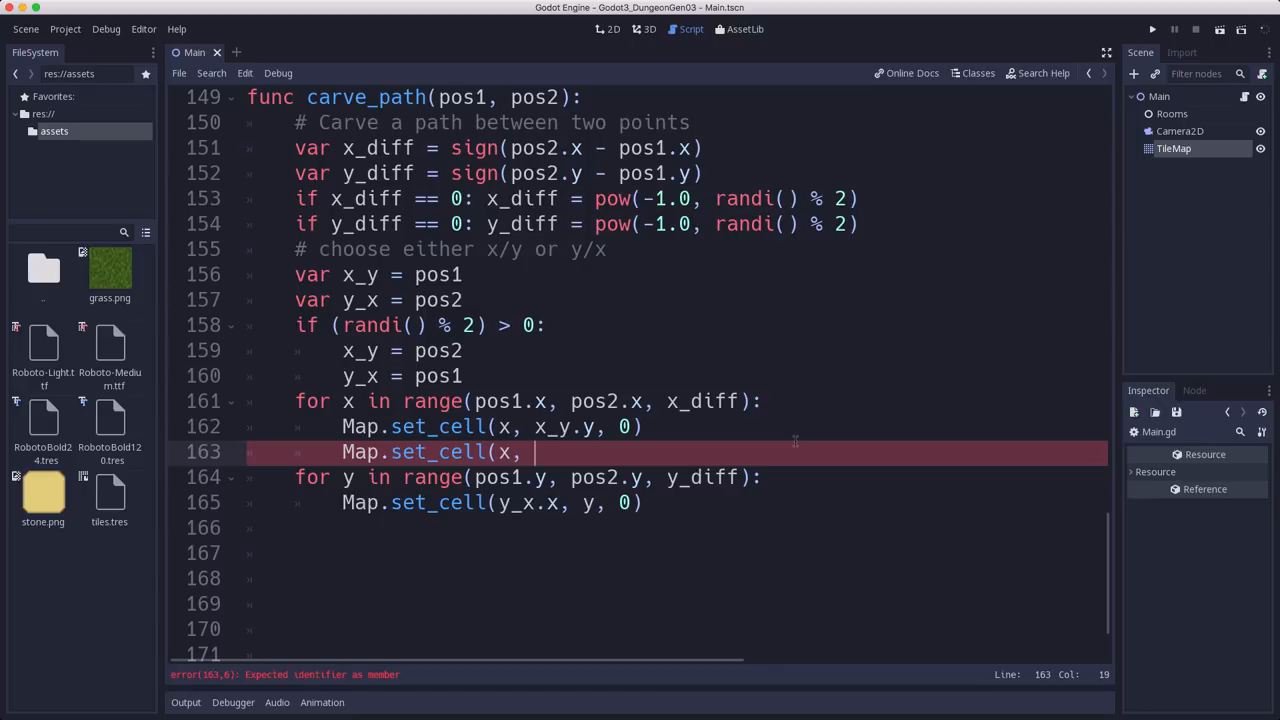
type("x_y")
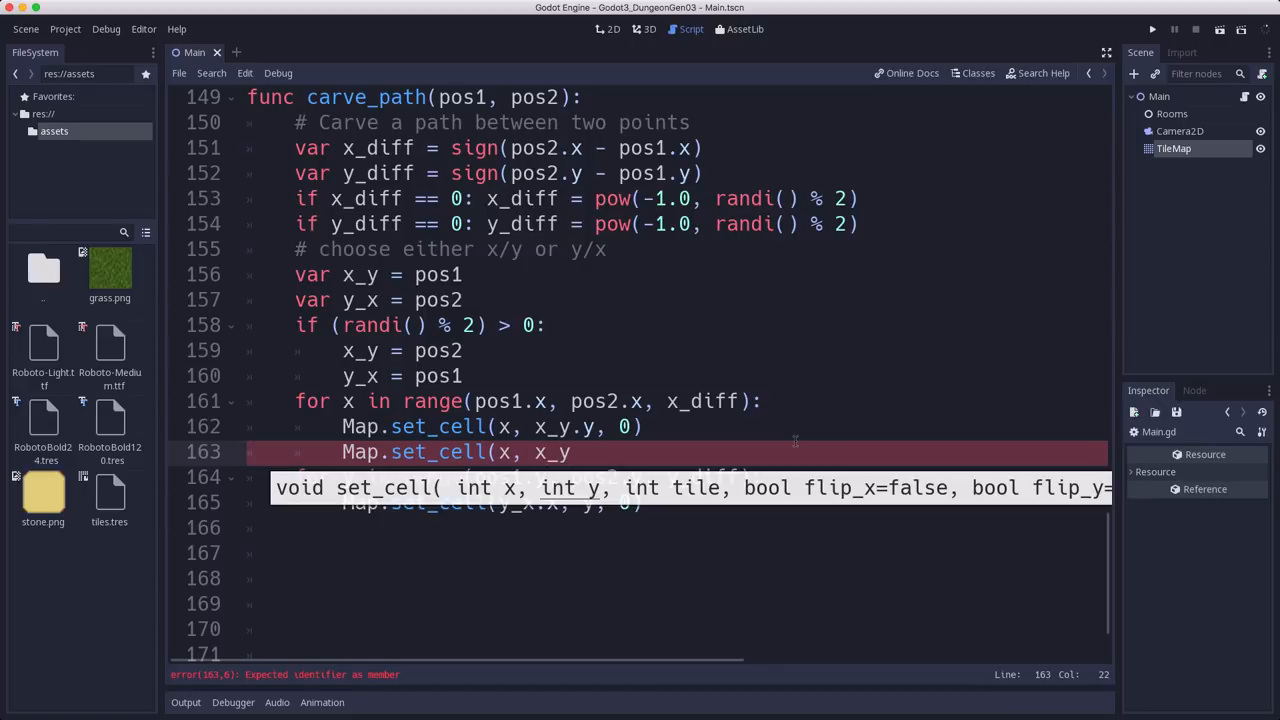
type(".y")
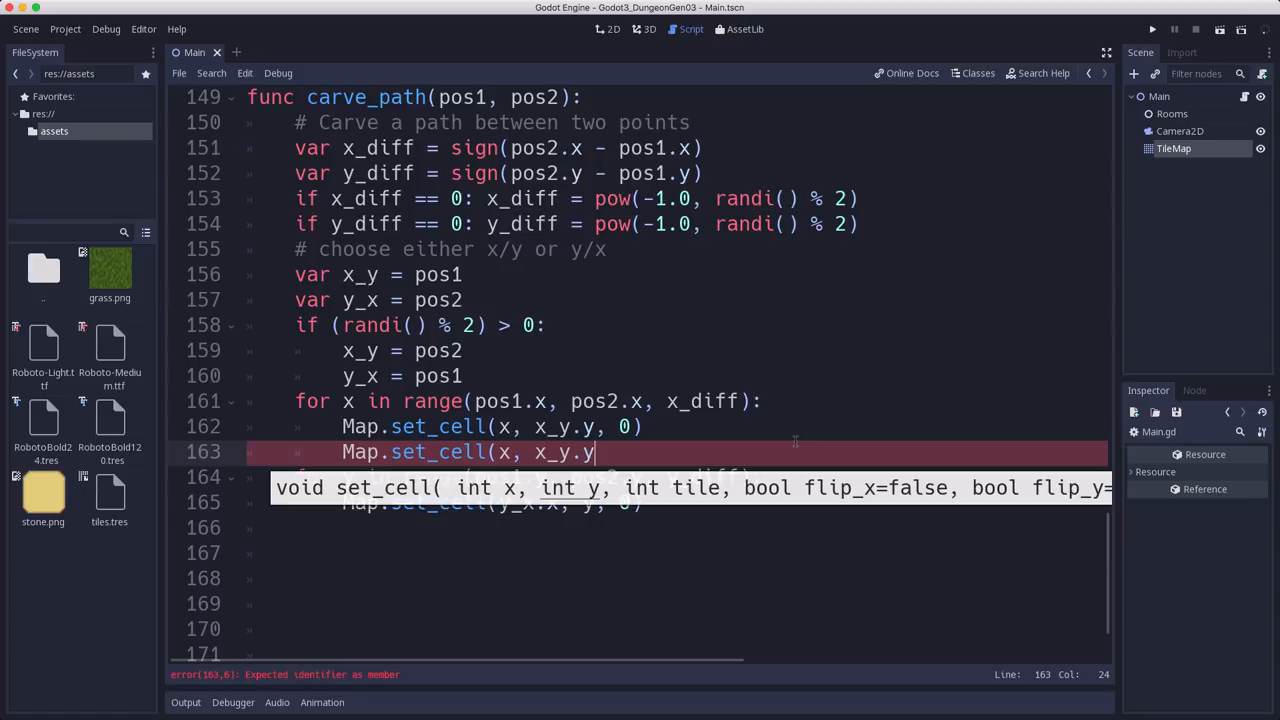
type("+ y_diff, 0)  @")
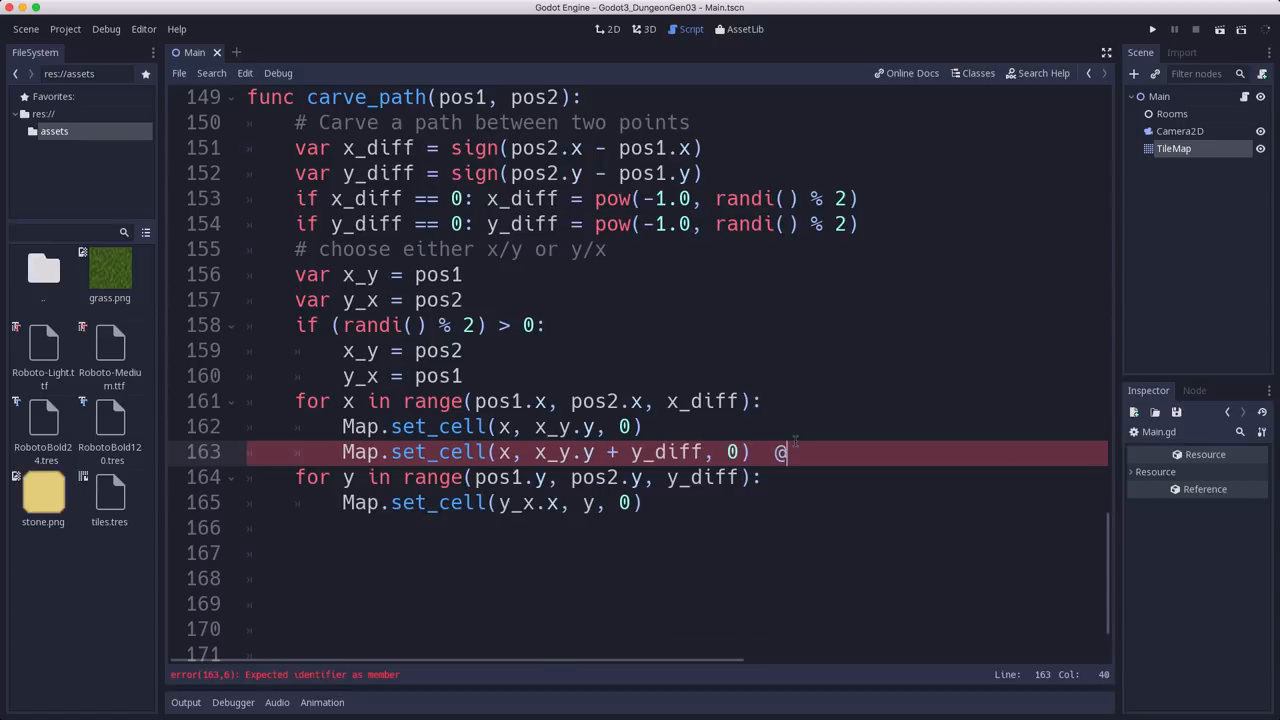
type("# widen the corr")
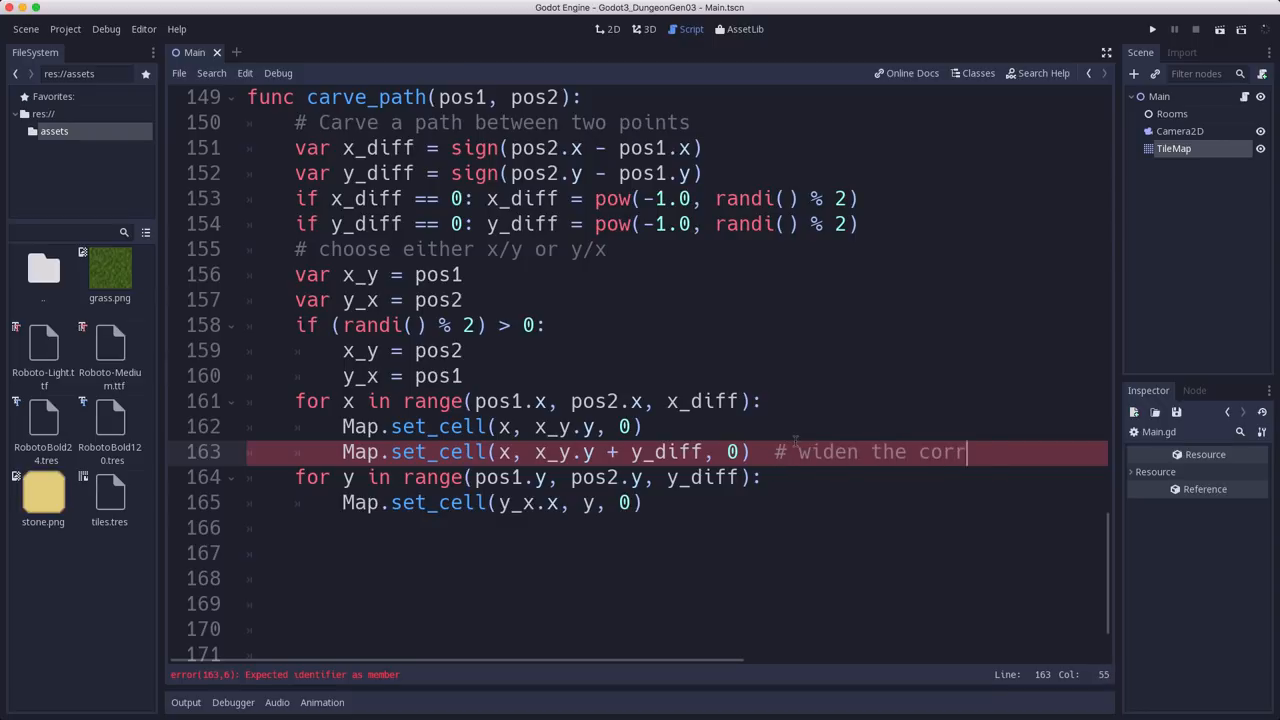
type("idor")
left_click(678, 528)
type("Map.set_cell(x")
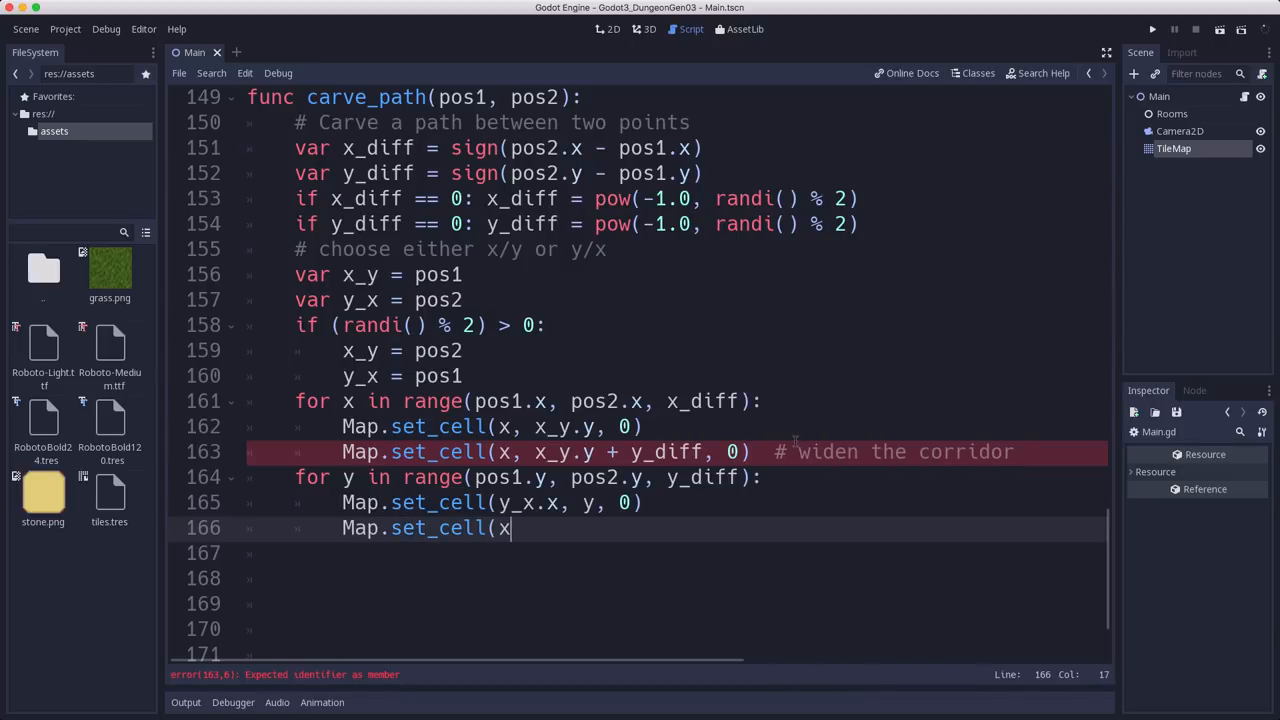
Step: Add Map.set_cell(y_x.x + x_diff, y, 0) in the y loop and run the project
type("y_x.x +")
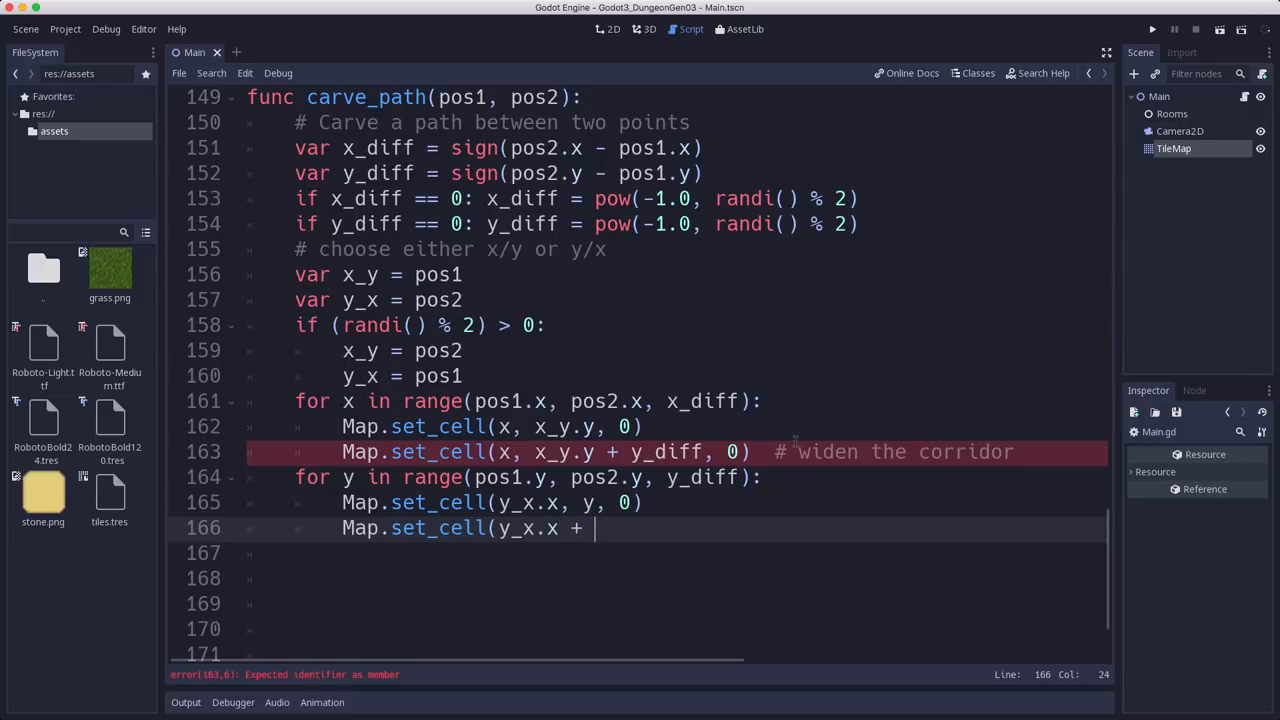
type("x_diff,")
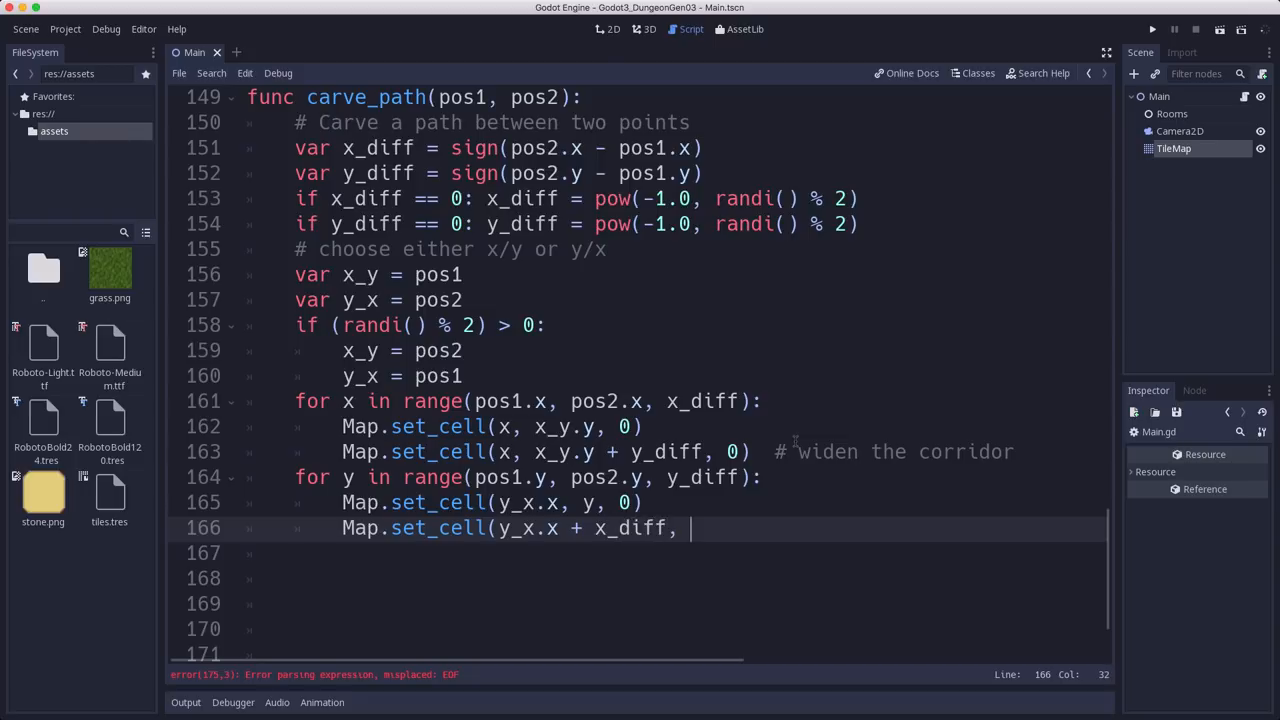
type("y, 0)")
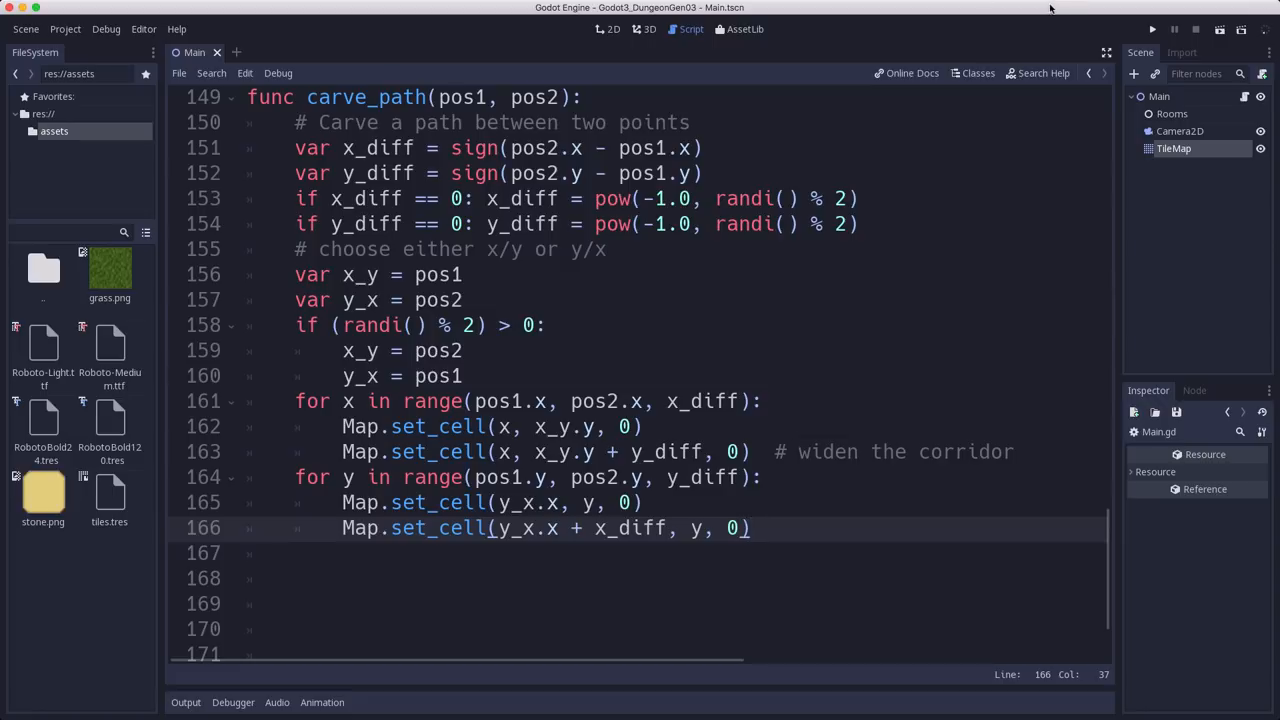
left_click(1152, 30)
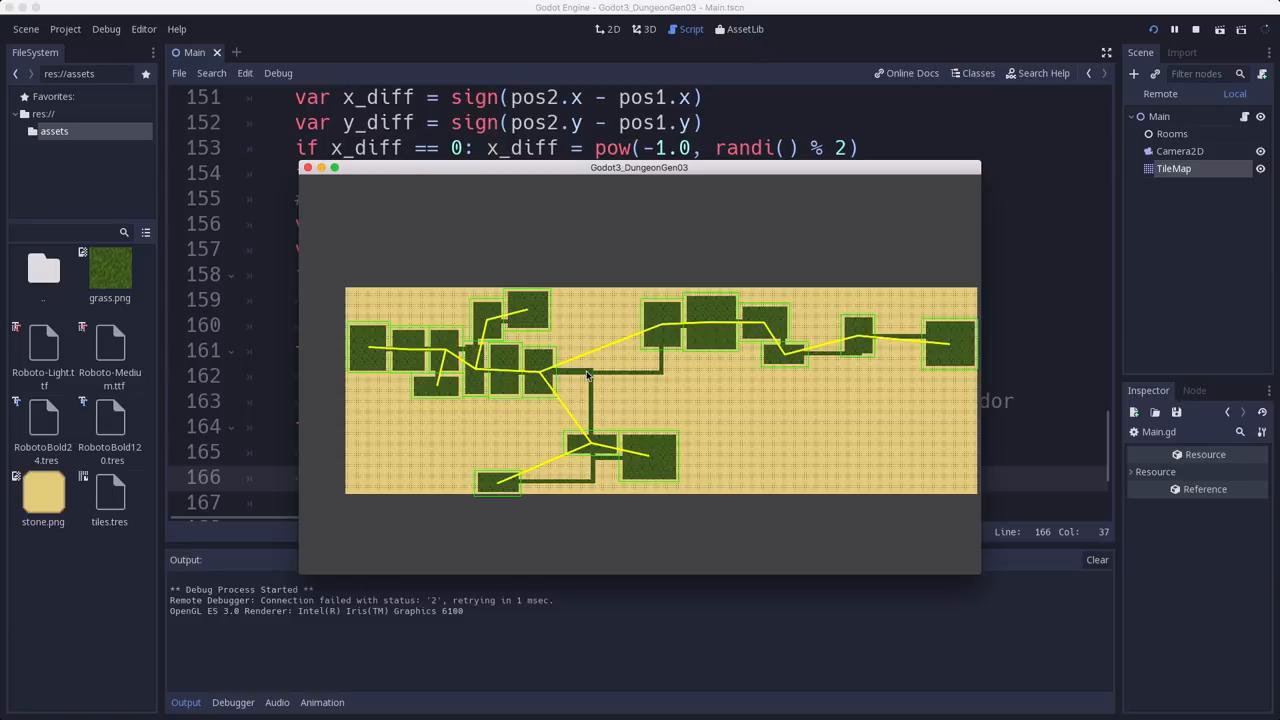
mouse_move(624, 376)
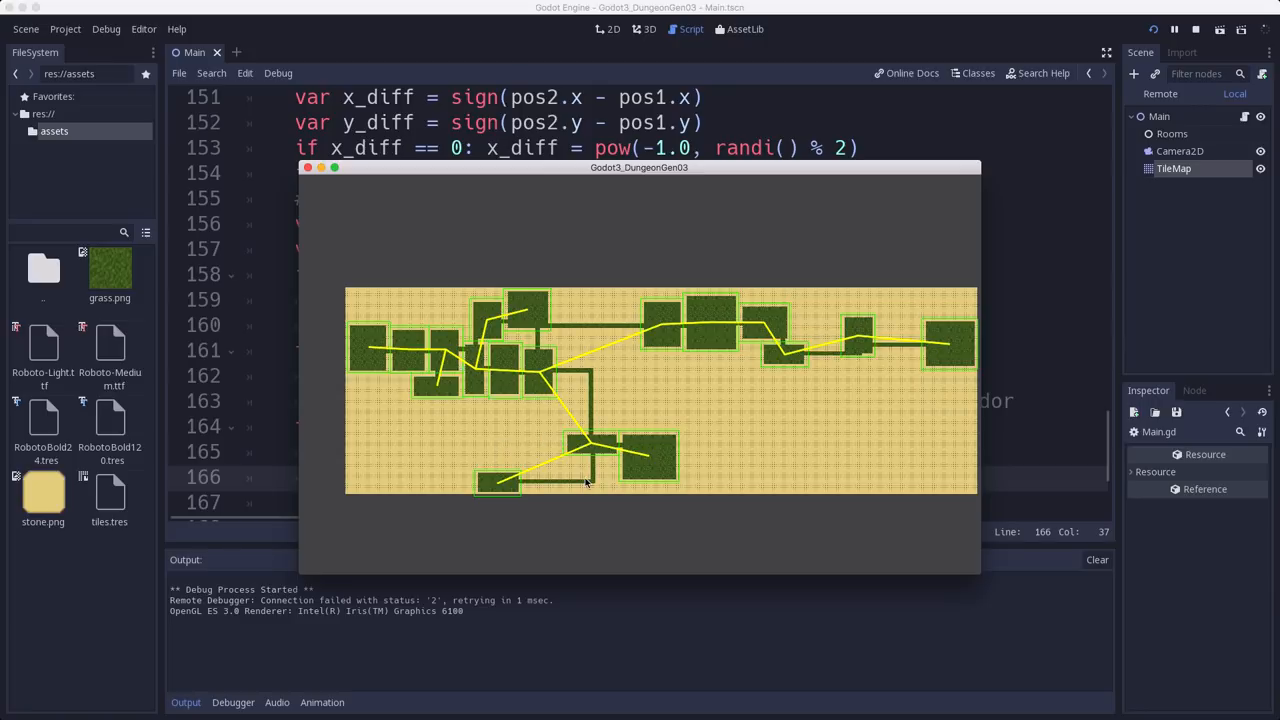
mouse_move(430, 308)
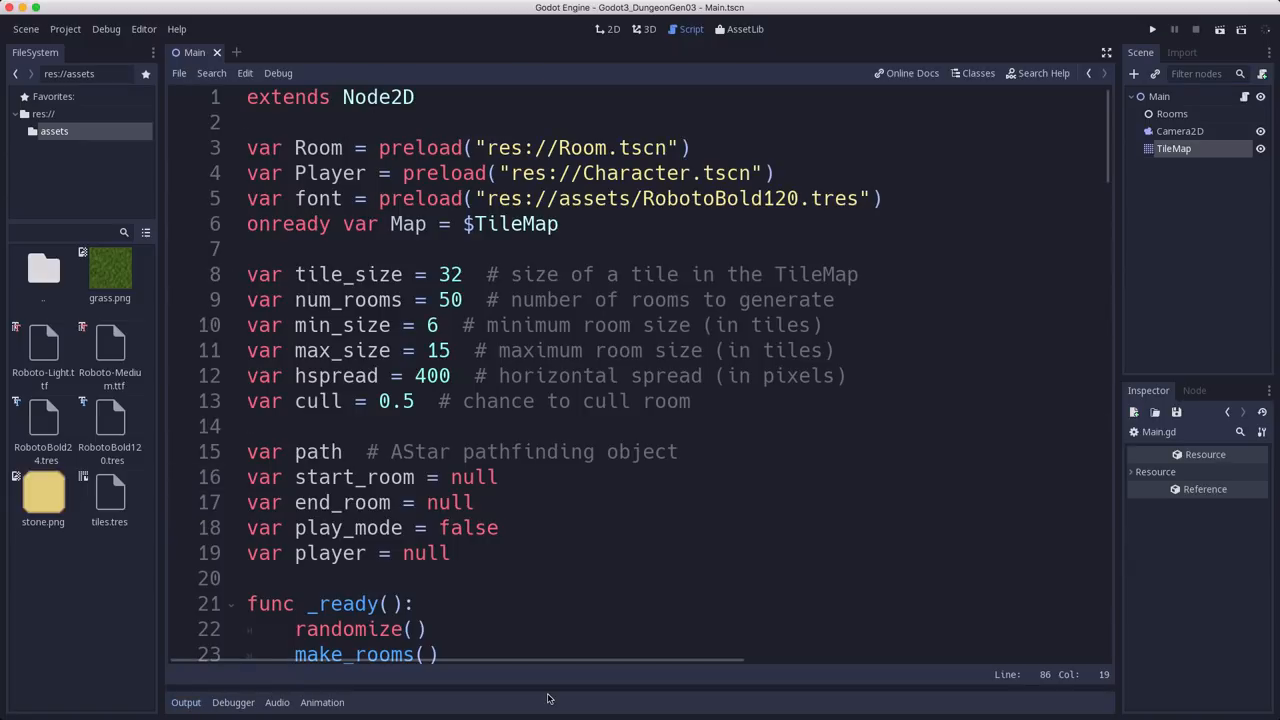
mouse_move(632, 712)
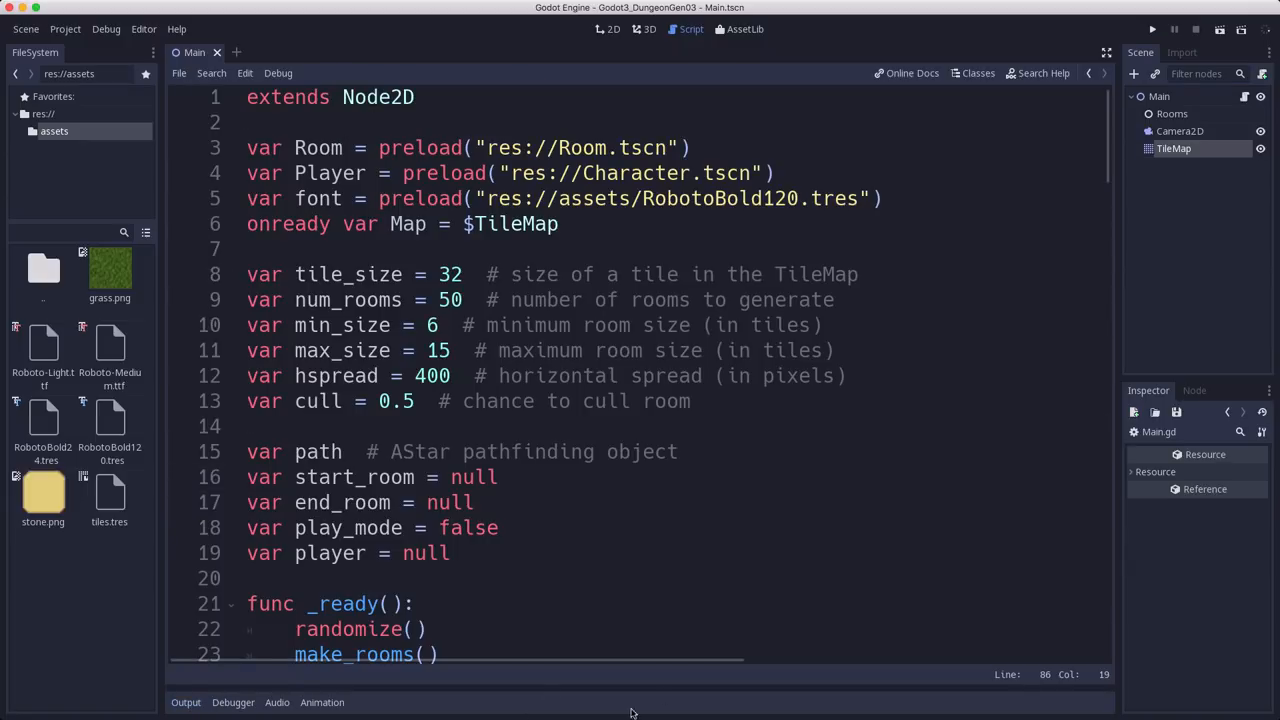
left_click(348, 172)
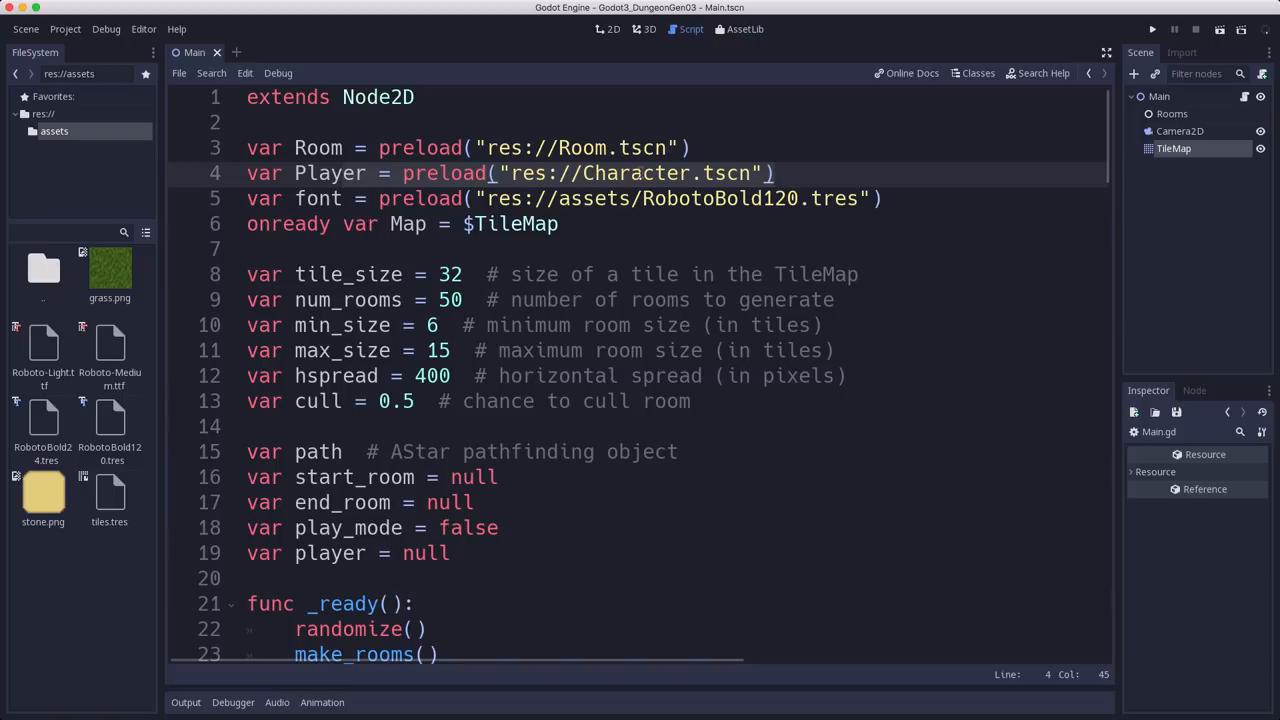
left_click(776, 172)
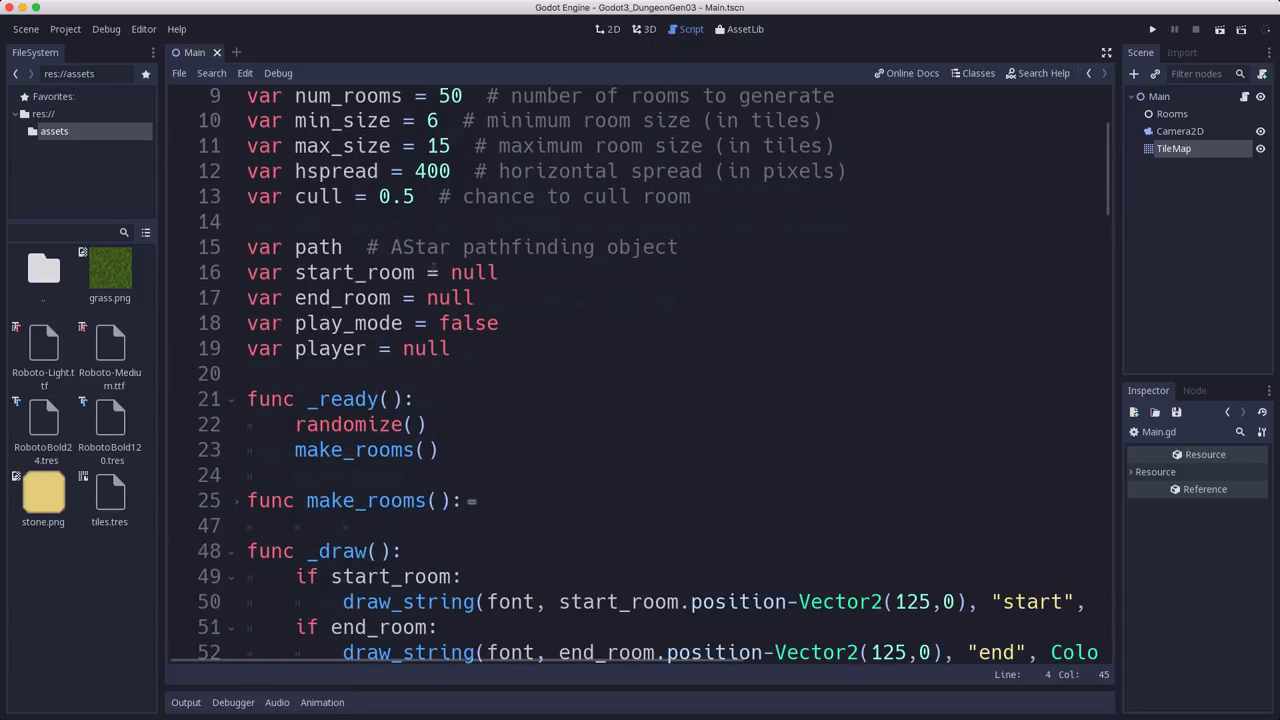
left_click(412, 272)
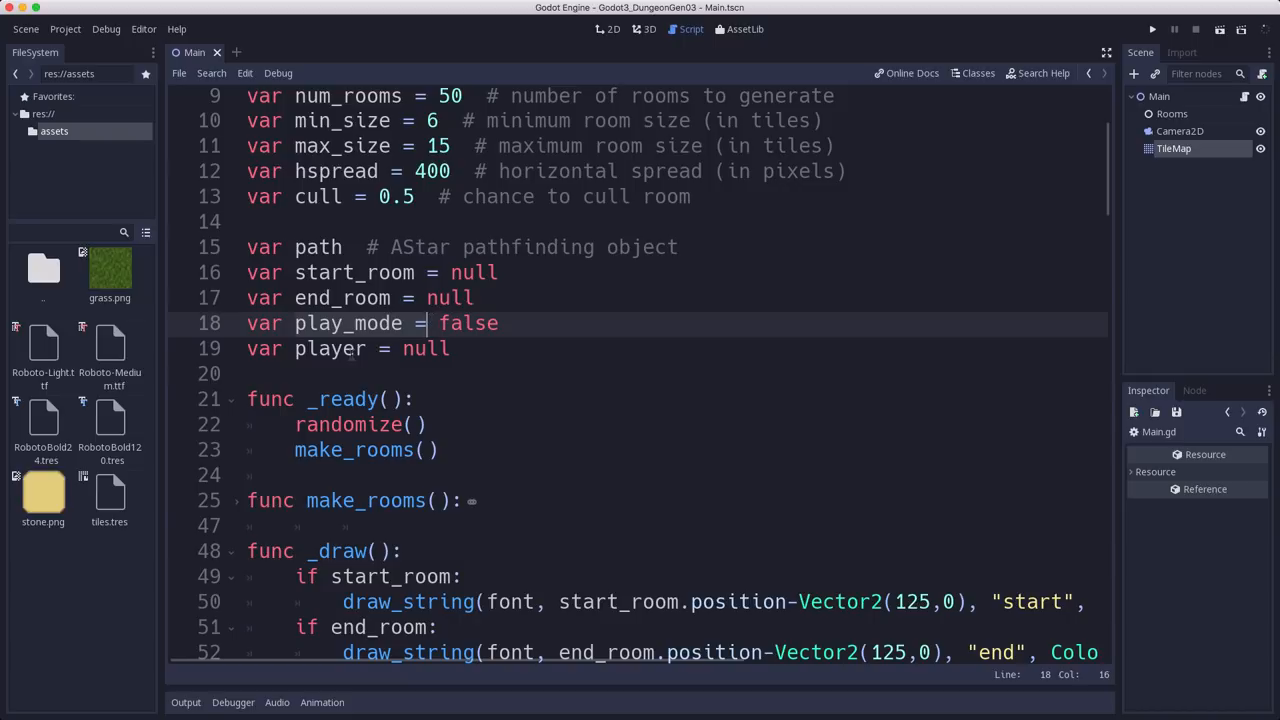
left_click(376, 348)
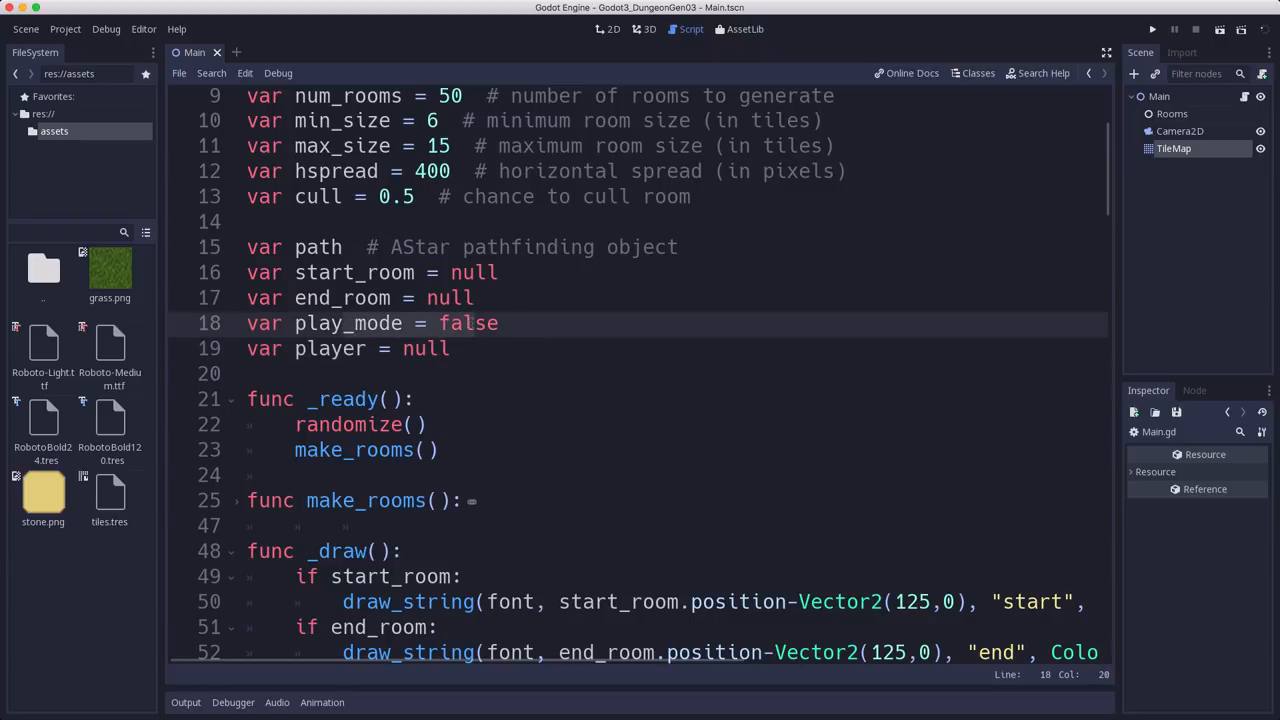
scroll("down", 3)
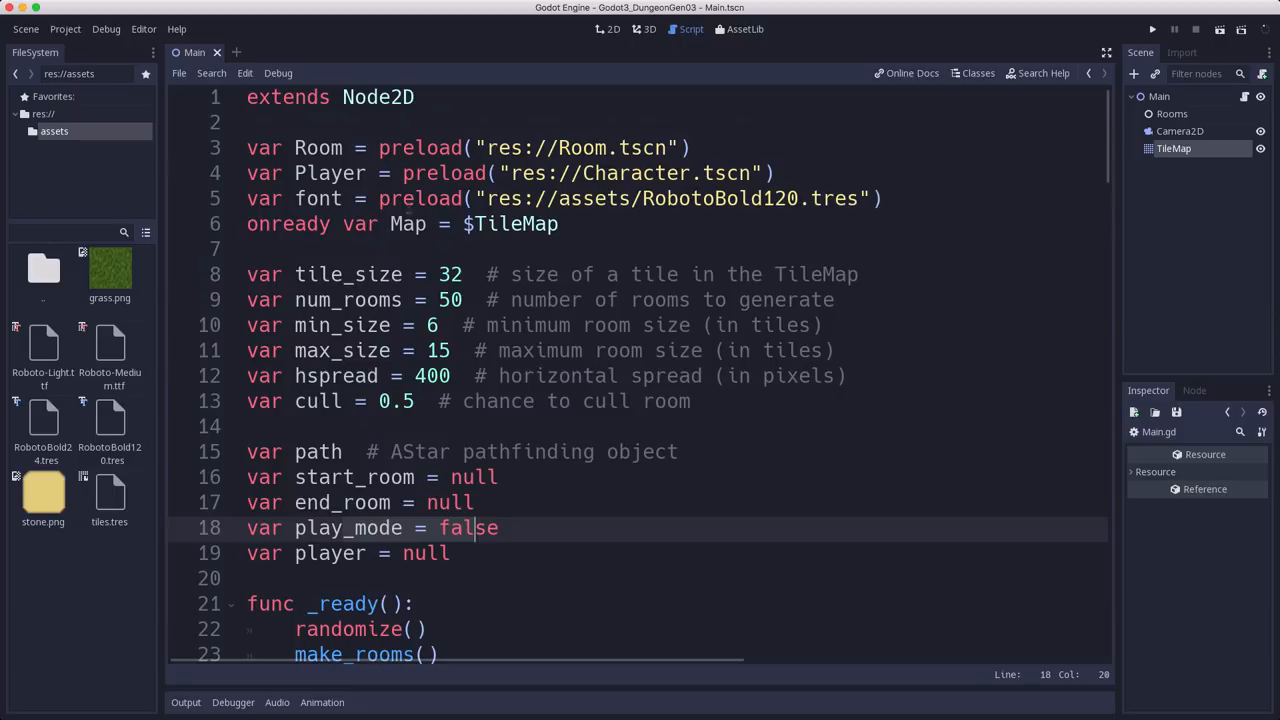
scroll("down", 3)
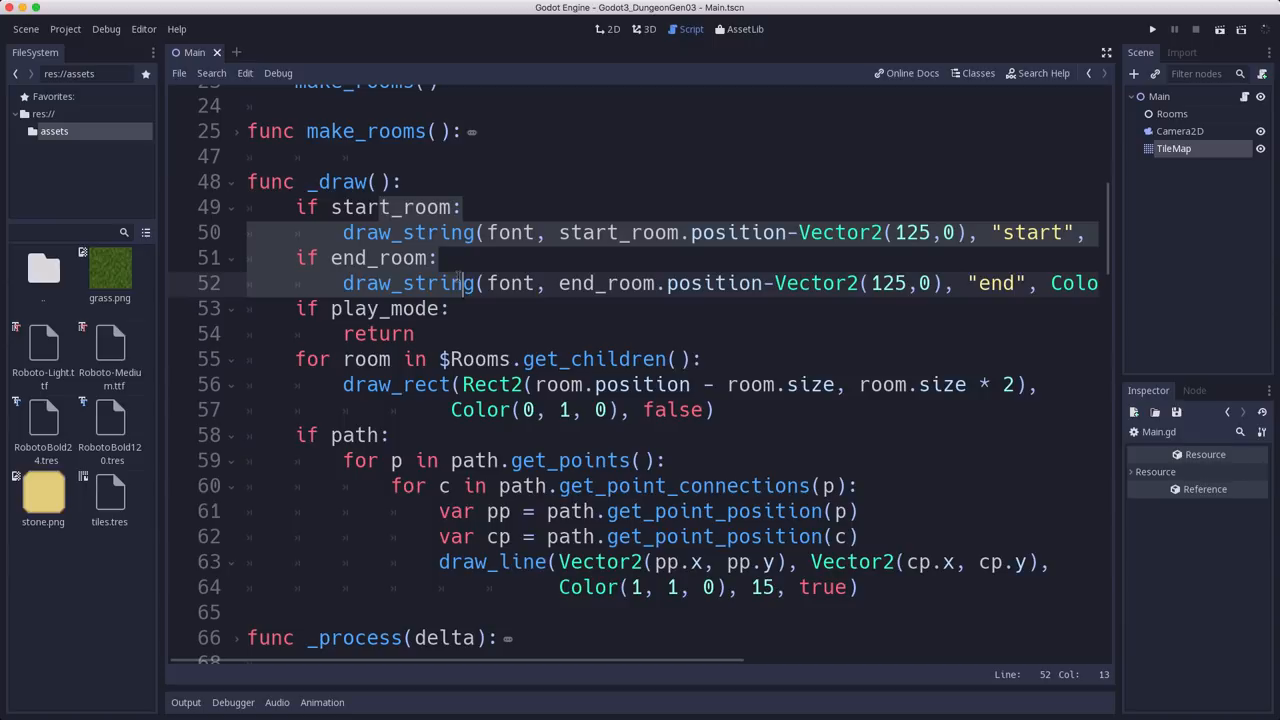
mouse_move(424, 332)
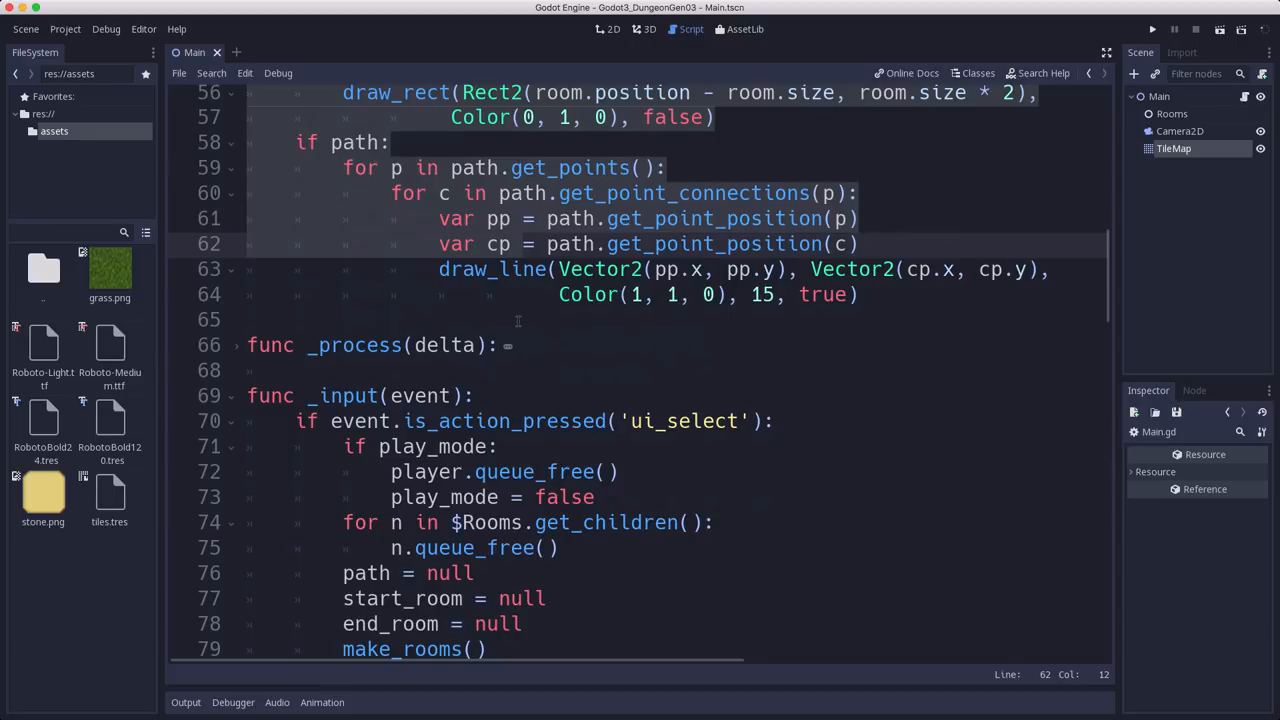
scroll("down", 3)
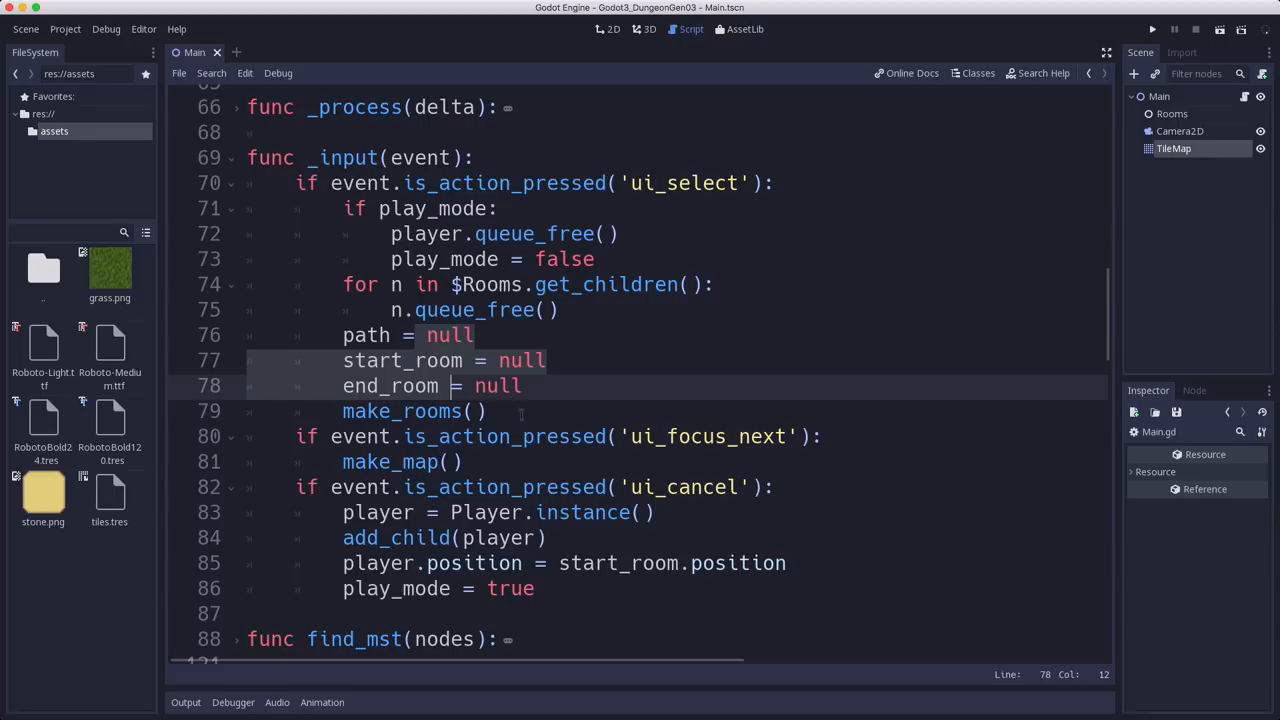
scroll("down", 3)
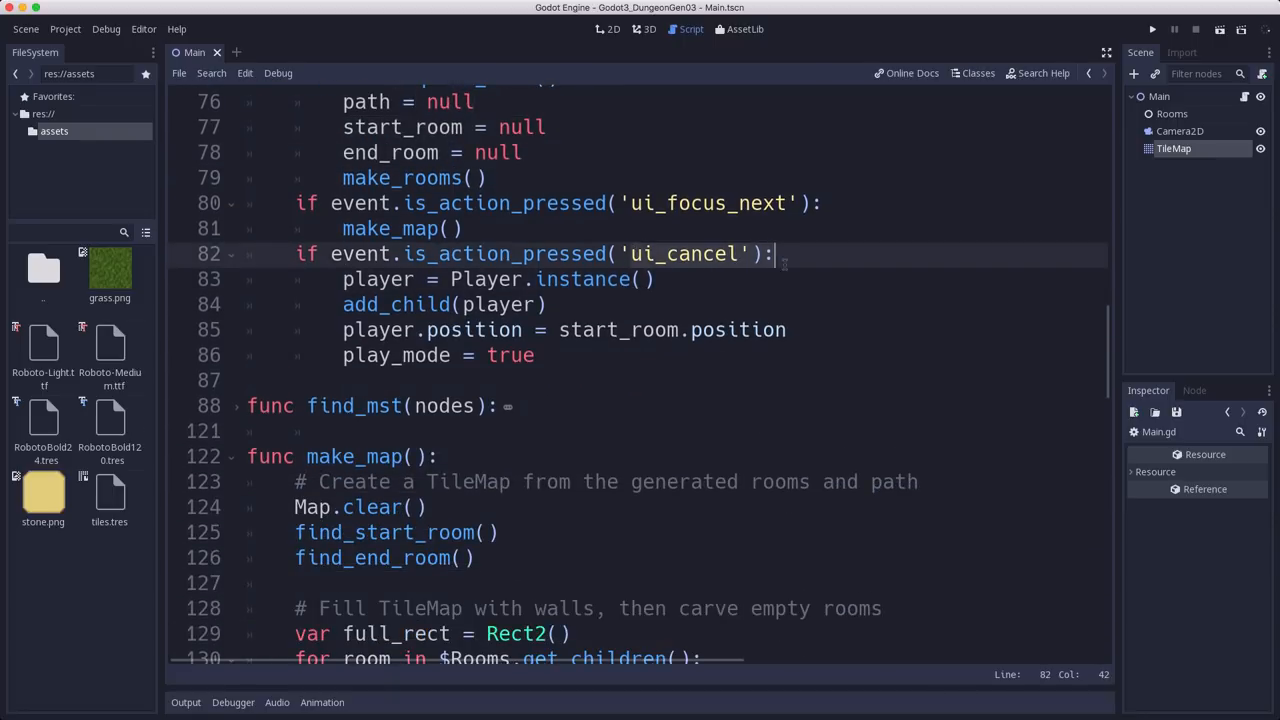
left_click(562, 280)
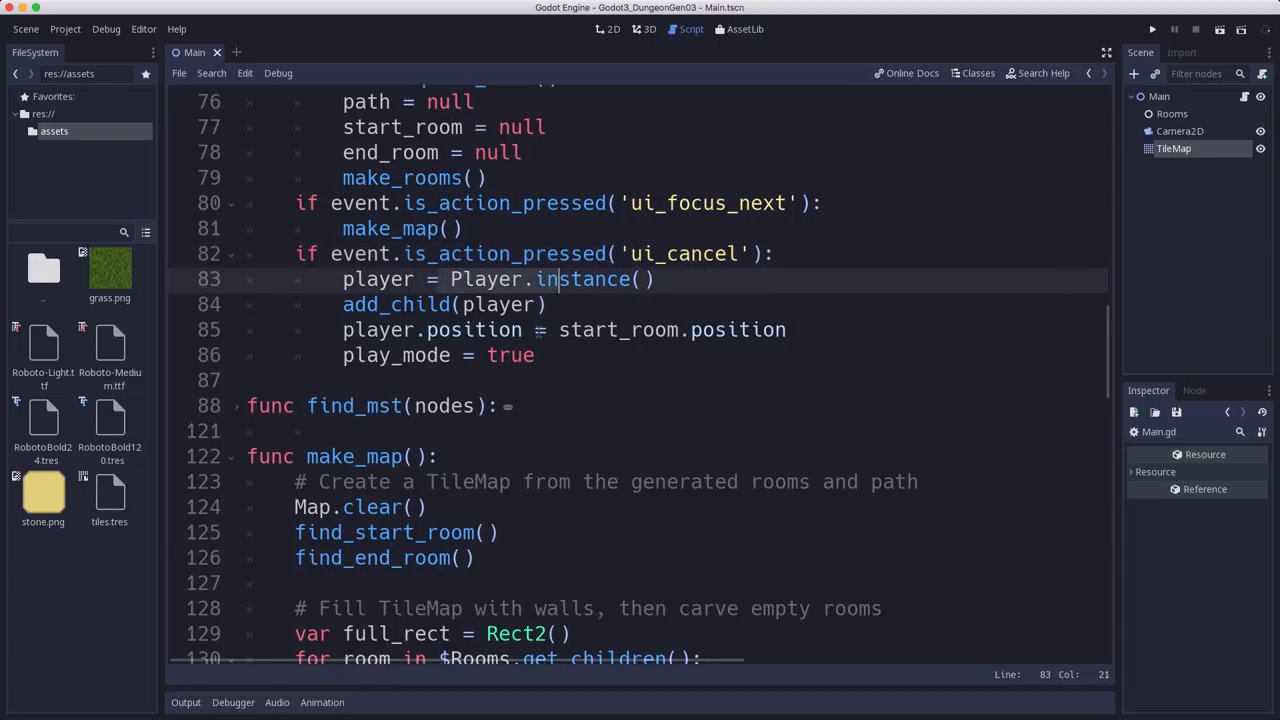
left_click(716, 330)
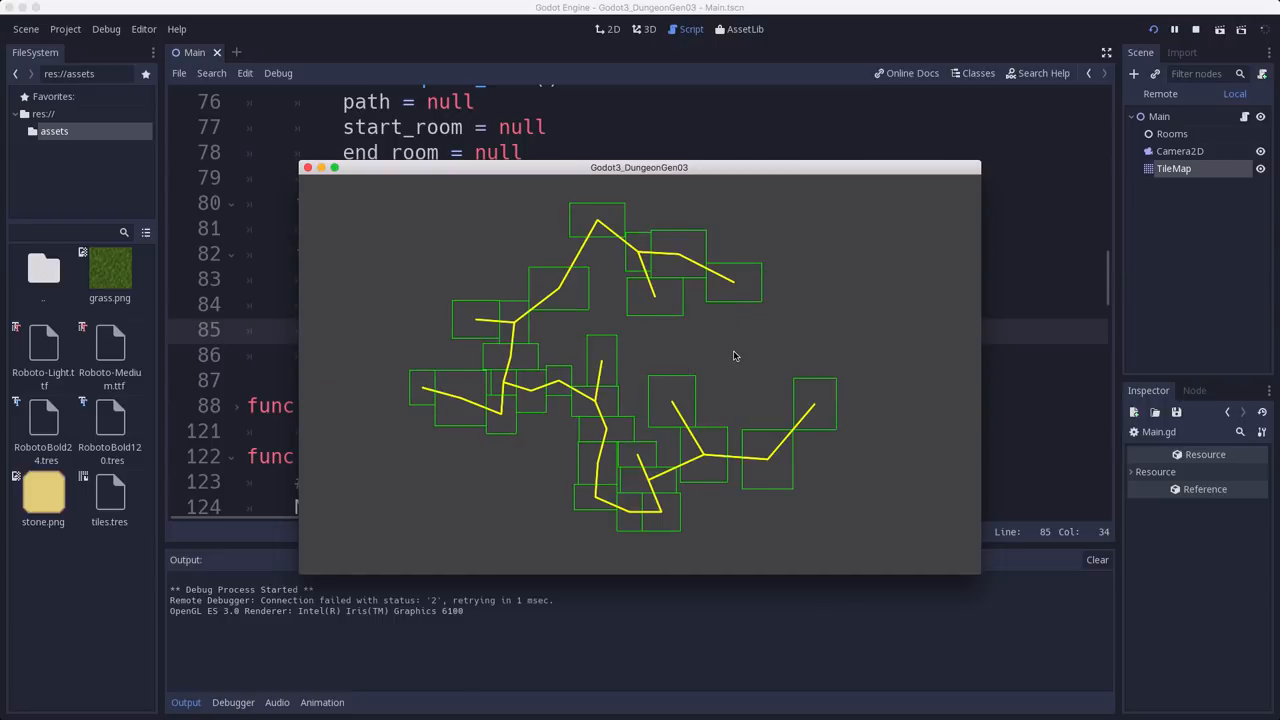
mouse_move(576, 458)
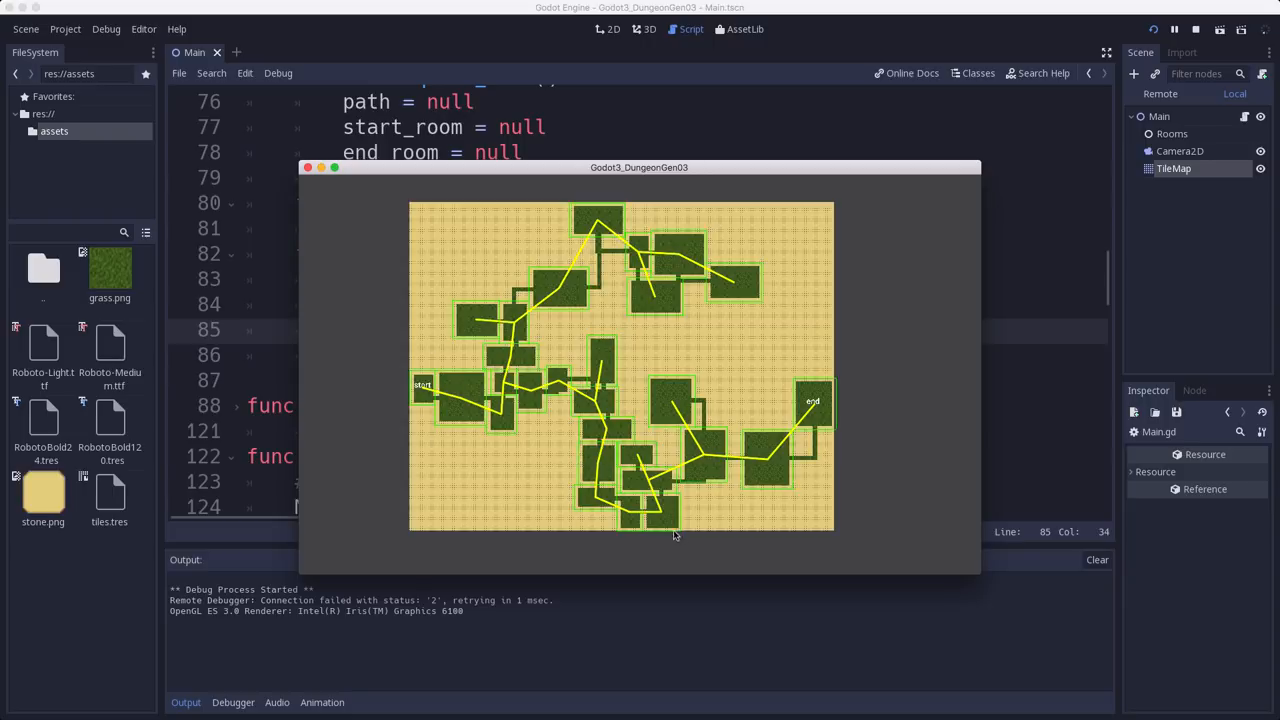
mouse_move(664, 328)
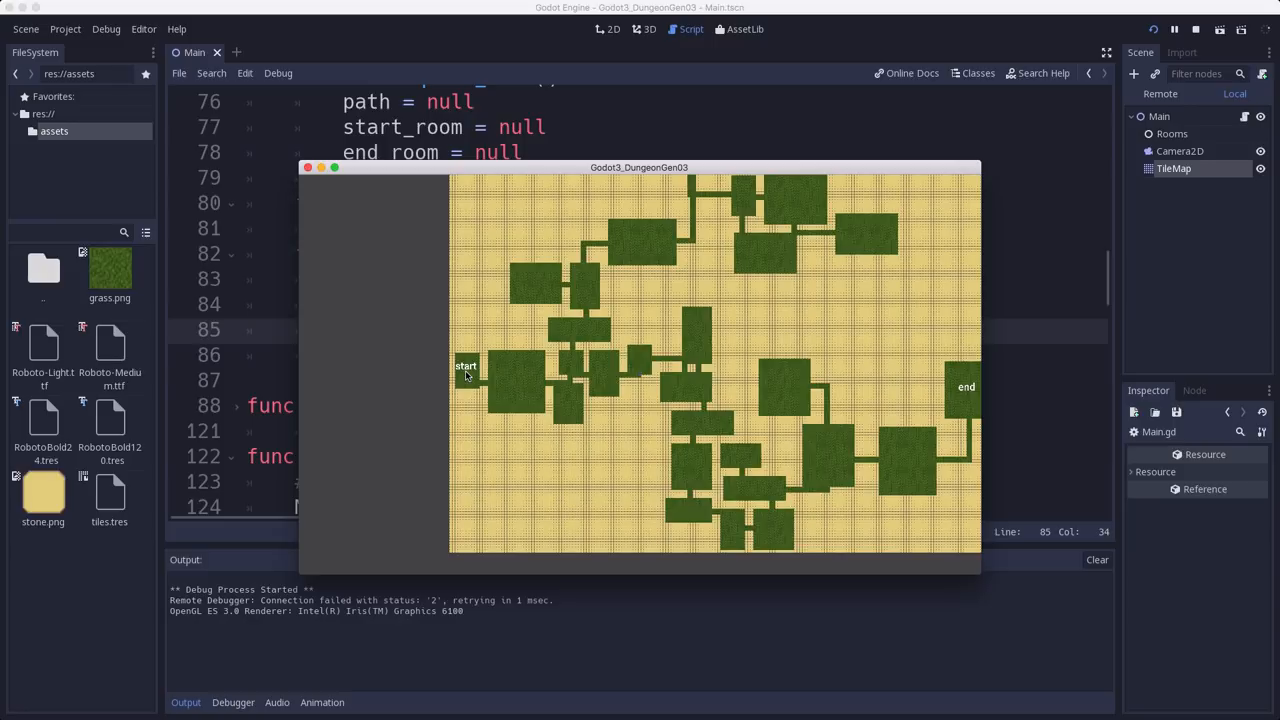
mouse_move(956, 378)
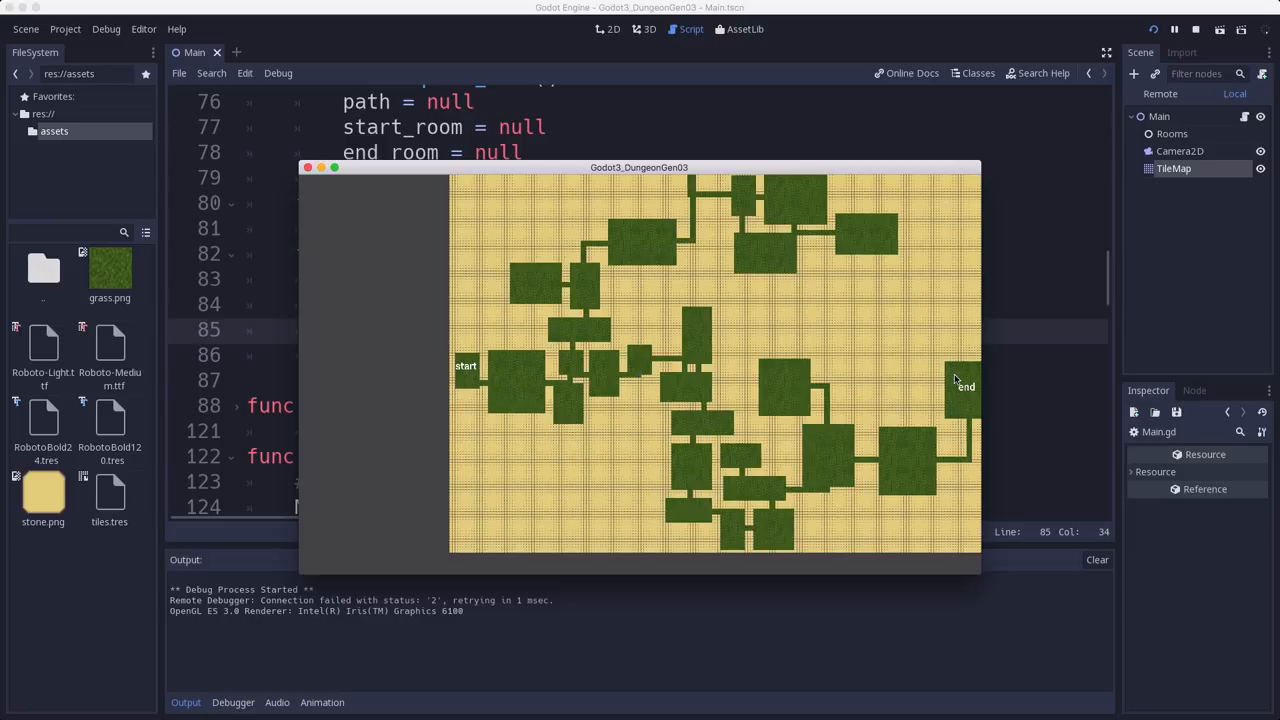
mouse_move(932, 378)
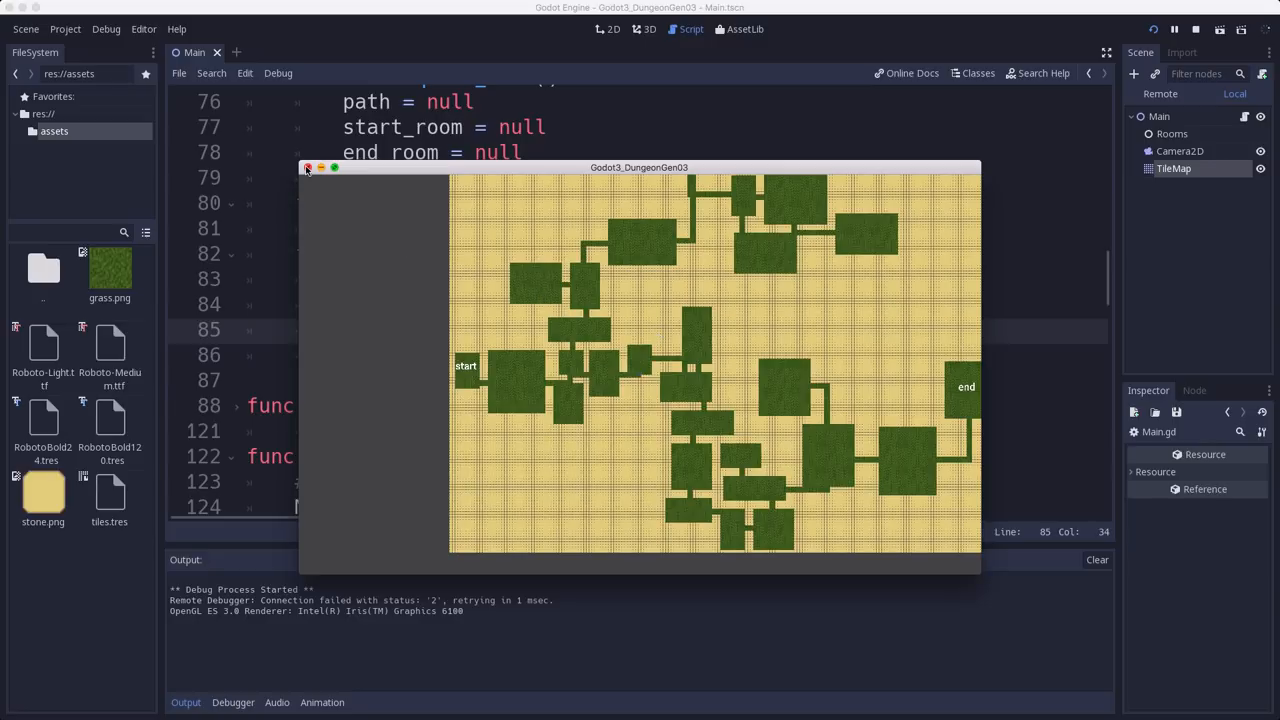
left_click(308, 168)
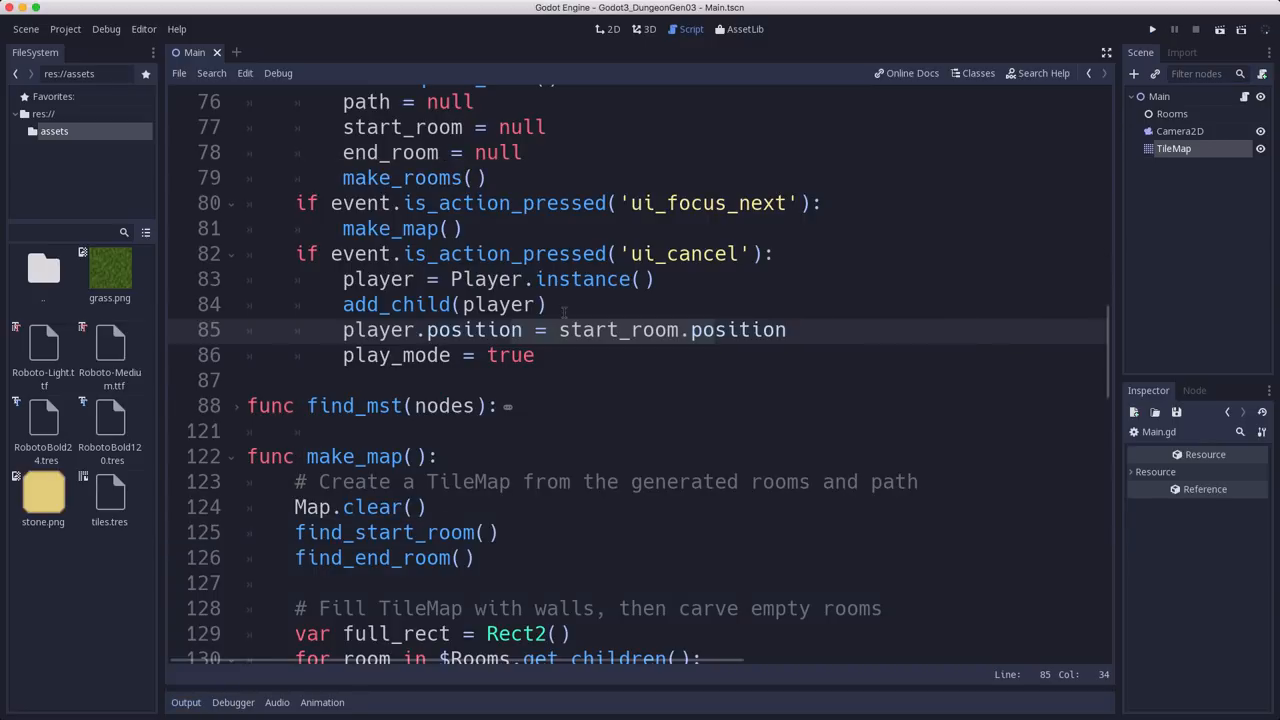